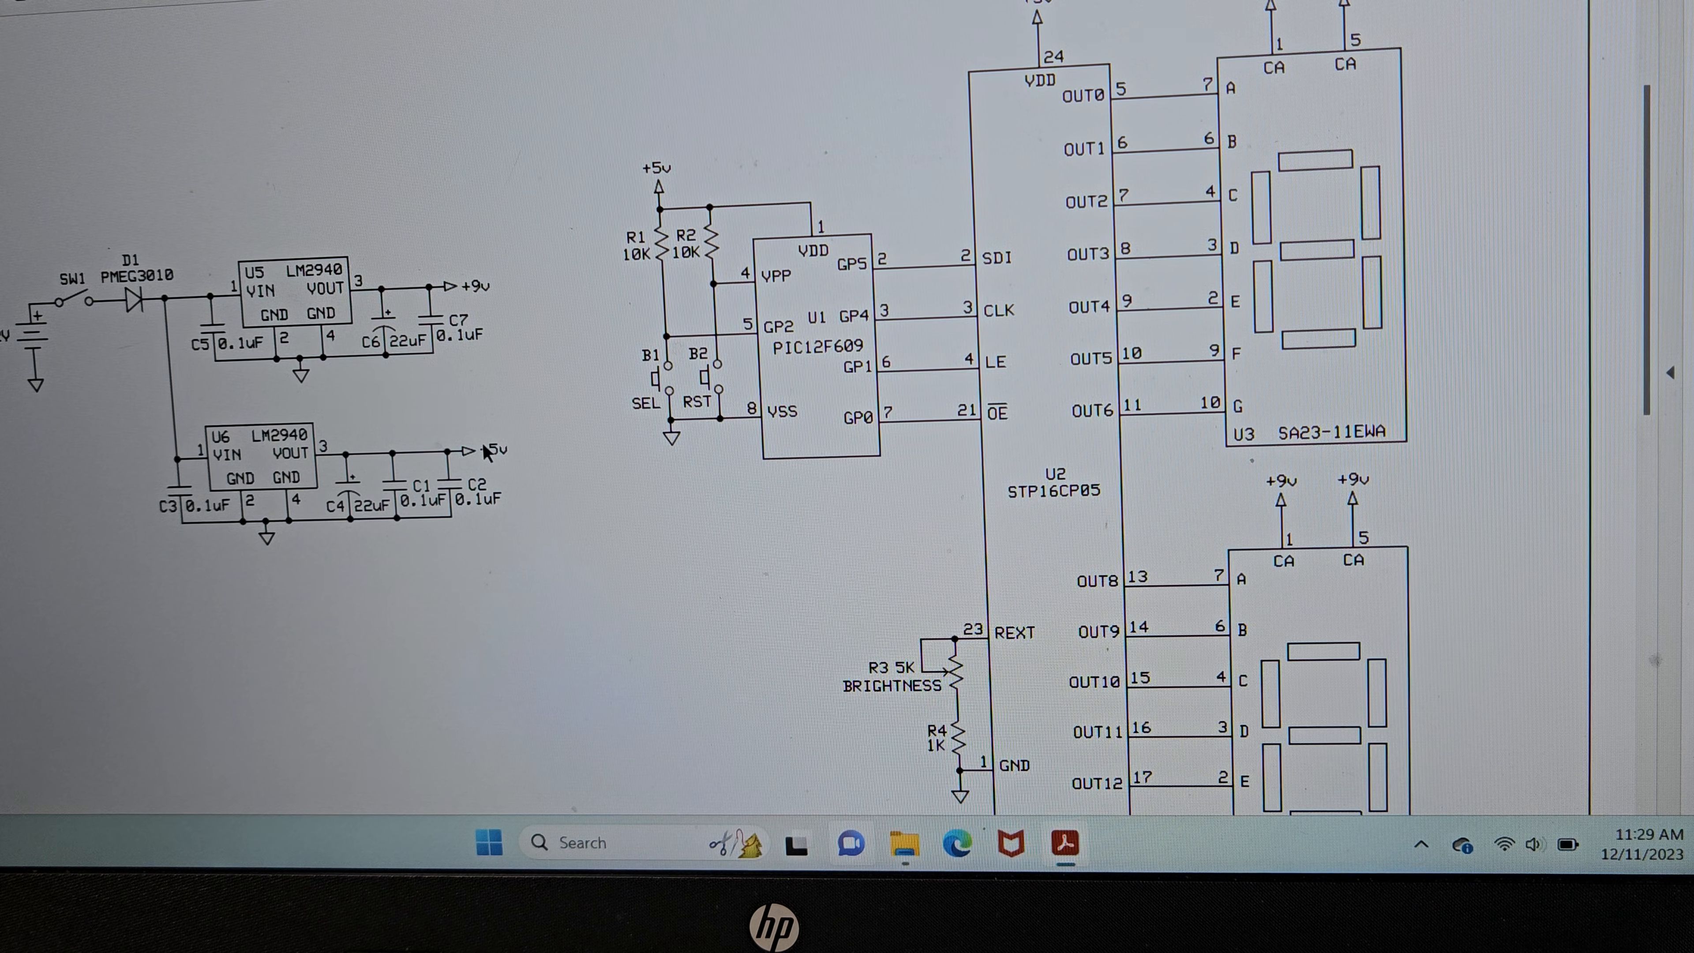
{"action": "mouse_move", "coordinate": [356, 308]}
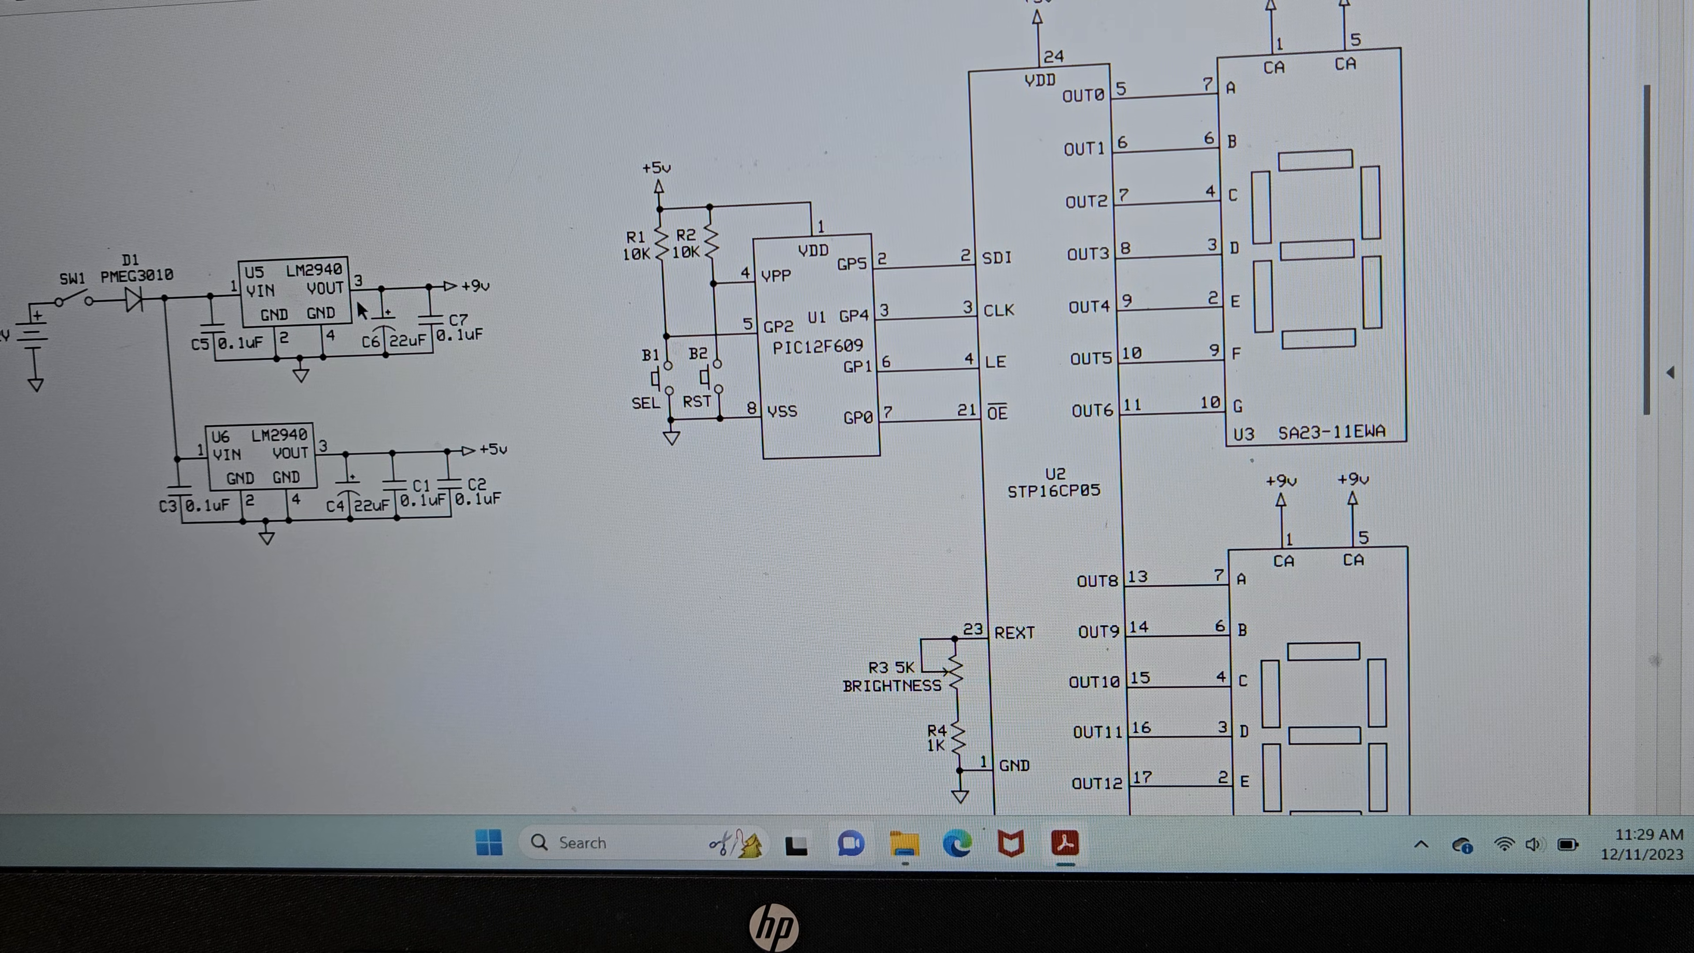
{"action": "mouse_move", "coordinate": [386, 554]}
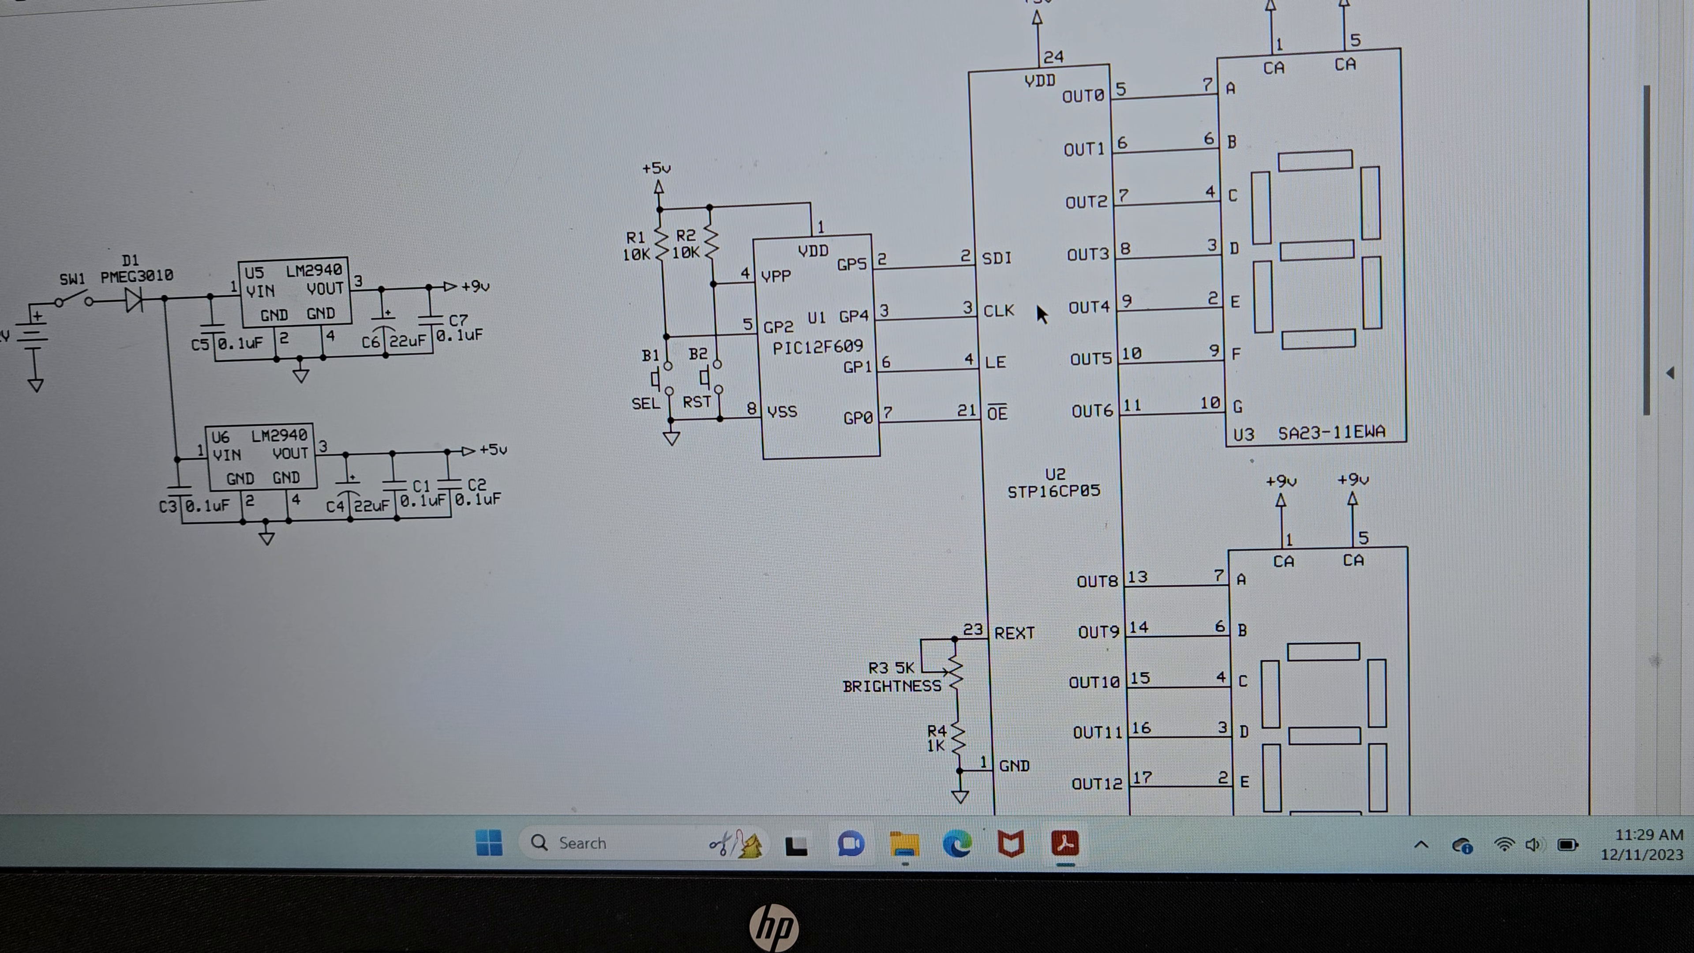
{"action": "mouse_move", "coordinate": [1296, 43]}
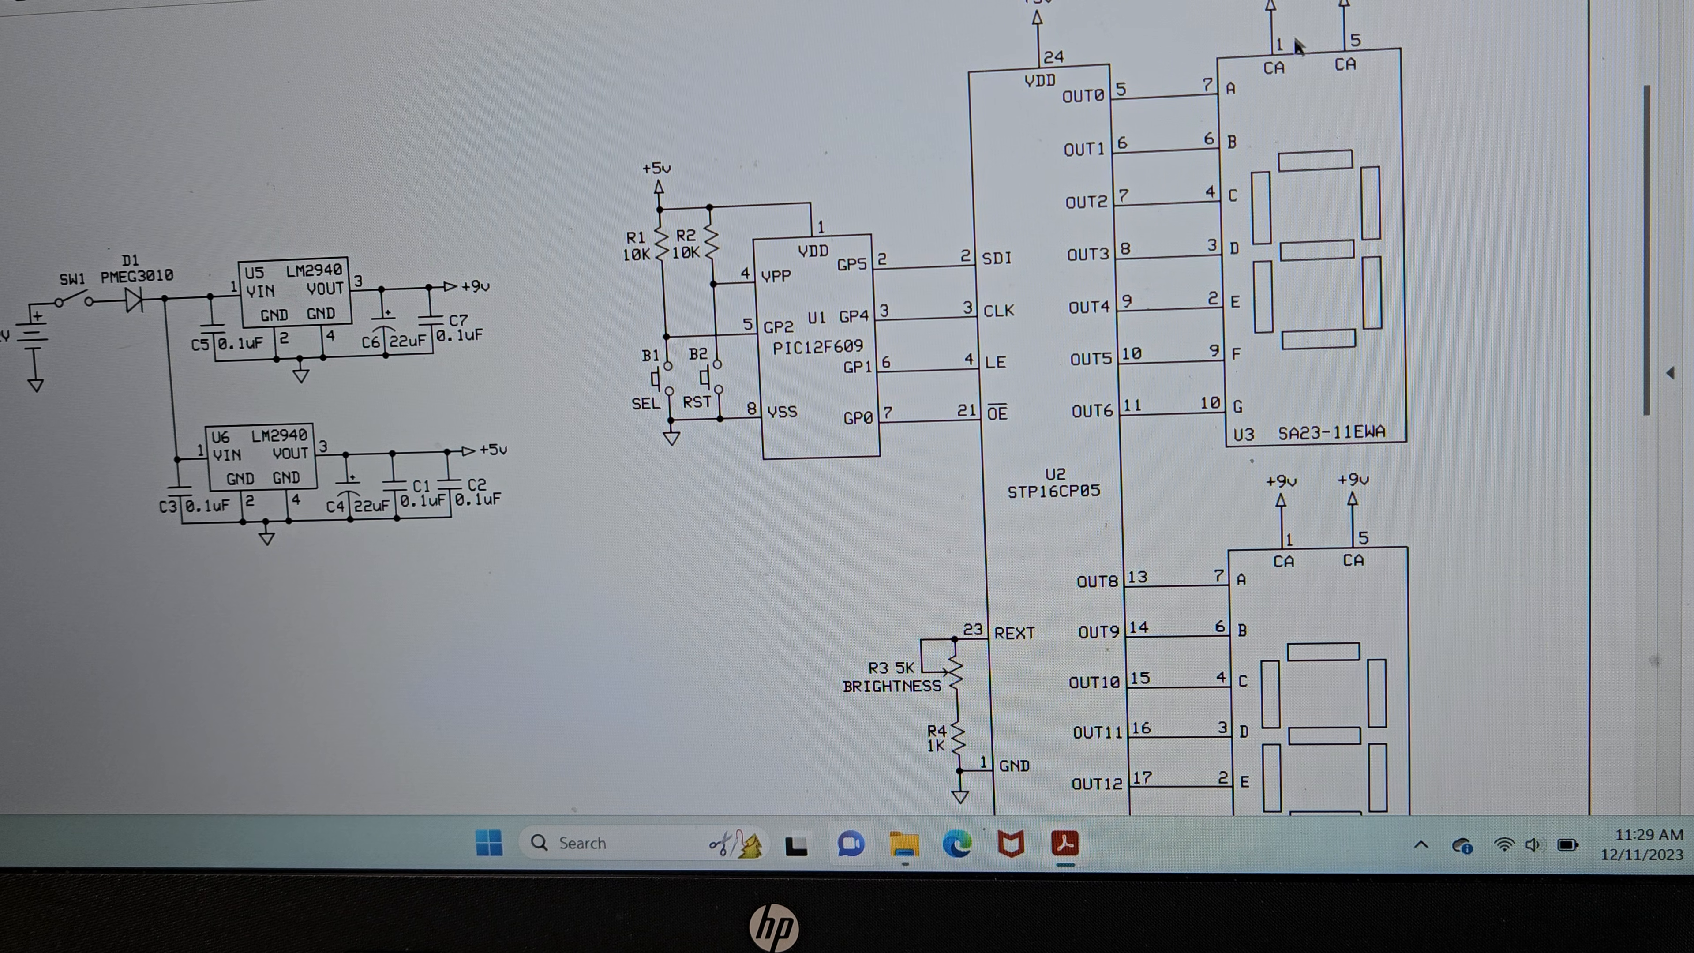
{"action": "scroll", "scroll_direction": "down", "scroll_amount": 3}
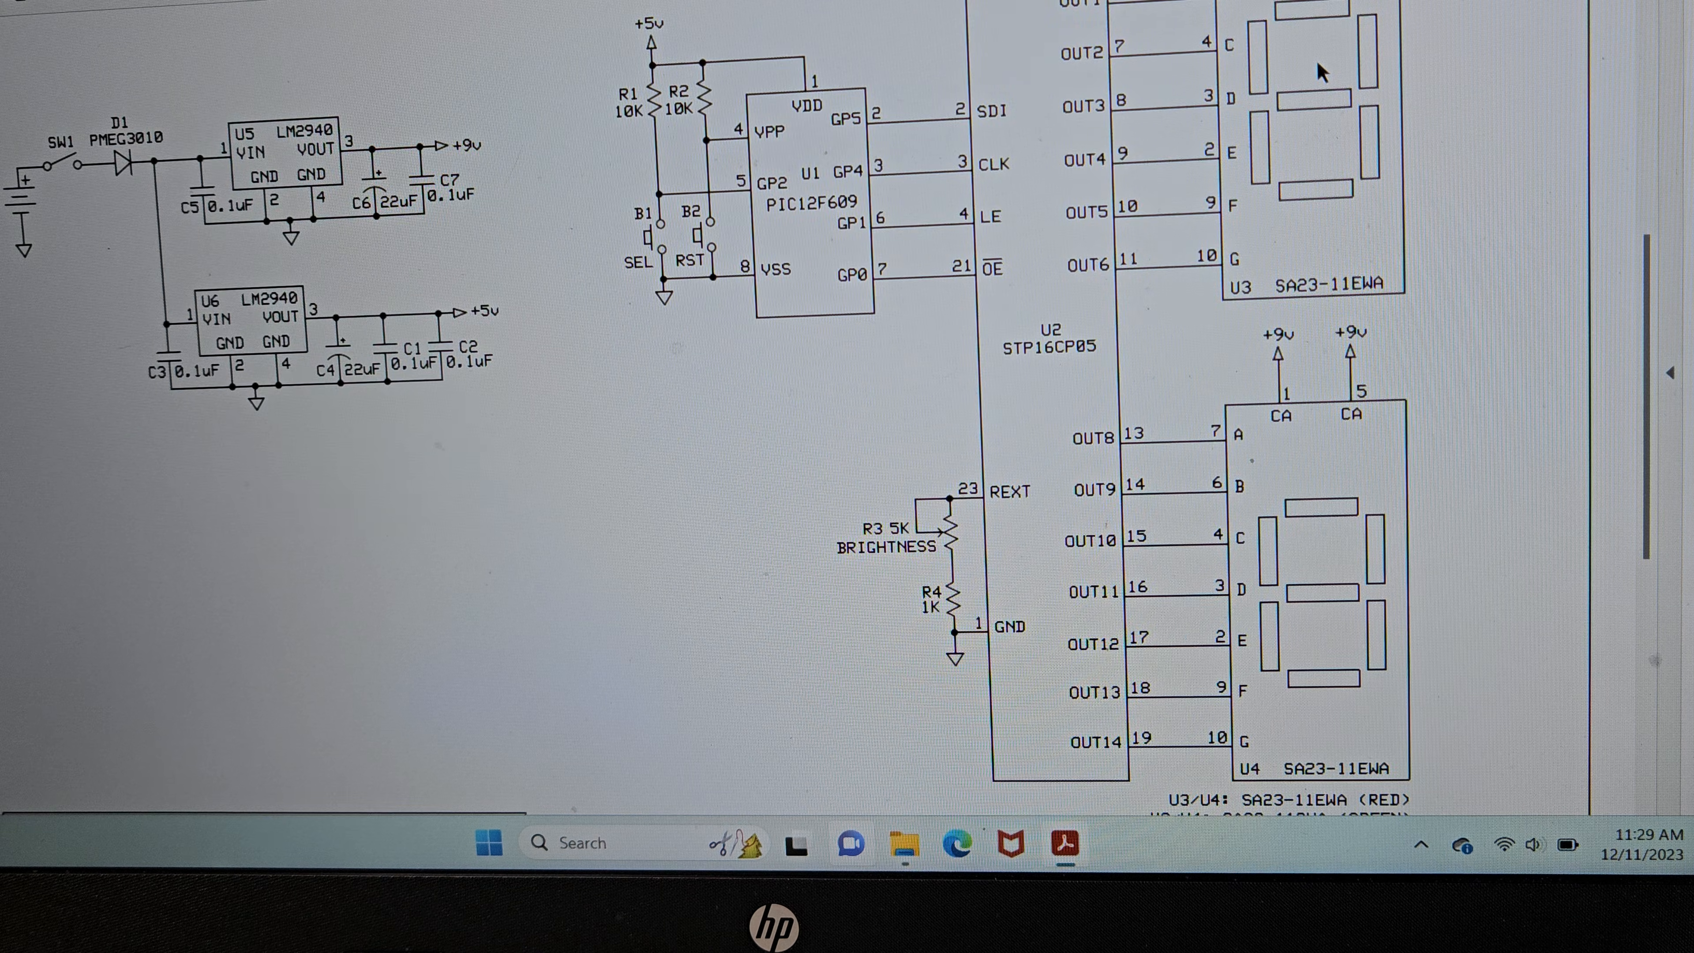
{"action": "scroll", "scroll_direction": "down", "scroll_amount": 3}
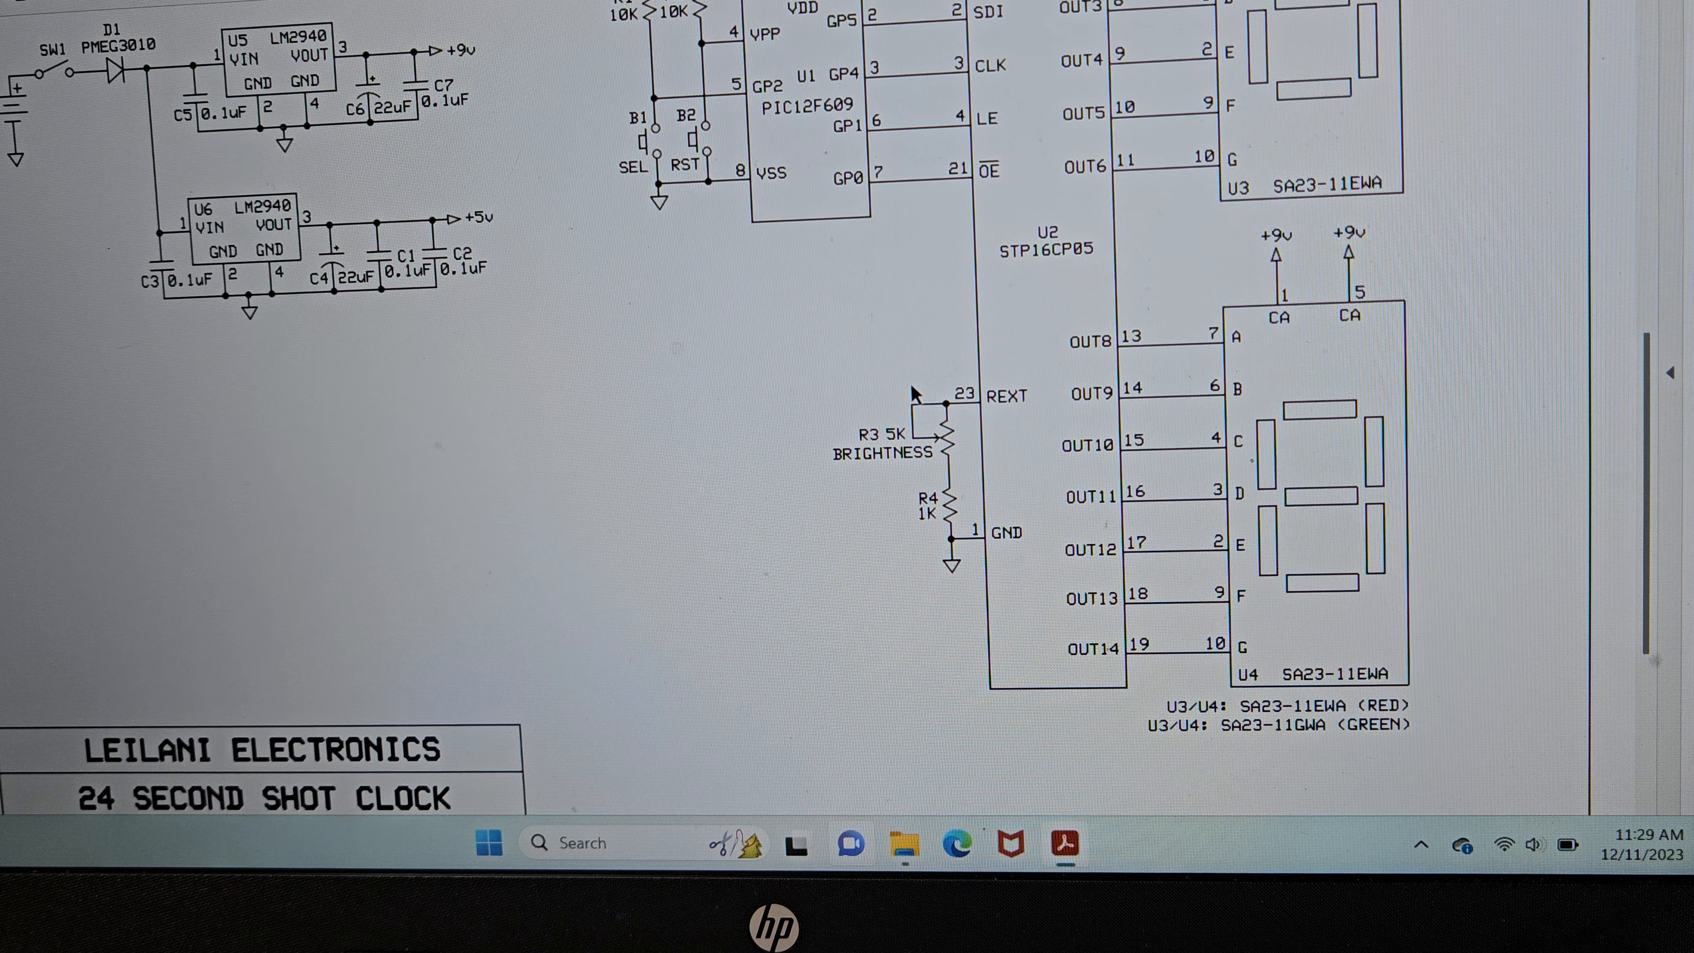
{"action": "scroll", "scroll_direction": "down", "scroll_amount": 3}
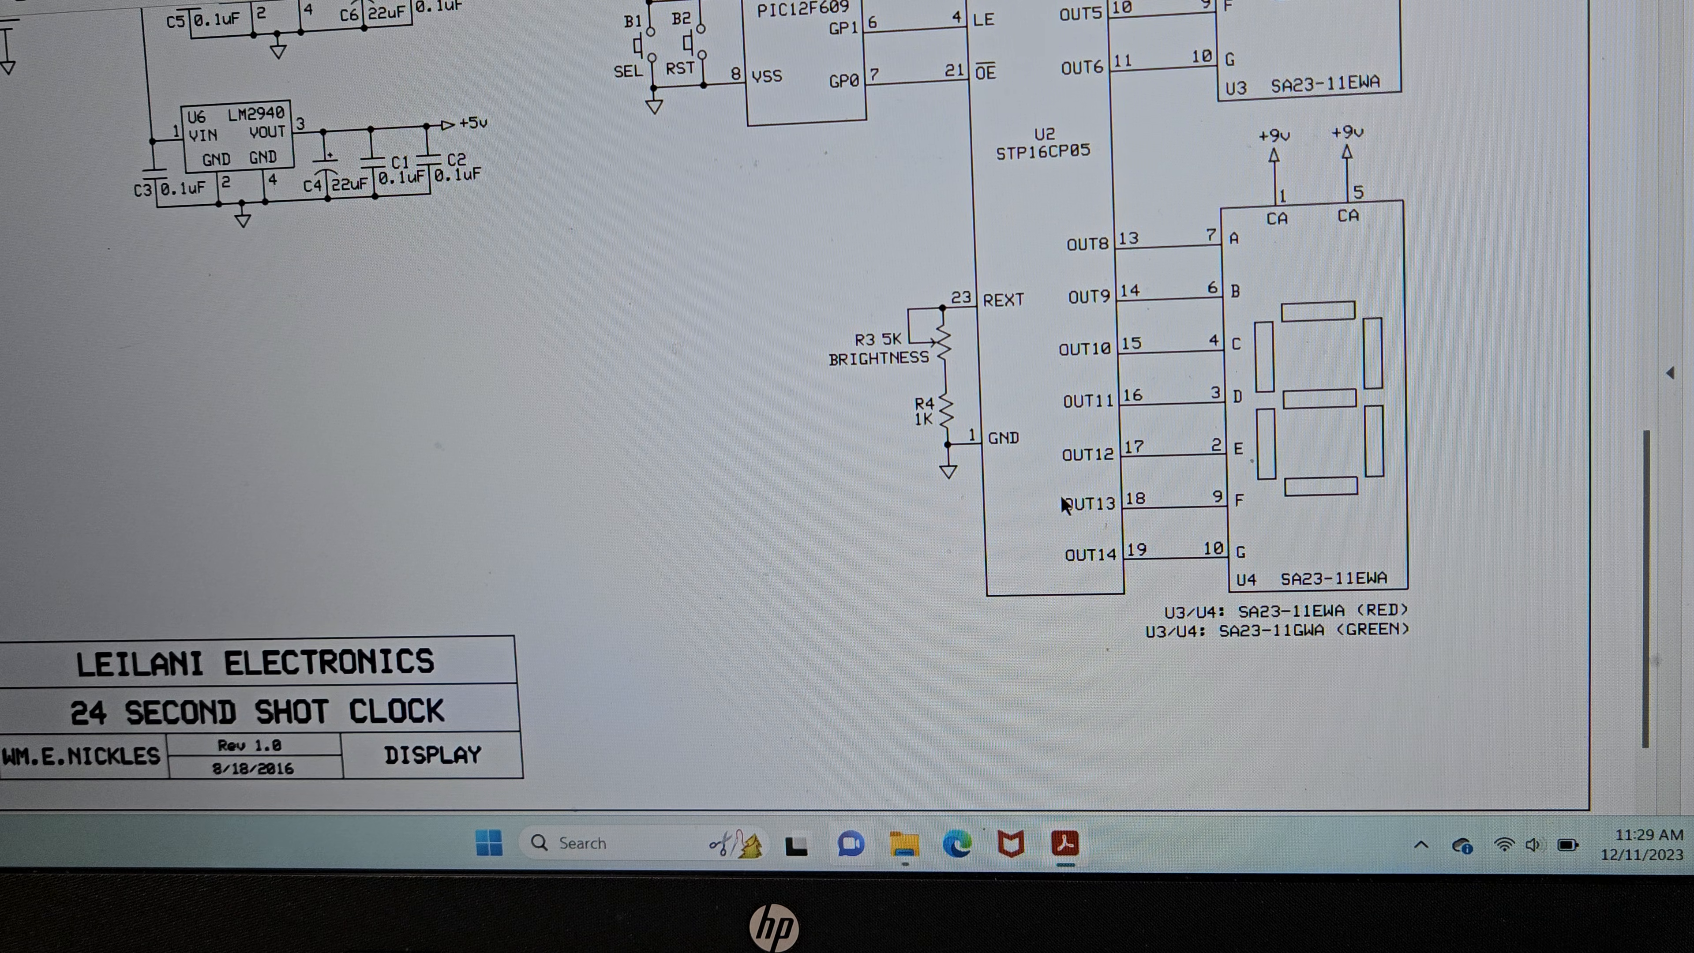
{"action": "mouse_move", "coordinate": [756, 767]}
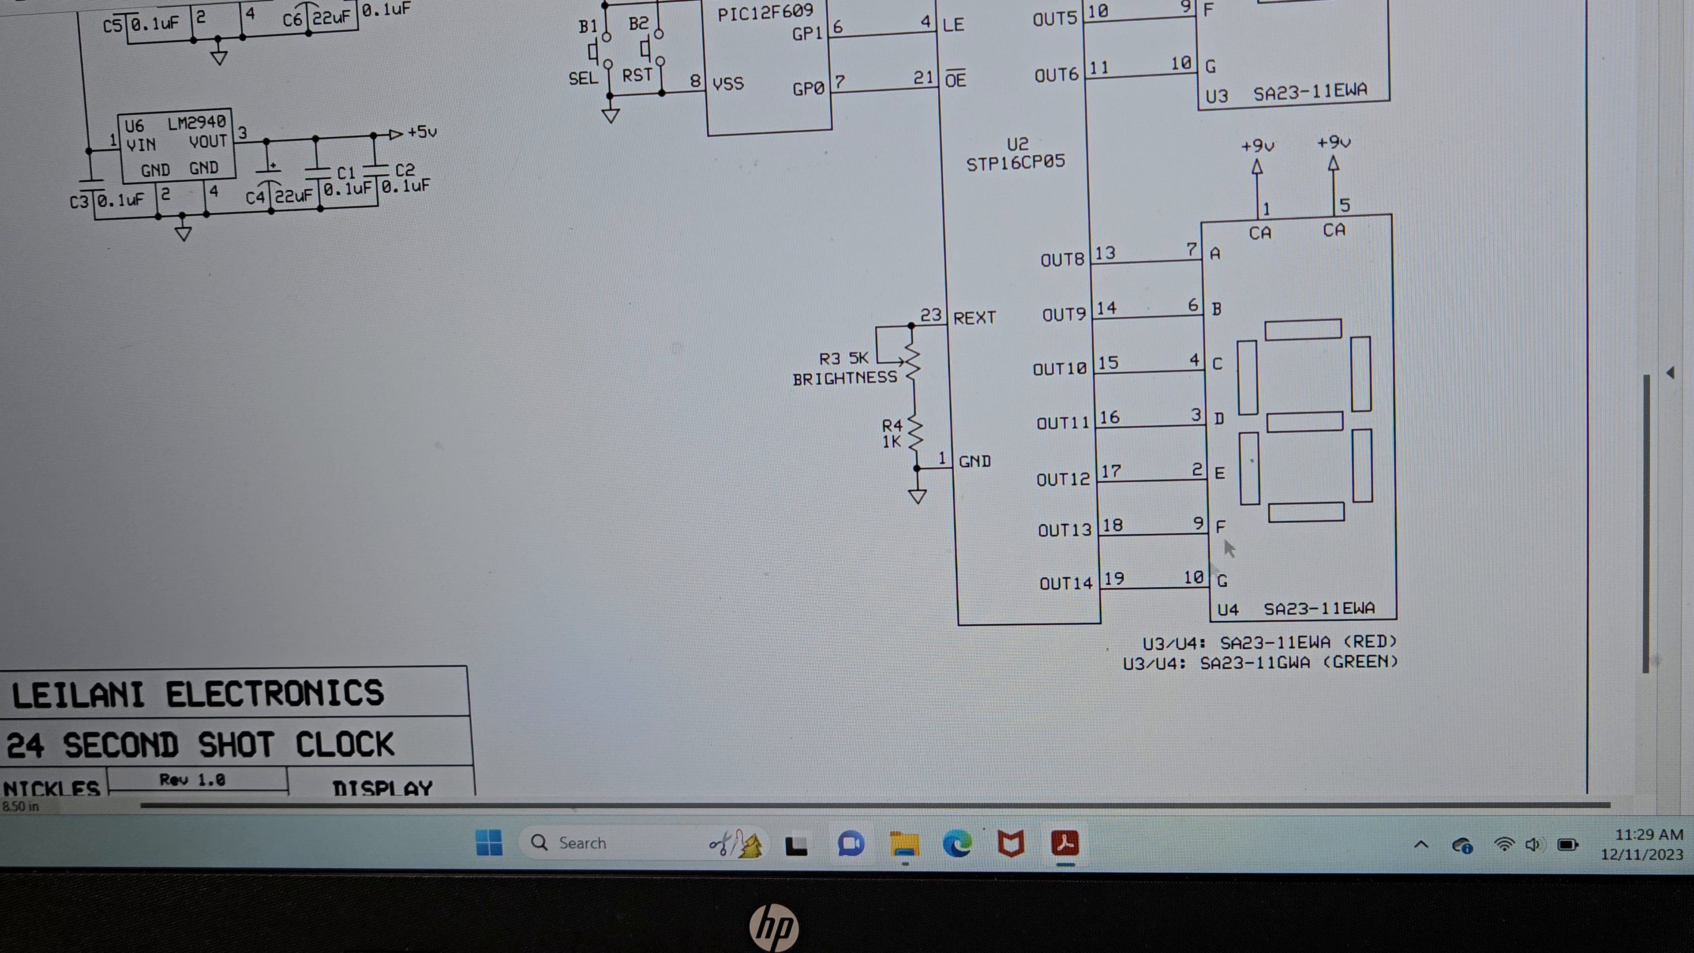
{"action": "scroll", "scroll_direction": "down", "scroll_amount": 3}
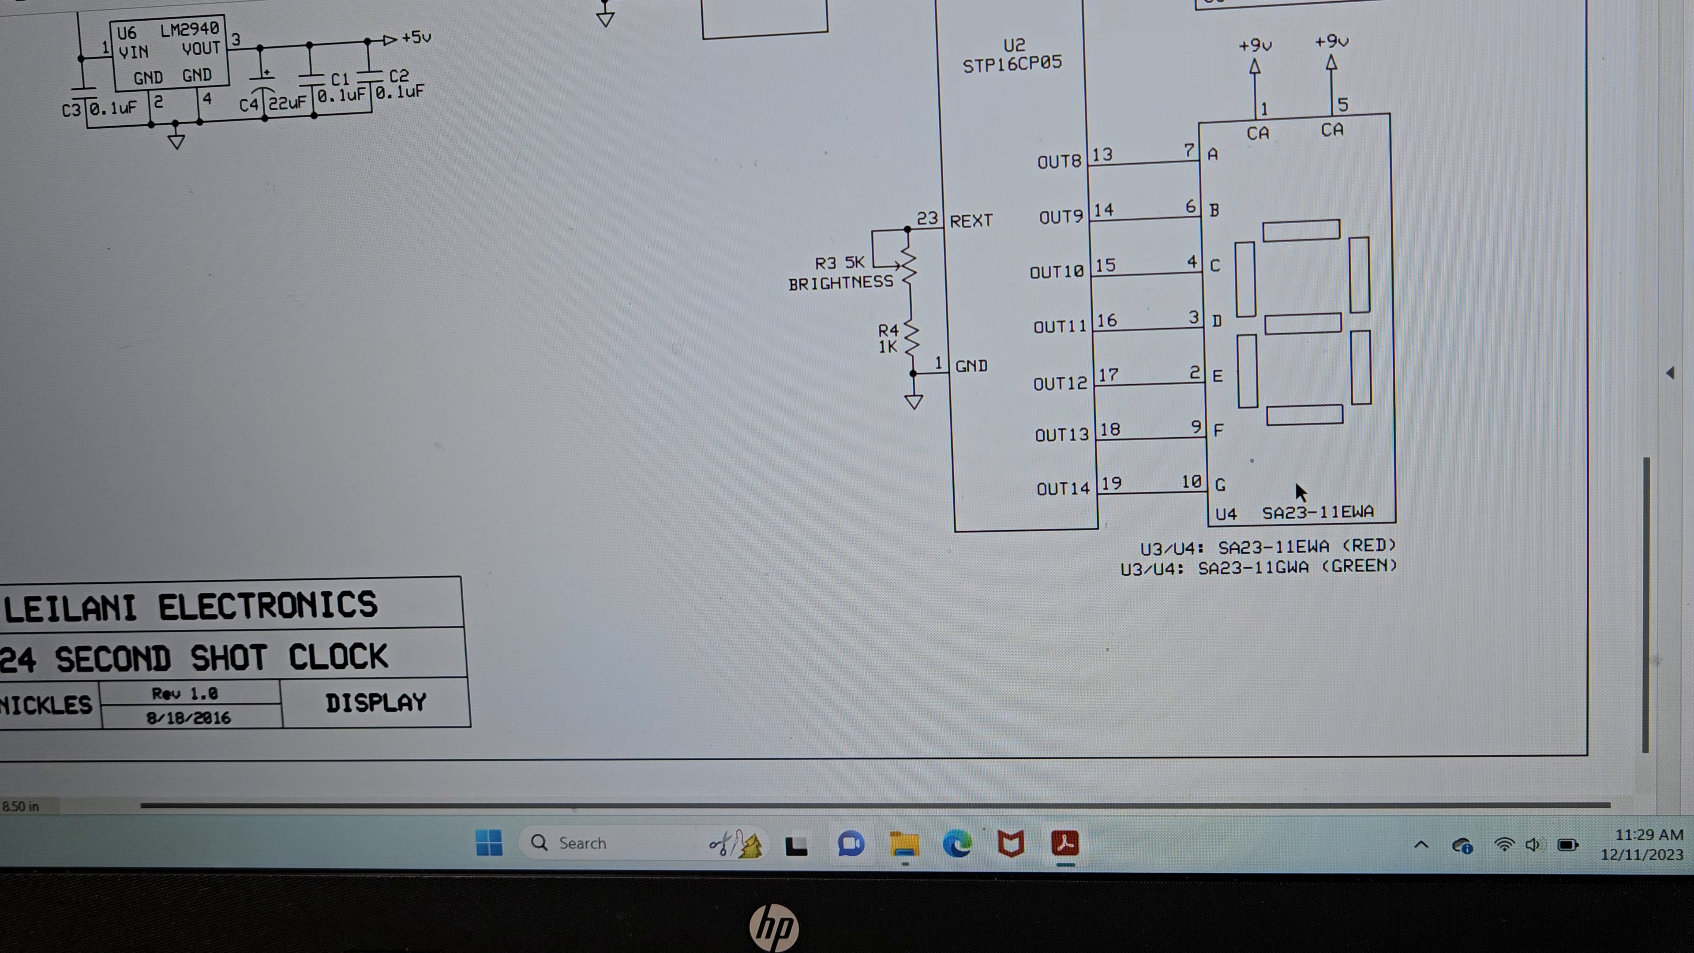
{"action": "scroll", "scroll_direction": "up", "scroll_amount": 3}
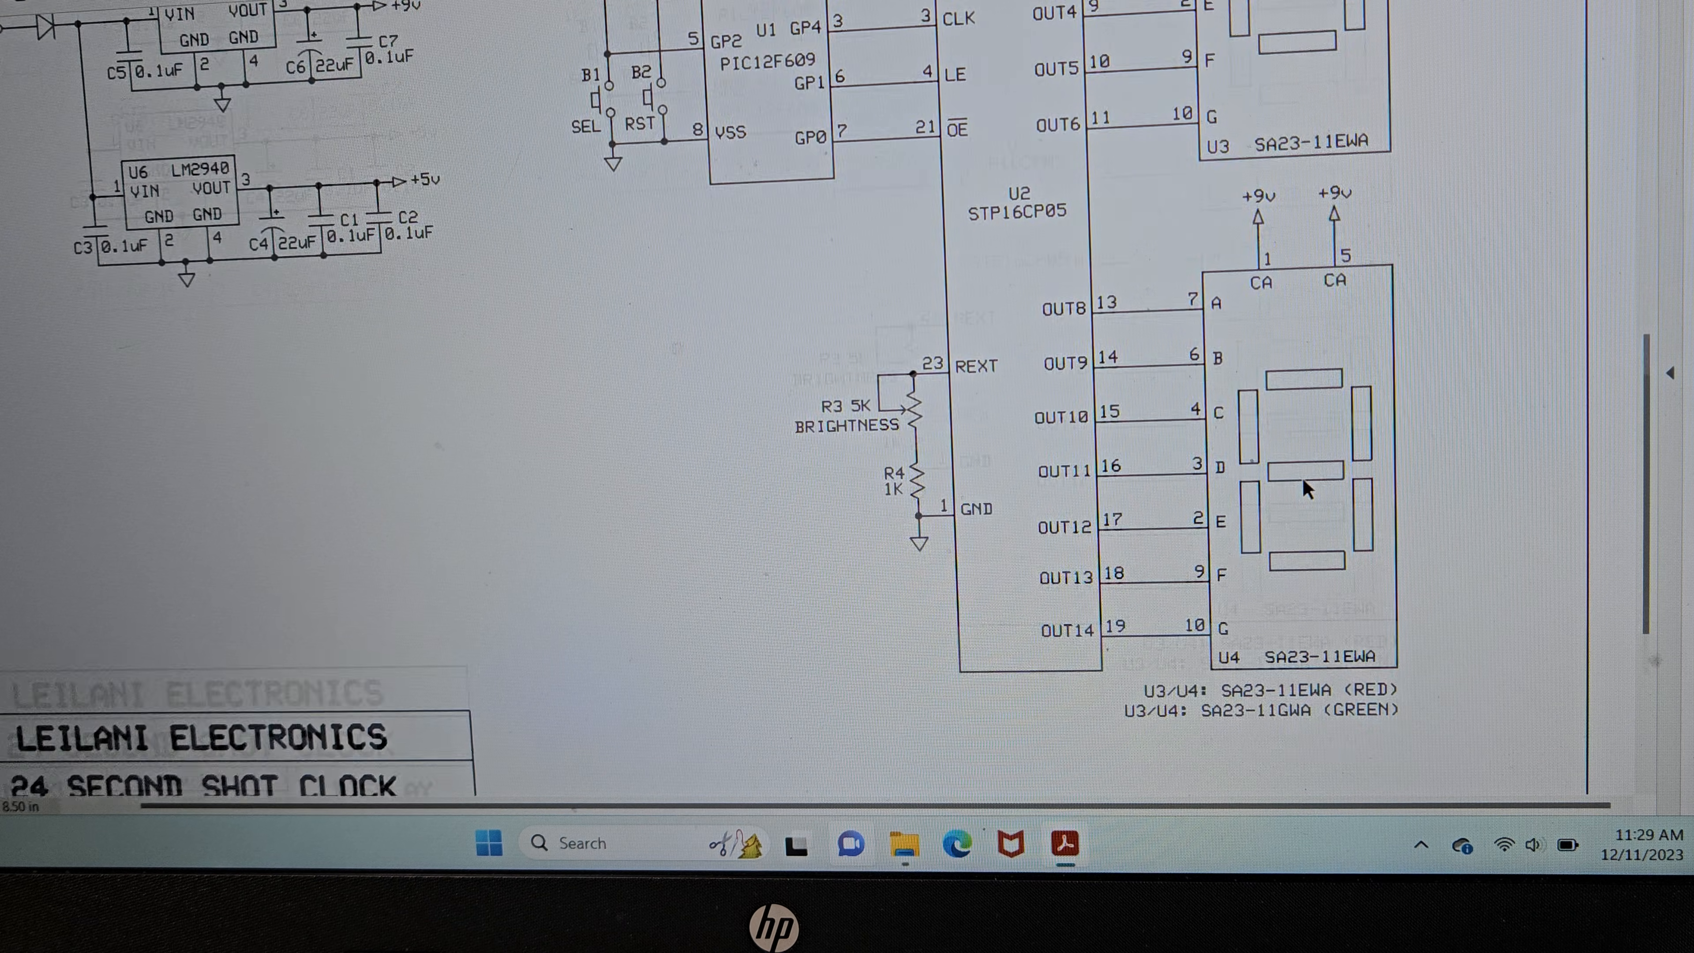
{"action": "scroll", "scroll_direction": "down", "scroll_amount": 3}
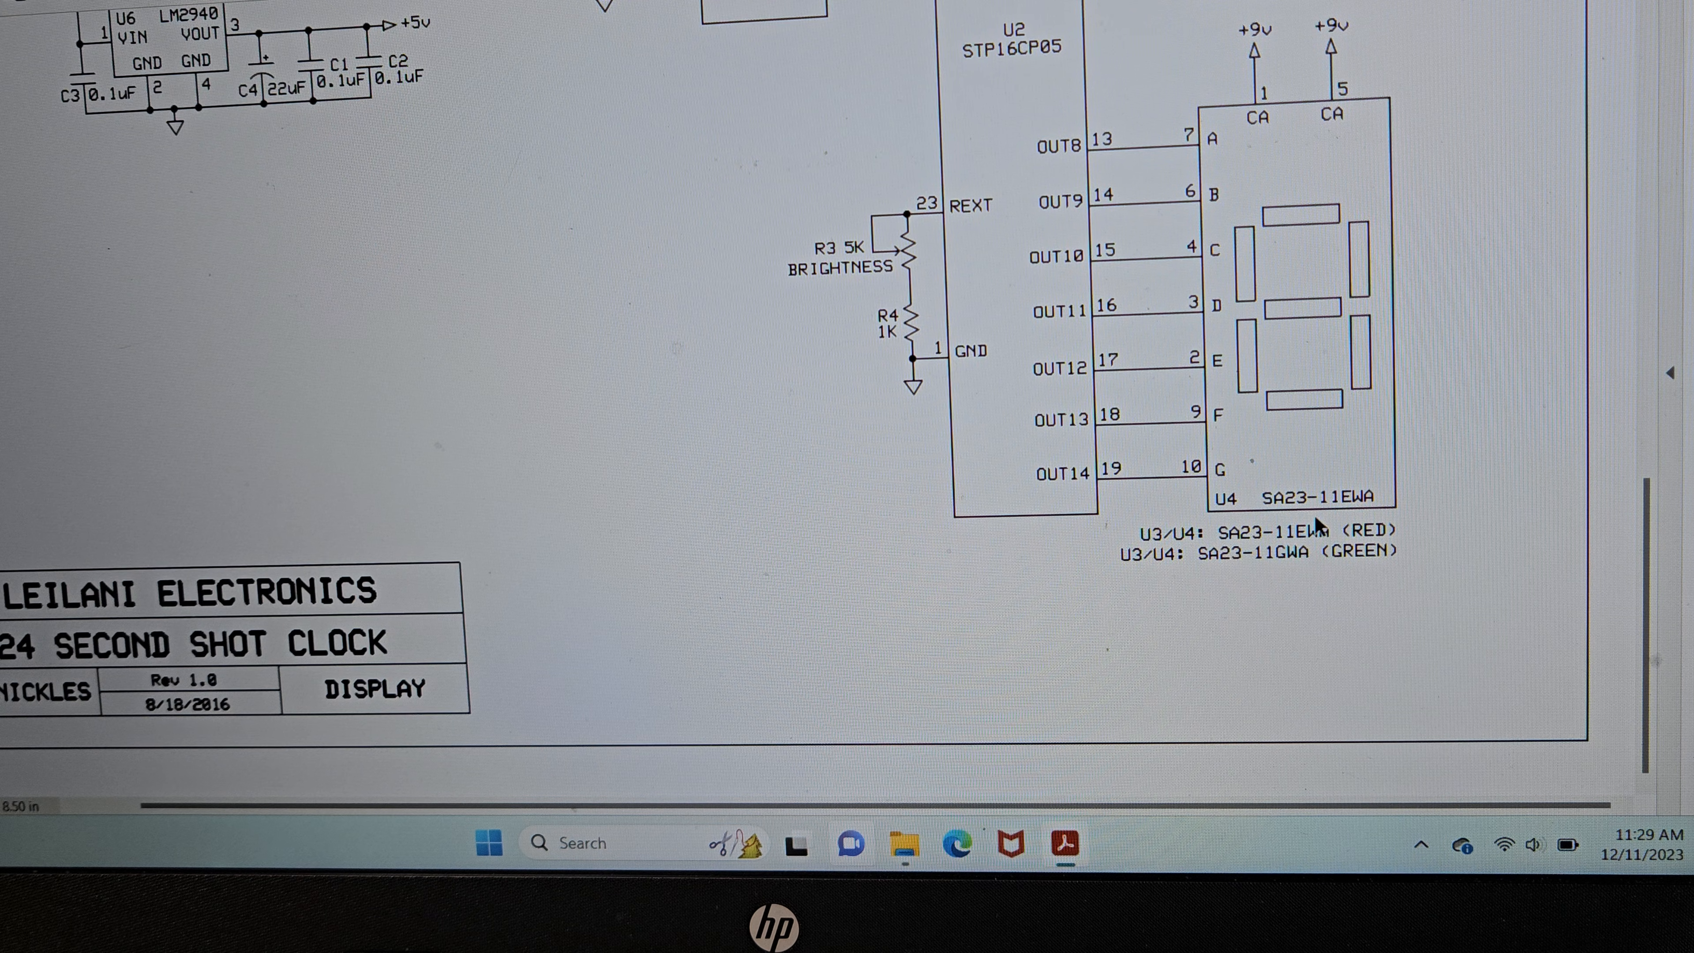
{"action": "mouse_move", "coordinate": [971, 619]}
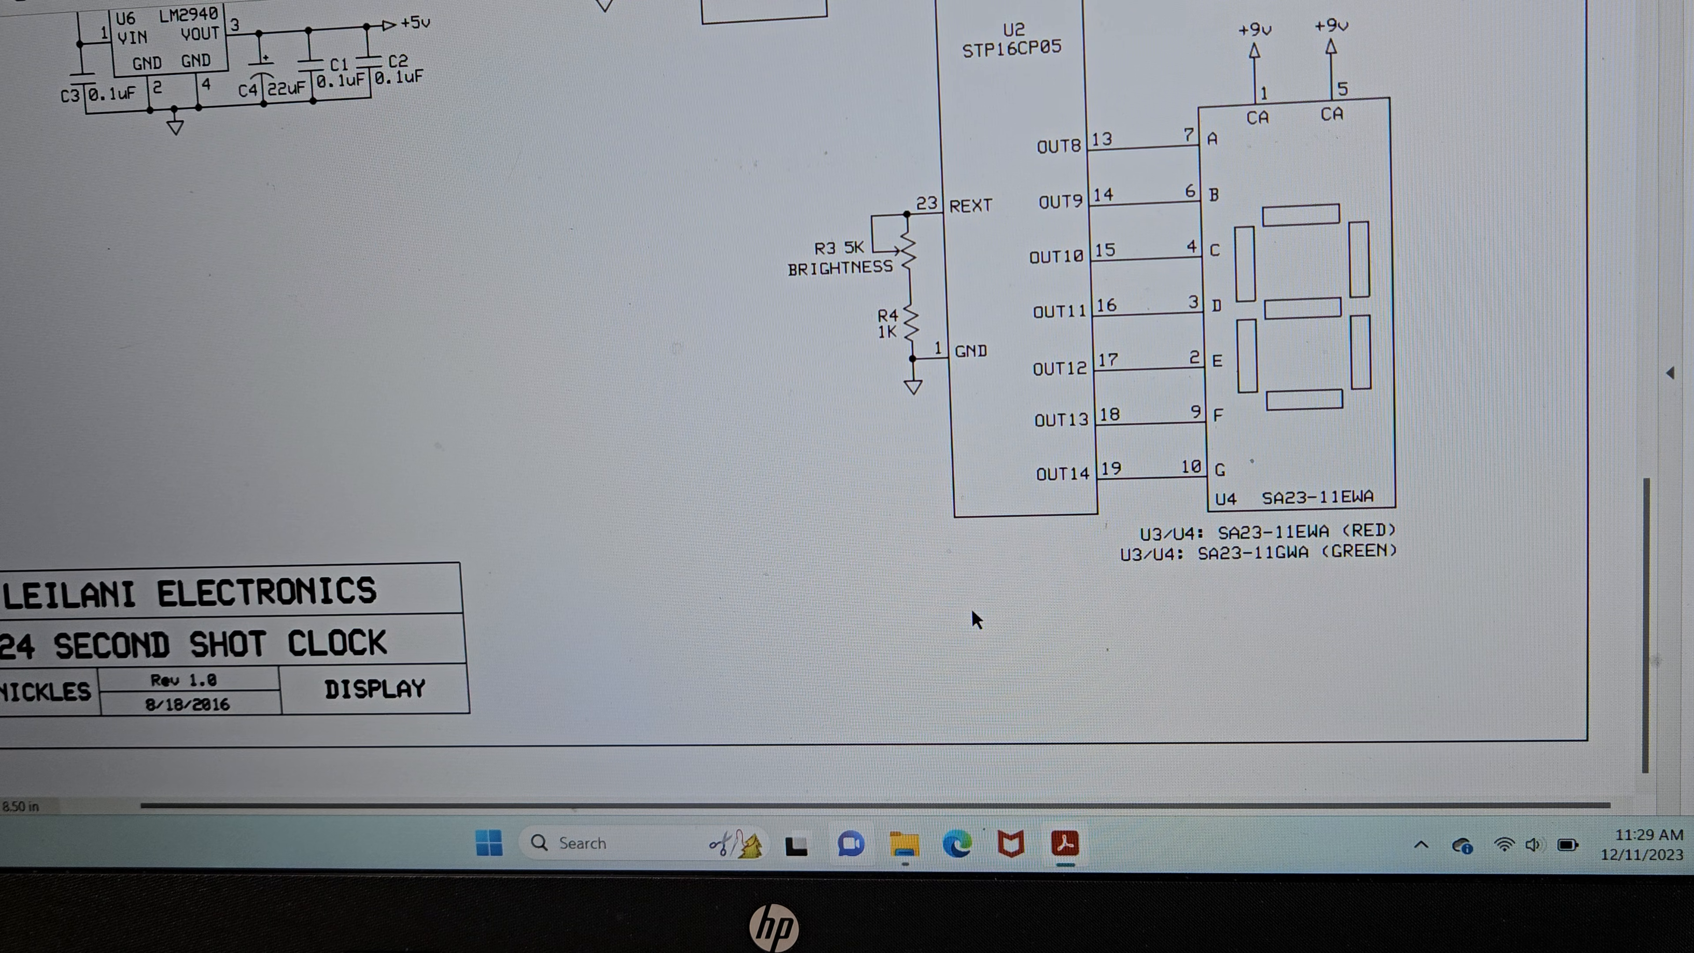
{"action": "mouse_move", "coordinate": [962, 610]}
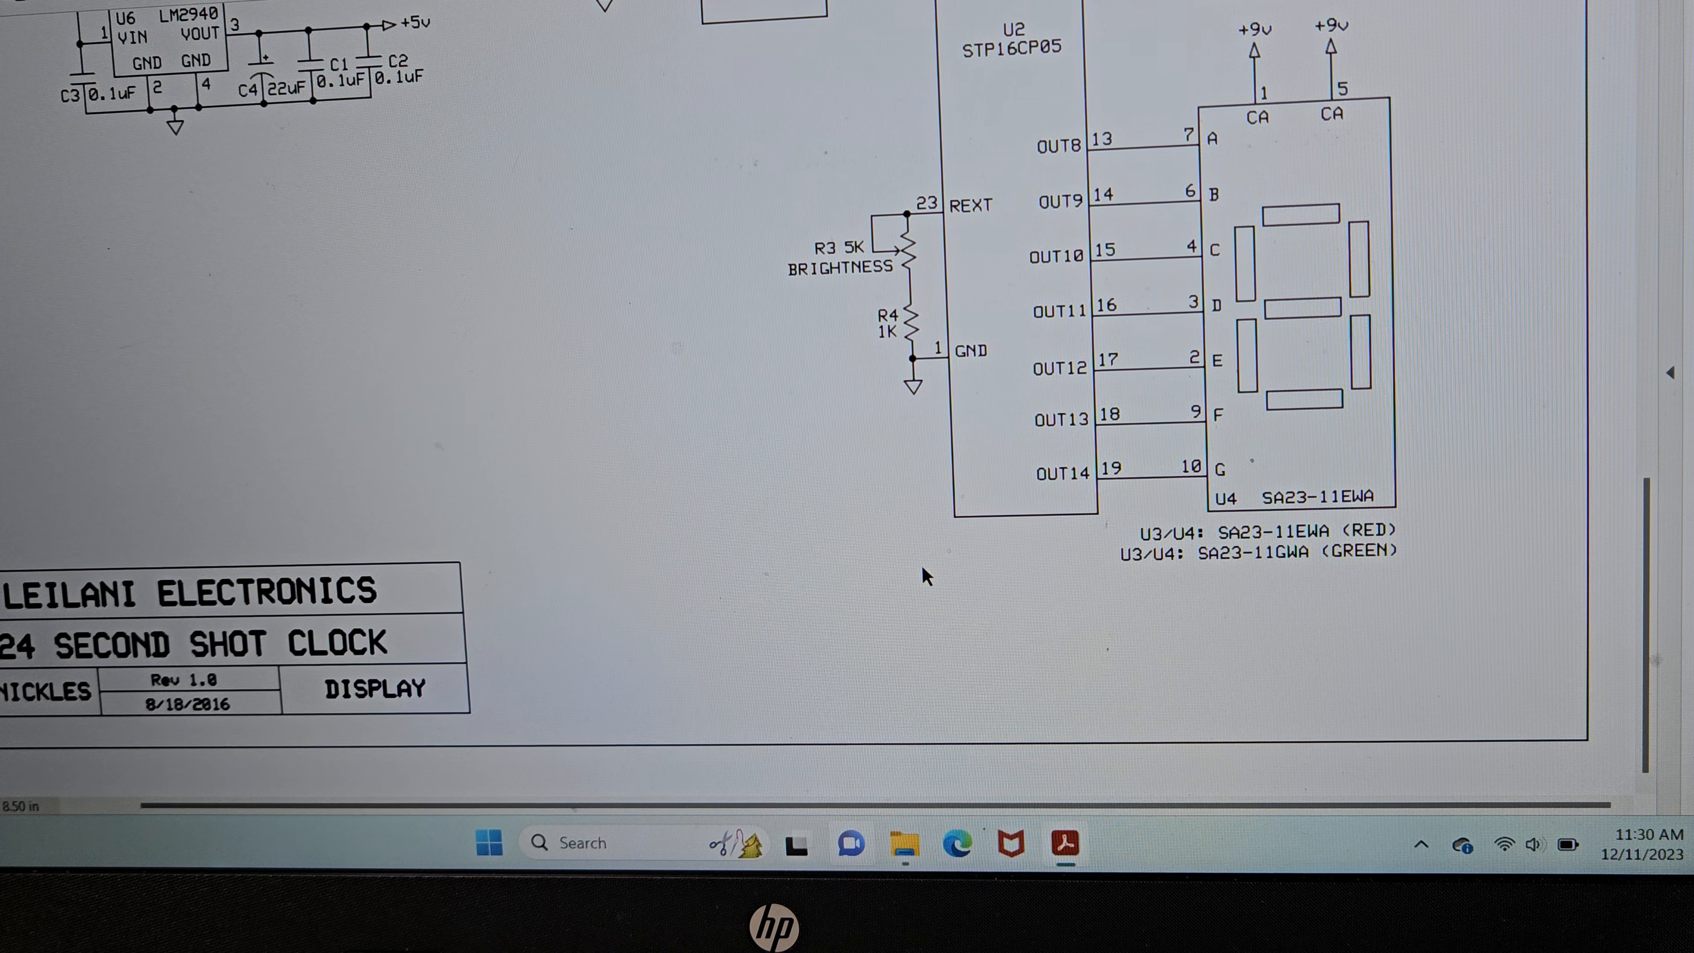
{"action": "mouse_move", "coordinate": [733, 520]}
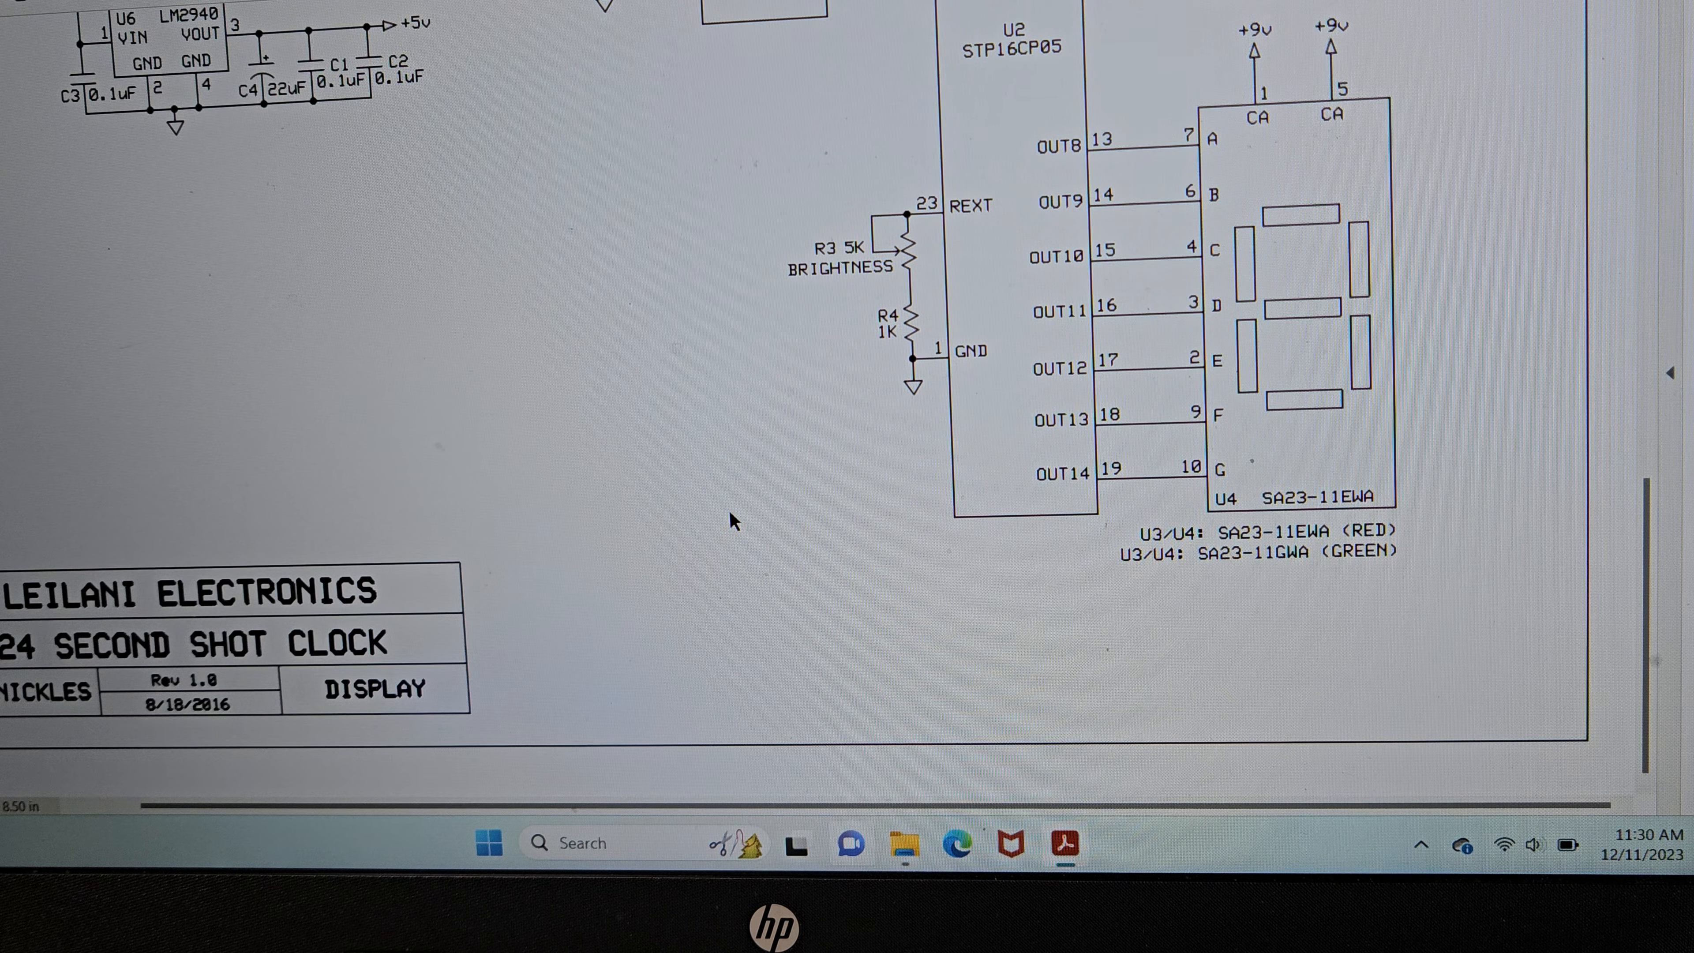
{"action": "mouse_move", "coordinate": [1275, 510]}
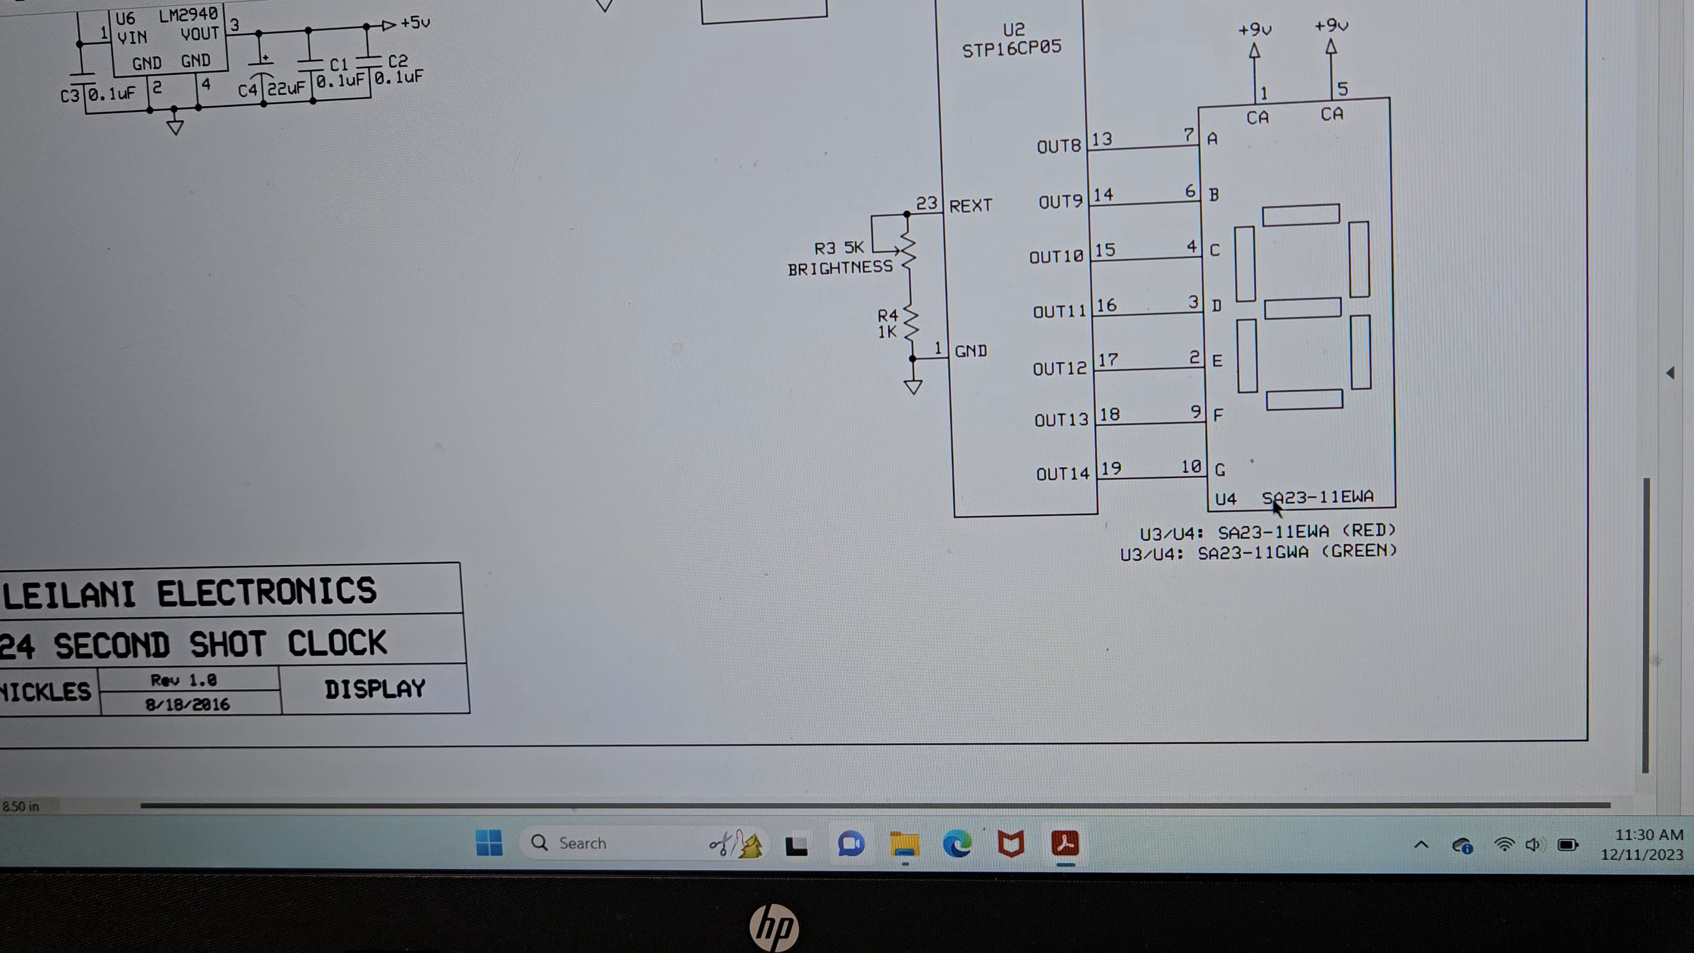
{"action": "scroll", "scroll_direction": "up", "scroll_amount": 3}
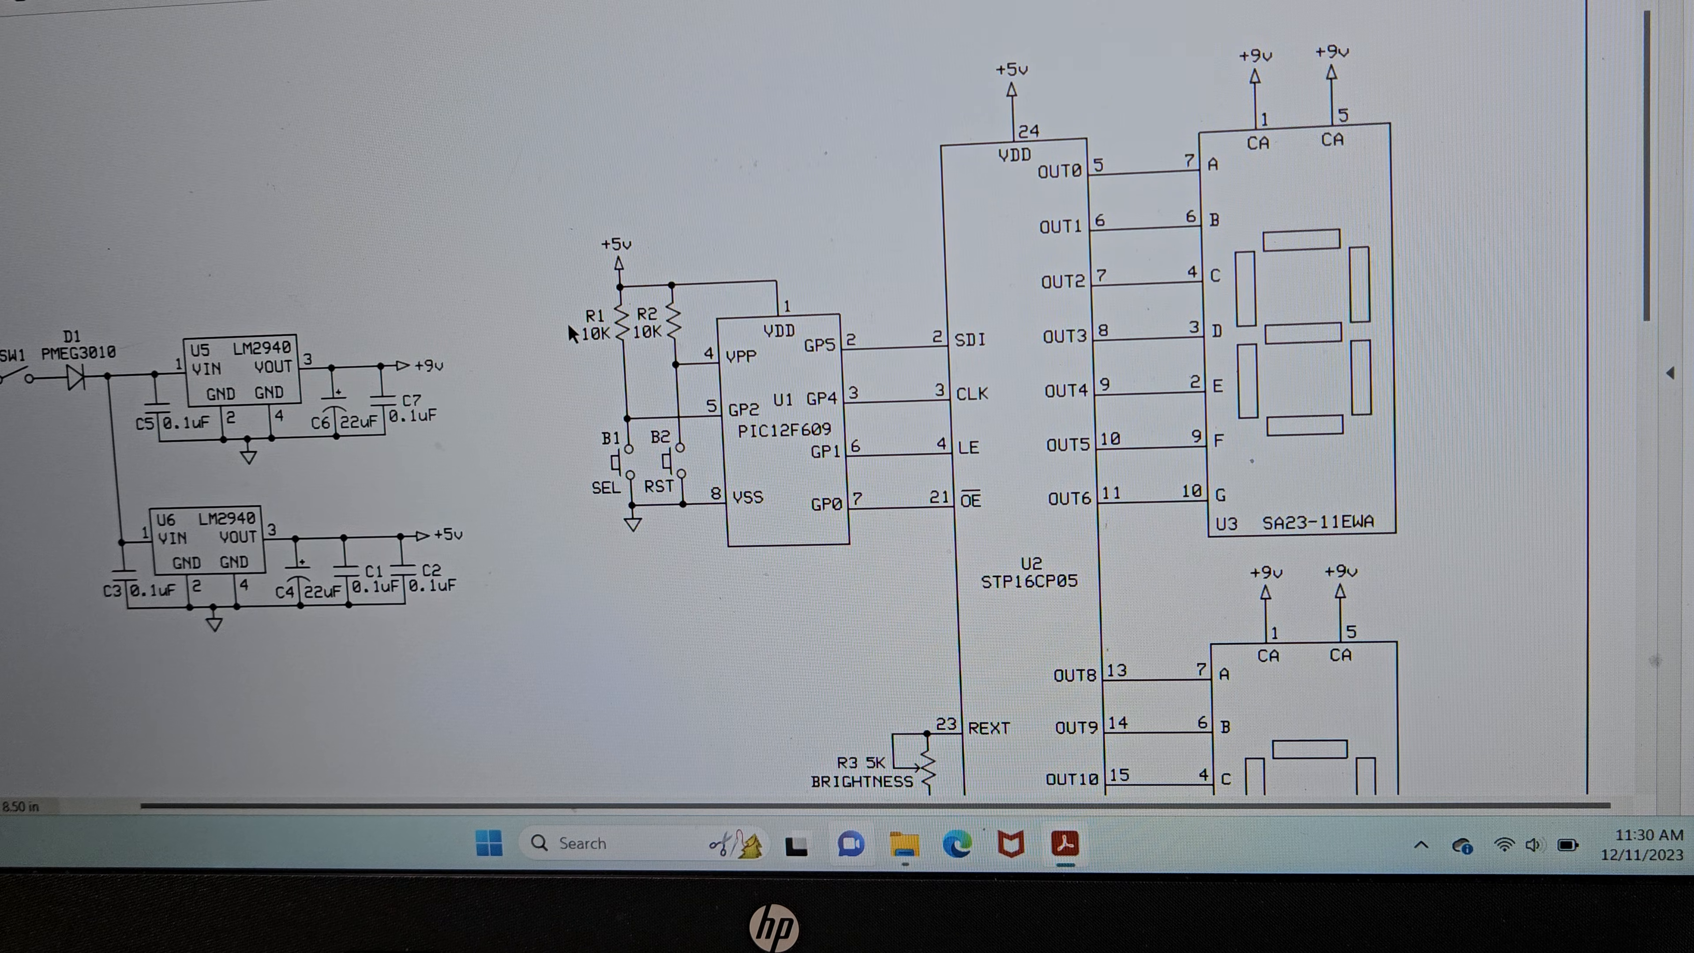
{"action": "scroll", "scroll_direction": "down", "scroll_amount": 3}
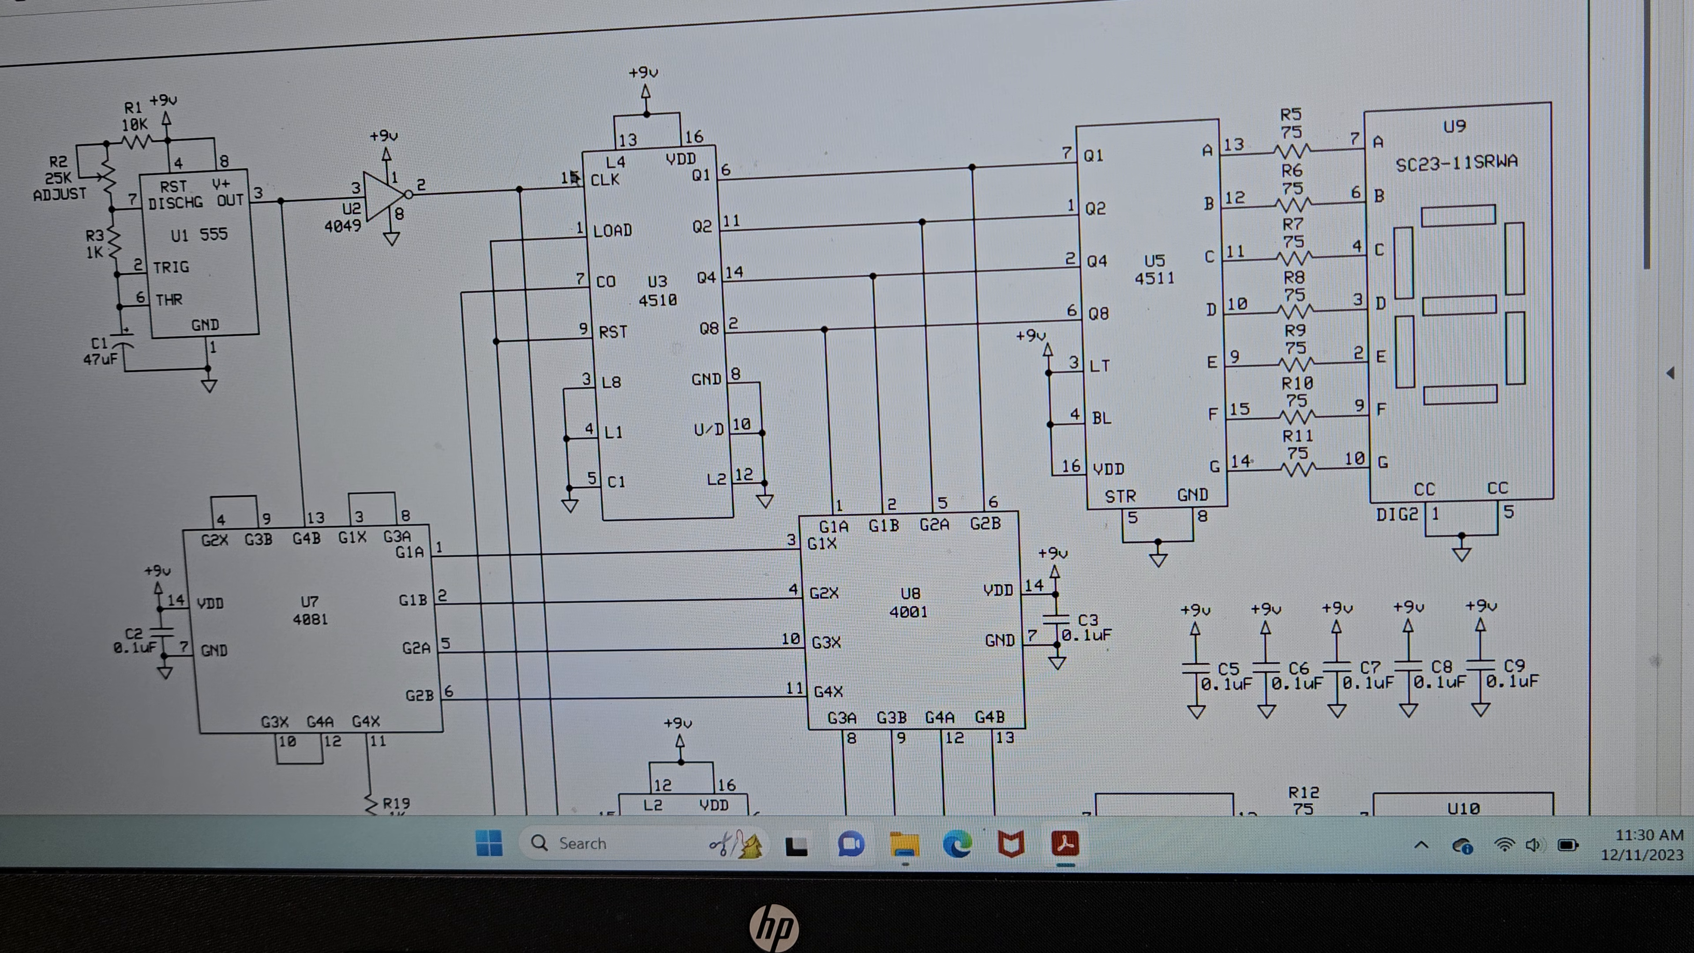
{"action": "scroll", "scroll_direction": "down", "scroll_amount": 3}
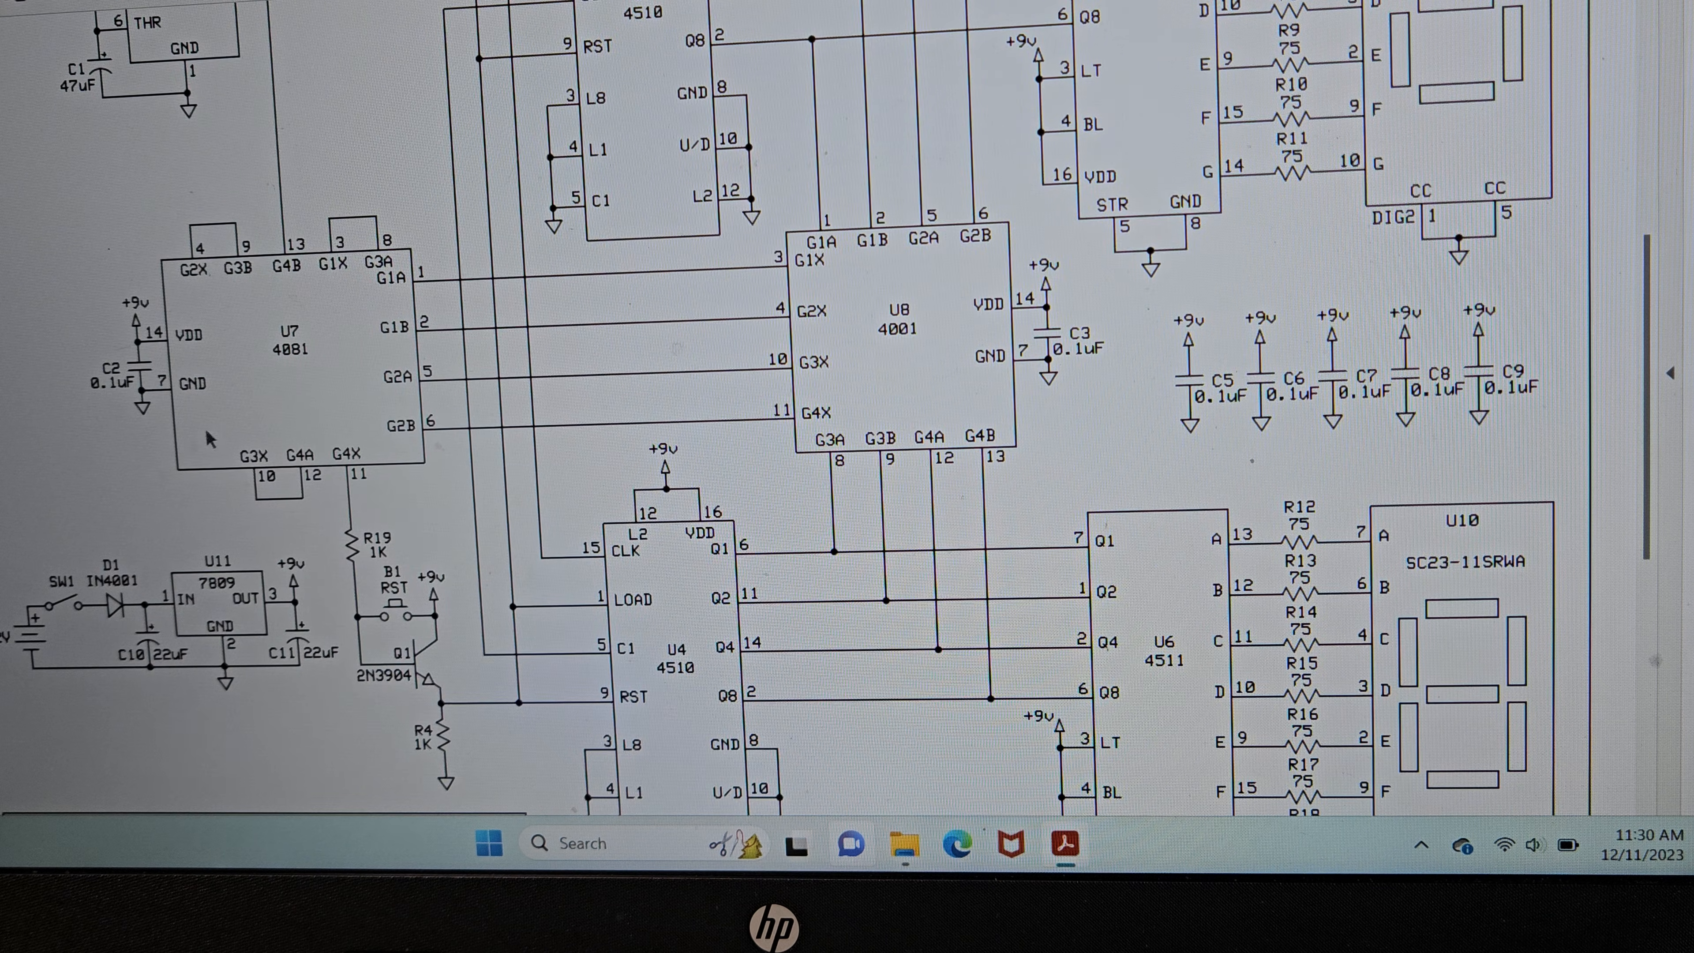
{"action": "scroll", "scroll_direction": "down", "scroll_amount": 3}
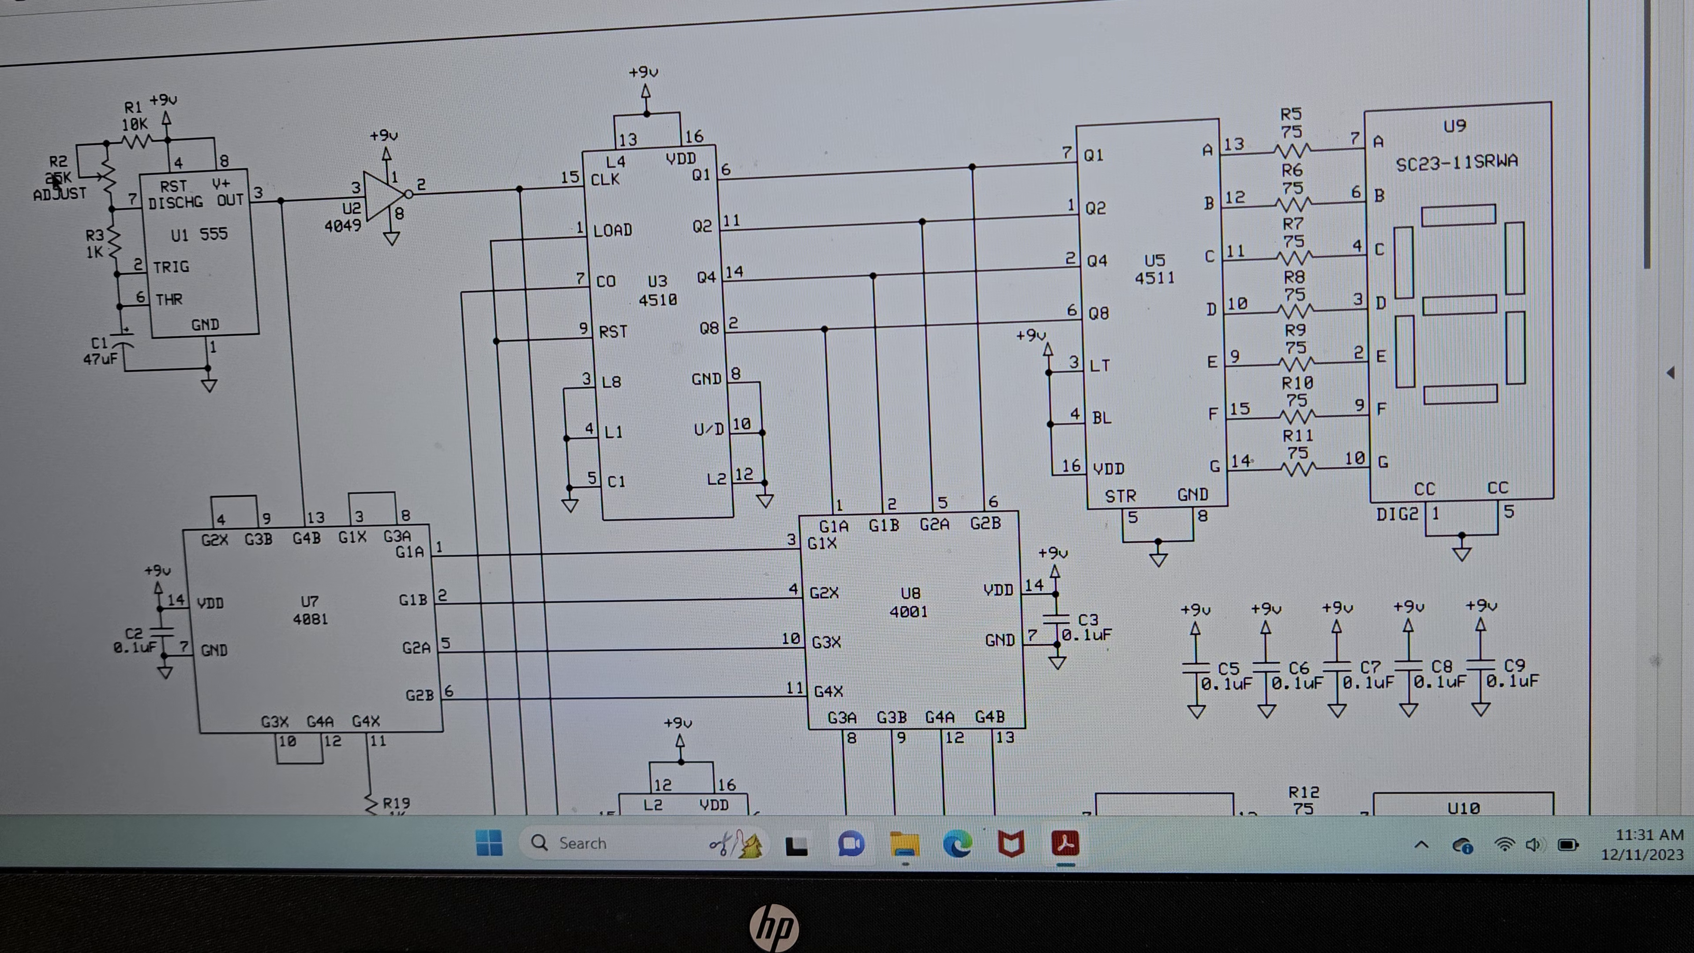
{"action": "scroll", "scroll_direction": "down", "scroll_amount": 3}
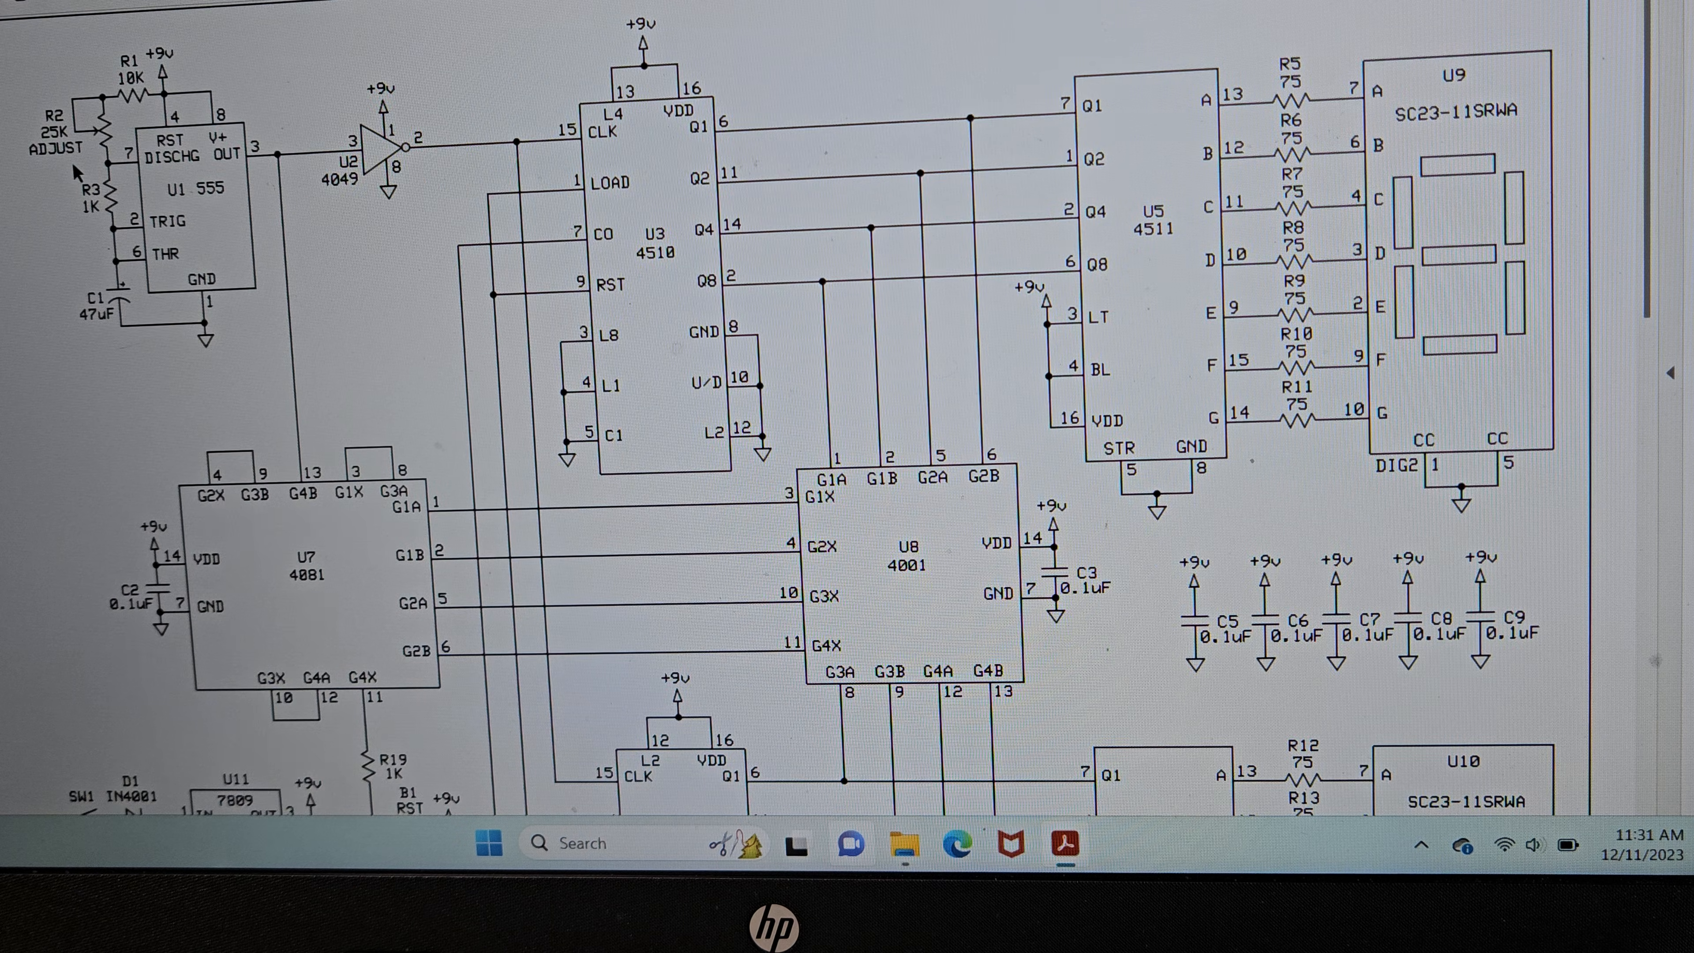
{"action": "scroll", "scroll_direction": "up", "scroll_amount": 3}
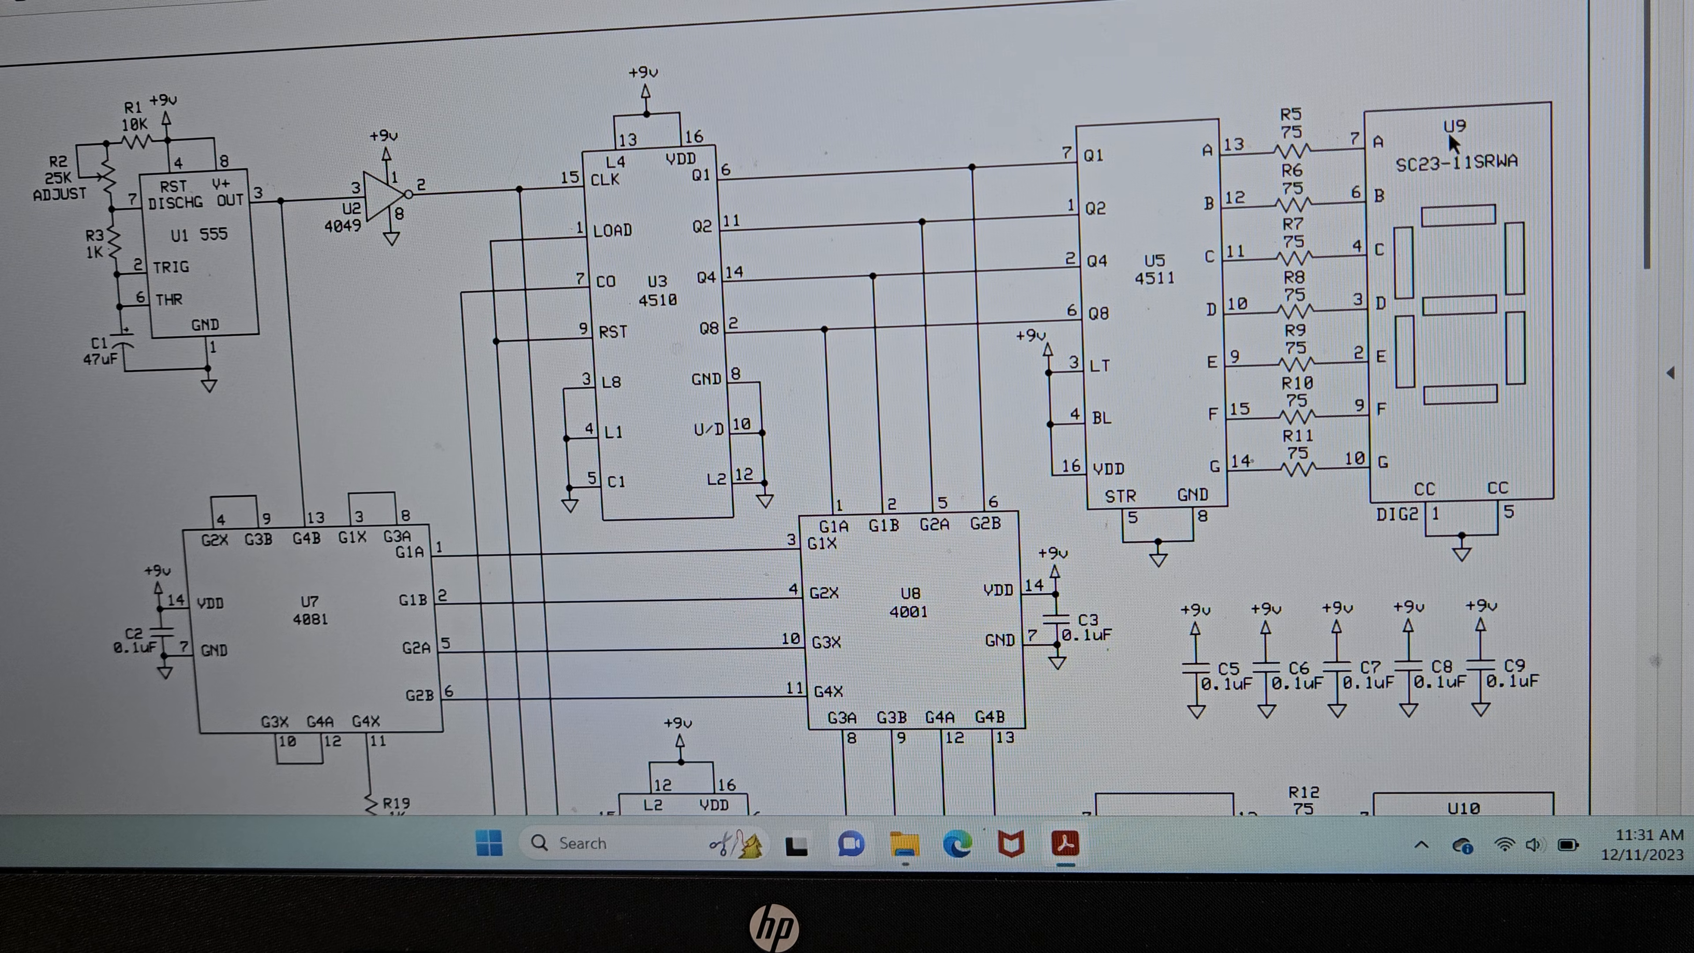
{"action": "scroll", "scroll_direction": "down", "scroll_amount": 3}
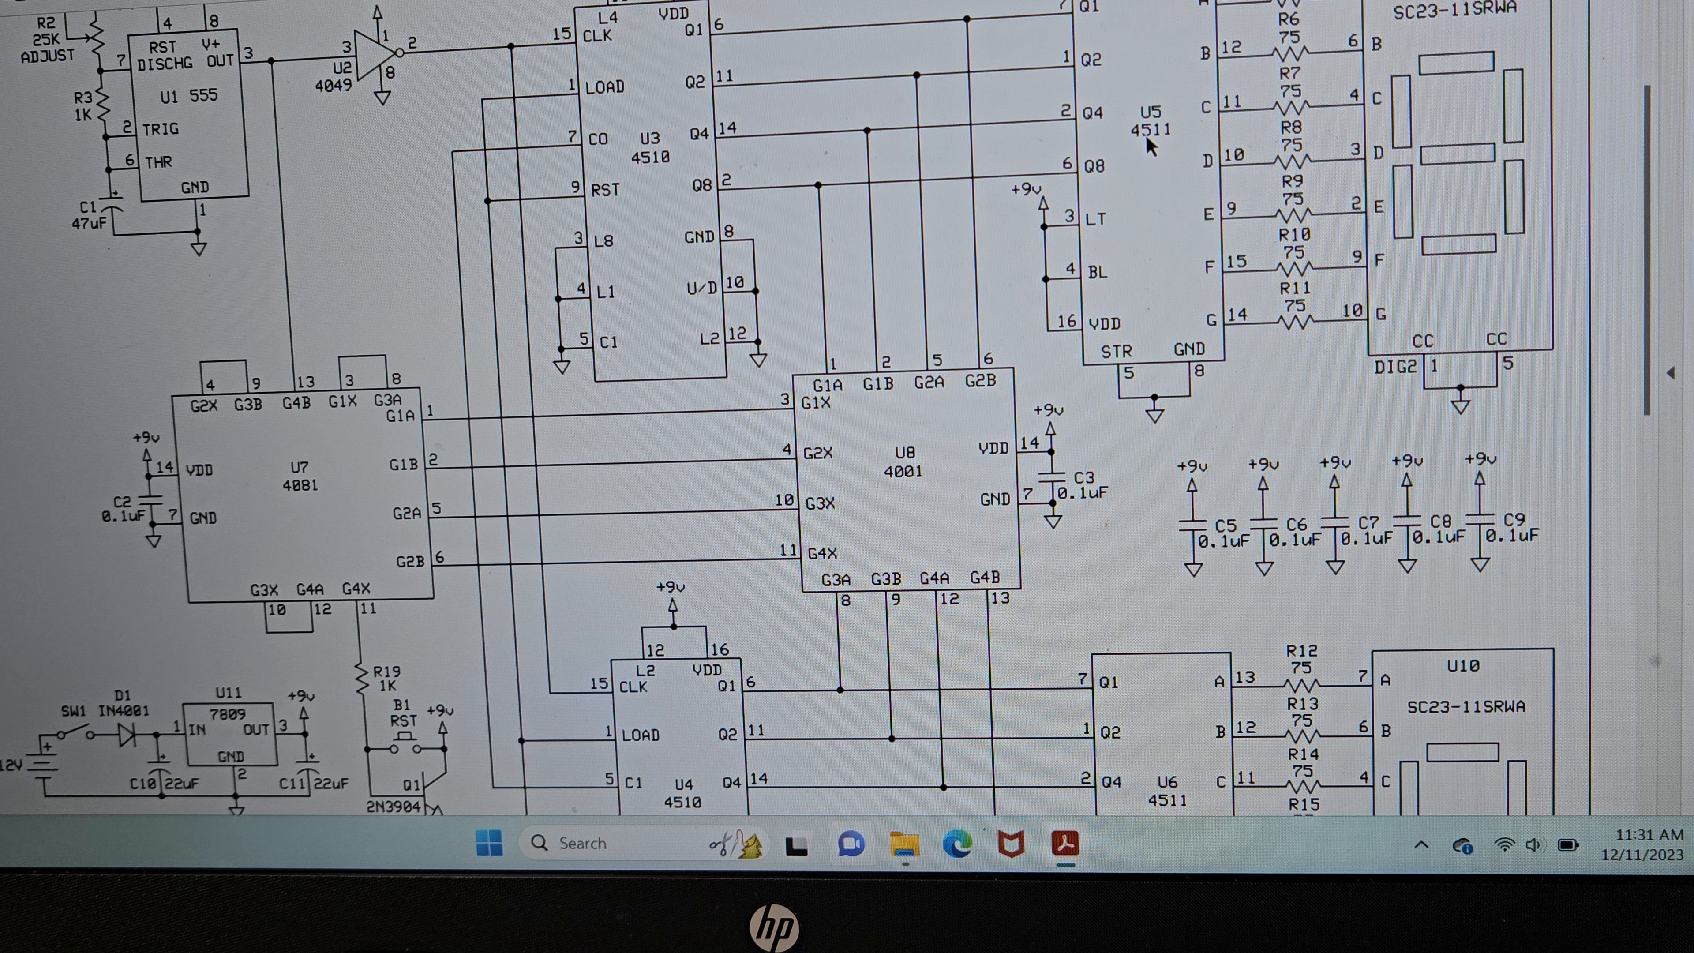
{"action": "scroll", "scroll_direction": "down", "scroll_amount": 3}
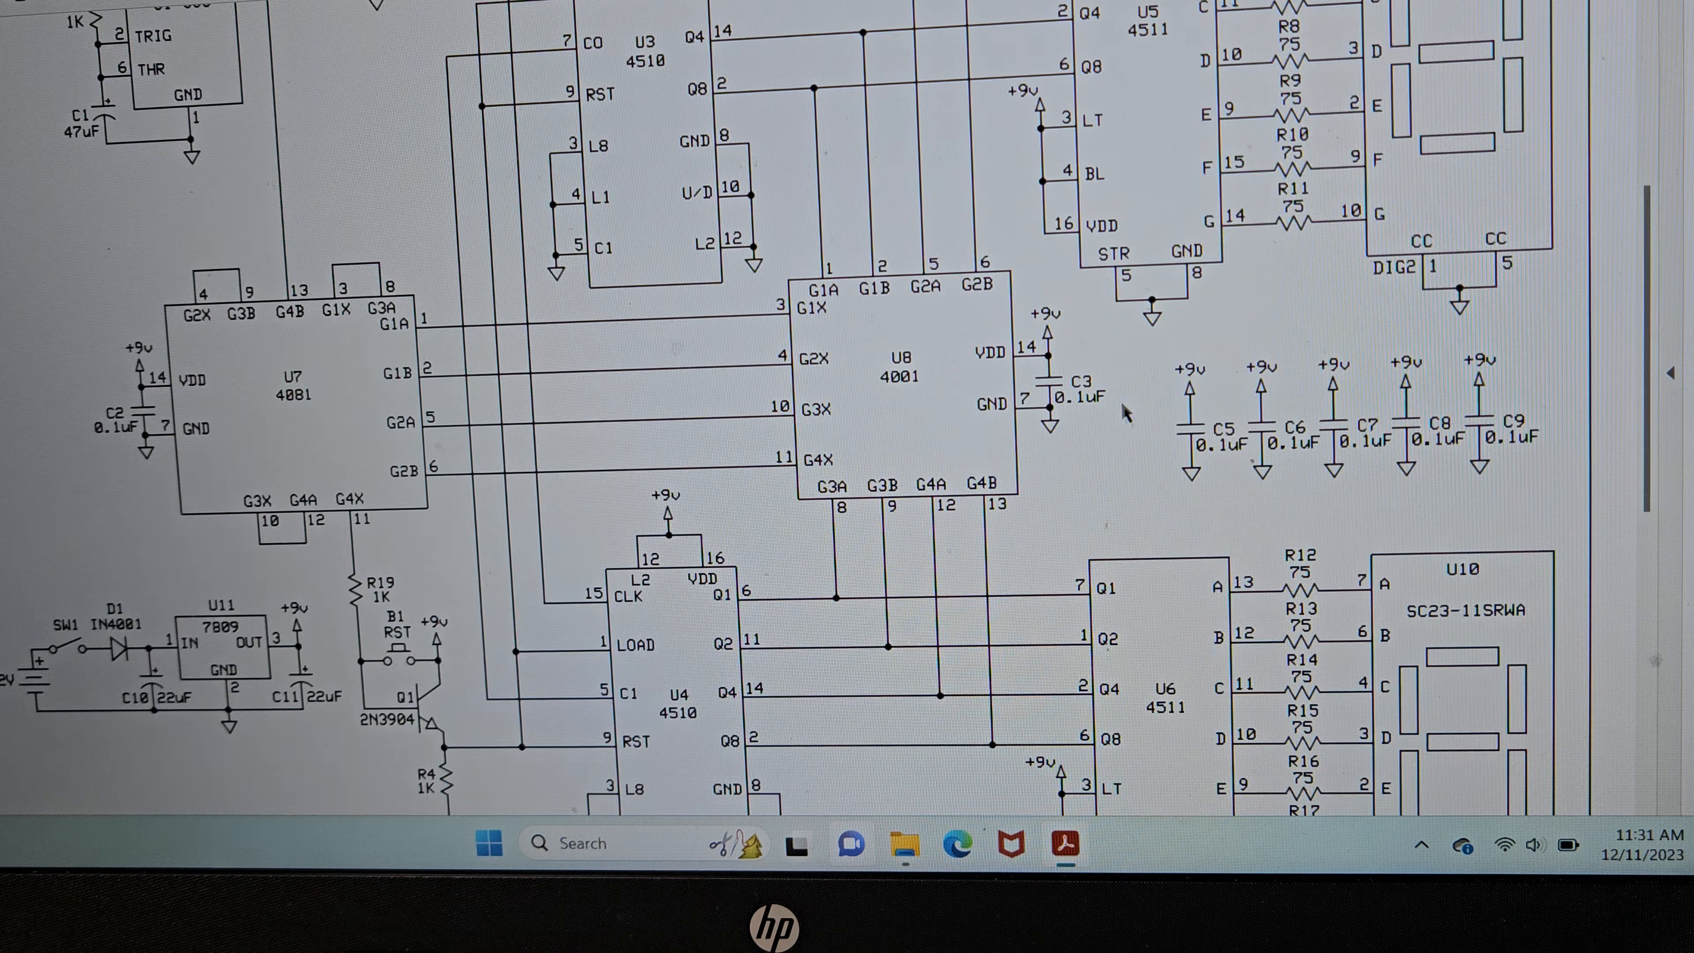
{"action": "scroll", "scroll_direction": "up", "scroll_amount": 3}
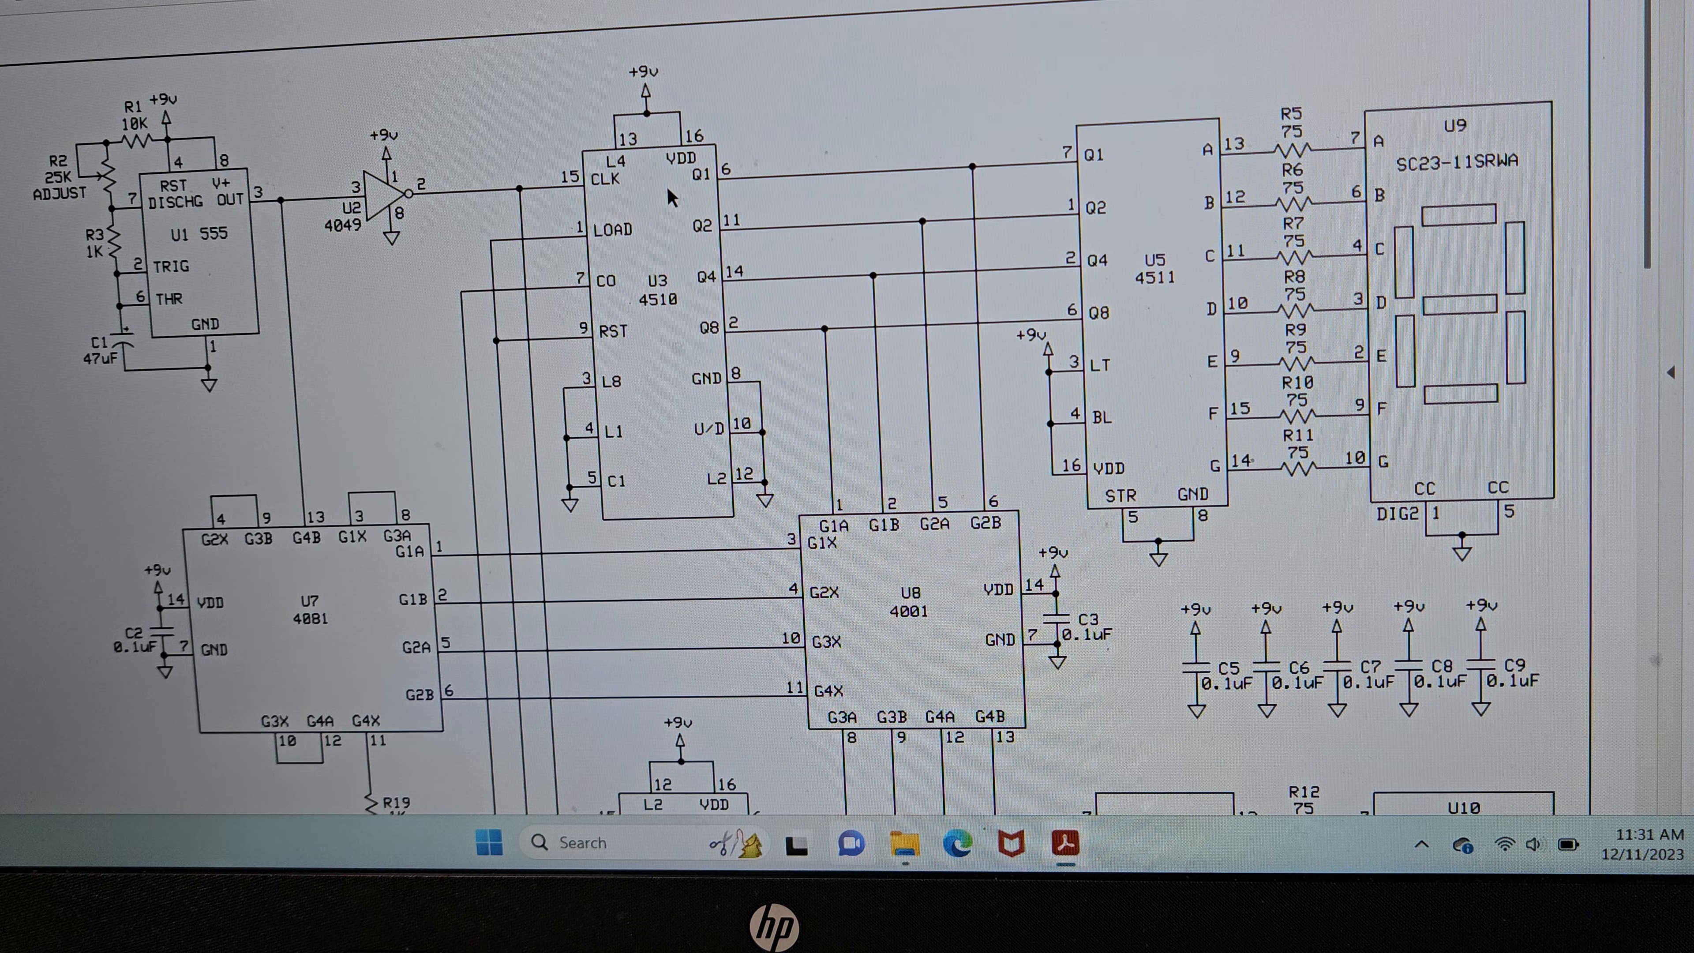
{"action": "scroll", "scroll_direction": "down", "scroll_amount": 3}
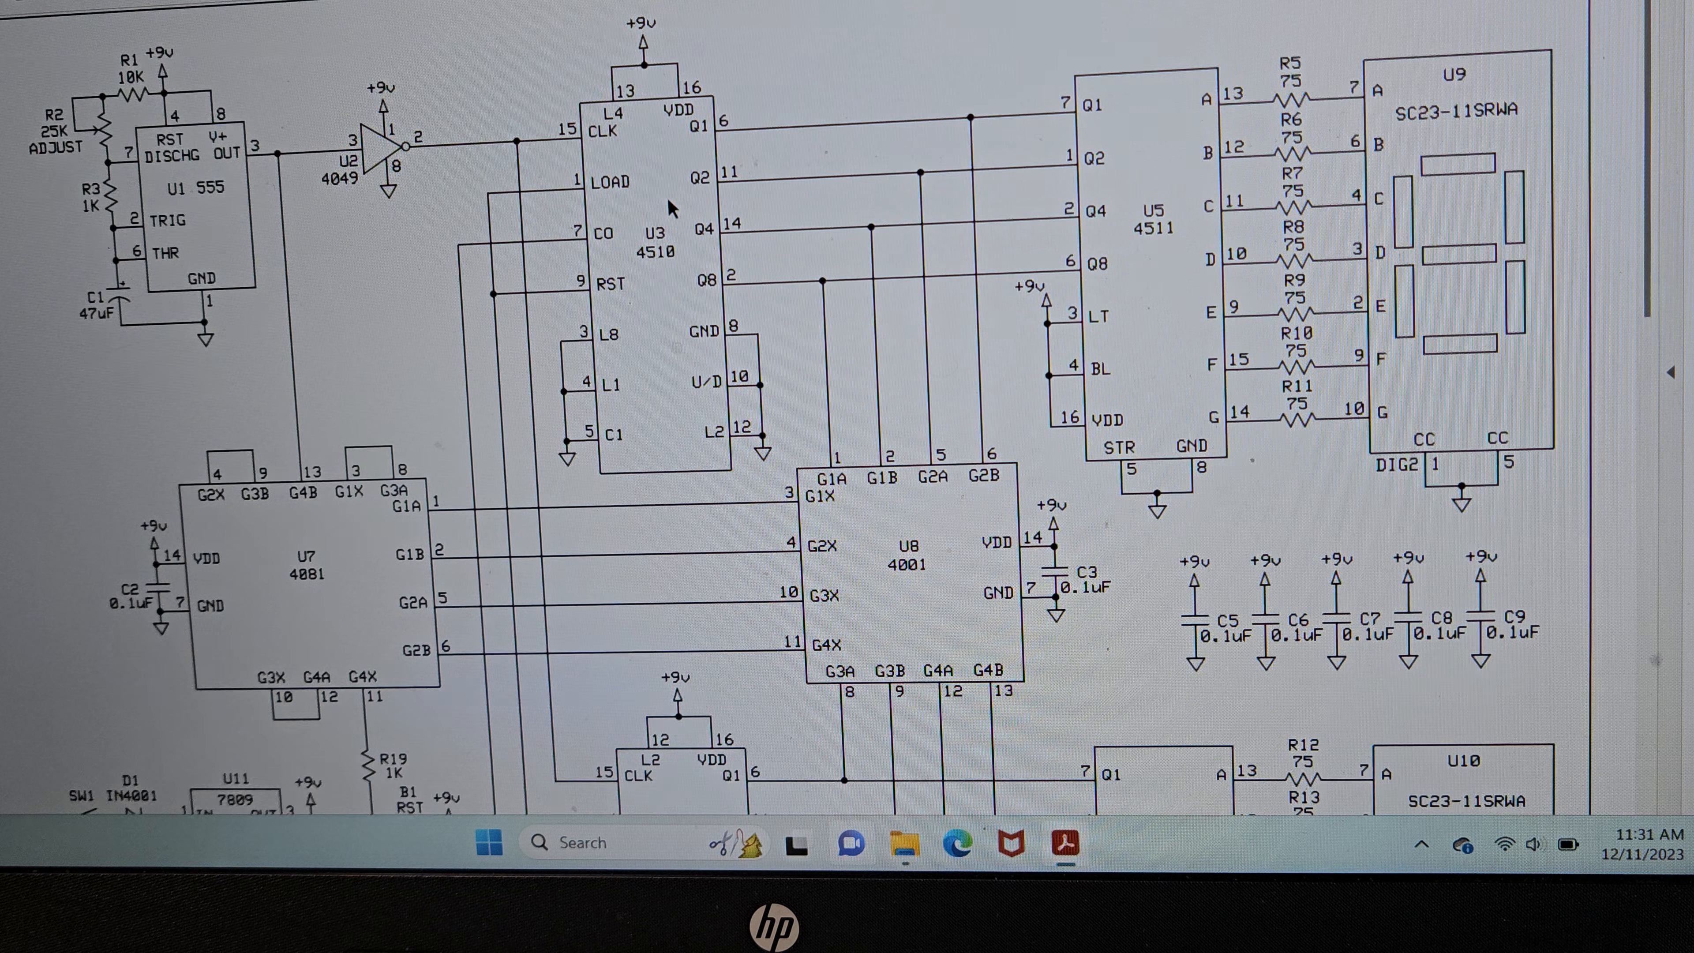
{"action": "scroll", "scroll_direction": "down", "scroll_amount": 3}
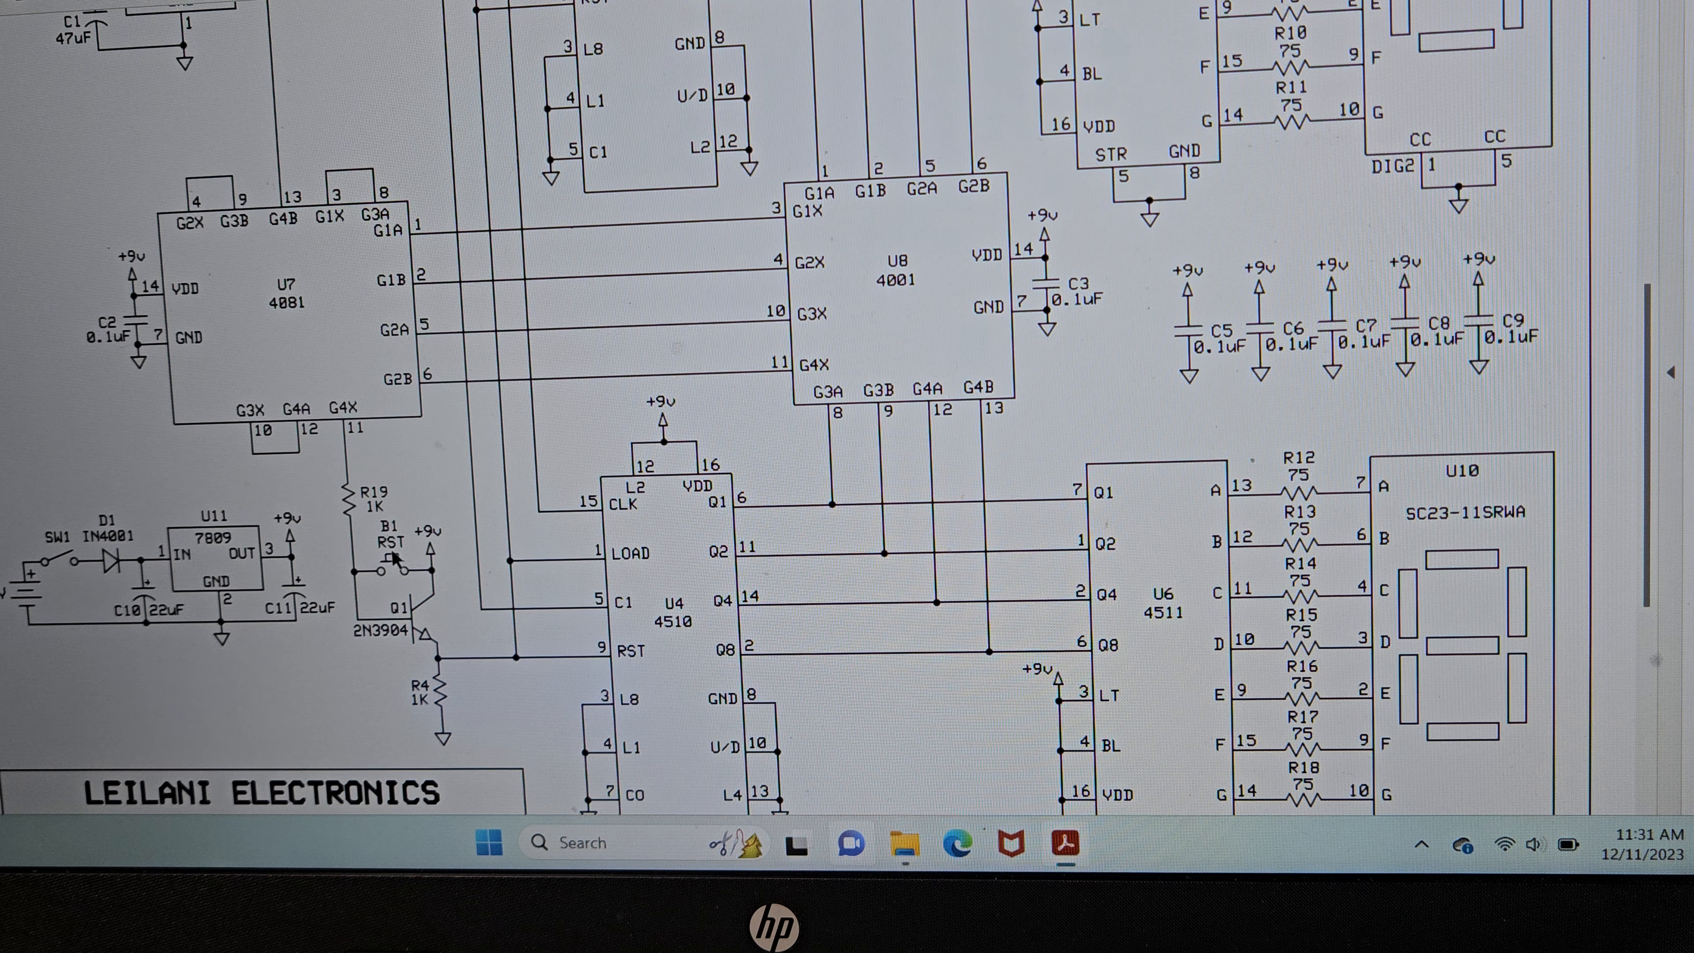
{"action": "scroll", "scroll_direction": "up", "scroll_amount": 3}
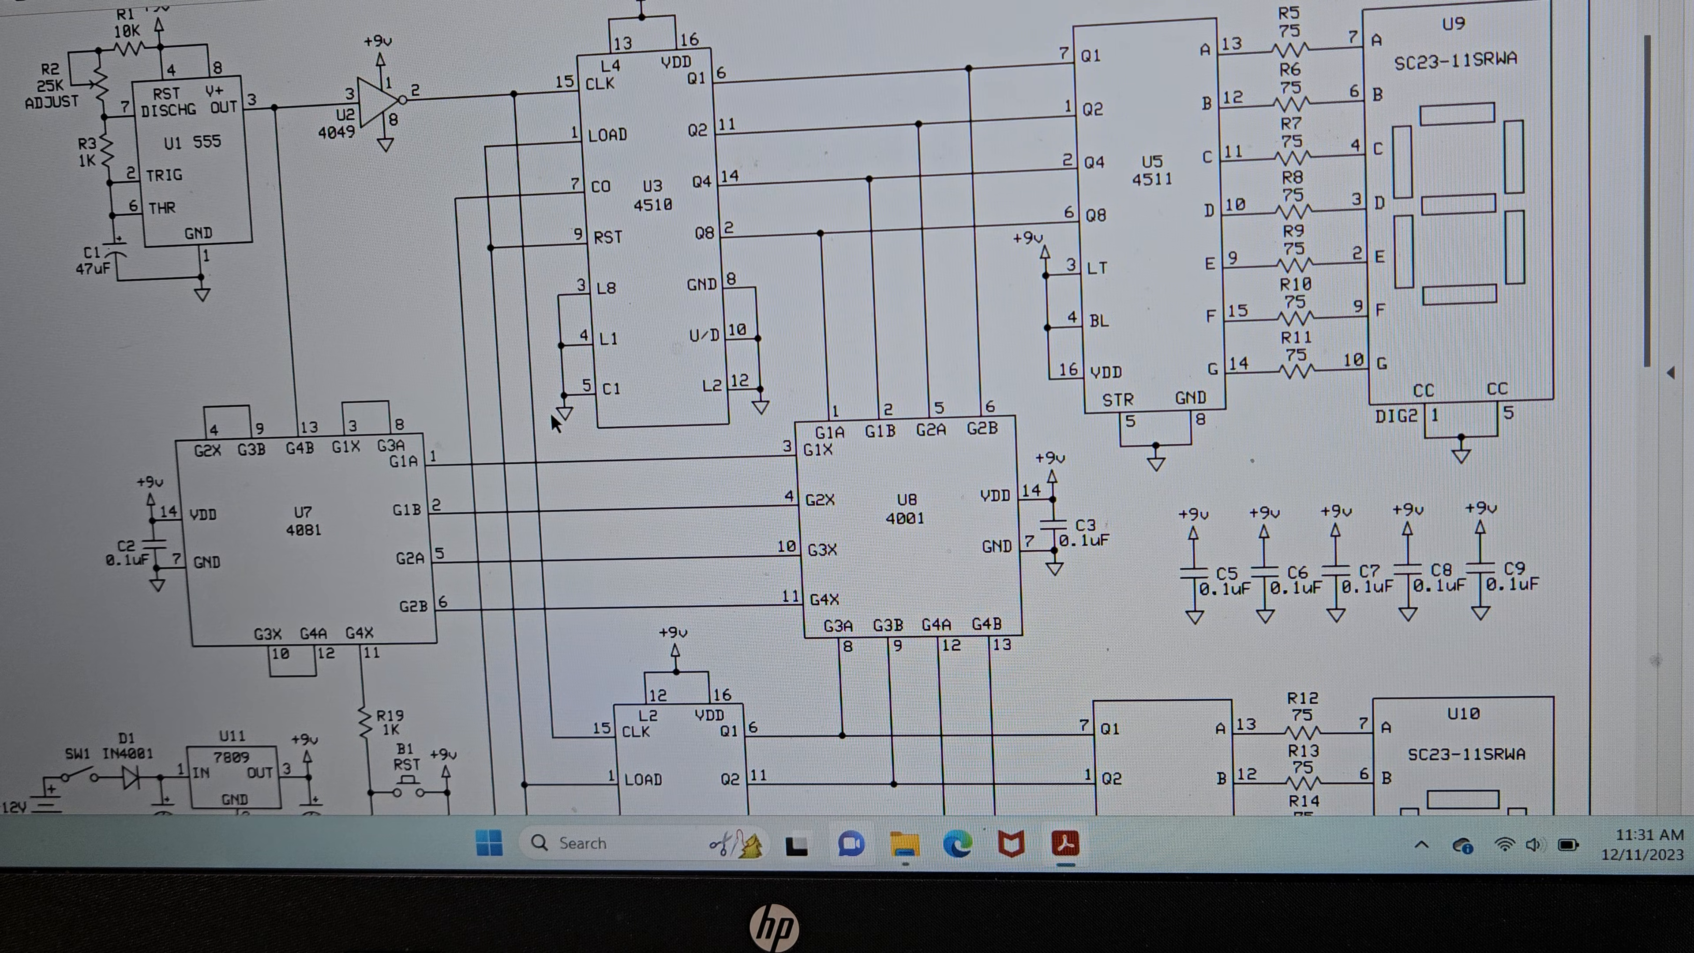
{"action": "mouse_move", "coordinate": [735, 275]}
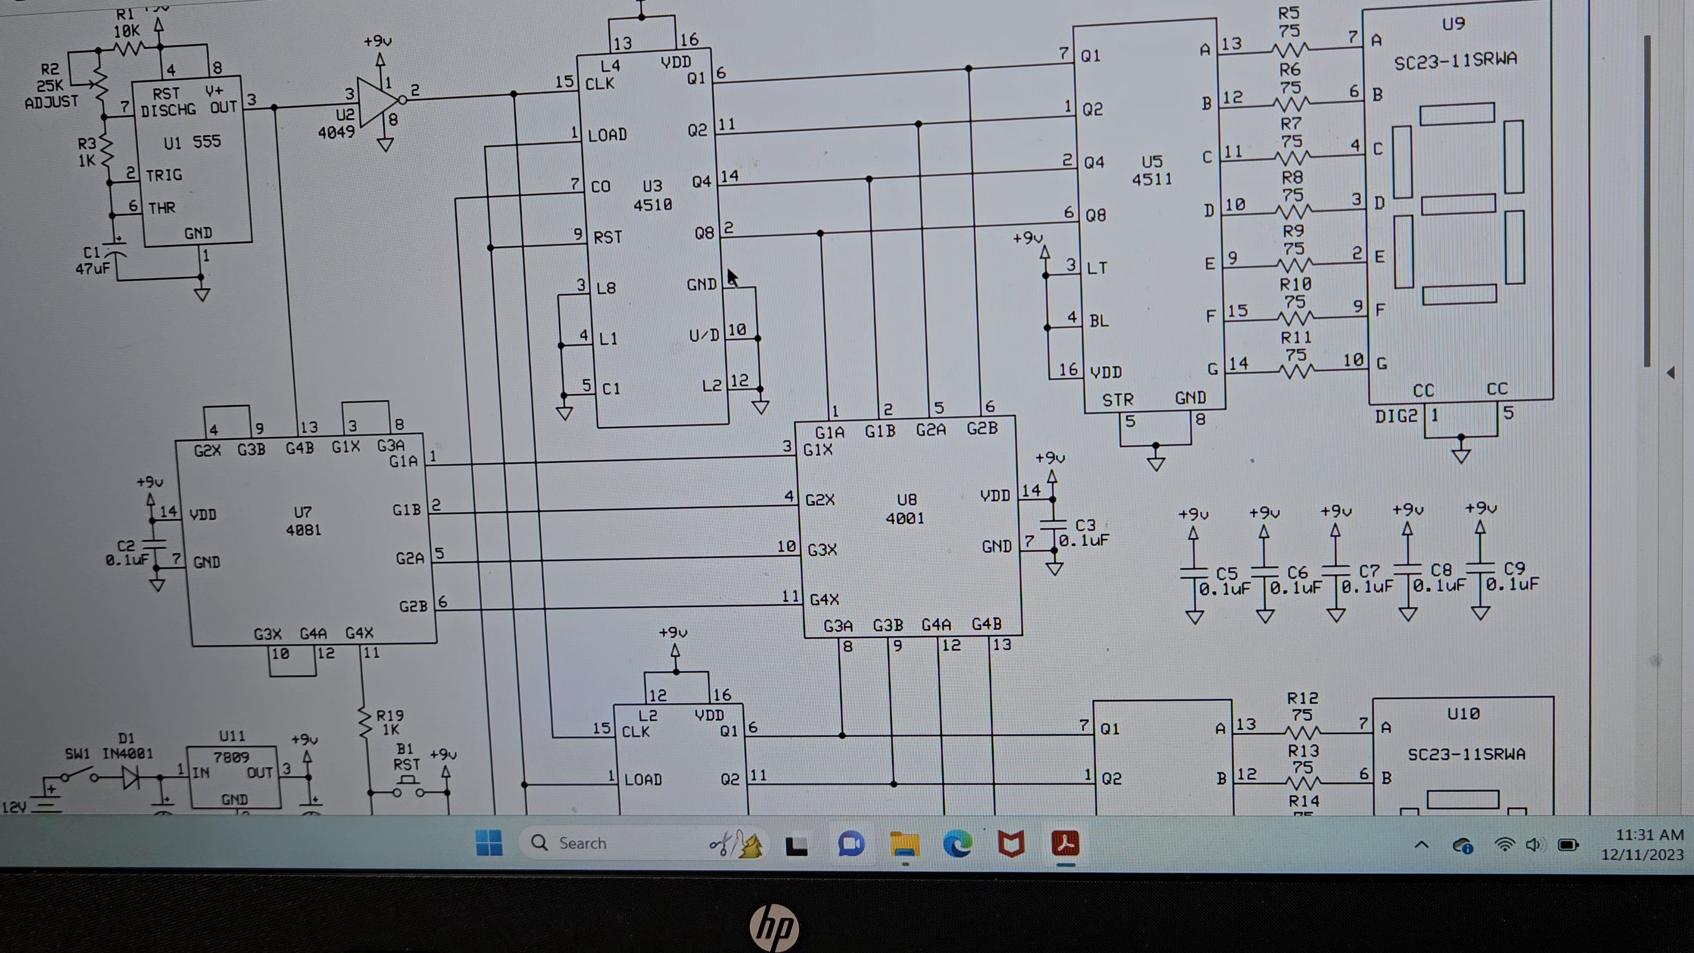
{"action": "scroll", "scroll_direction": "down", "scroll_amount": 3}
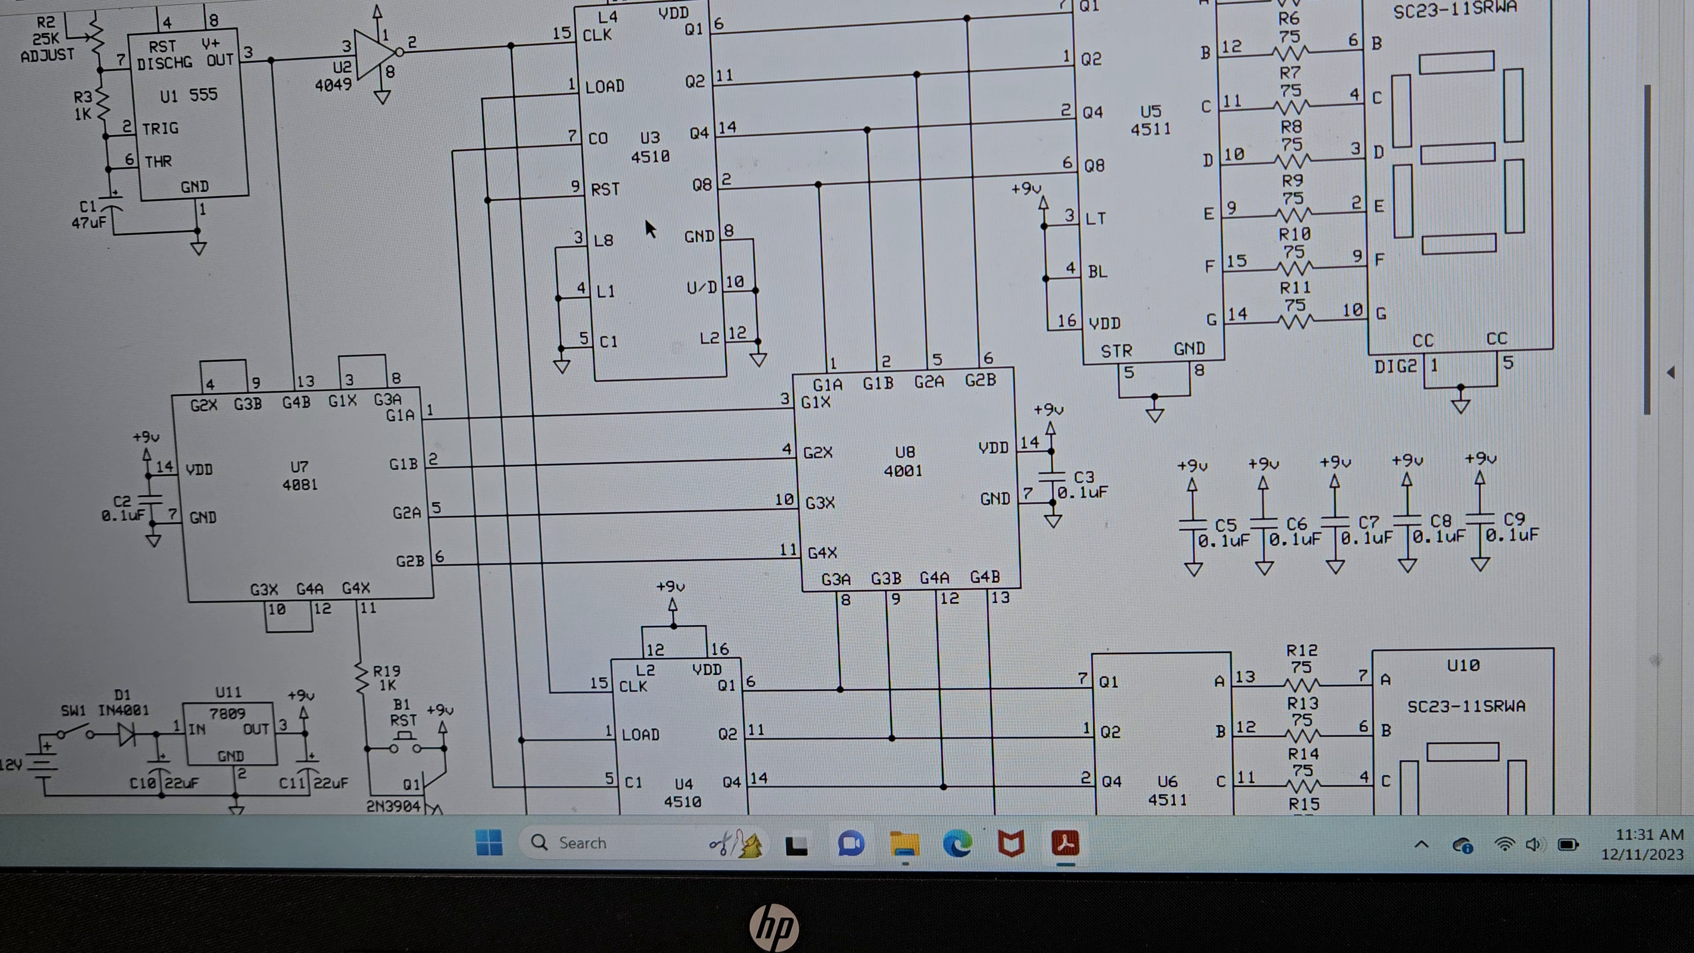
{"action": "mouse_move", "coordinate": [659, 157]}
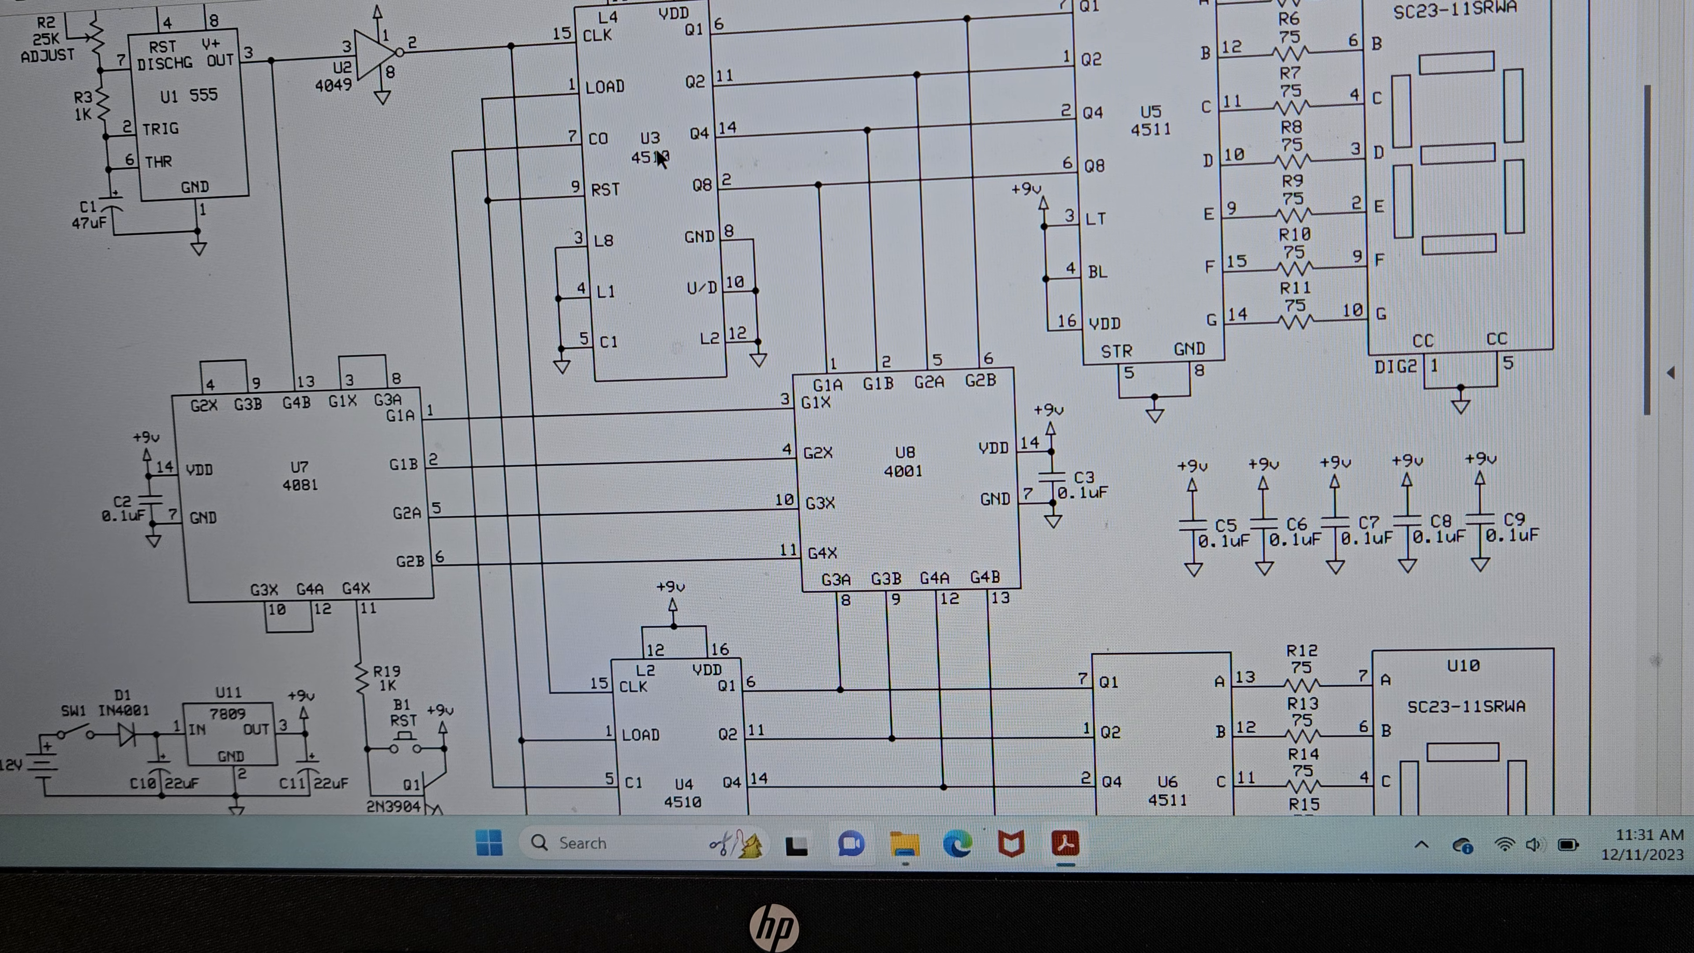
{"action": "scroll", "scroll_direction": "down", "scroll_amount": 3}
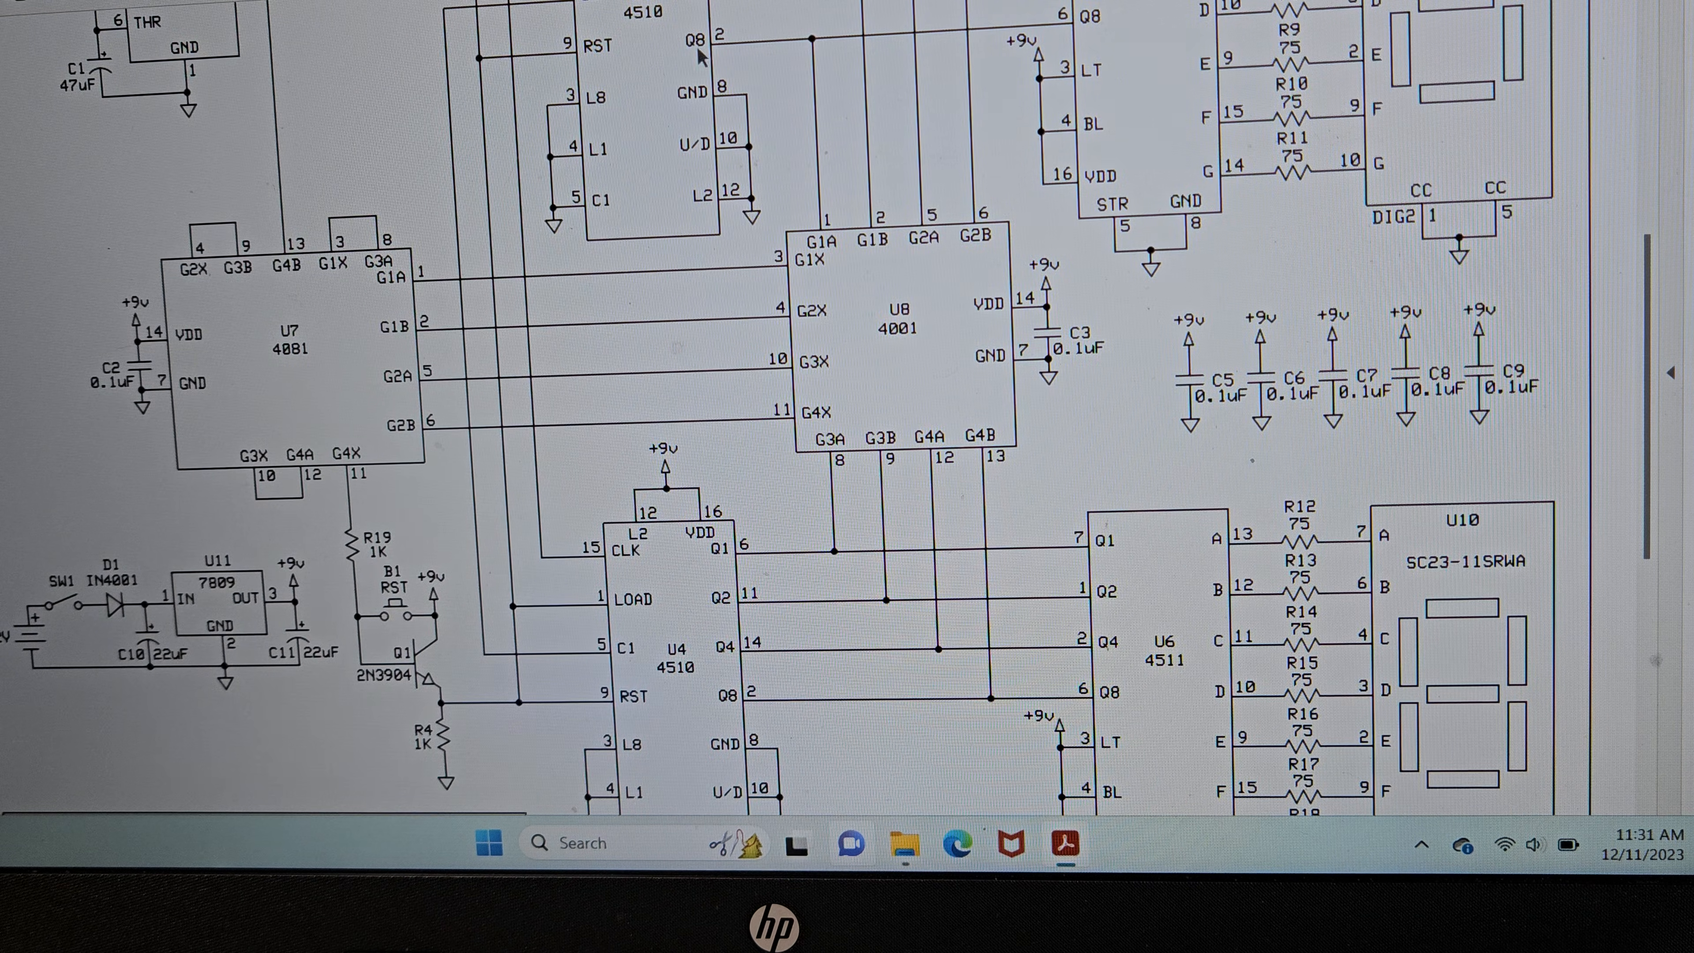
{"action": "scroll", "scroll_direction": "up", "scroll_amount": 3}
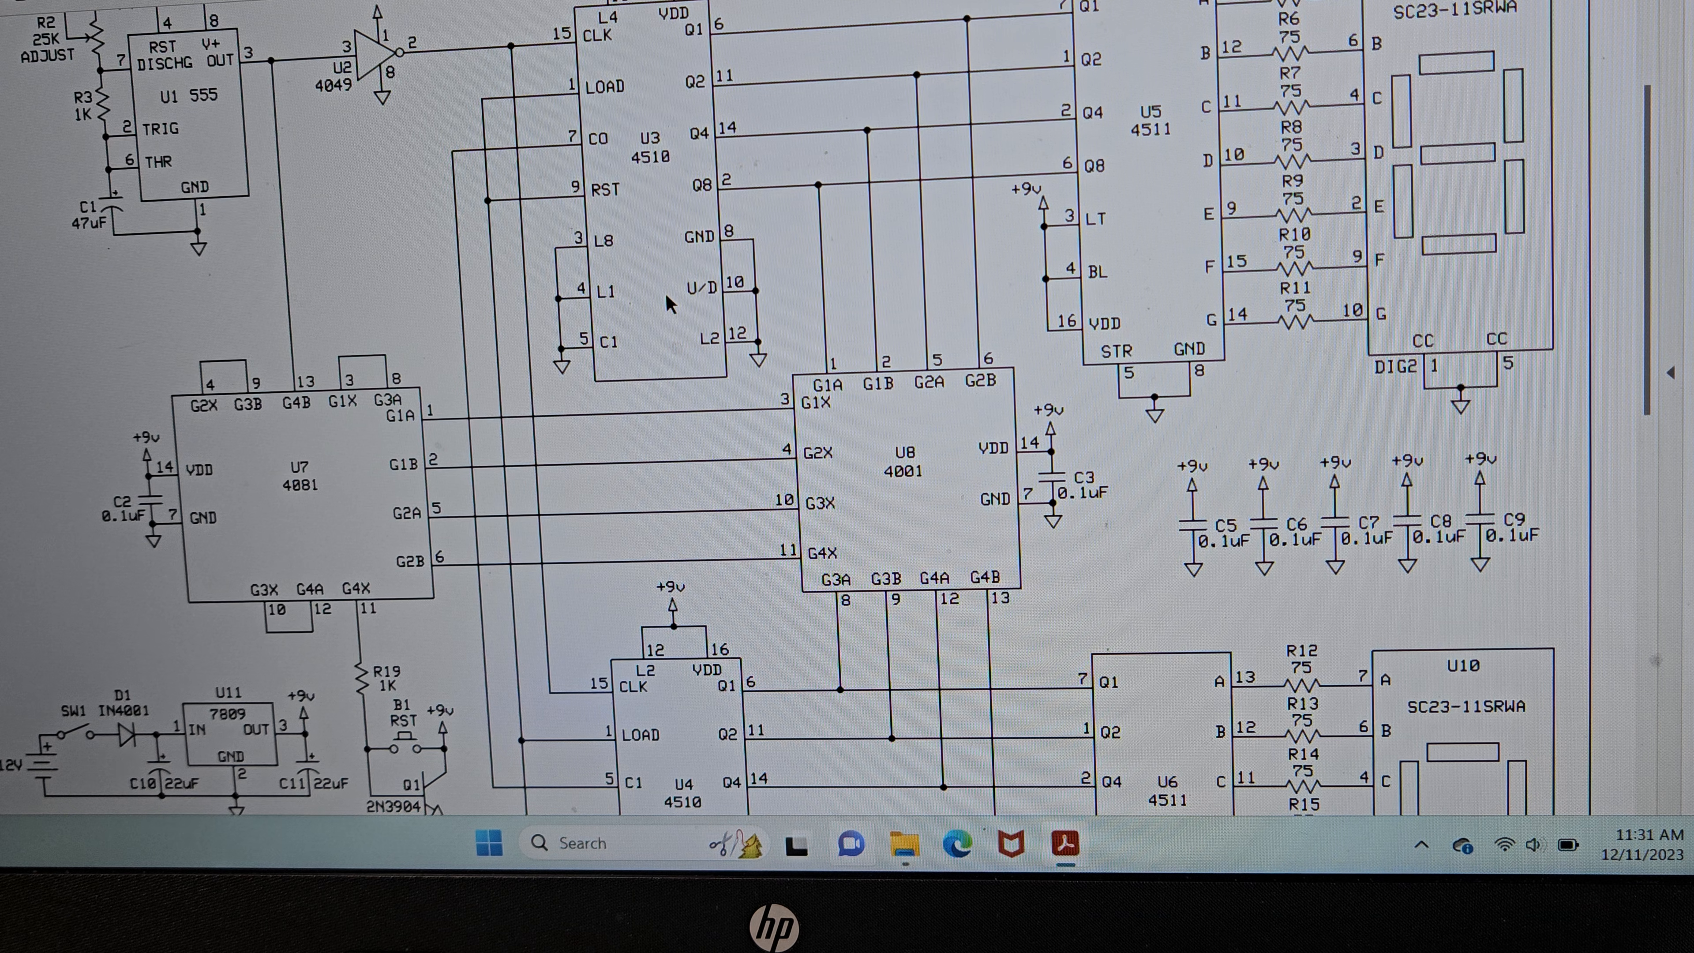
{"action": "mouse_move", "coordinate": [630, 278]}
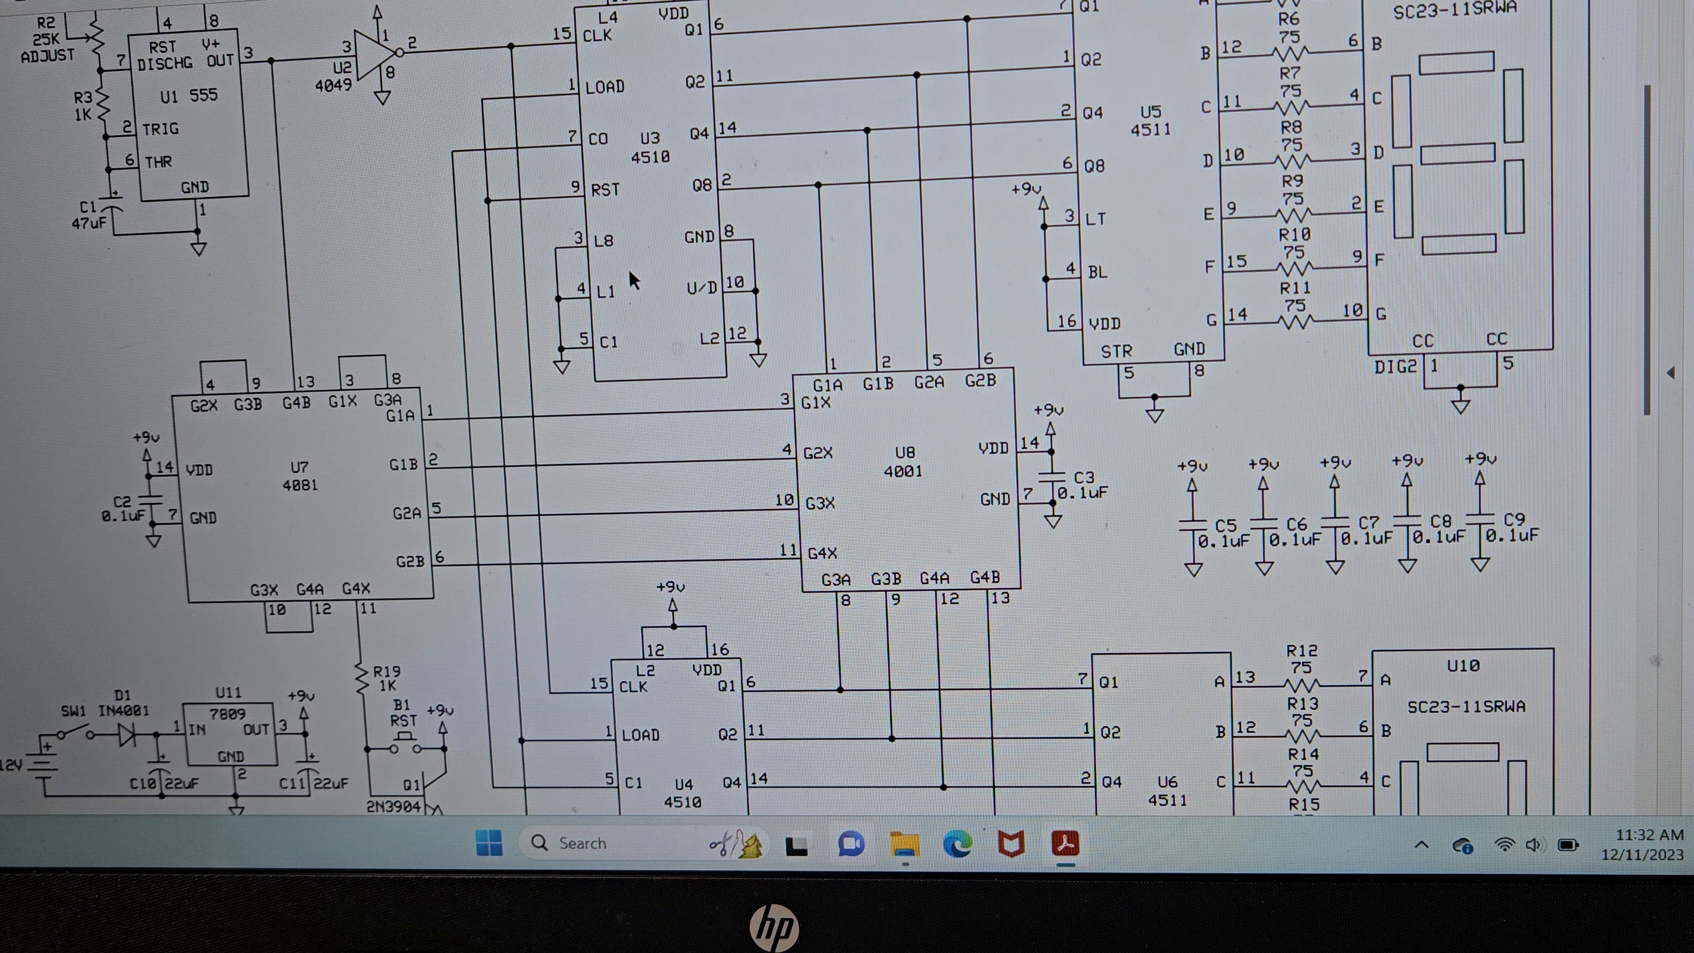
{"action": "mouse_move", "coordinate": [616, 113]}
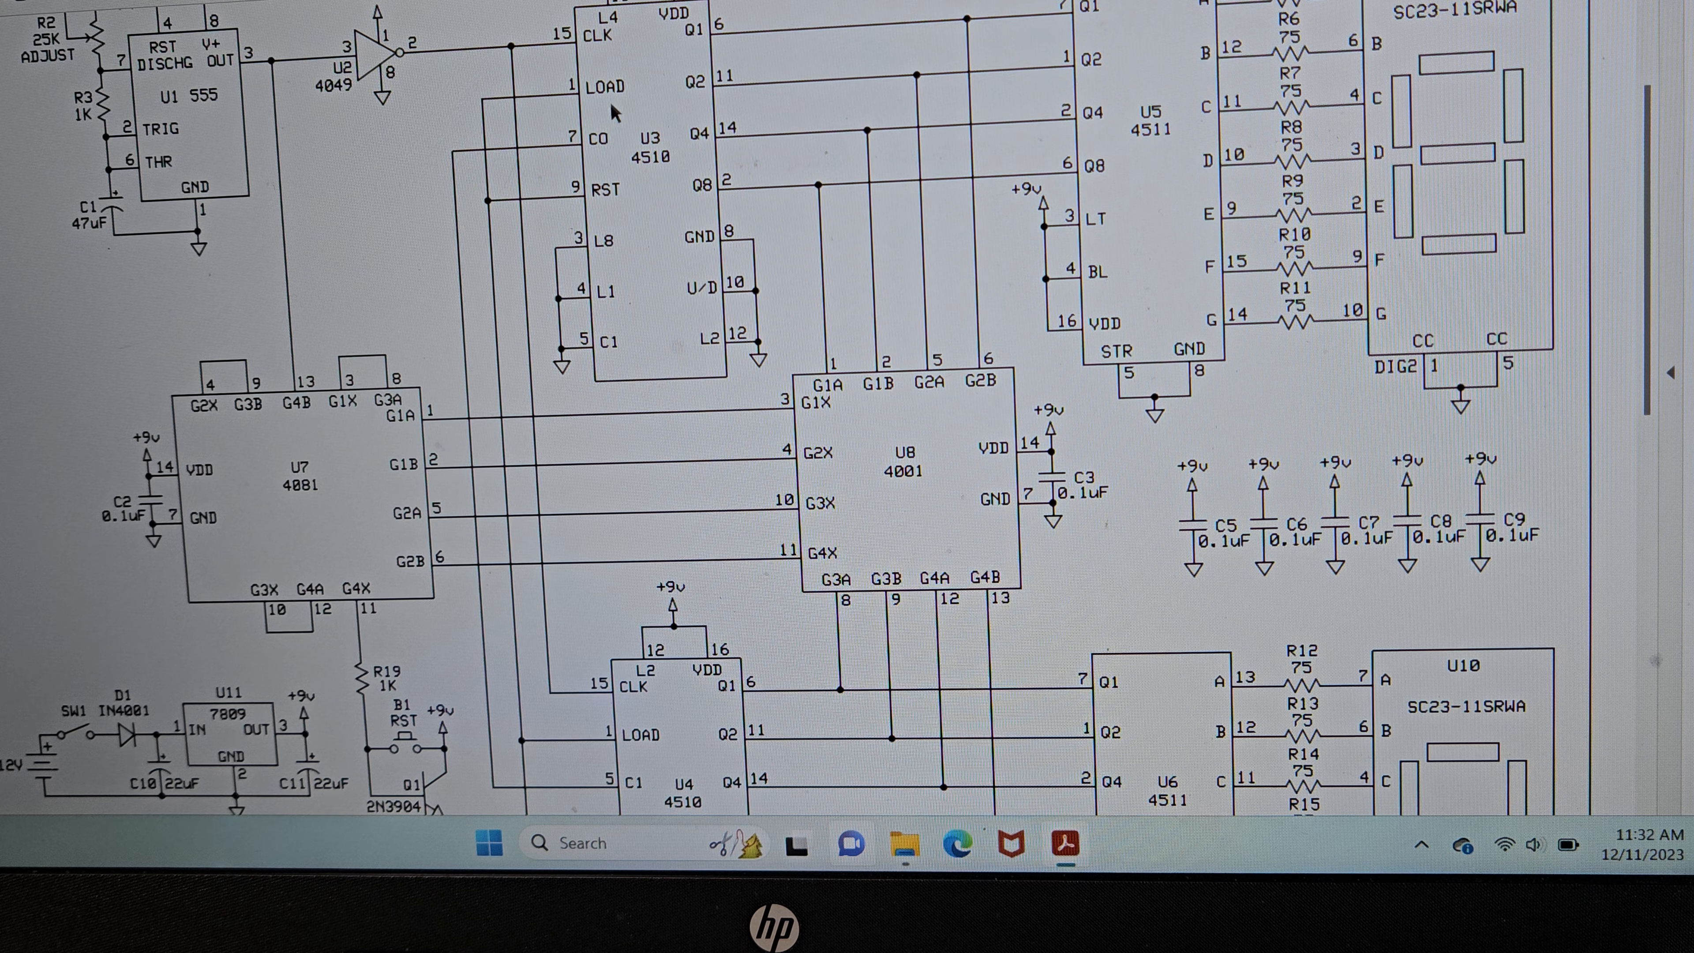
{"action": "mouse_move", "coordinate": [578, 254]}
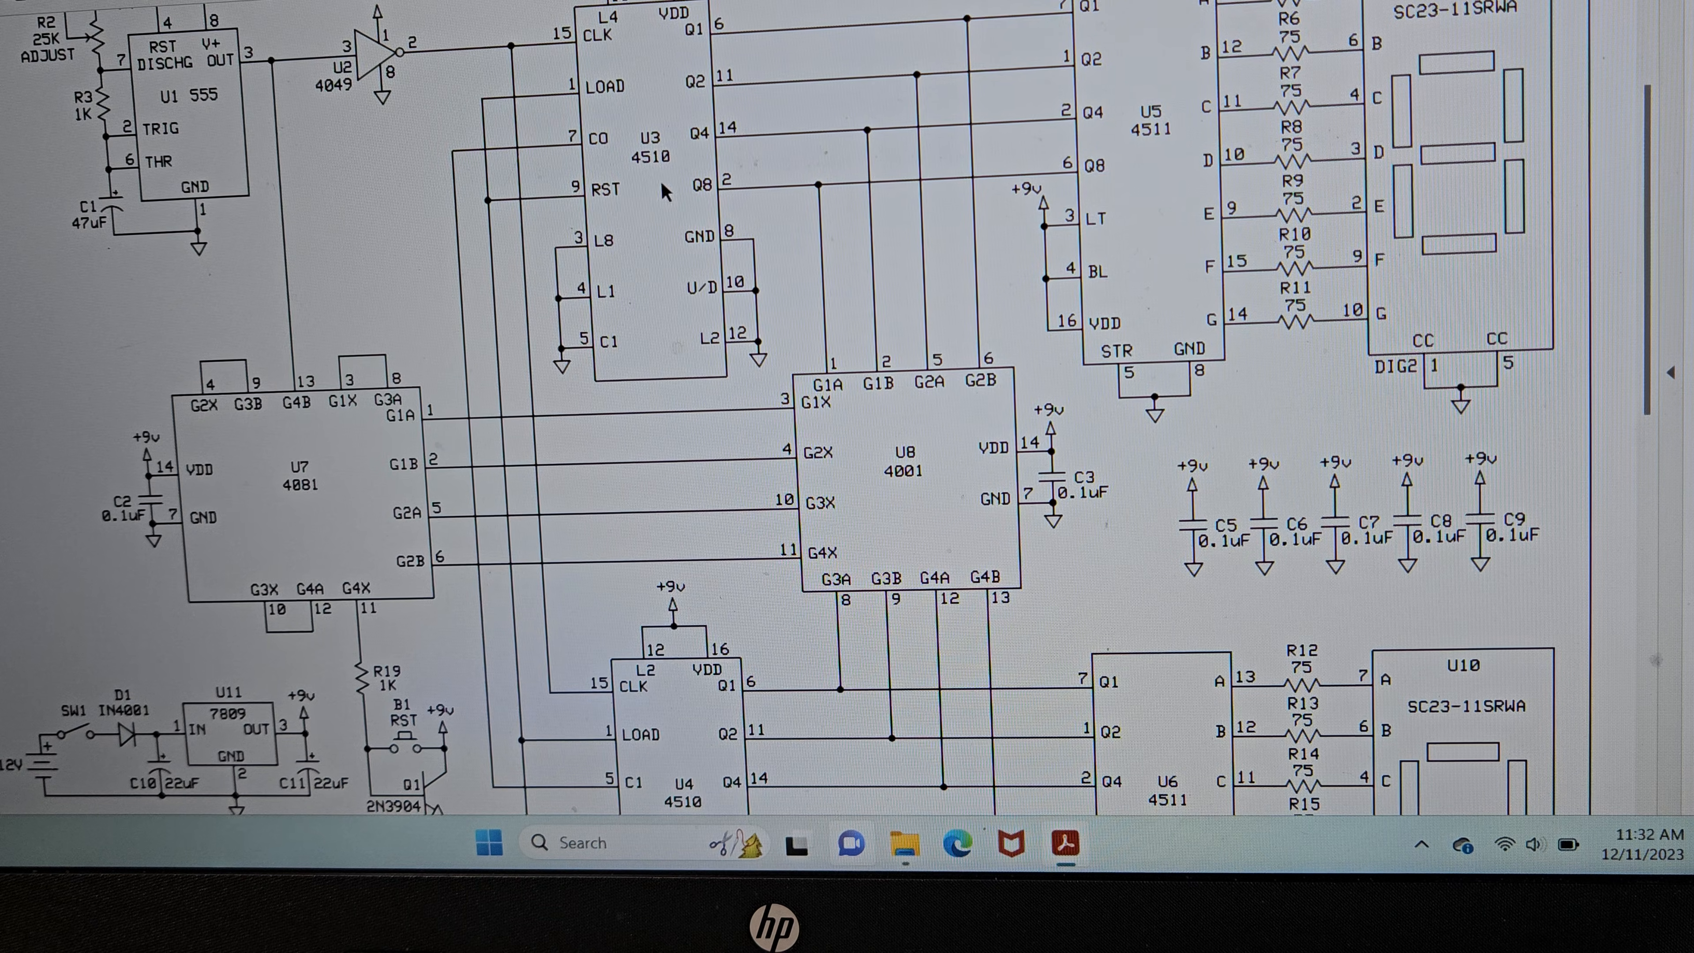
{"action": "scroll", "scroll_direction": "down", "scroll_amount": 3}
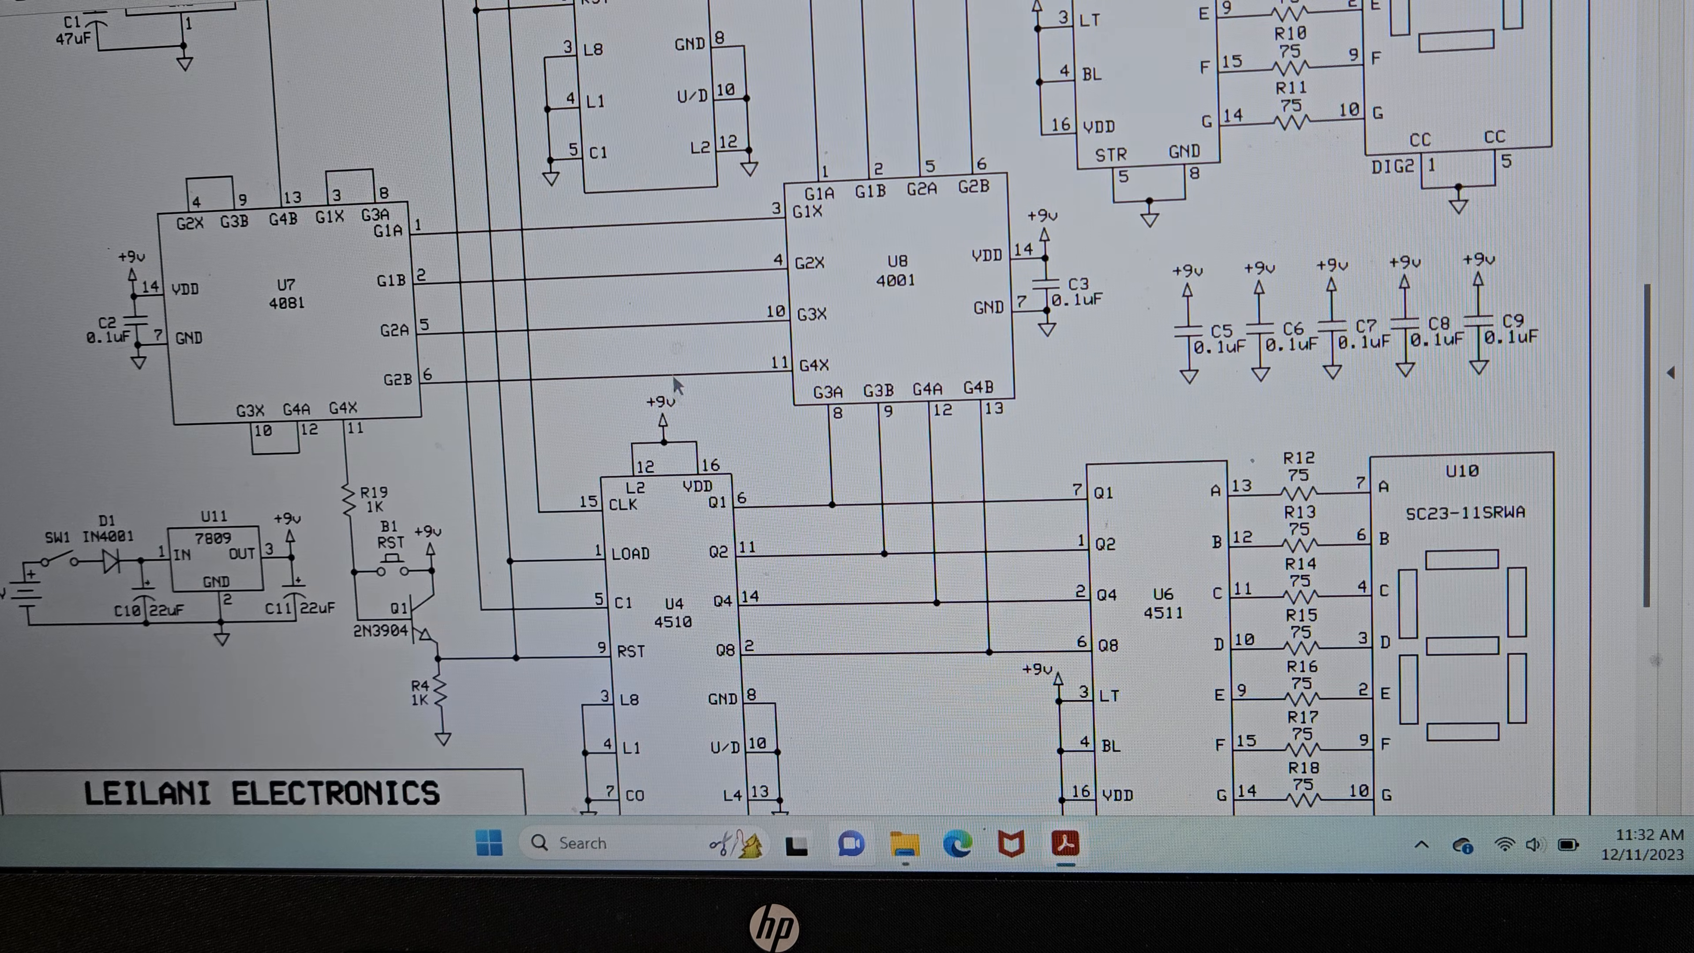
{"action": "scroll", "scroll_direction": "down", "scroll_amount": 3}
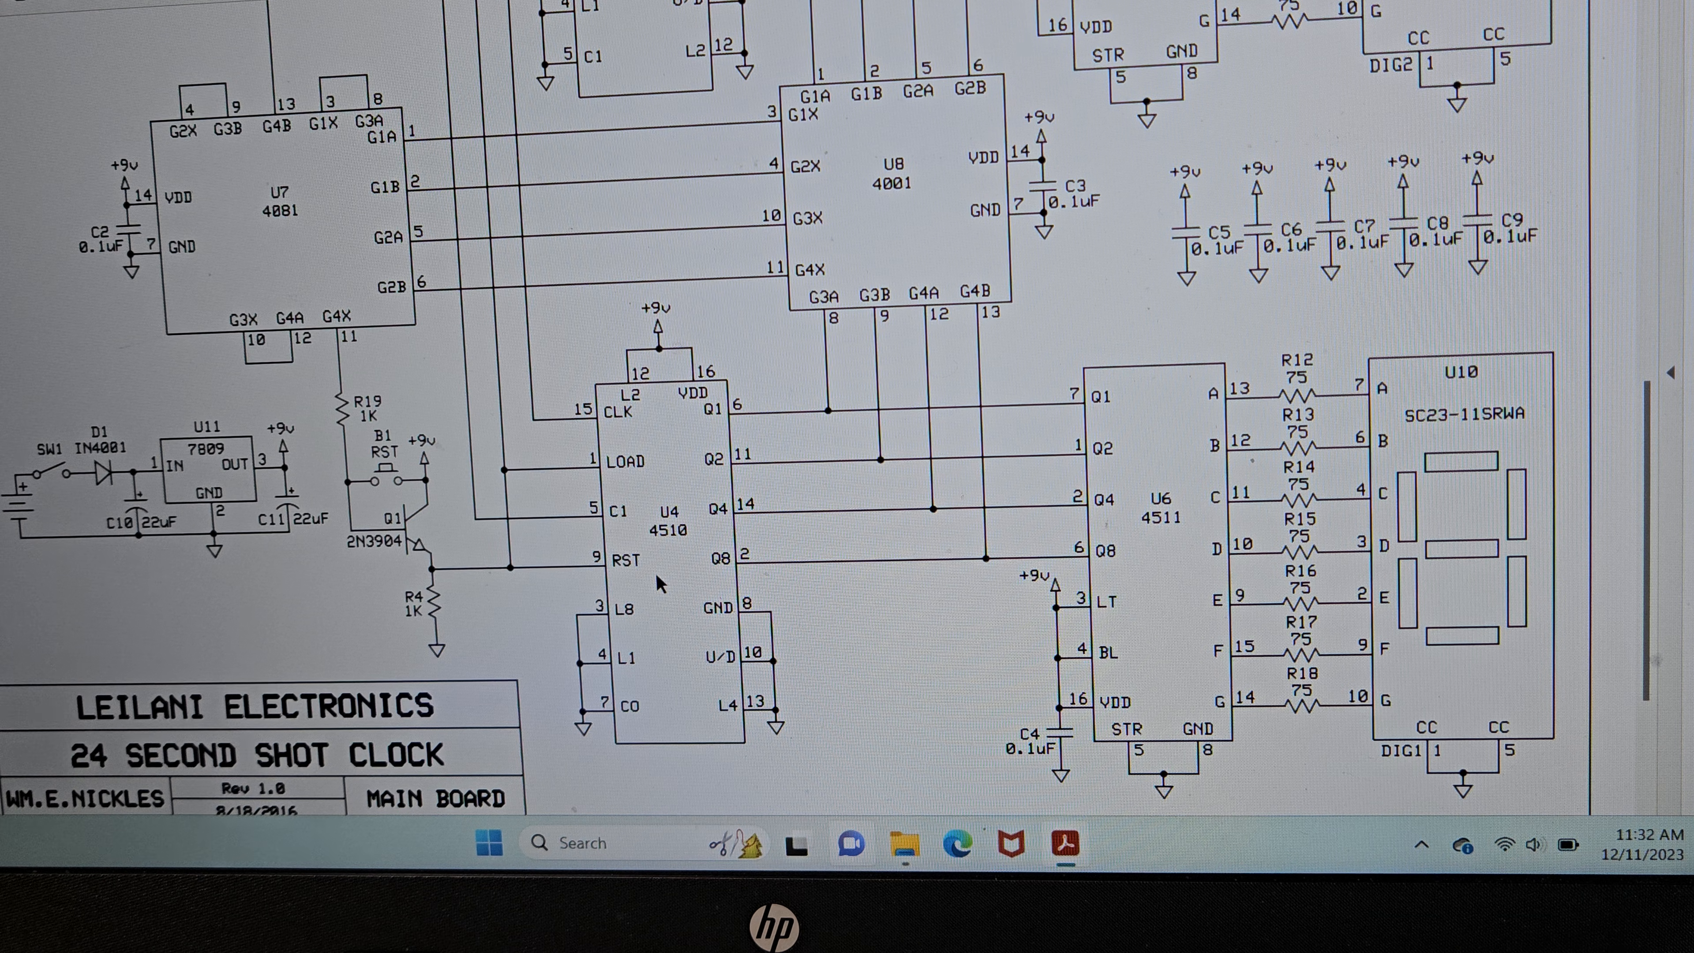
{"action": "scroll", "scroll_direction": "up", "scroll_amount": 3}
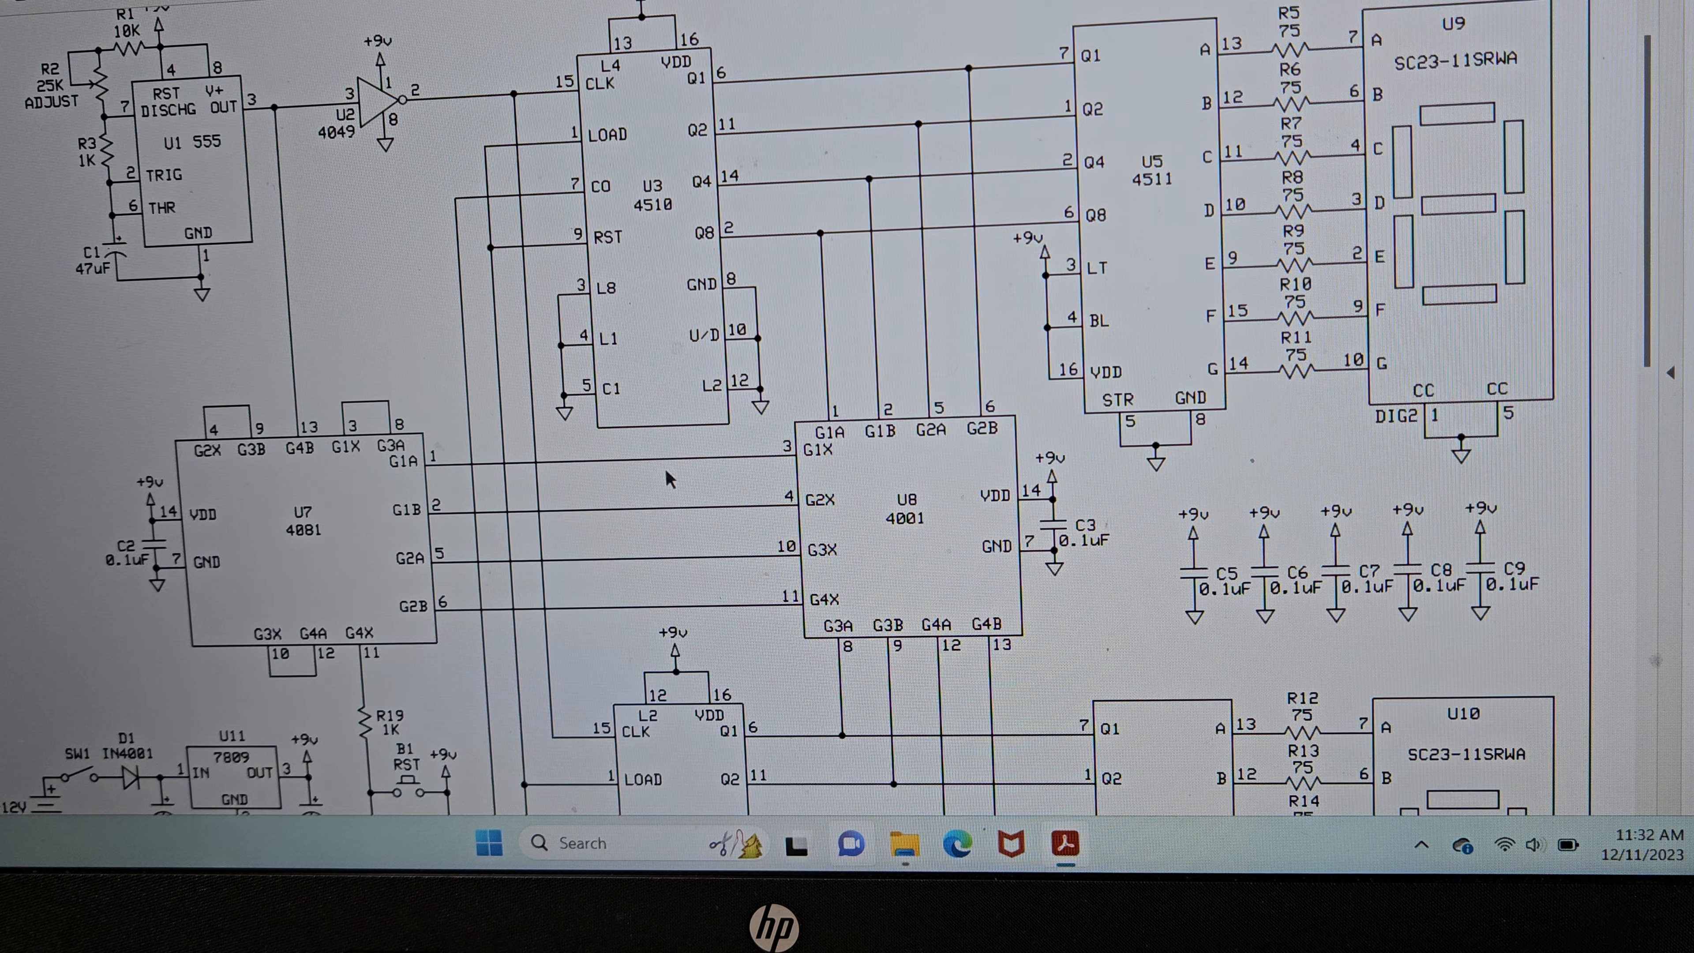
{"action": "scroll", "scroll_direction": "down", "scroll_amount": 3}
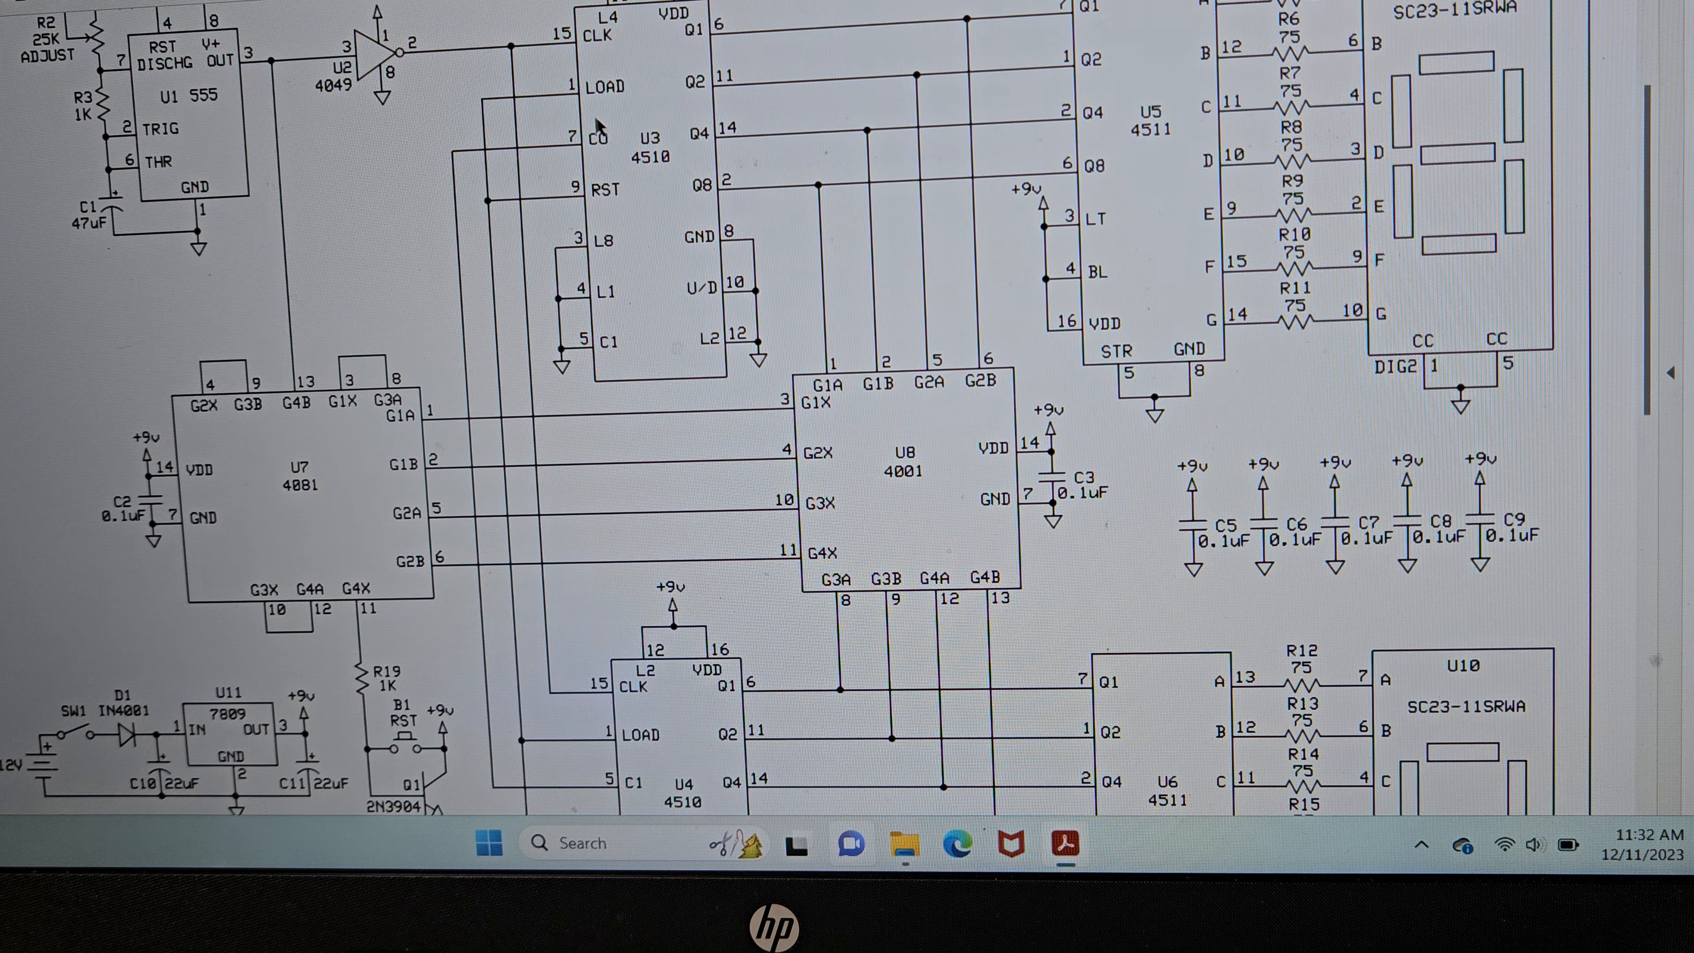
{"action": "scroll", "scroll_direction": "down", "scroll_amount": 3}
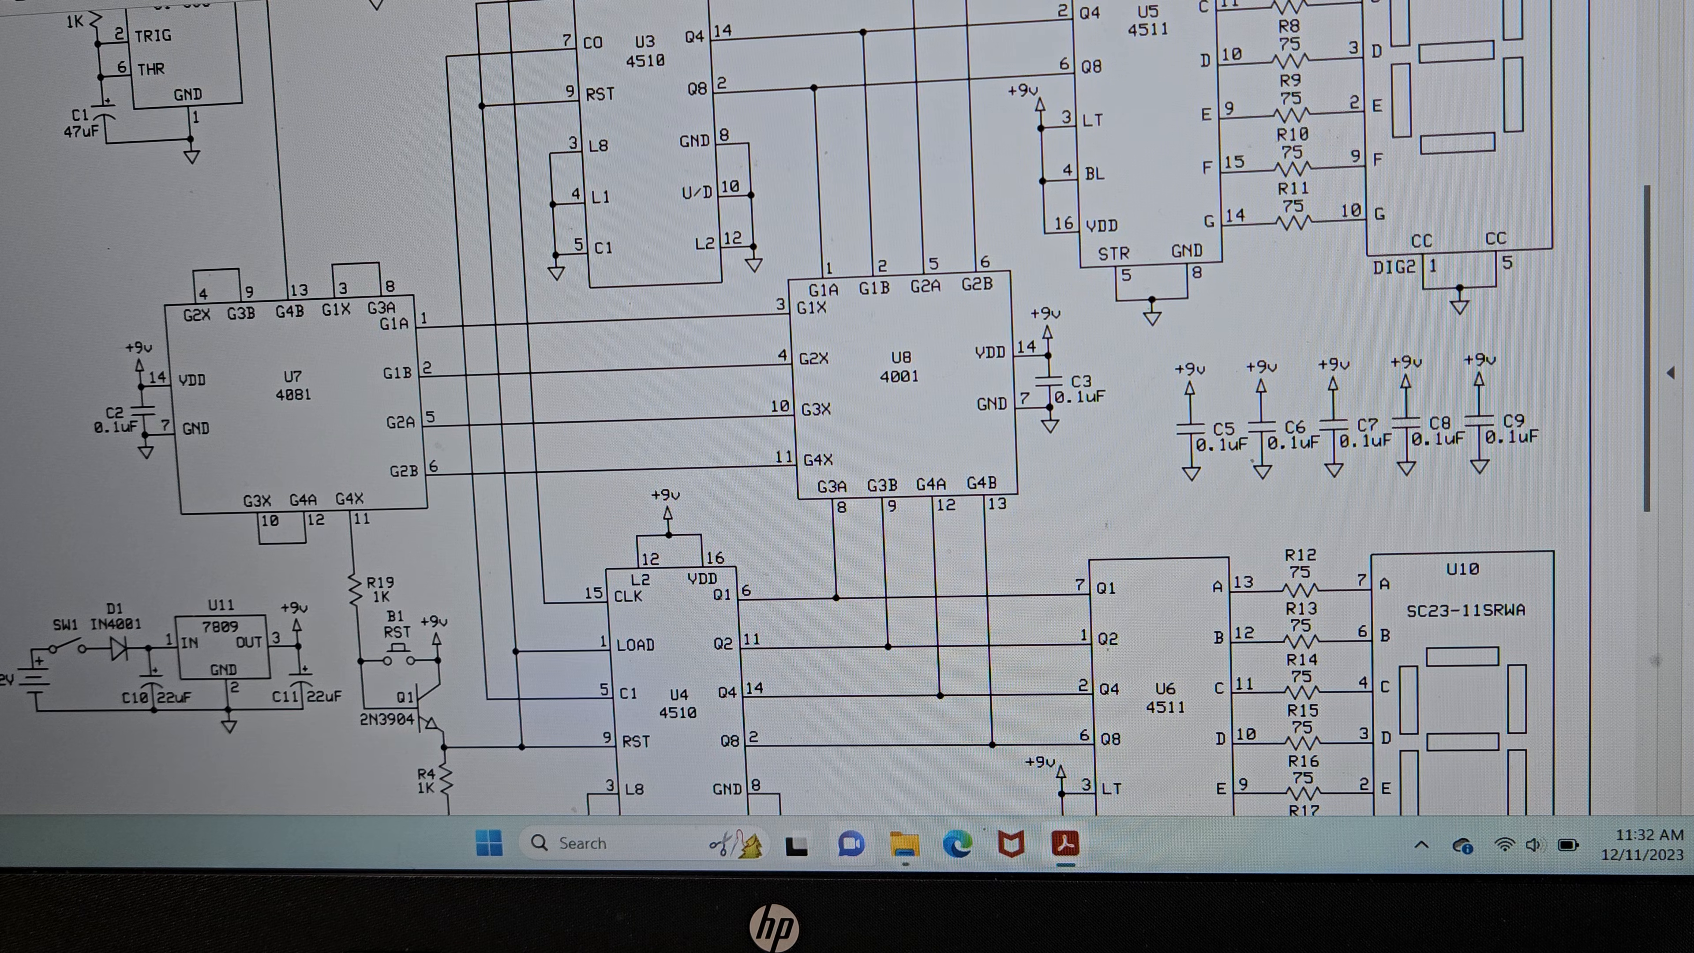
{"action": "scroll", "scroll_direction": "down", "scroll_amount": 3}
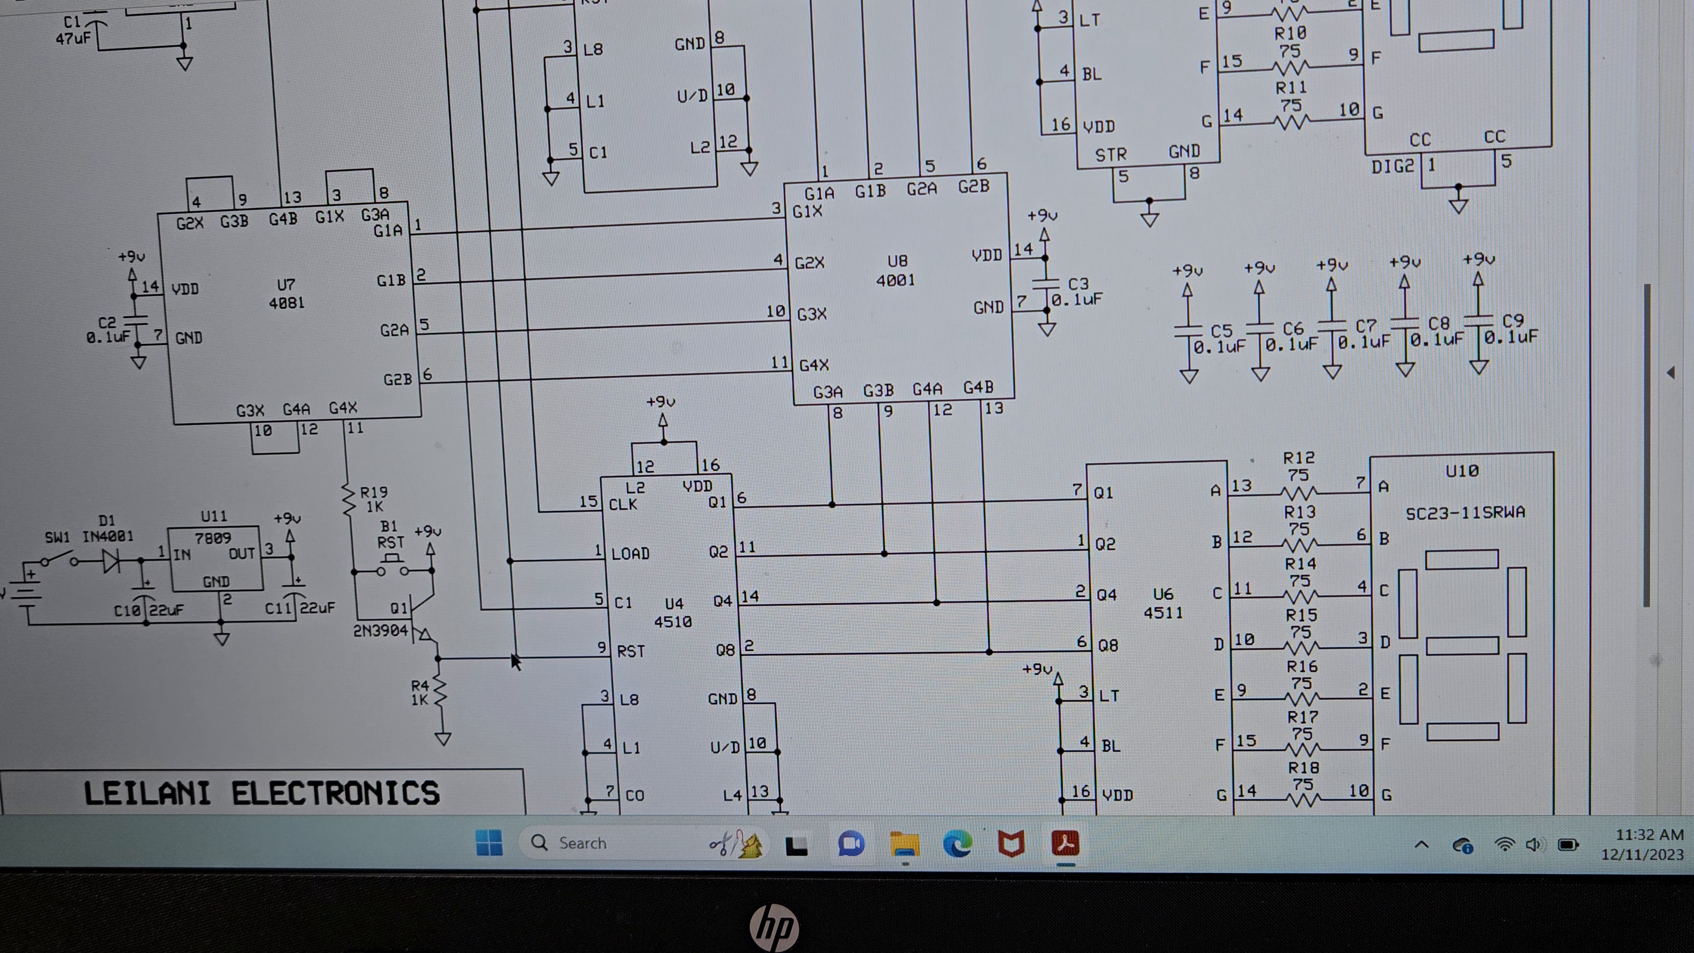
{"action": "mouse_move", "coordinate": [635, 637]}
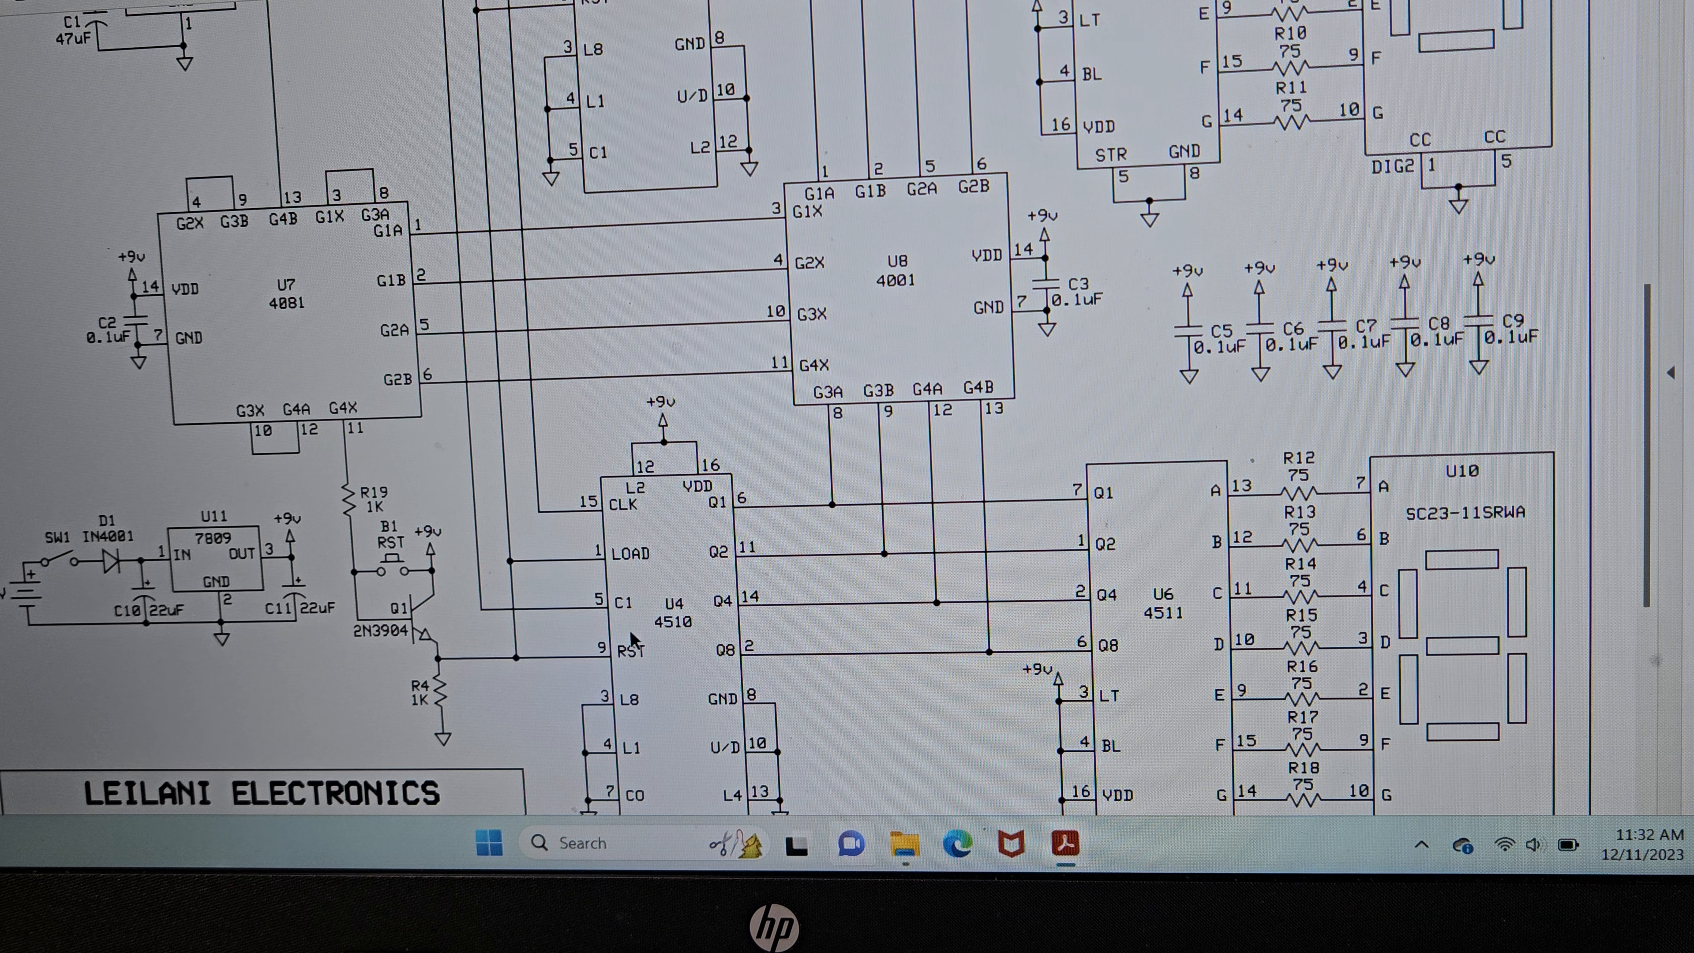
{"action": "mouse_move", "coordinate": [562, 686]}
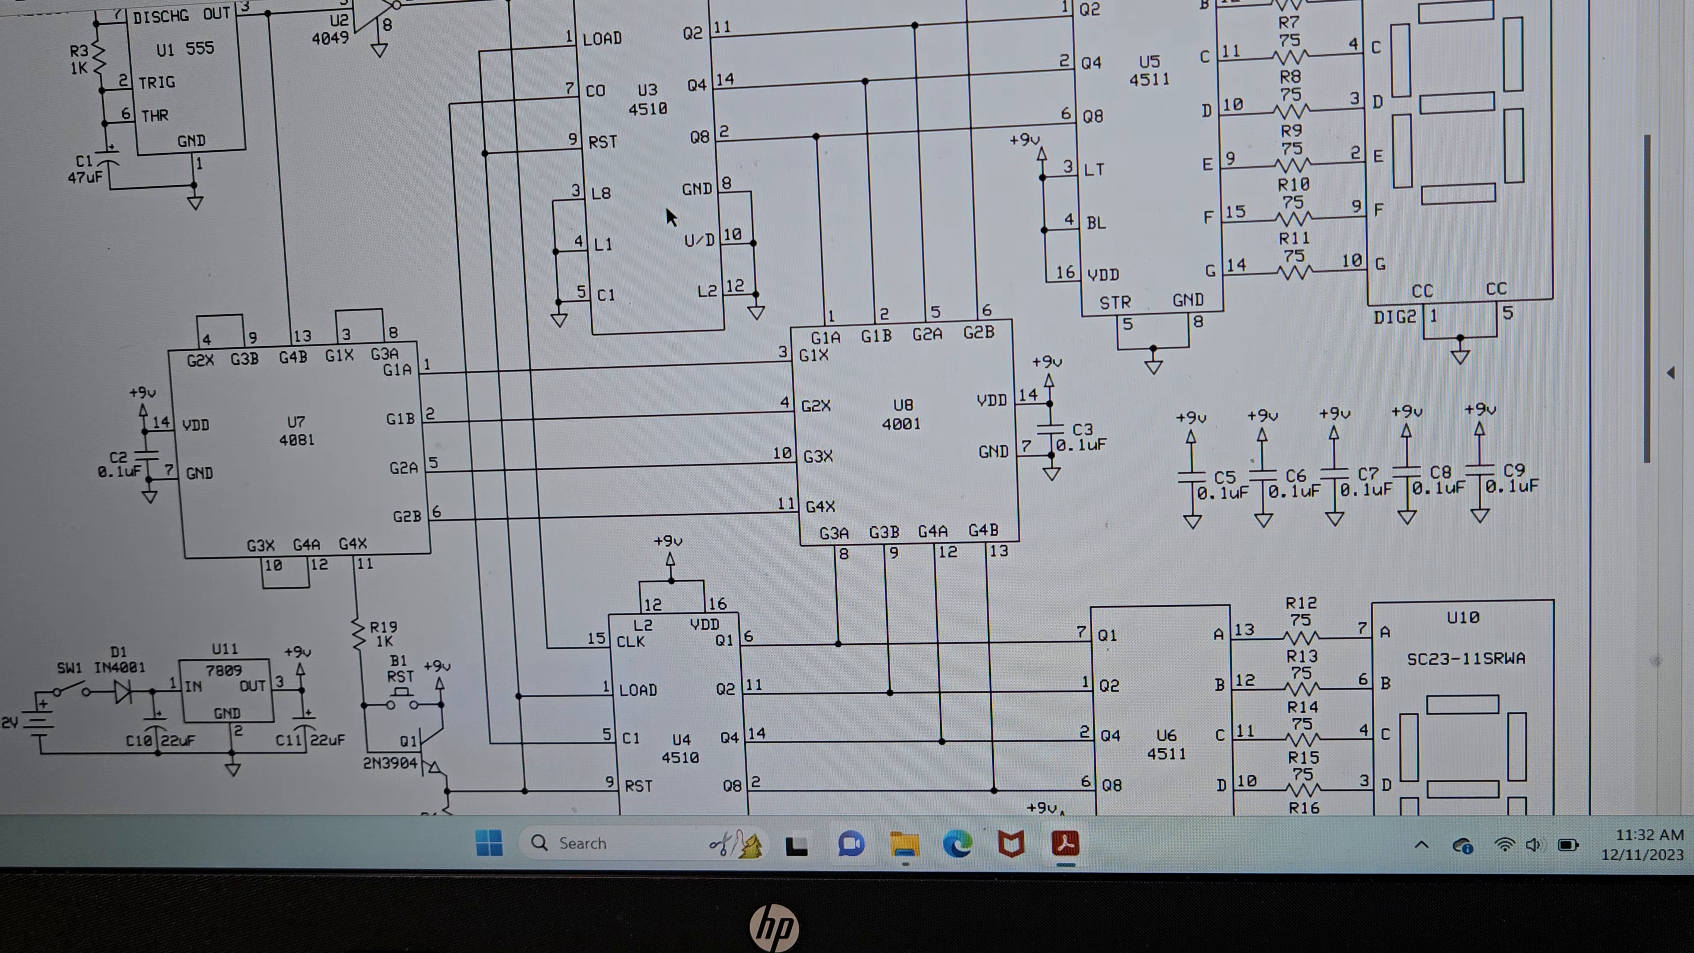
{"action": "mouse_move", "coordinate": [738, 313]}
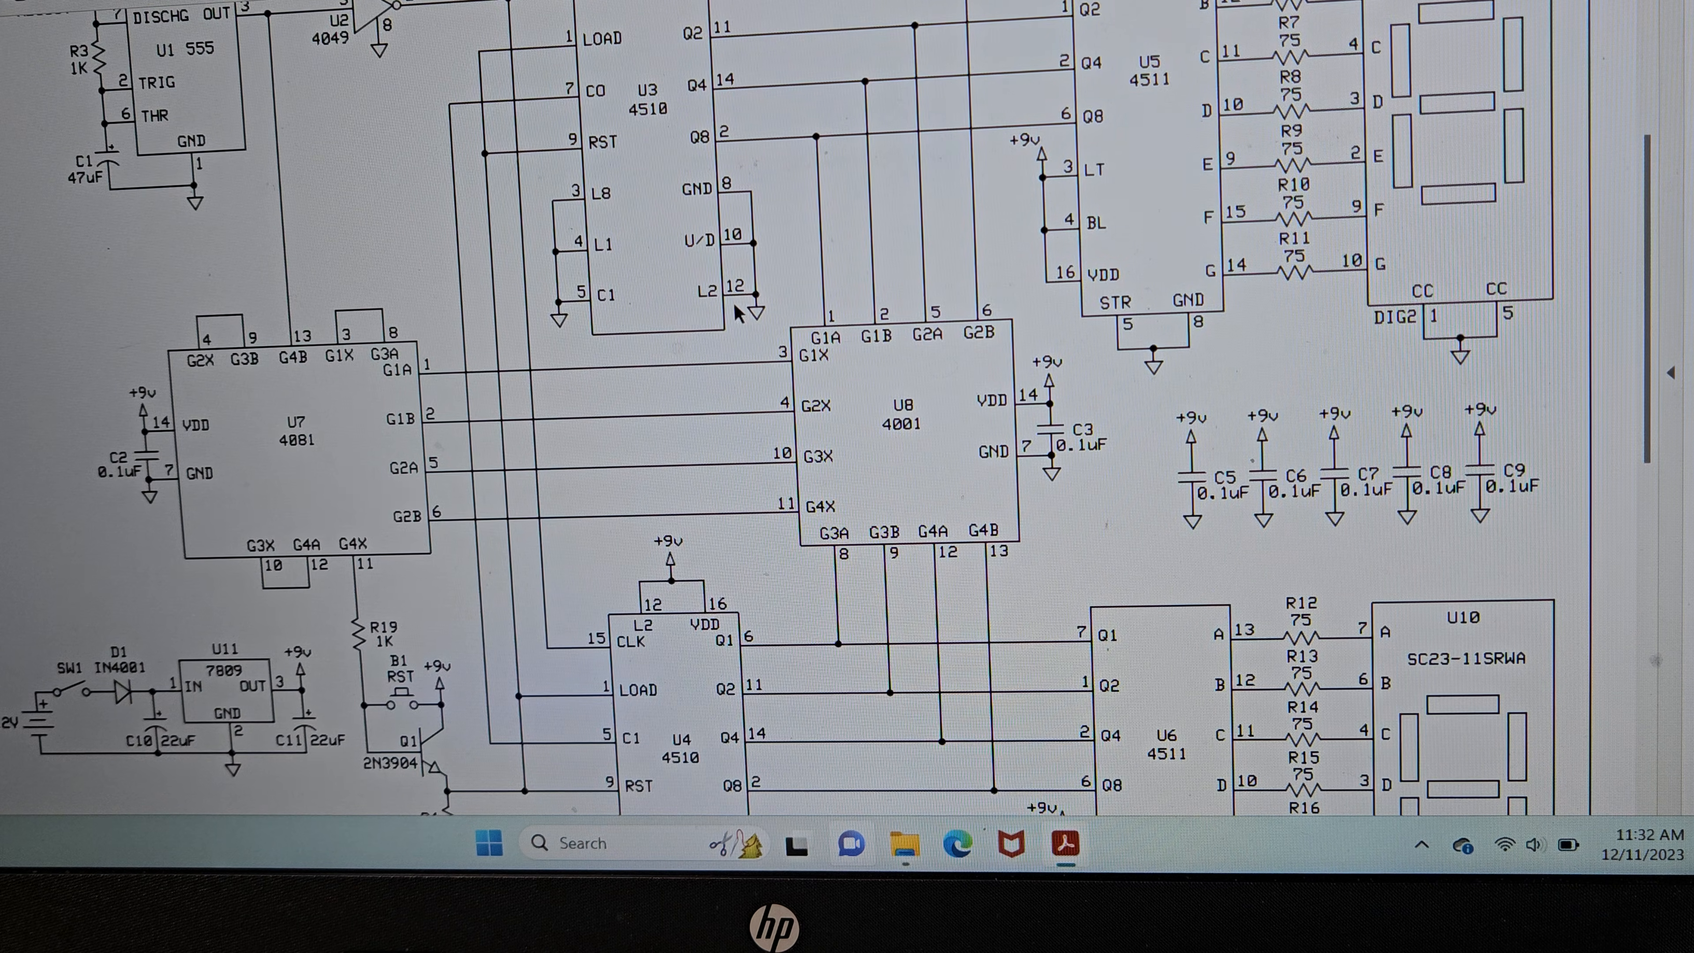
{"action": "scroll", "scroll_direction": "down", "scroll_amount": 3}
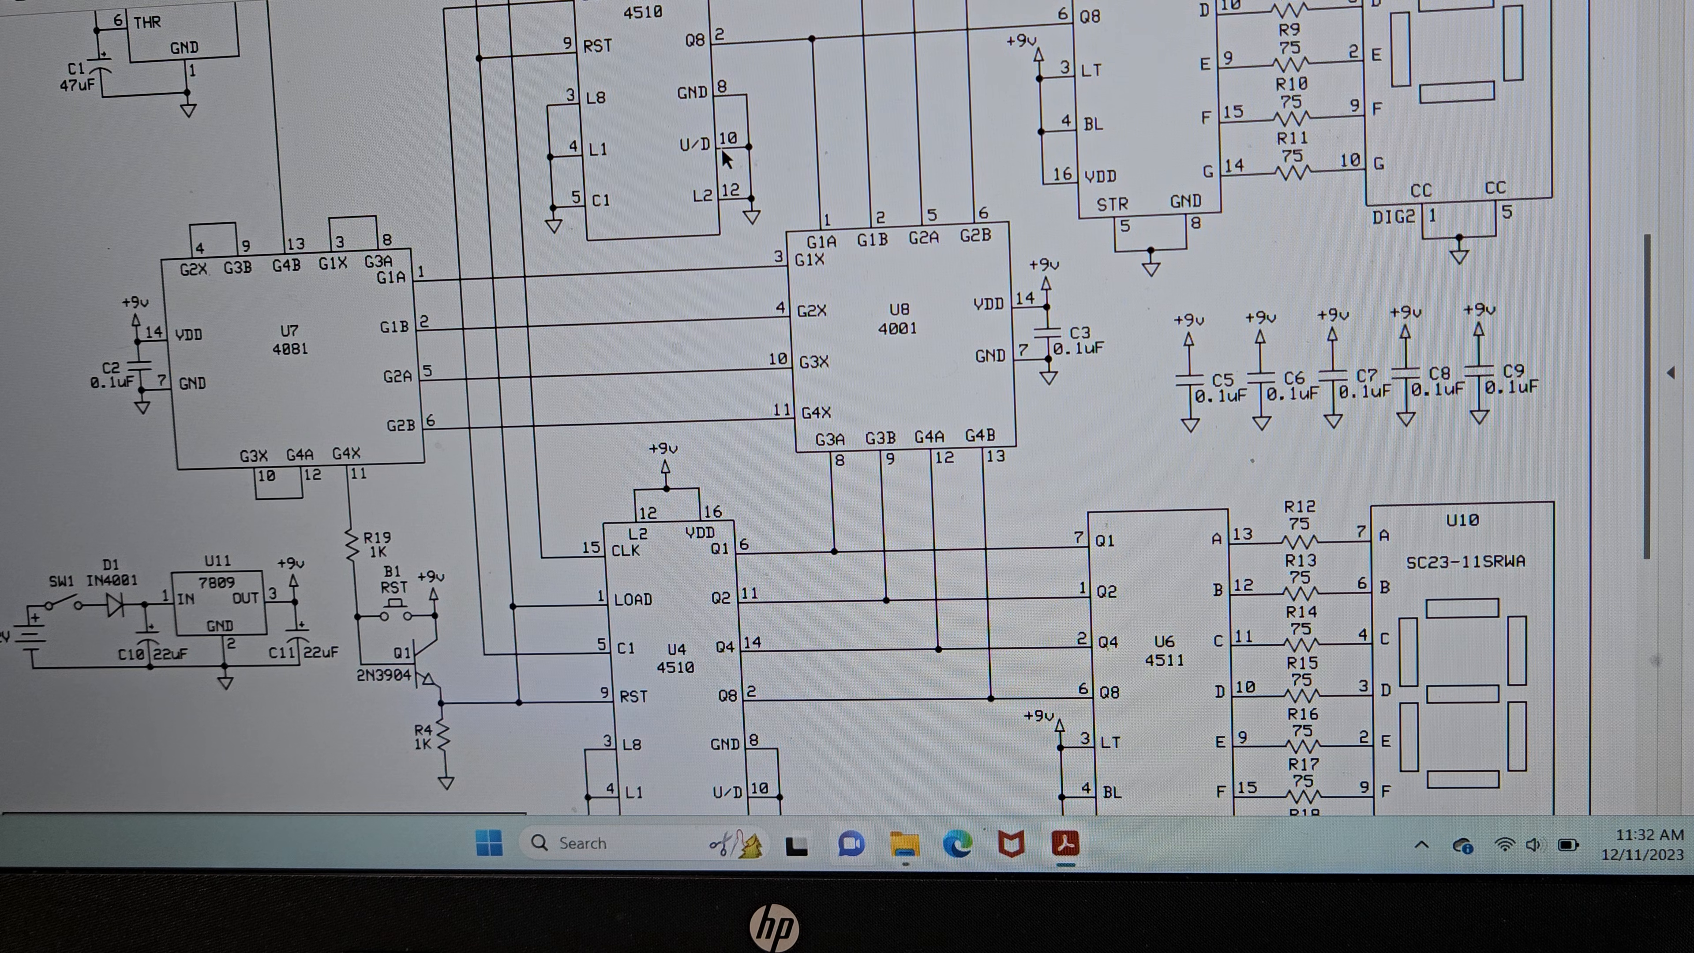
{"action": "scroll", "scroll_direction": "down", "scroll_amount": 3}
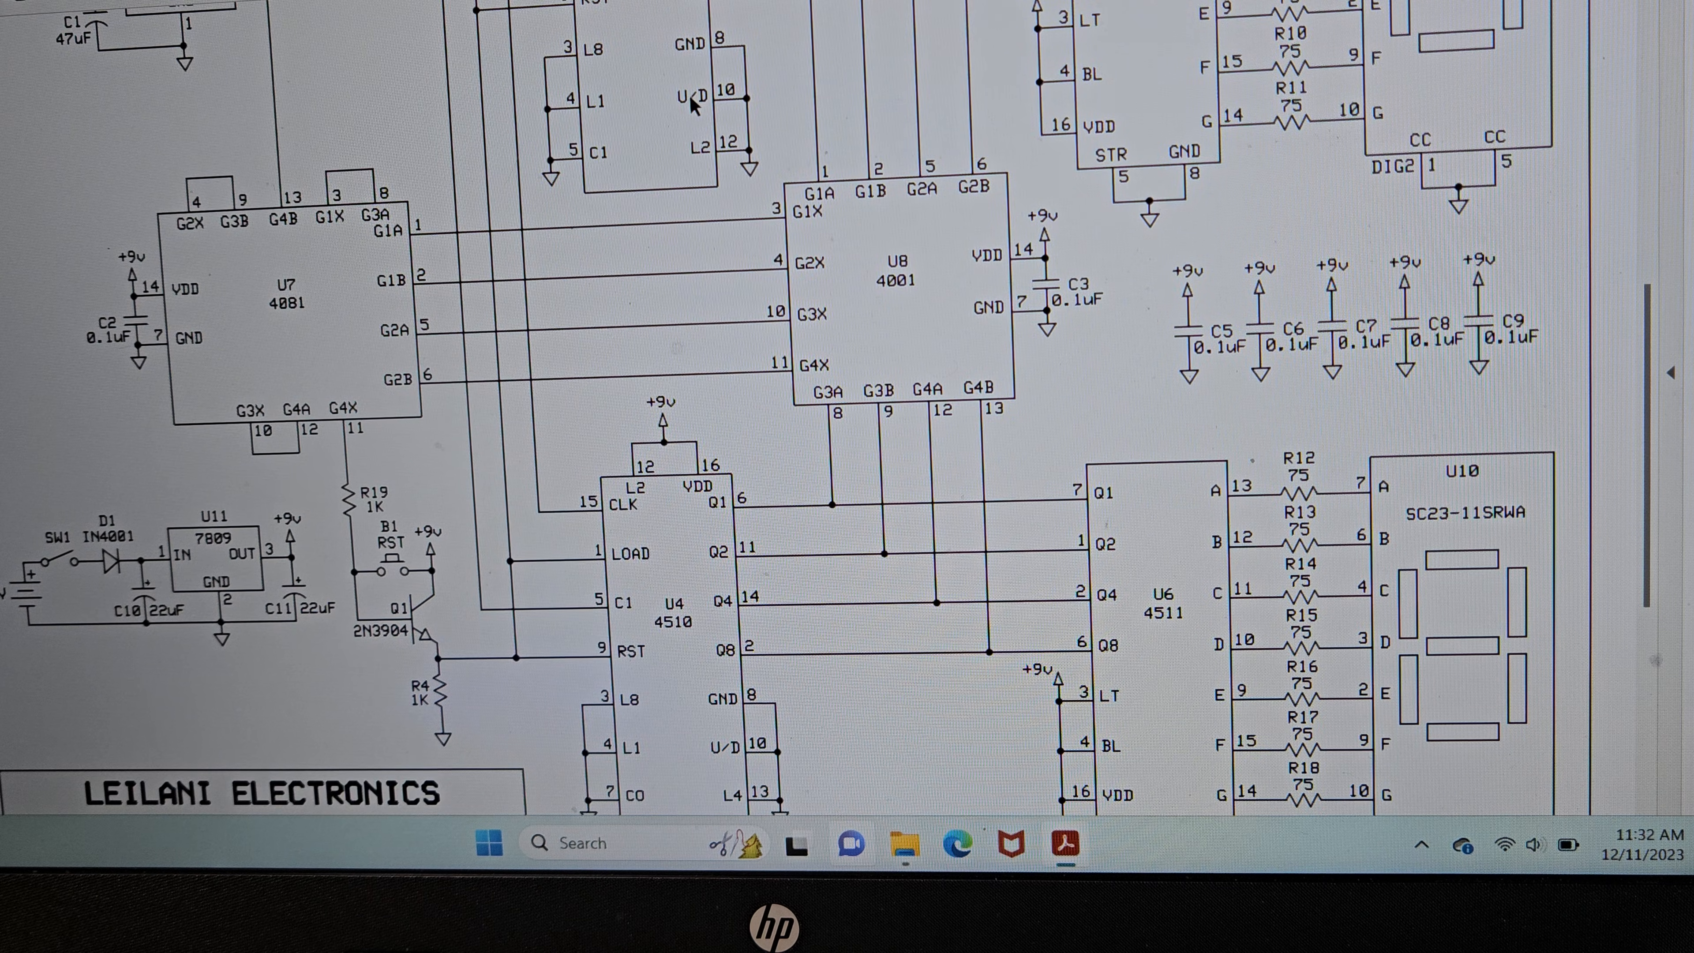
{"action": "scroll", "scroll_direction": "down", "scroll_amount": 3}
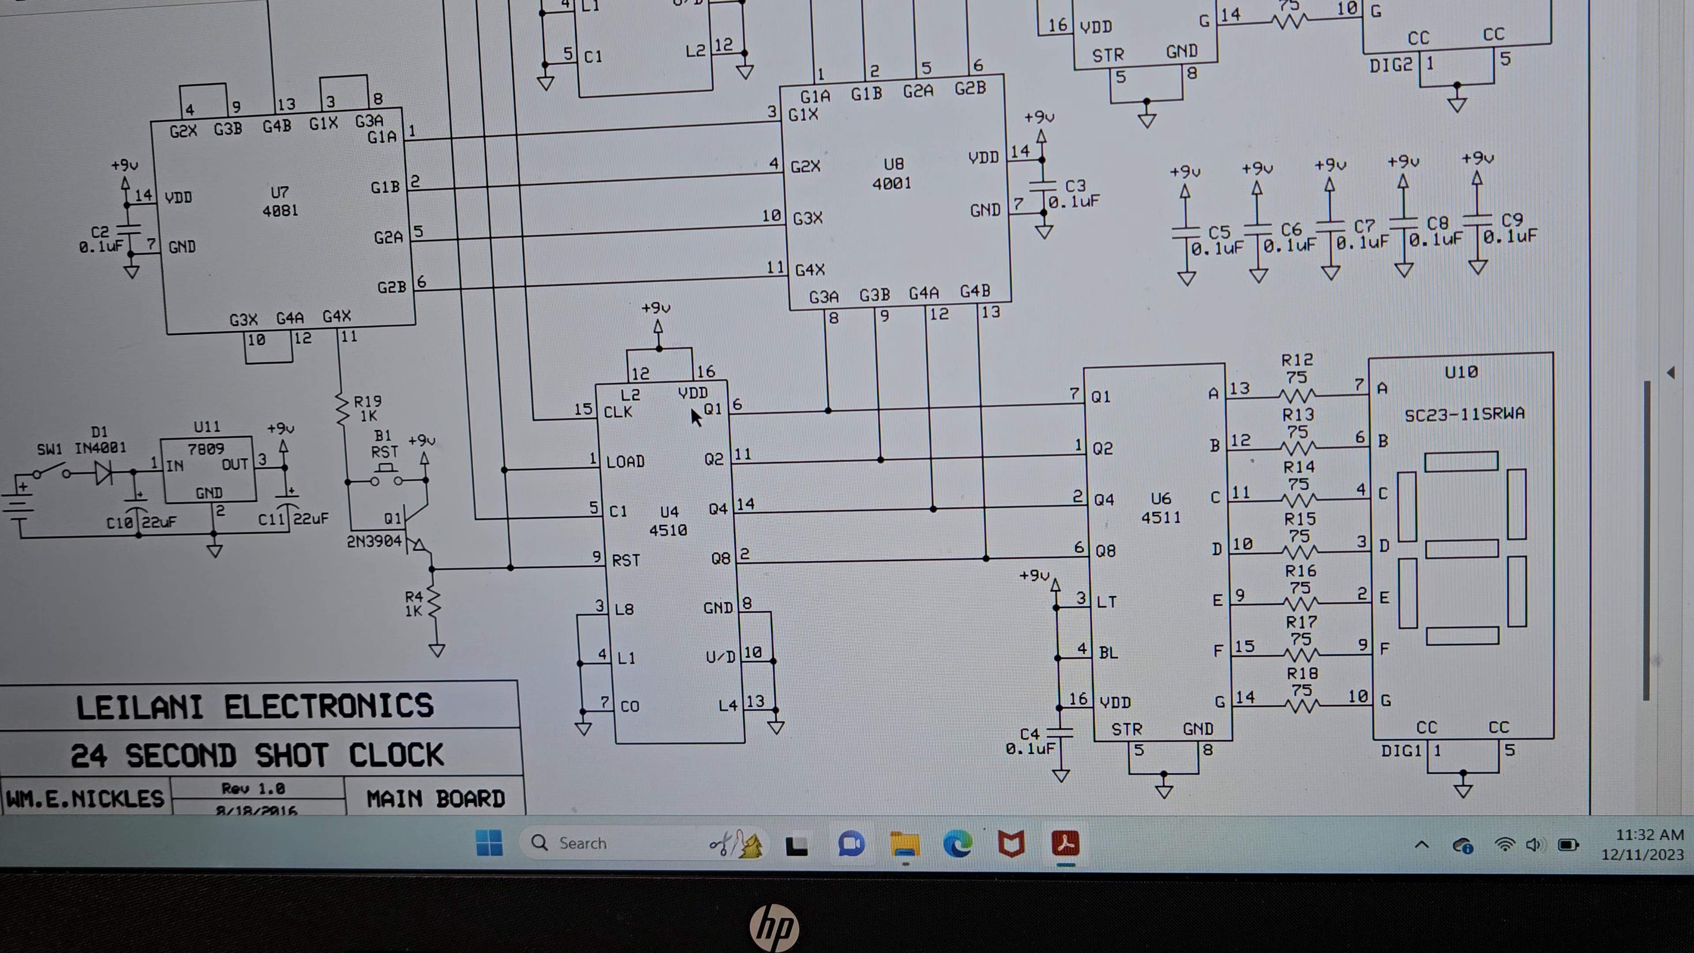
{"action": "scroll", "scroll_direction": "up", "scroll_amount": 3}
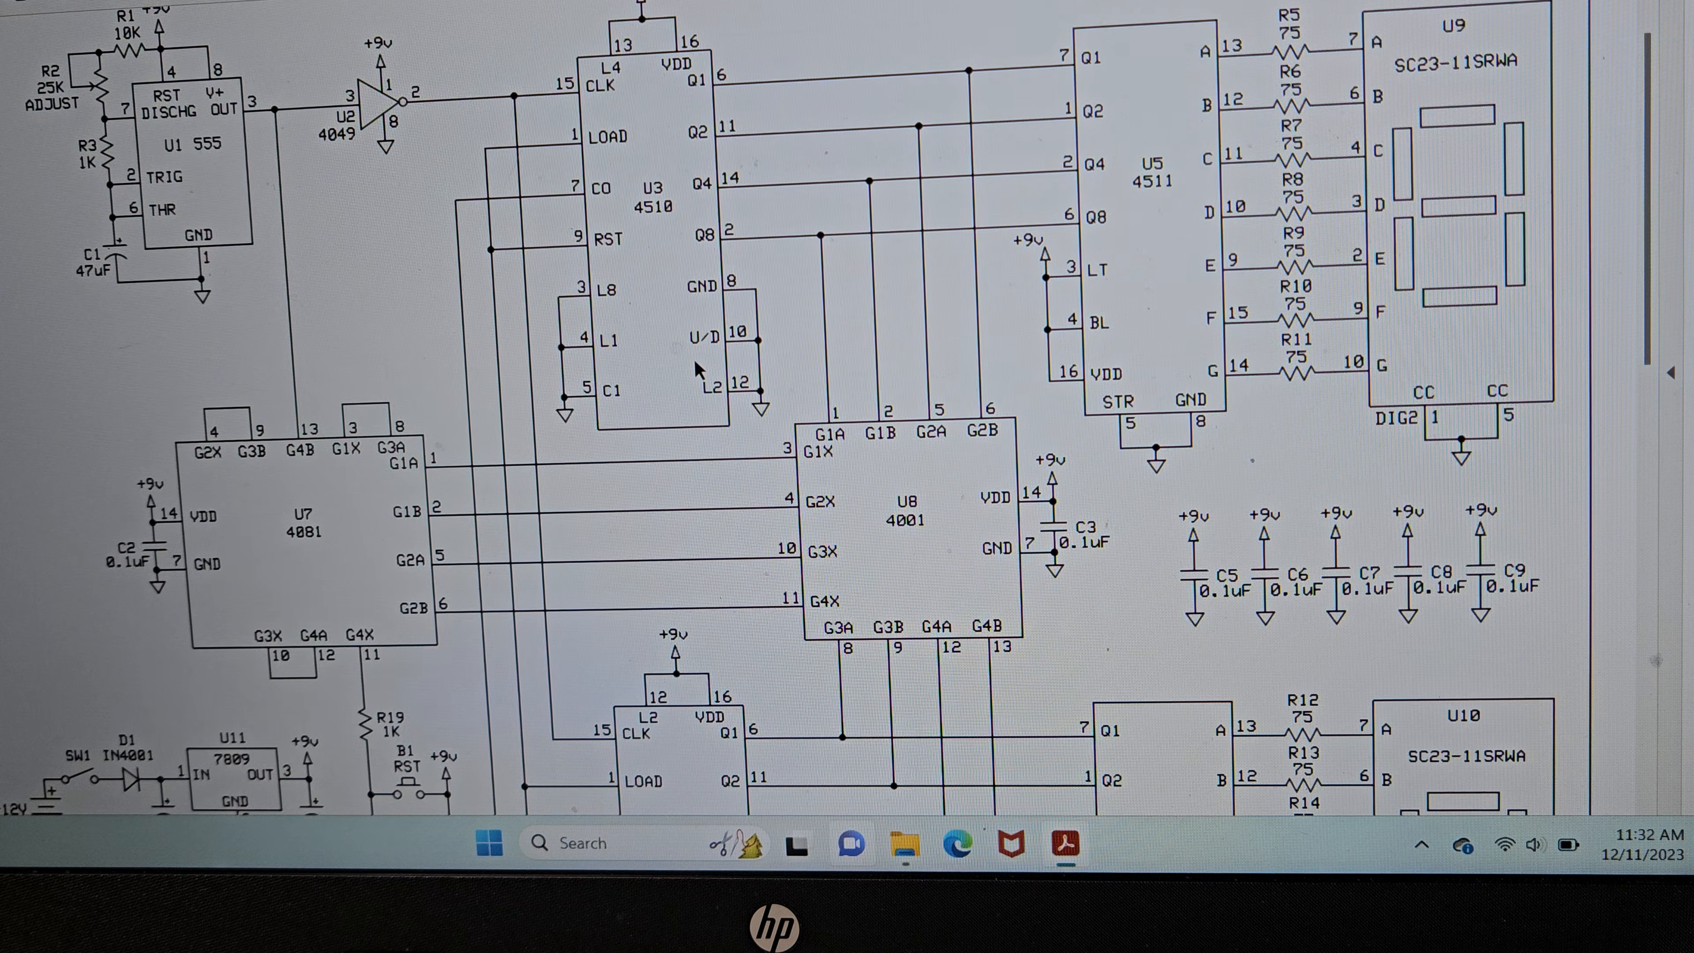
{"action": "mouse_move", "coordinate": [410, 309]}
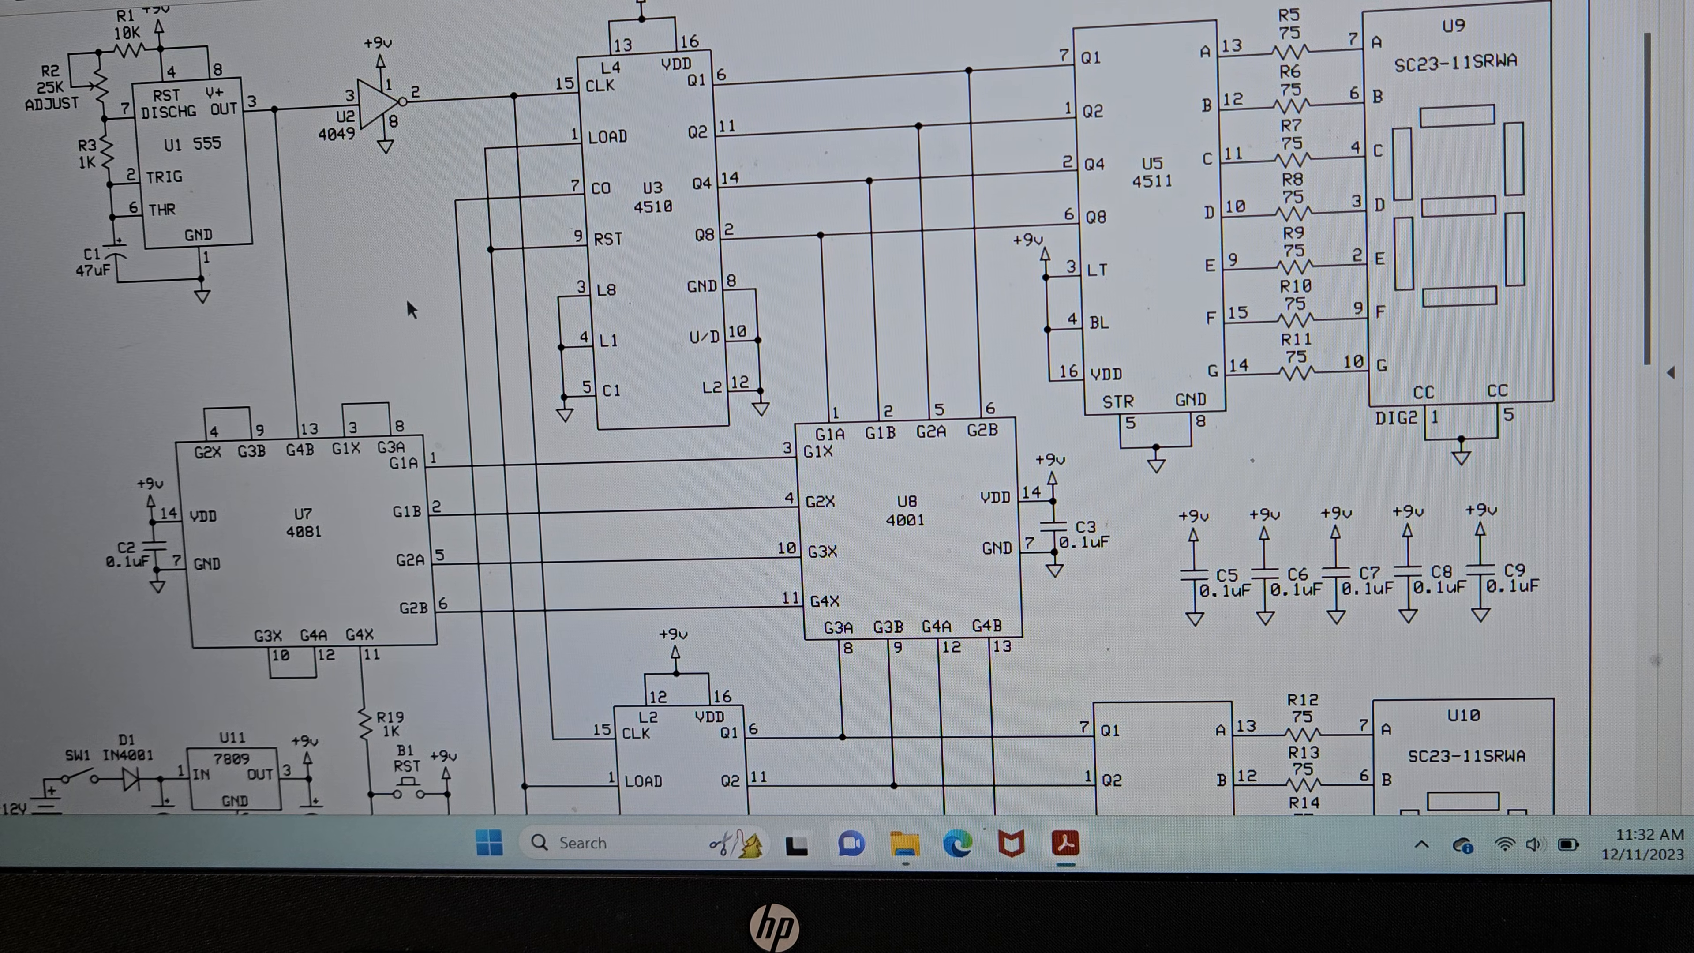
{"action": "mouse_move", "coordinate": [1091, 127]}
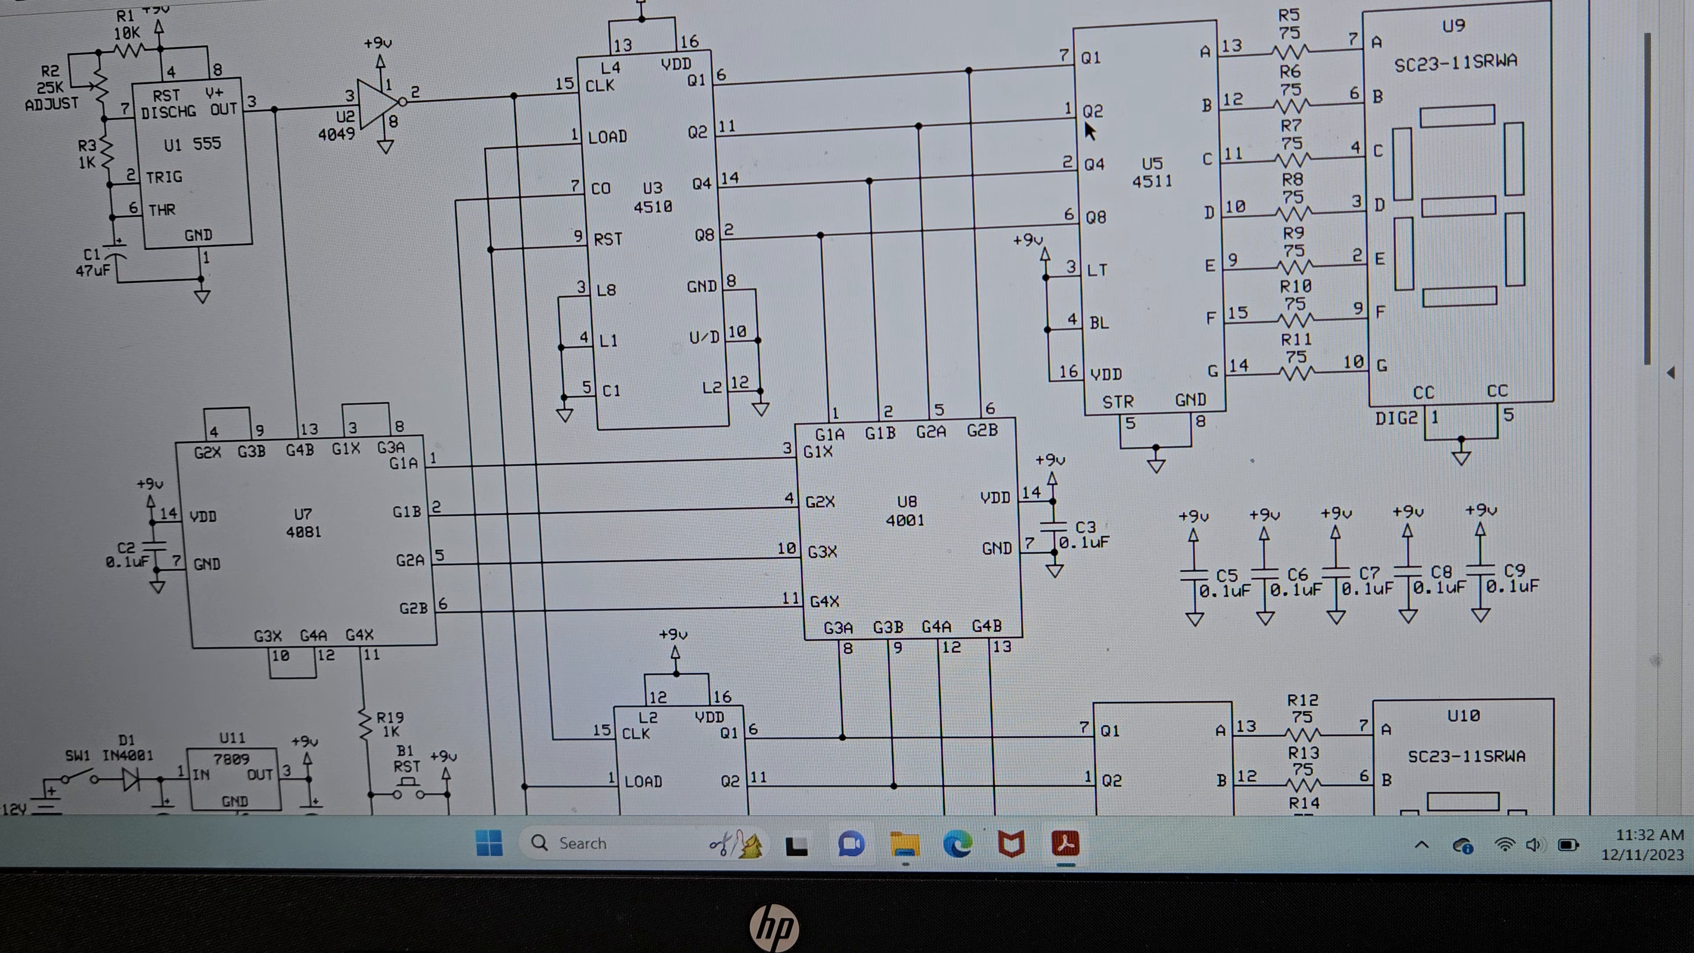
{"action": "mouse_move", "coordinate": [983, 146]}
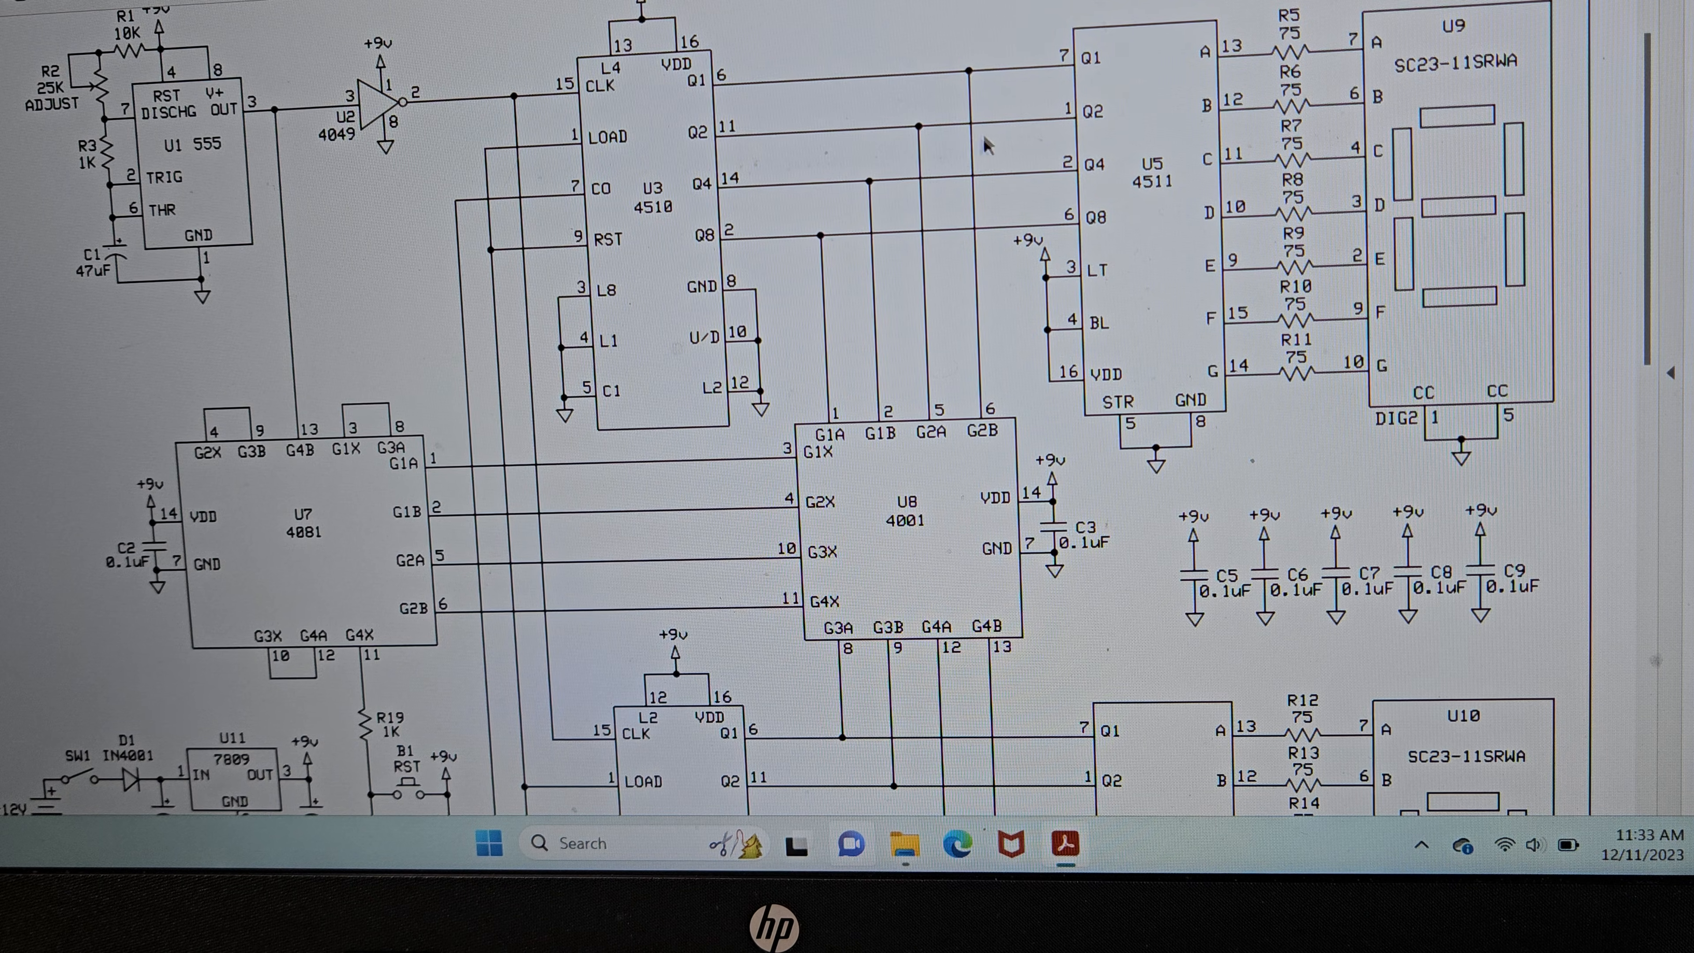
{"action": "scroll", "scroll_direction": "down", "scroll_amount": 3}
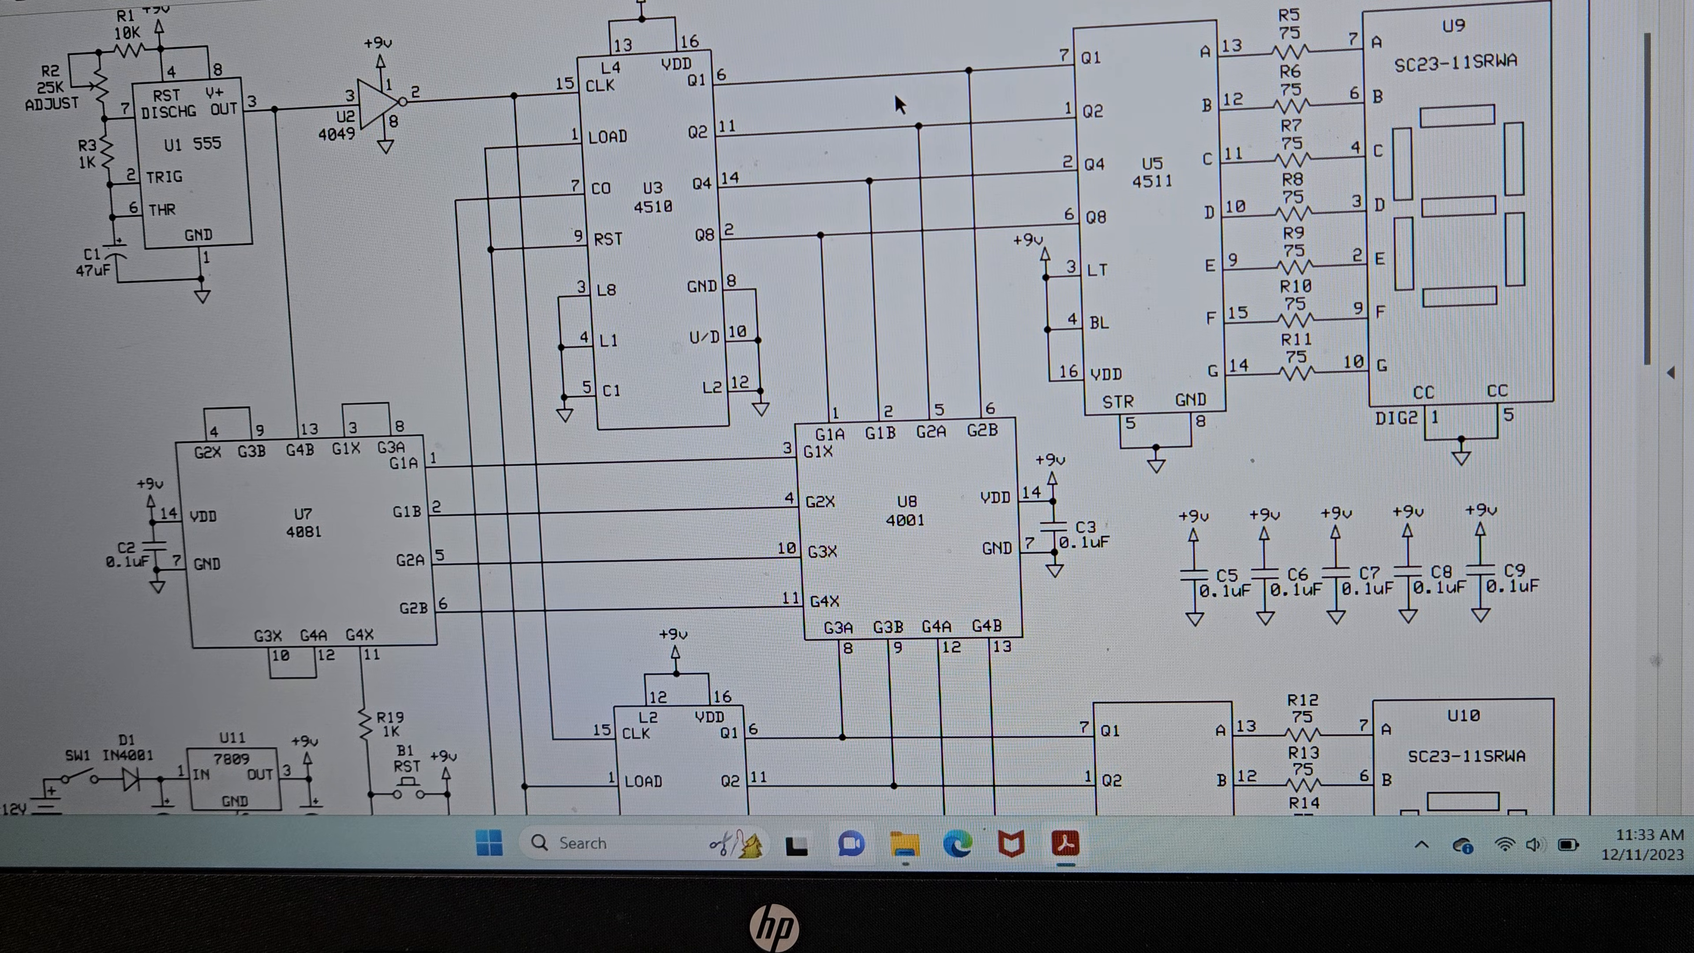
{"action": "mouse_move", "coordinate": [854, 160]}
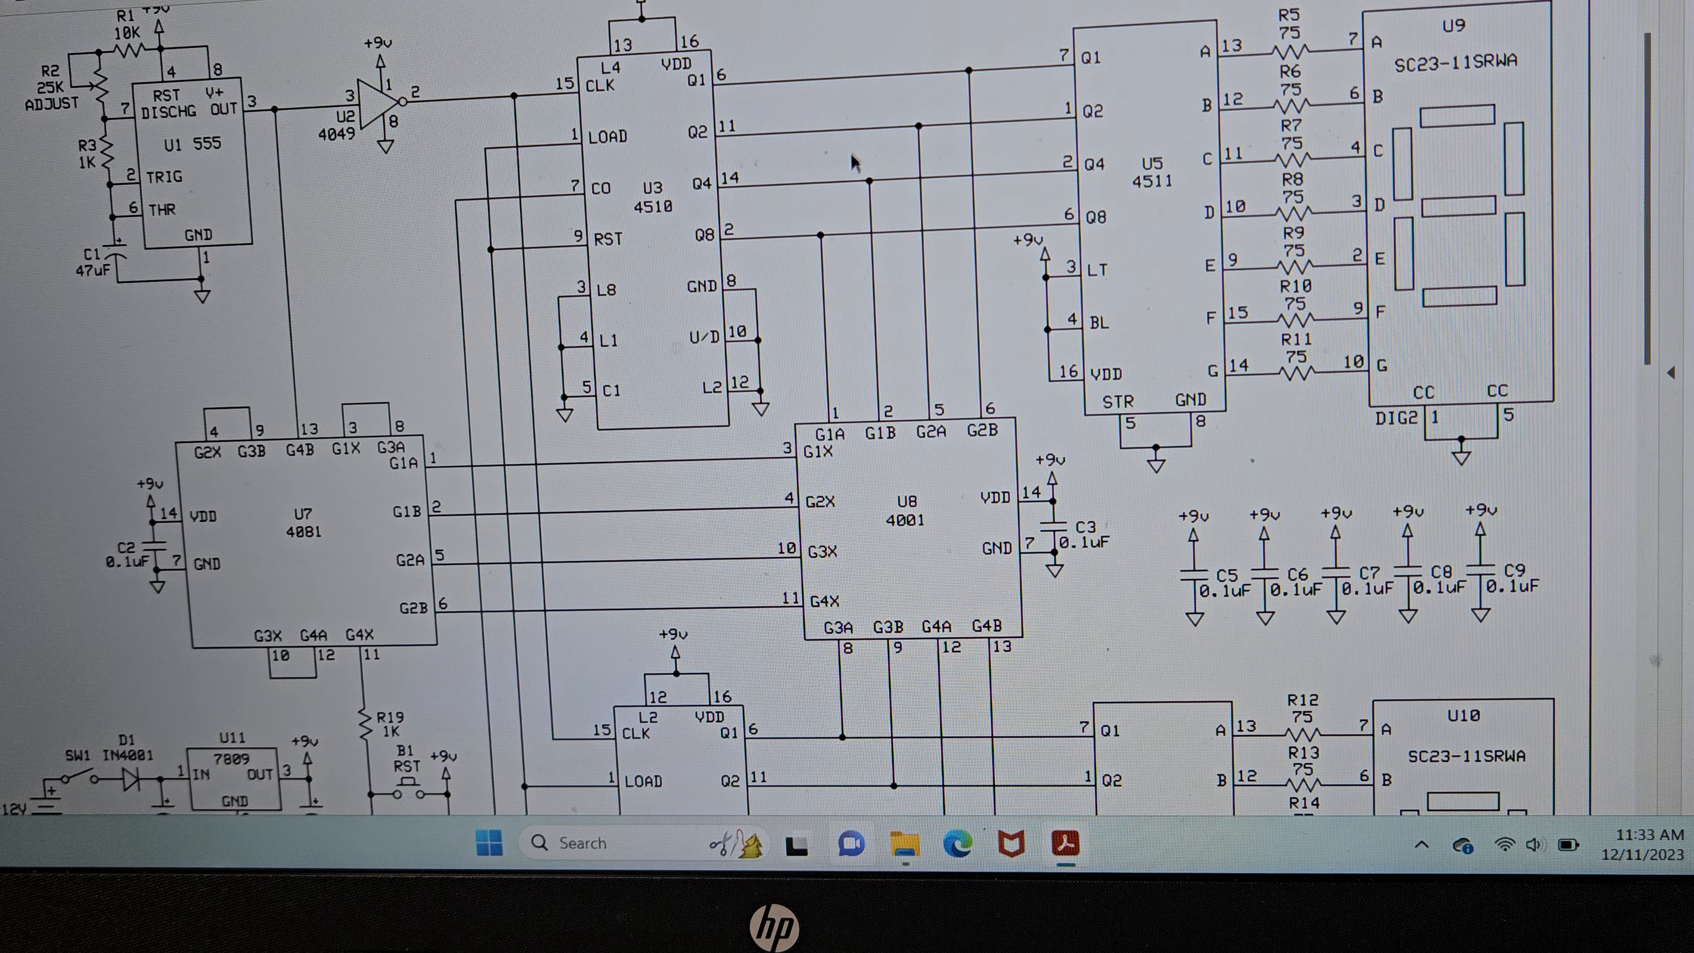
{"action": "scroll", "scroll_direction": "down", "scroll_amount": 3}
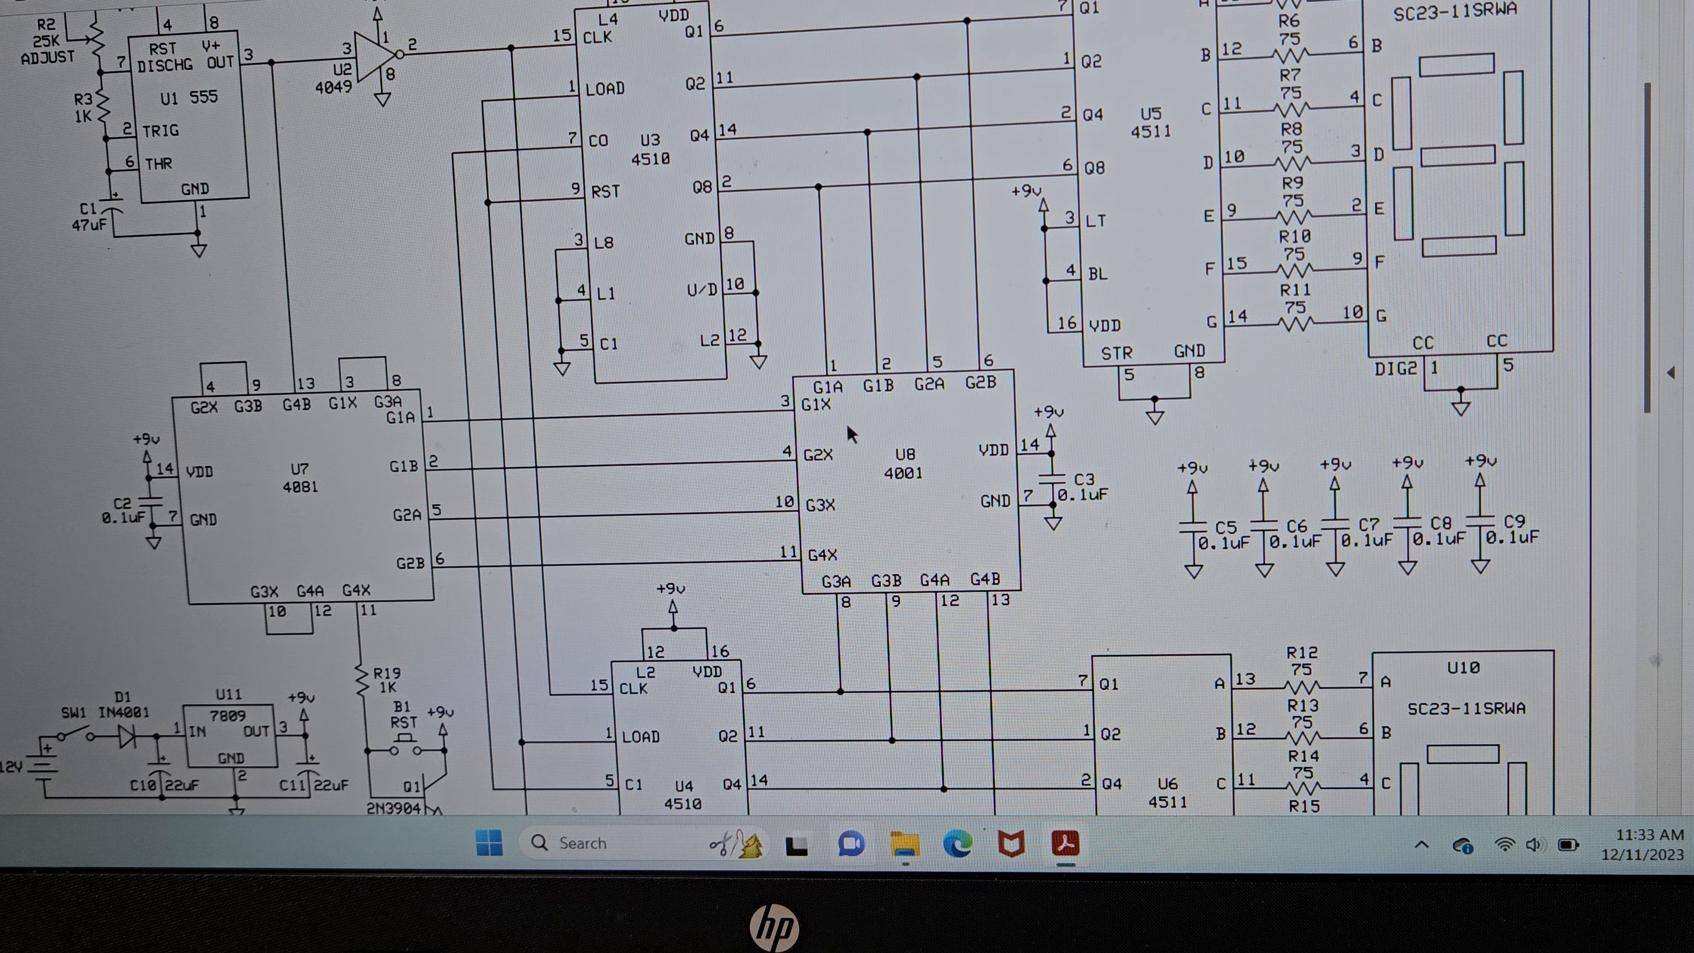
{"action": "mouse_move", "coordinate": [919, 63]}
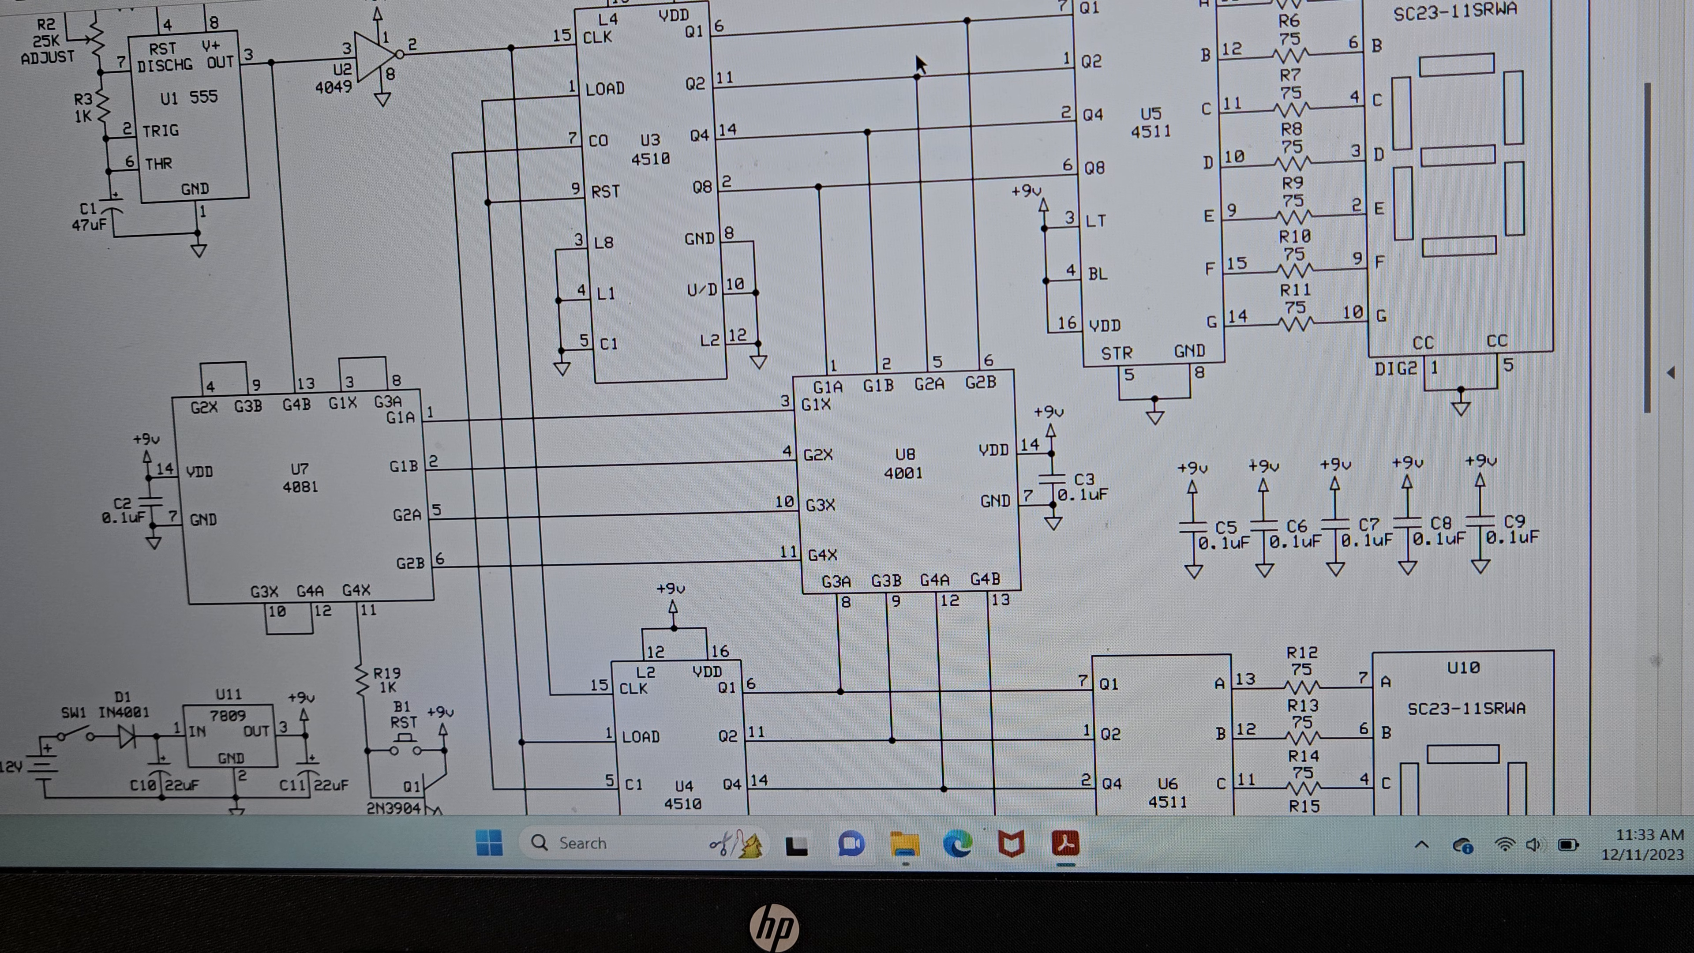
{"action": "mouse_move", "coordinate": [851, 775]}
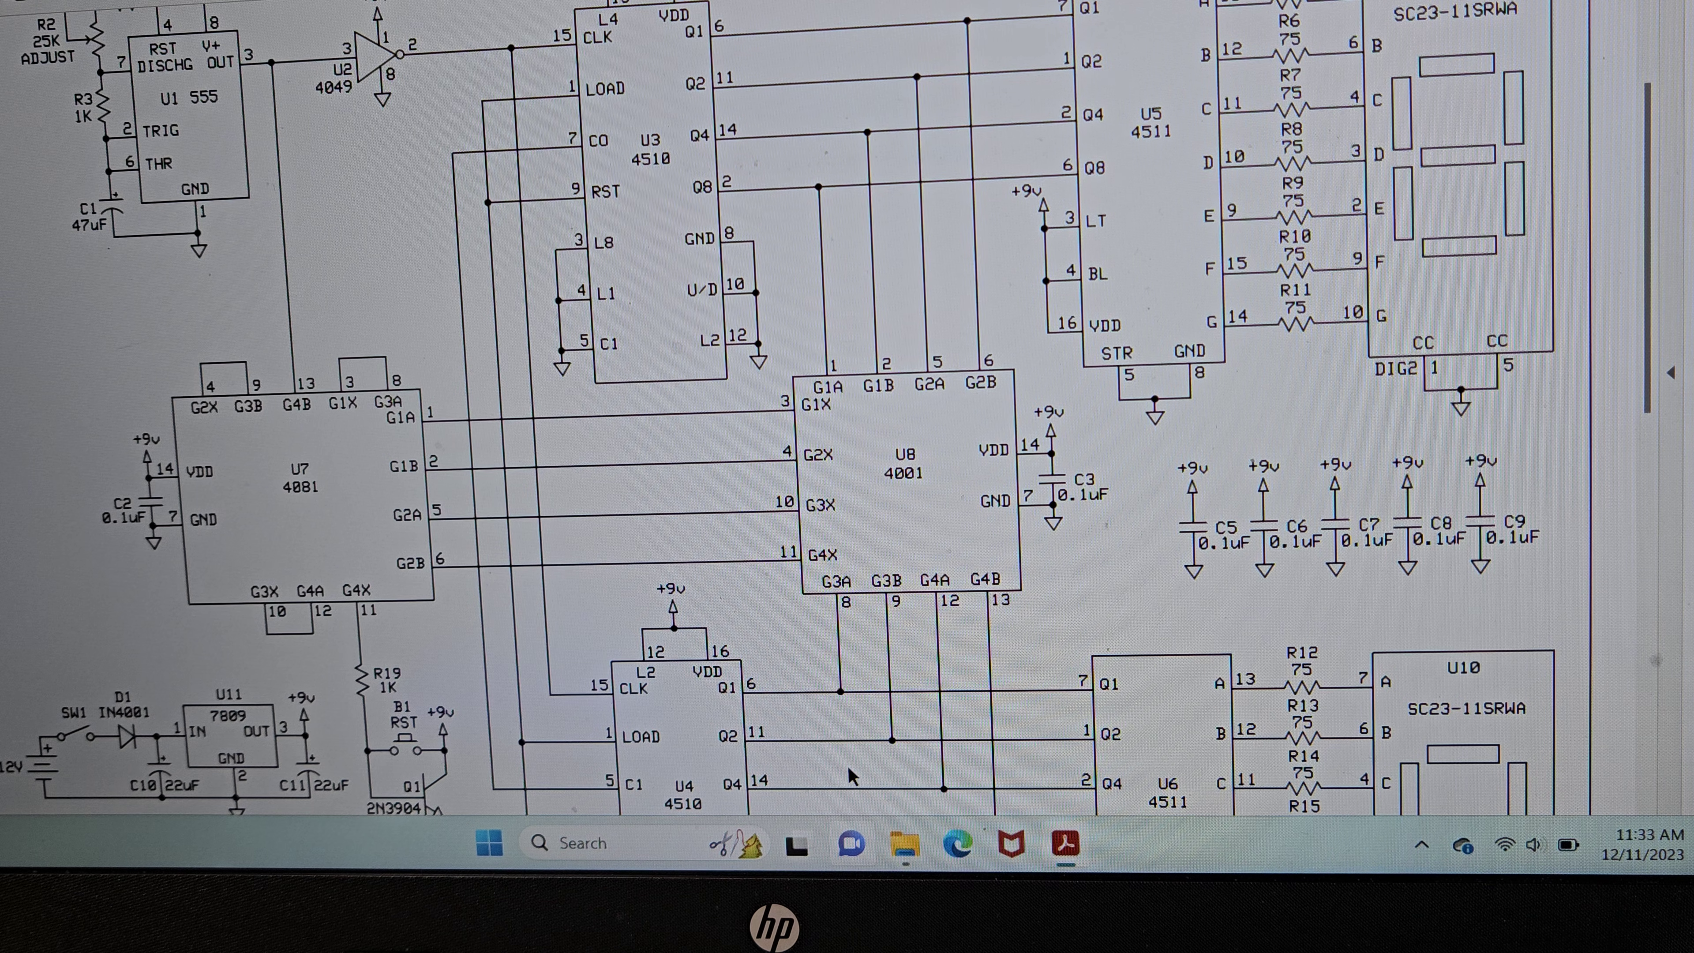
{"action": "mouse_move", "coordinate": [678, 465]}
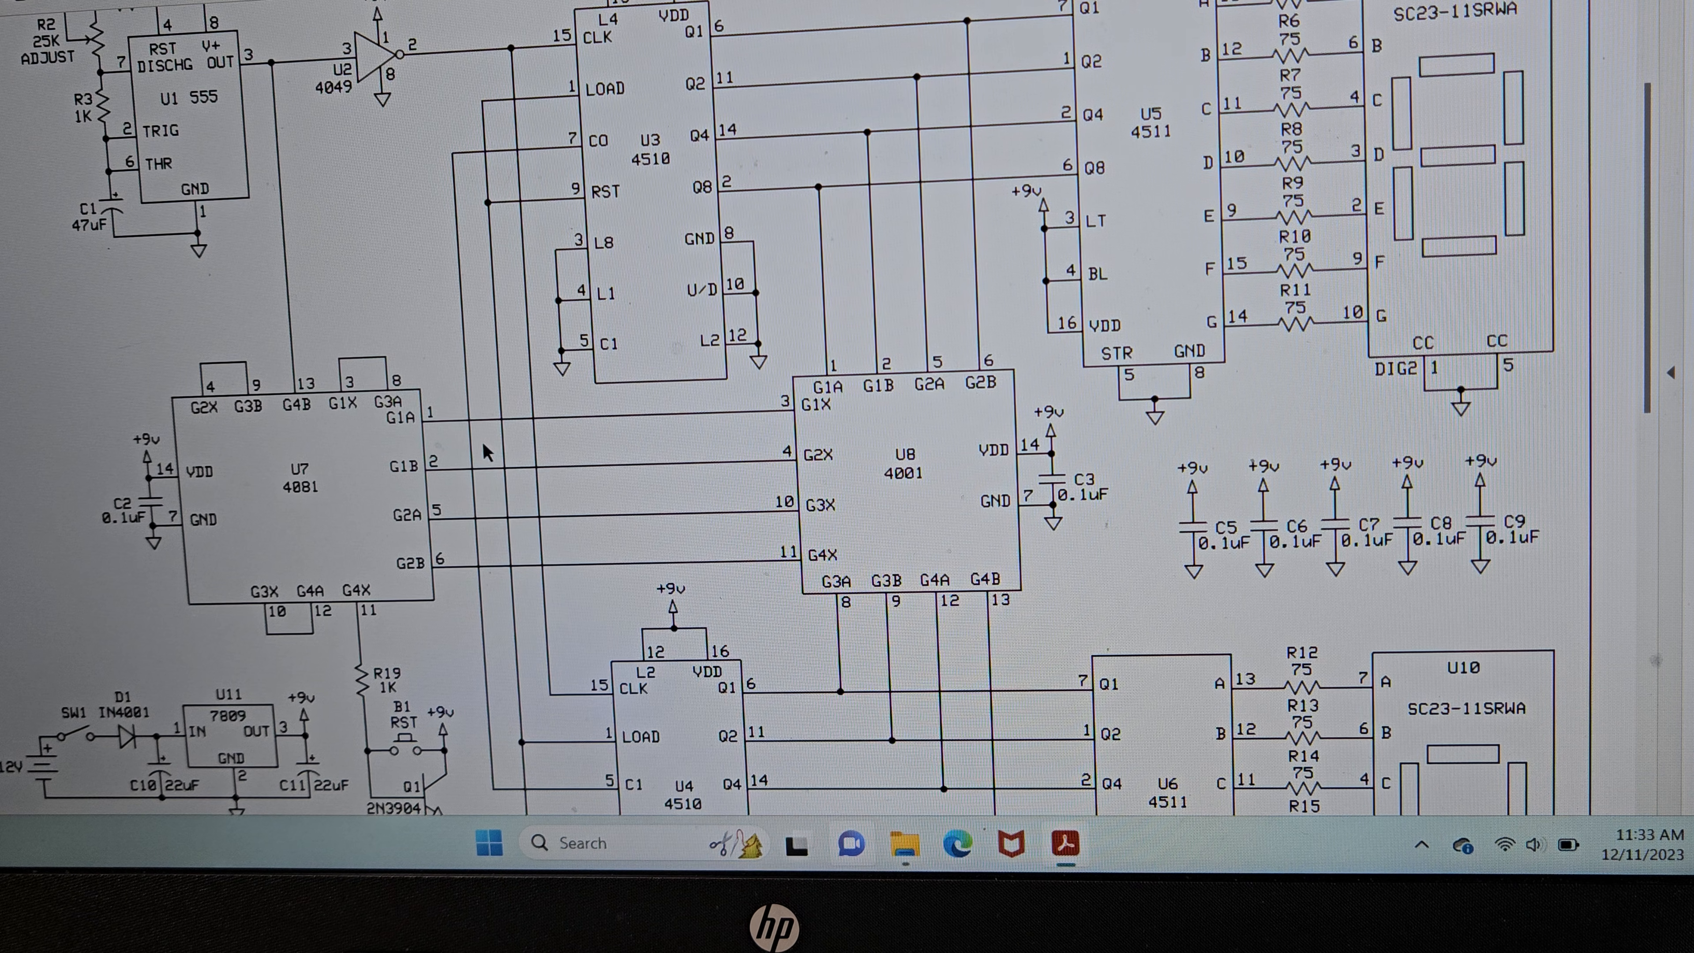
{"action": "mouse_move", "coordinate": [365, 520]}
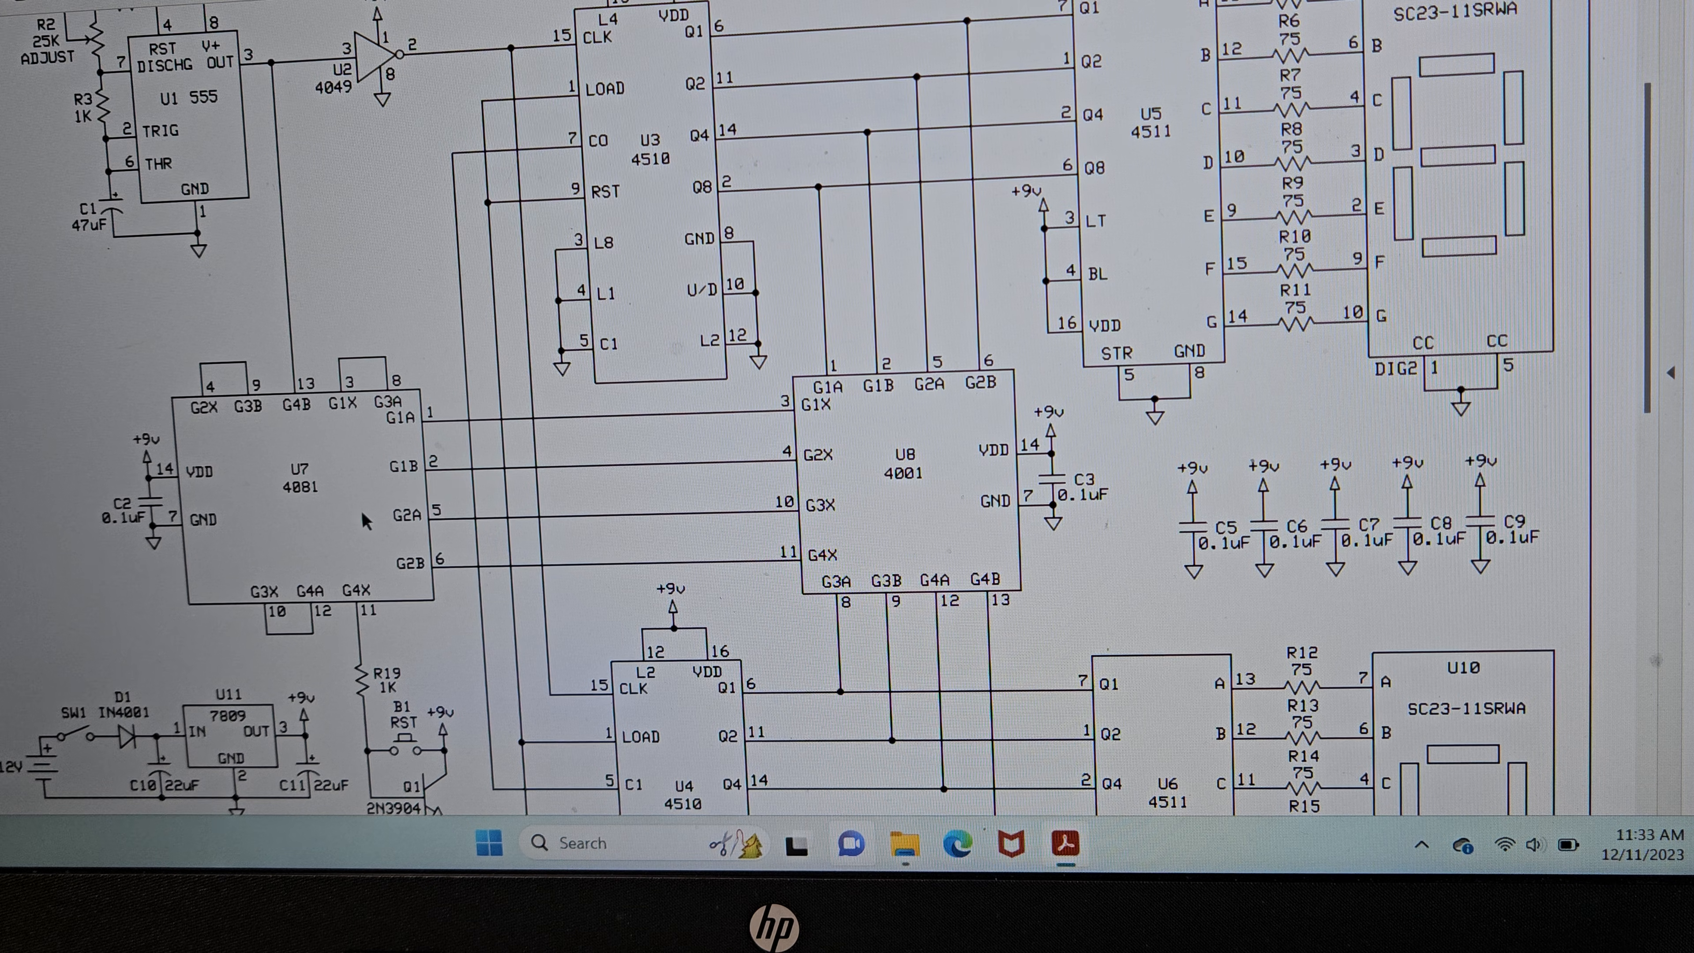
{"action": "mouse_move", "coordinate": [329, 487]}
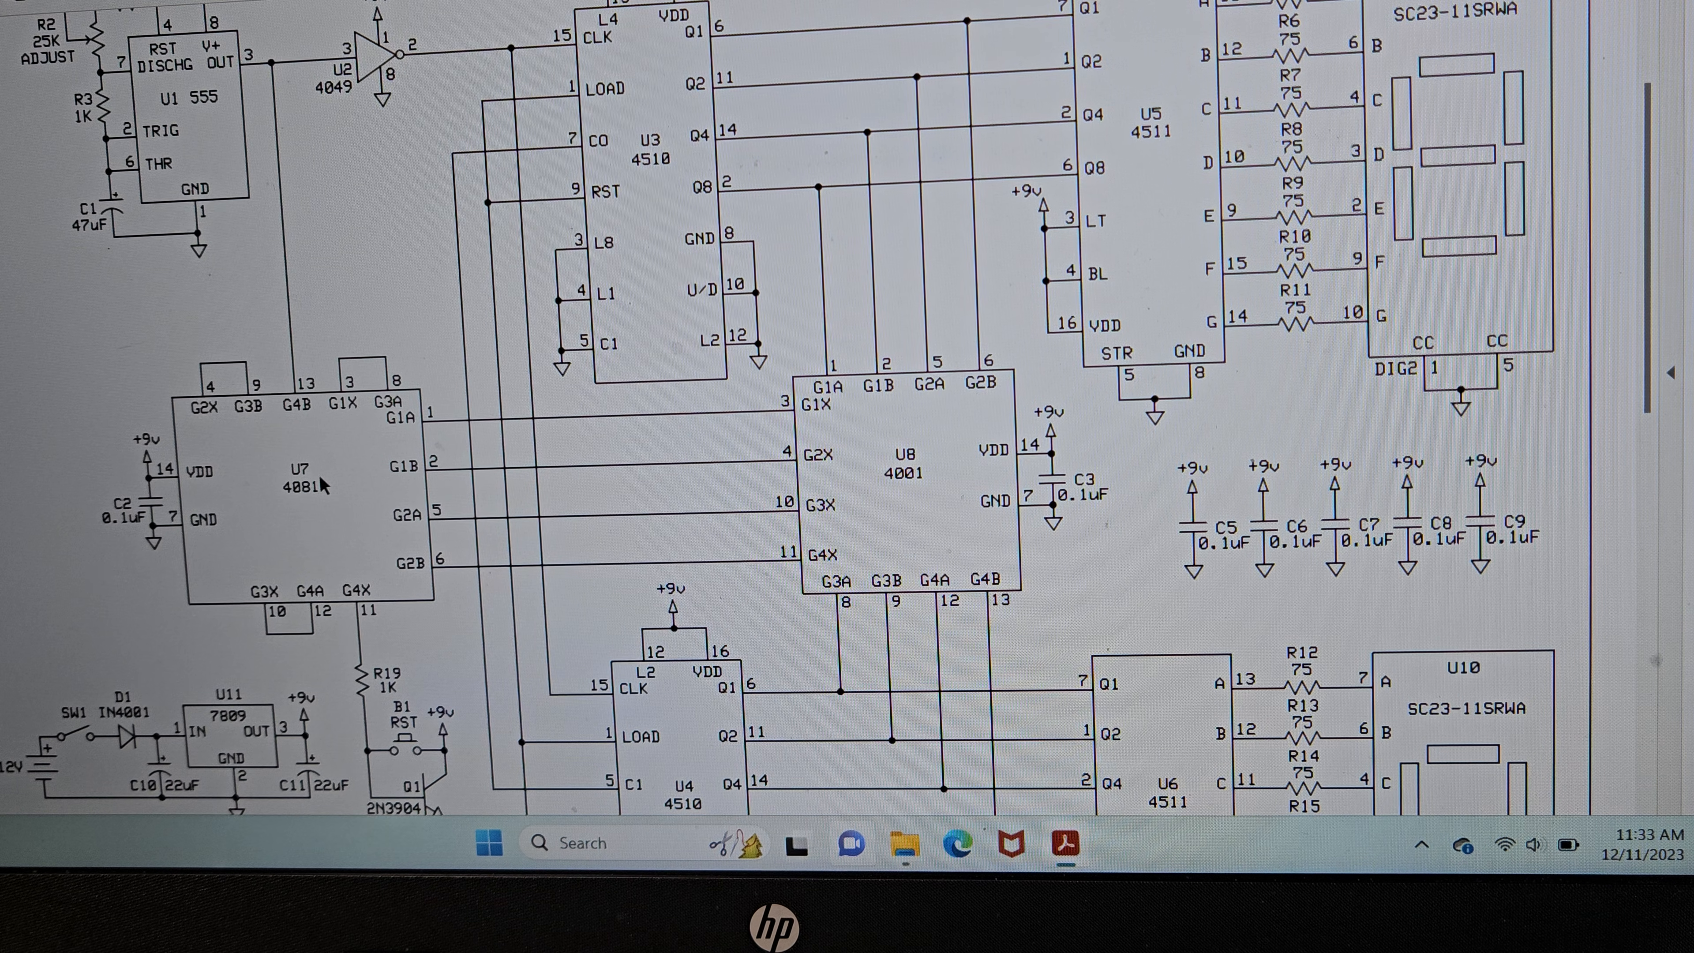
{"action": "scroll", "scroll_direction": "down", "scroll_amount": 3}
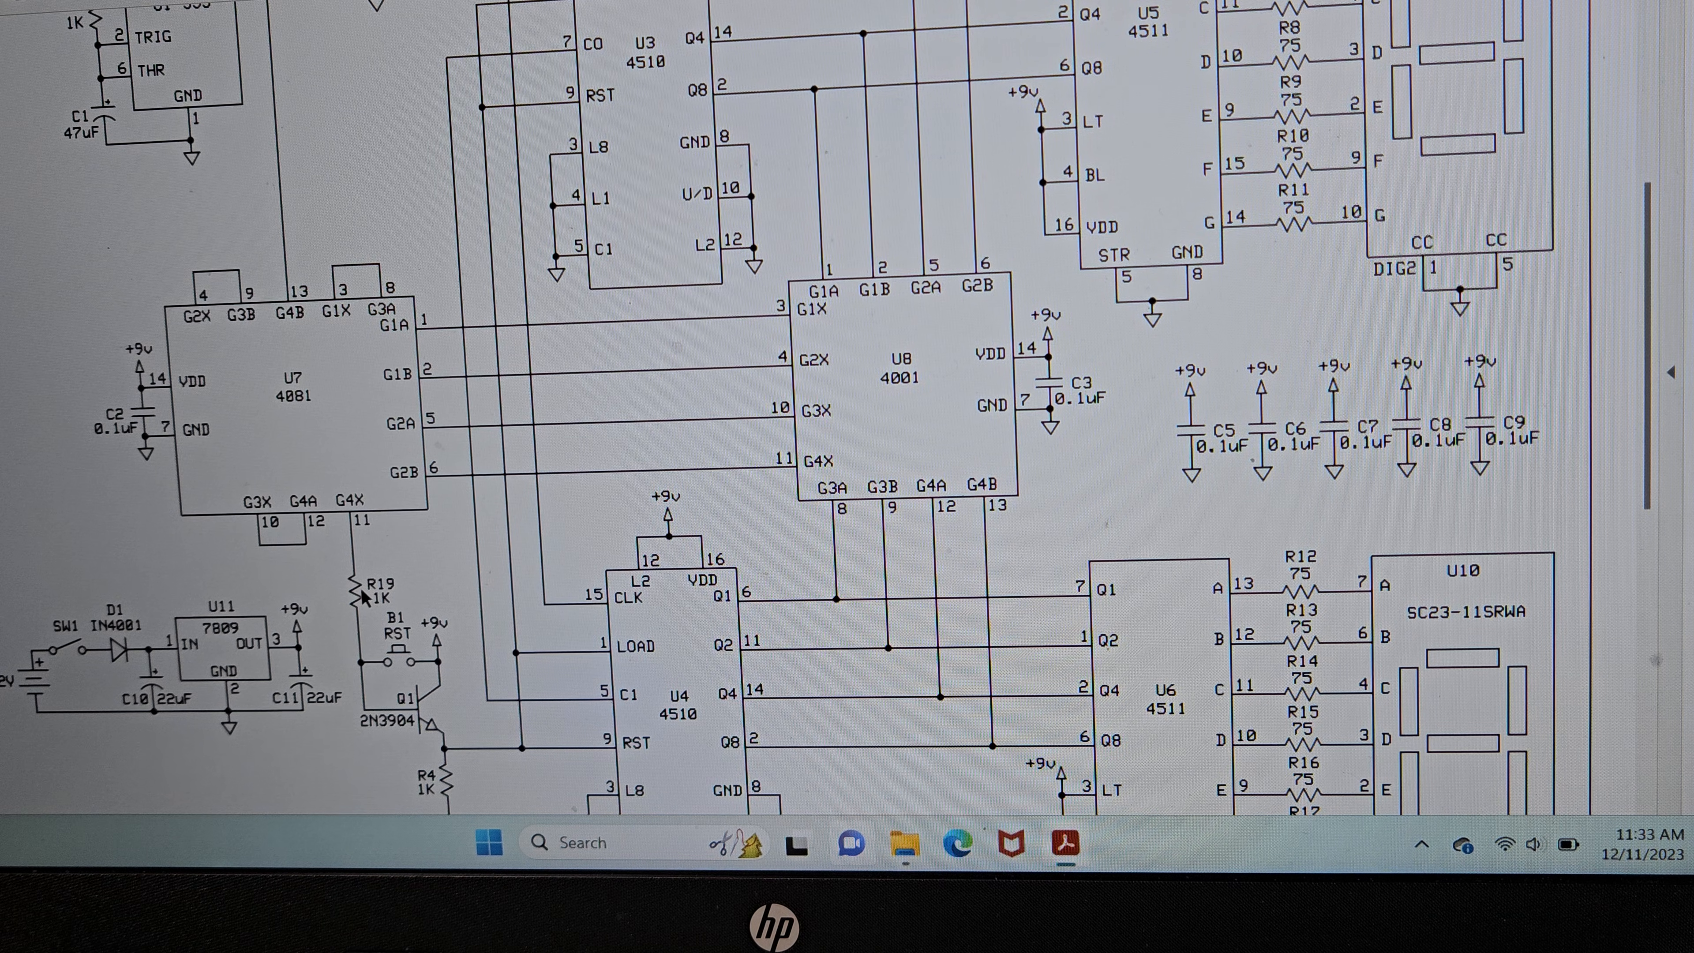
{"action": "scroll", "scroll_direction": "down", "scroll_amount": 3}
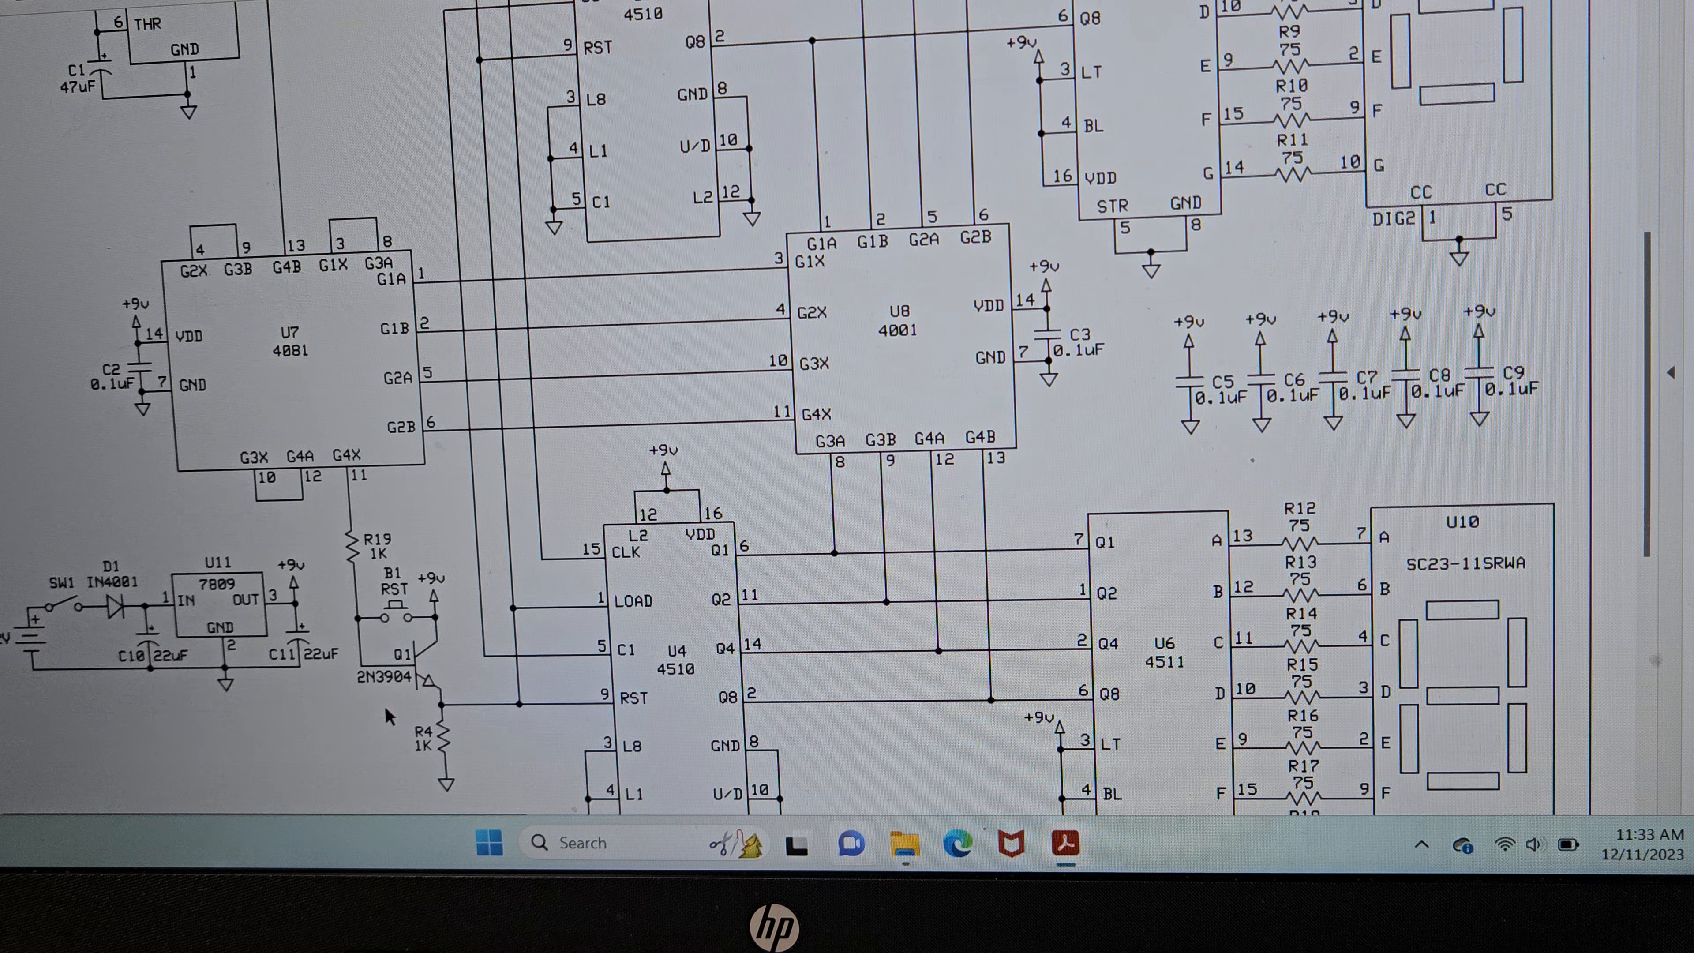
{"action": "scroll", "scroll_direction": "down", "scroll_amount": 3}
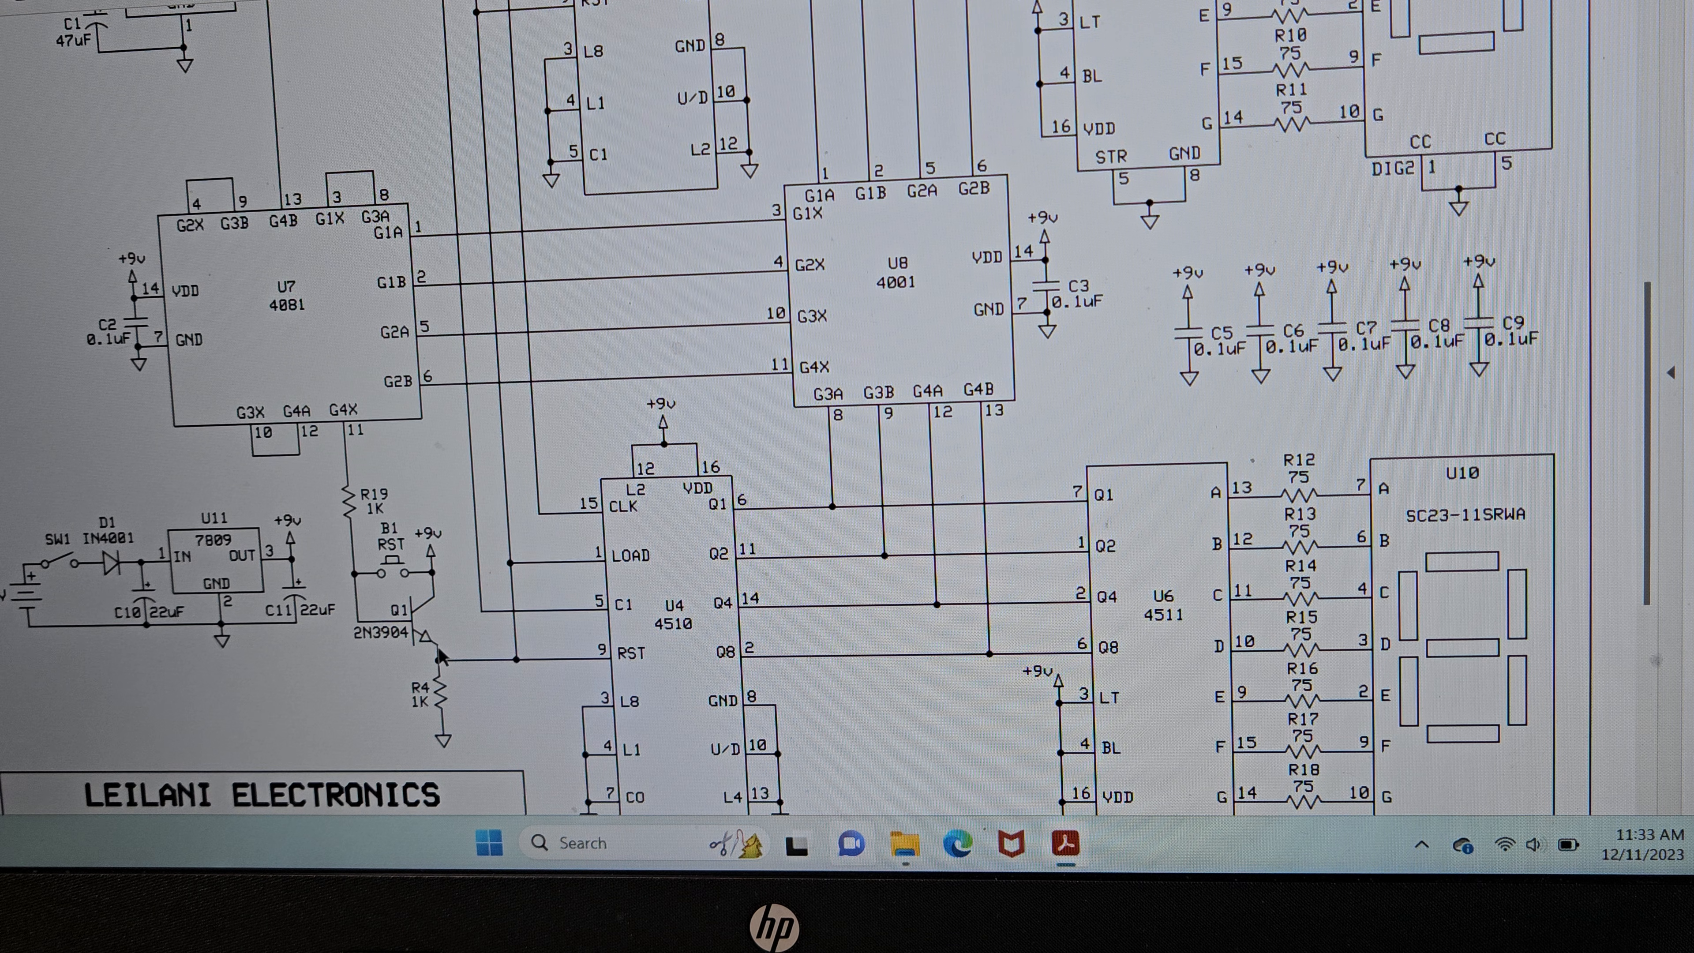
{"action": "mouse_move", "coordinate": [643, 606]}
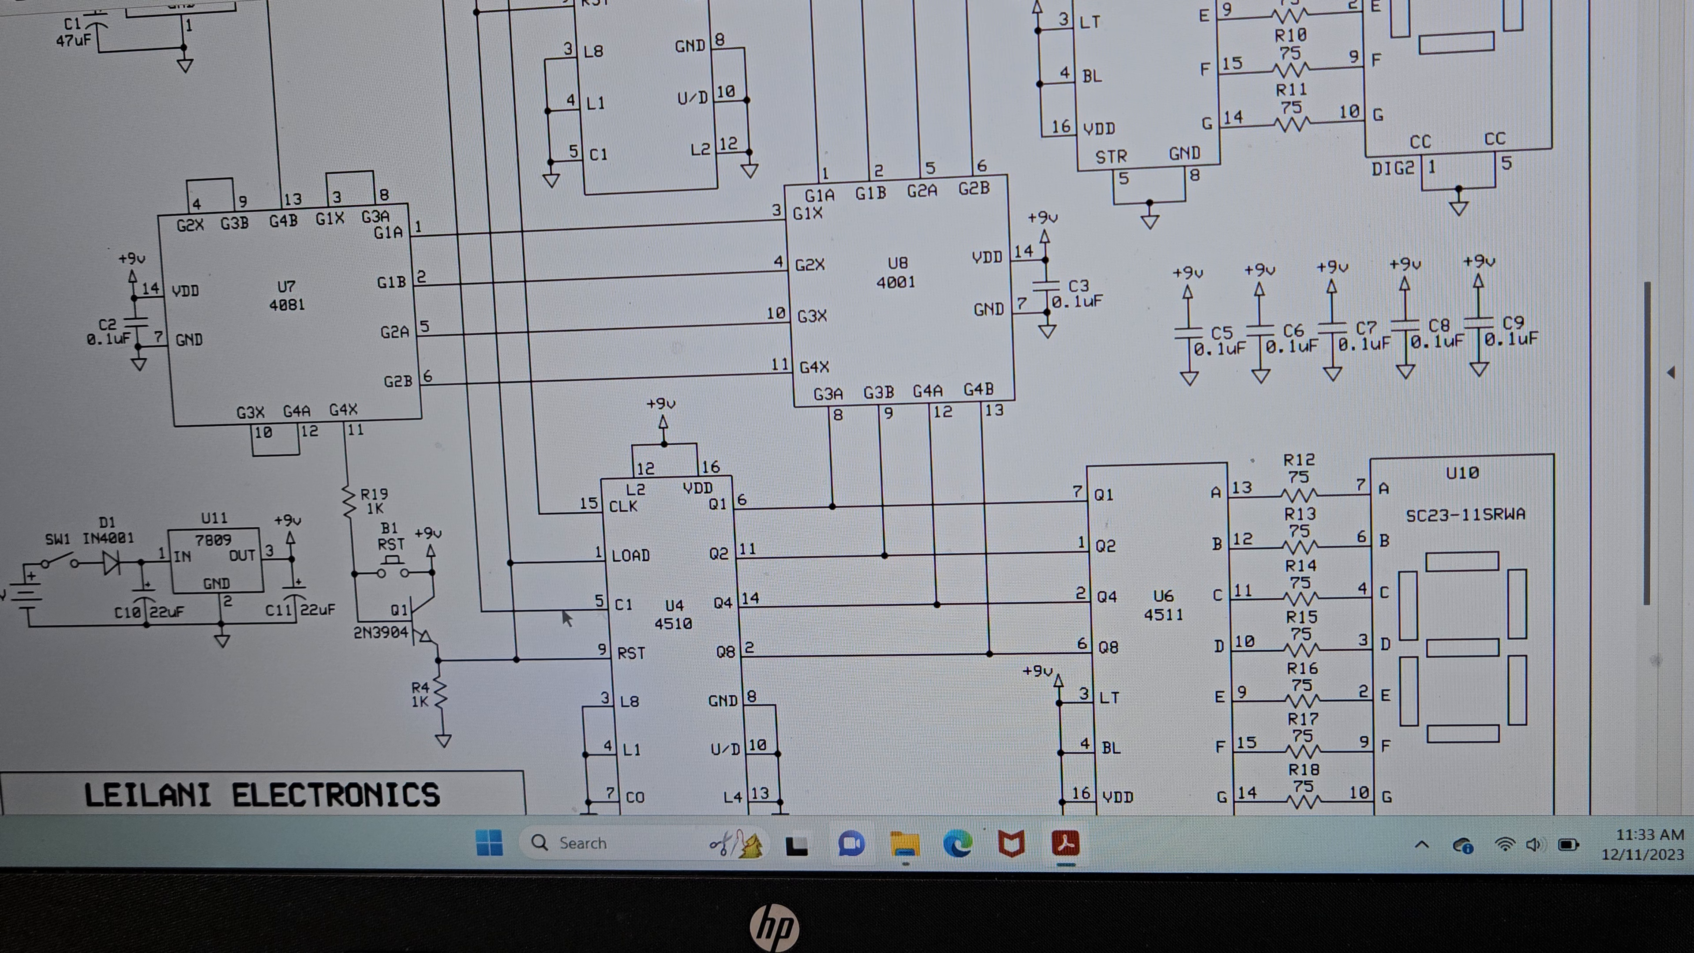
{"action": "scroll", "scroll_direction": "up", "scroll_amount": 3}
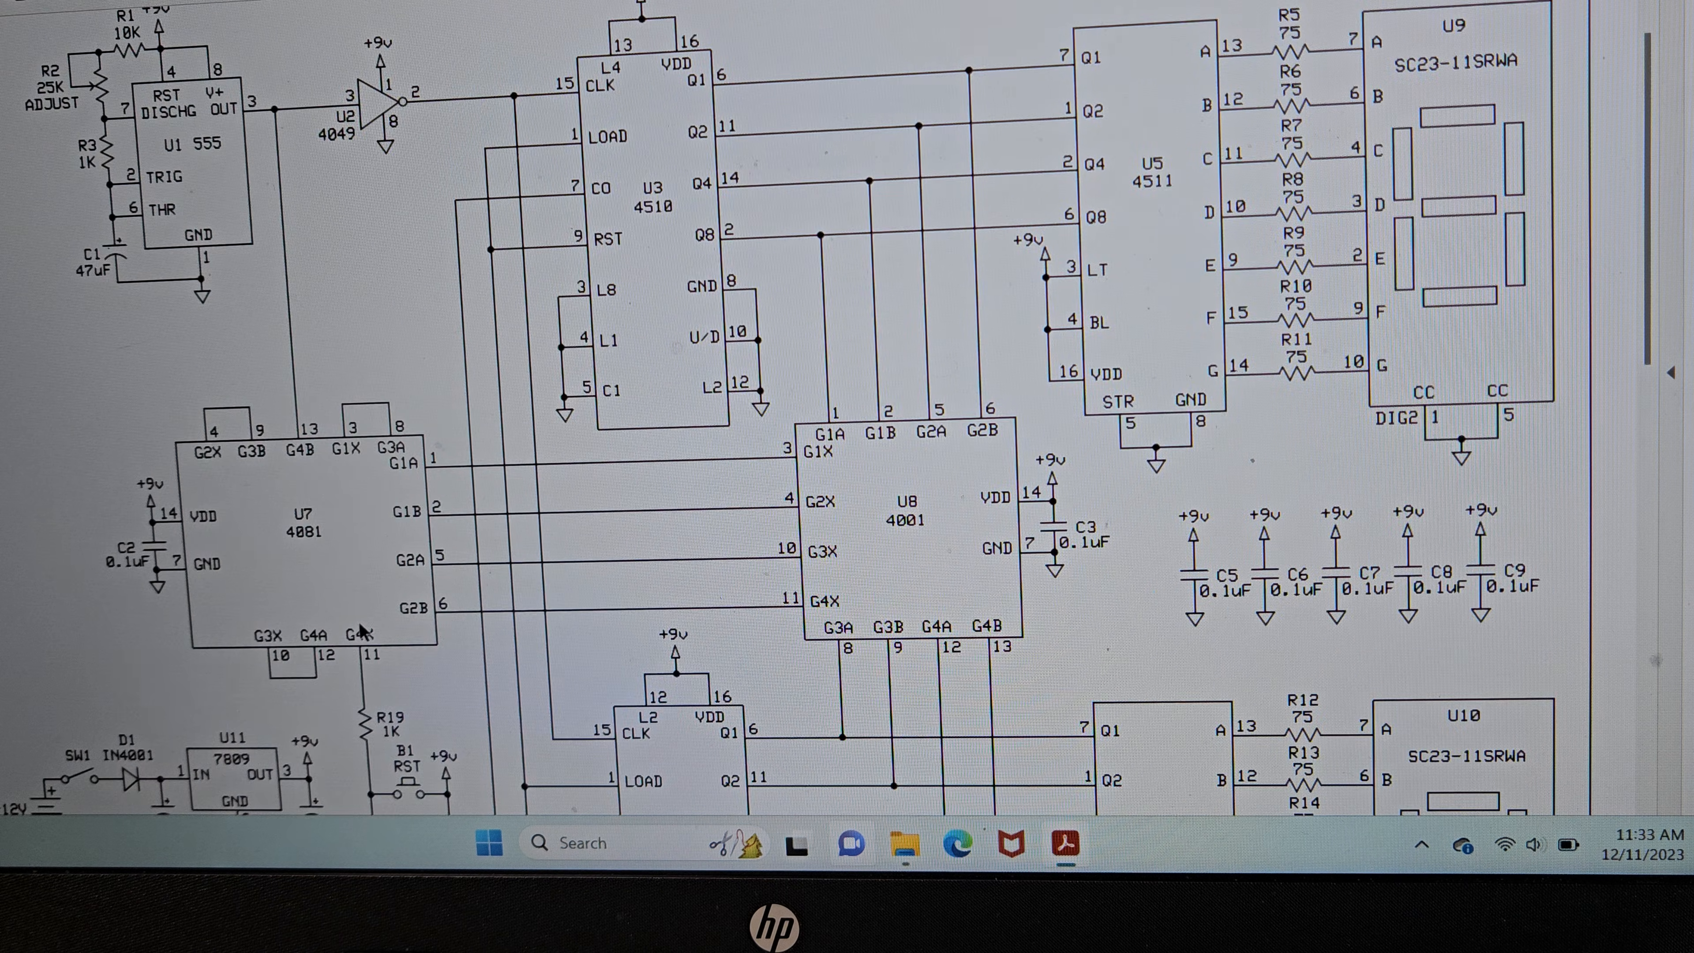
{"action": "scroll", "scroll_direction": "down", "scroll_amount": 3}
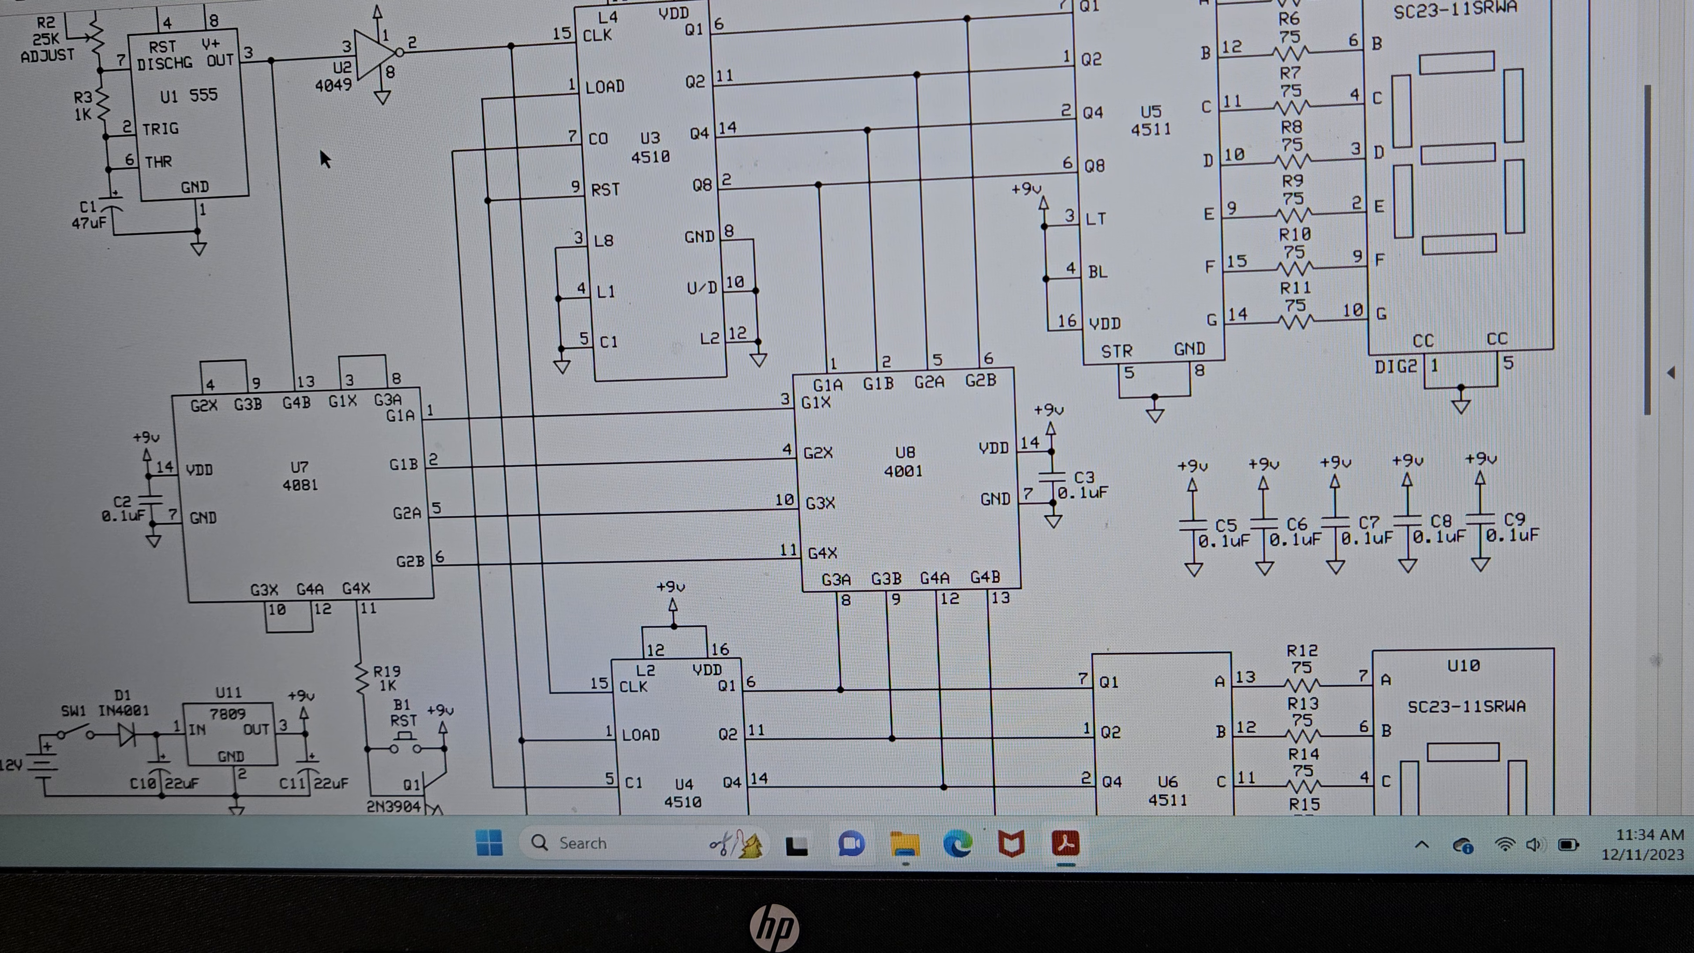
{"action": "mouse_move", "coordinate": [569, 497]}
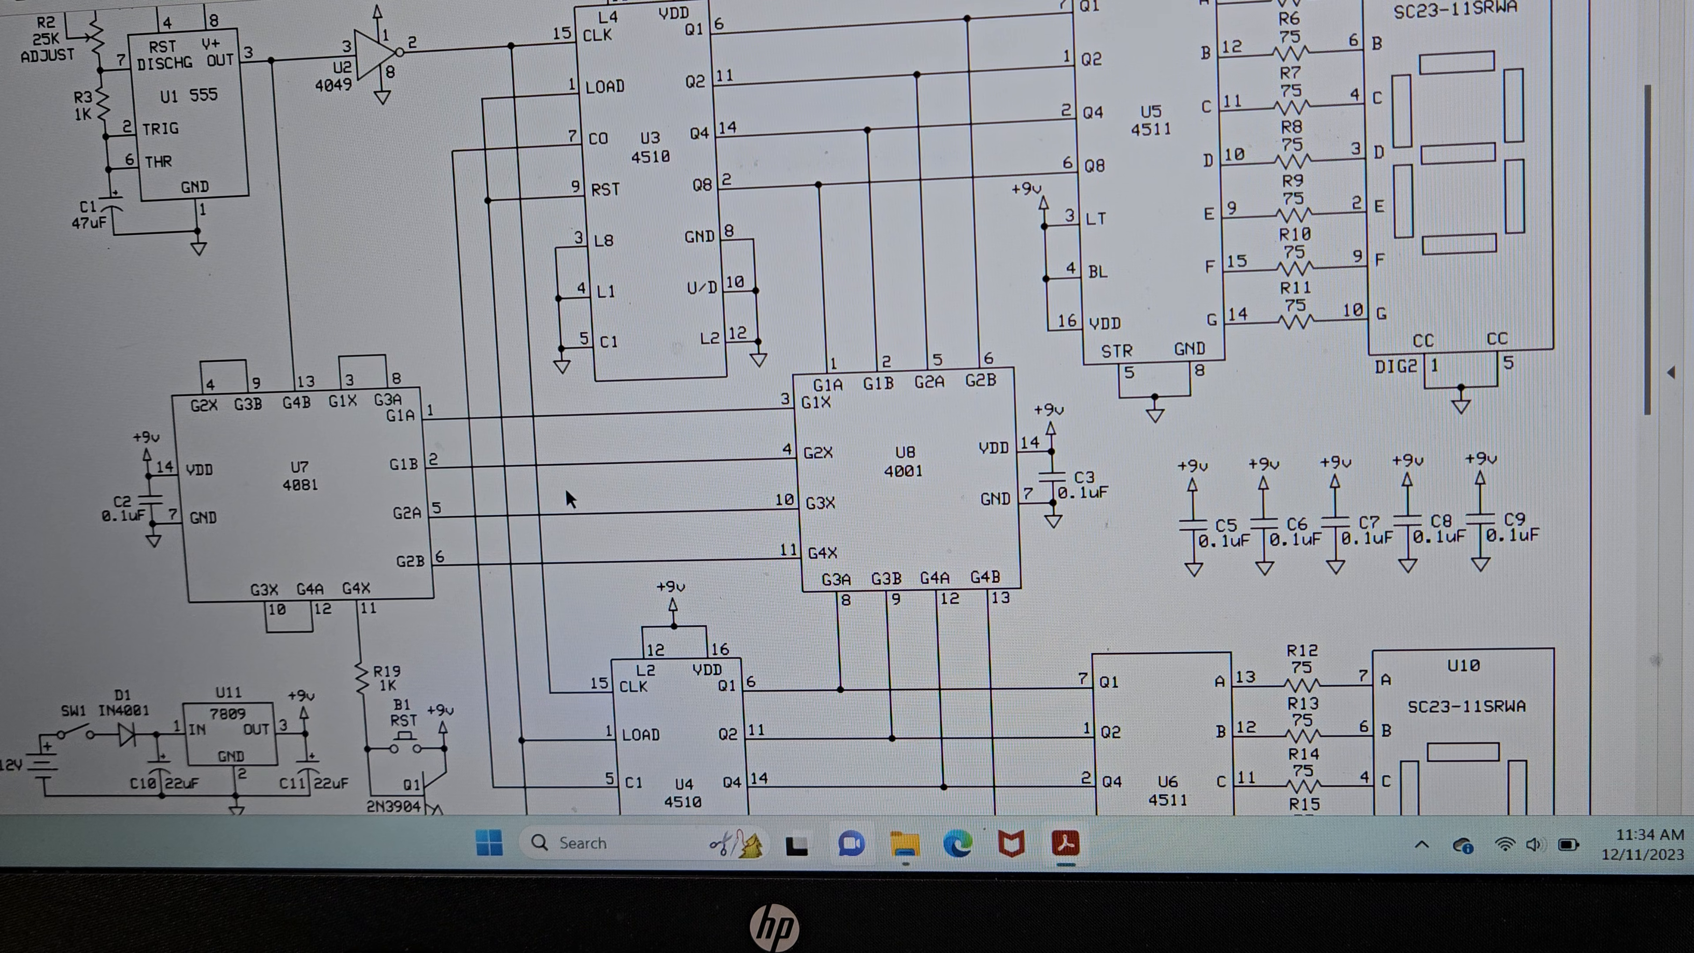
{"action": "scroll", "scroll_direction": "down", "scroll_amount": 3}
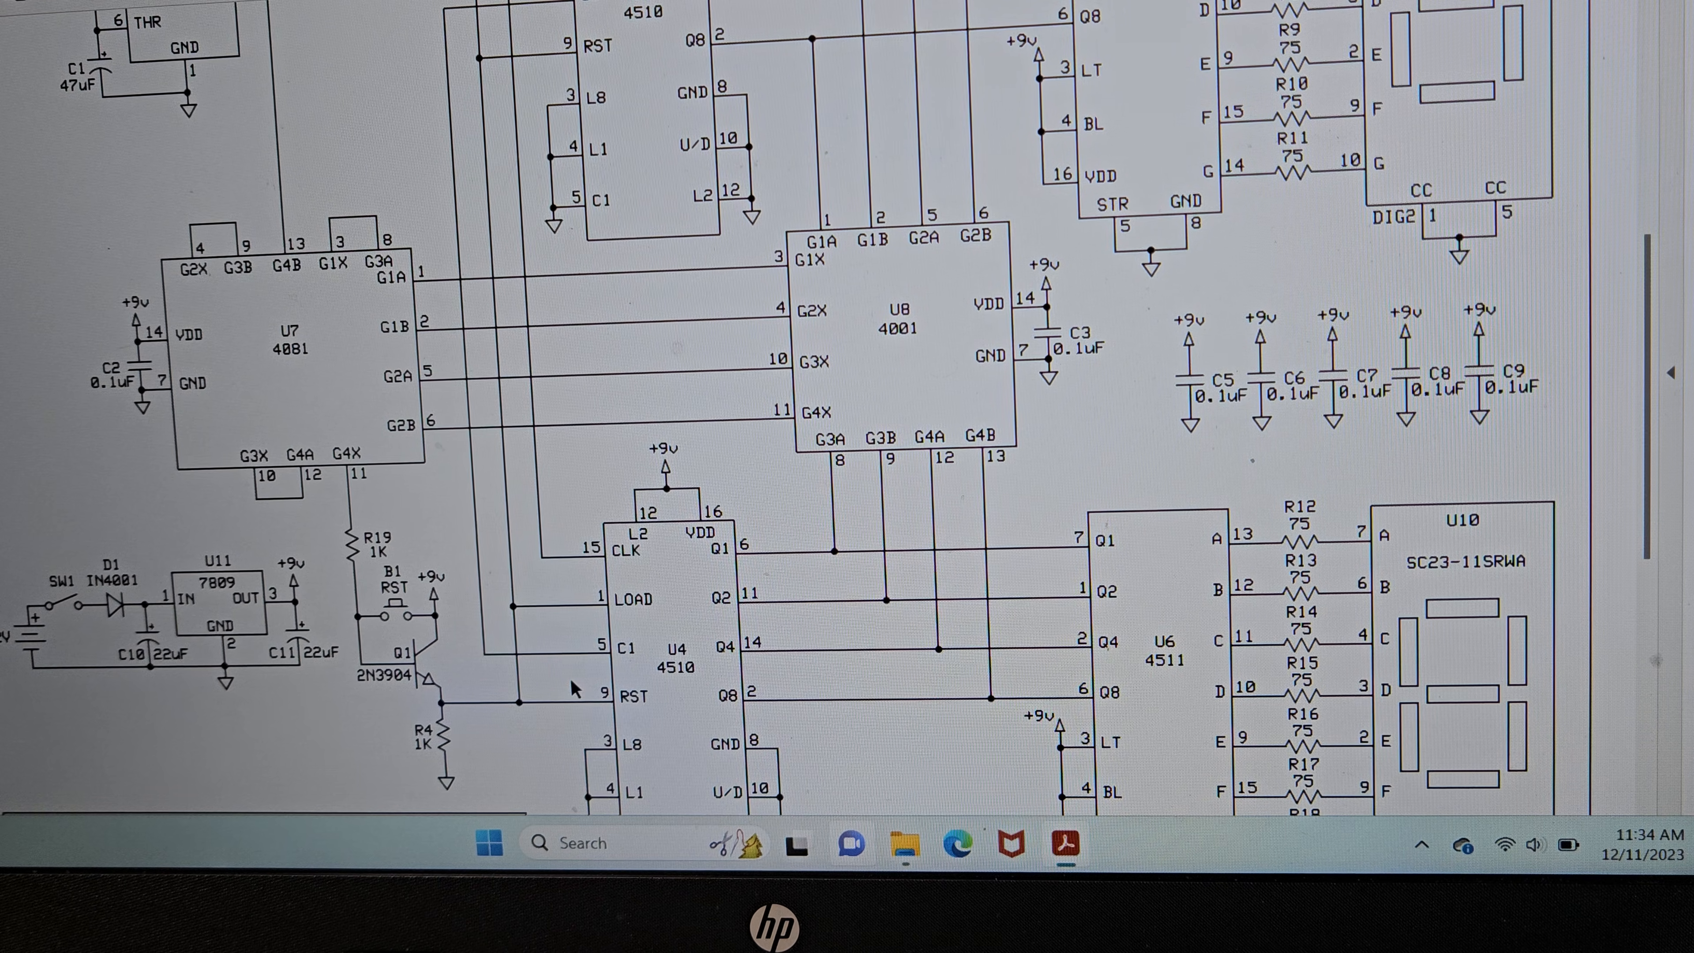
{"action": "mouse_move", "coordinate": [718, 308]}
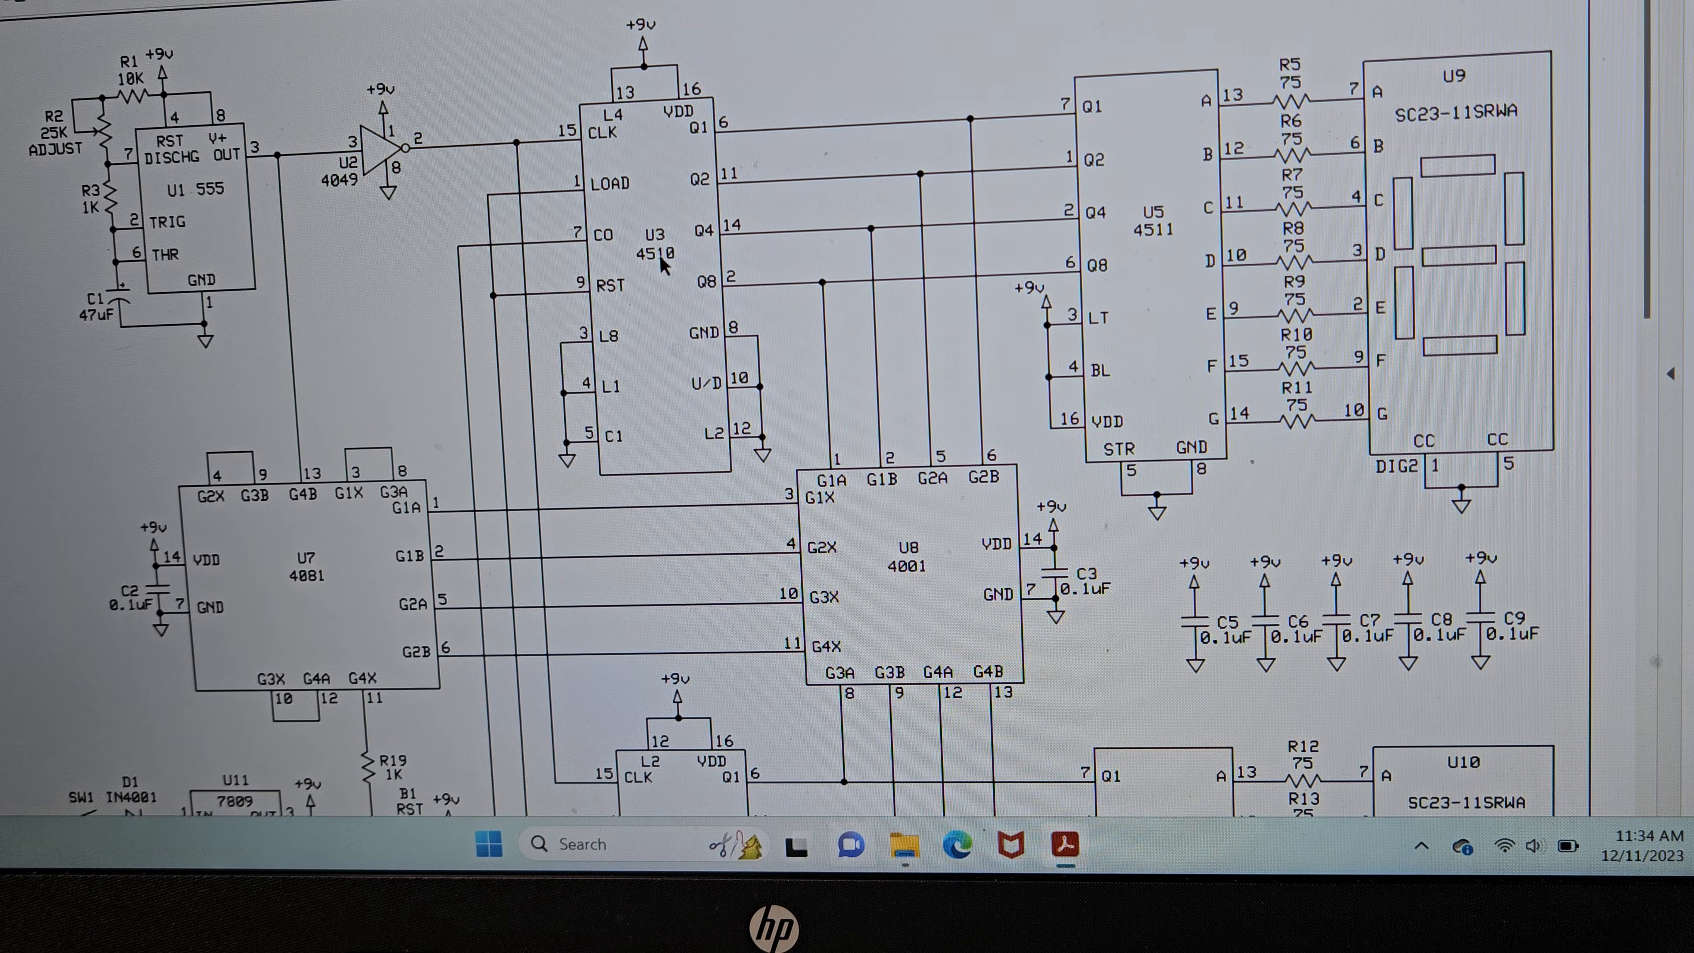
{"action": "scroll", "scroll_direction": "down", "scroll_amount": 3}
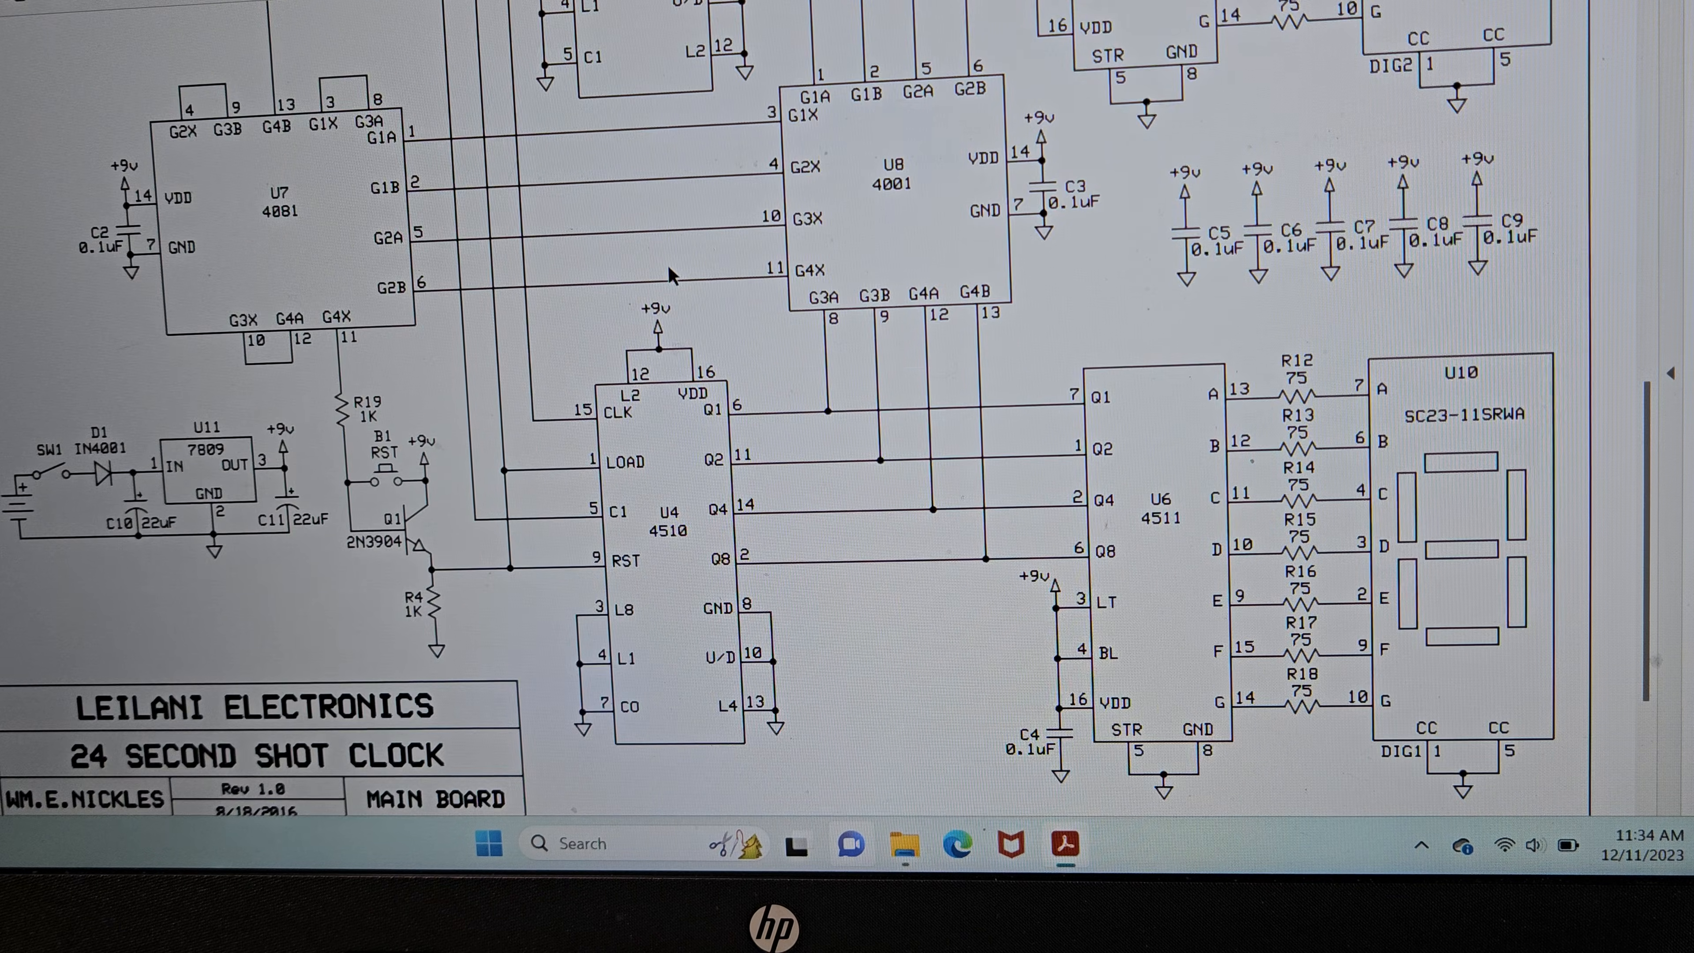
{"action": "scroll", "scroll_direction": "up", "scroll_amount": 3}
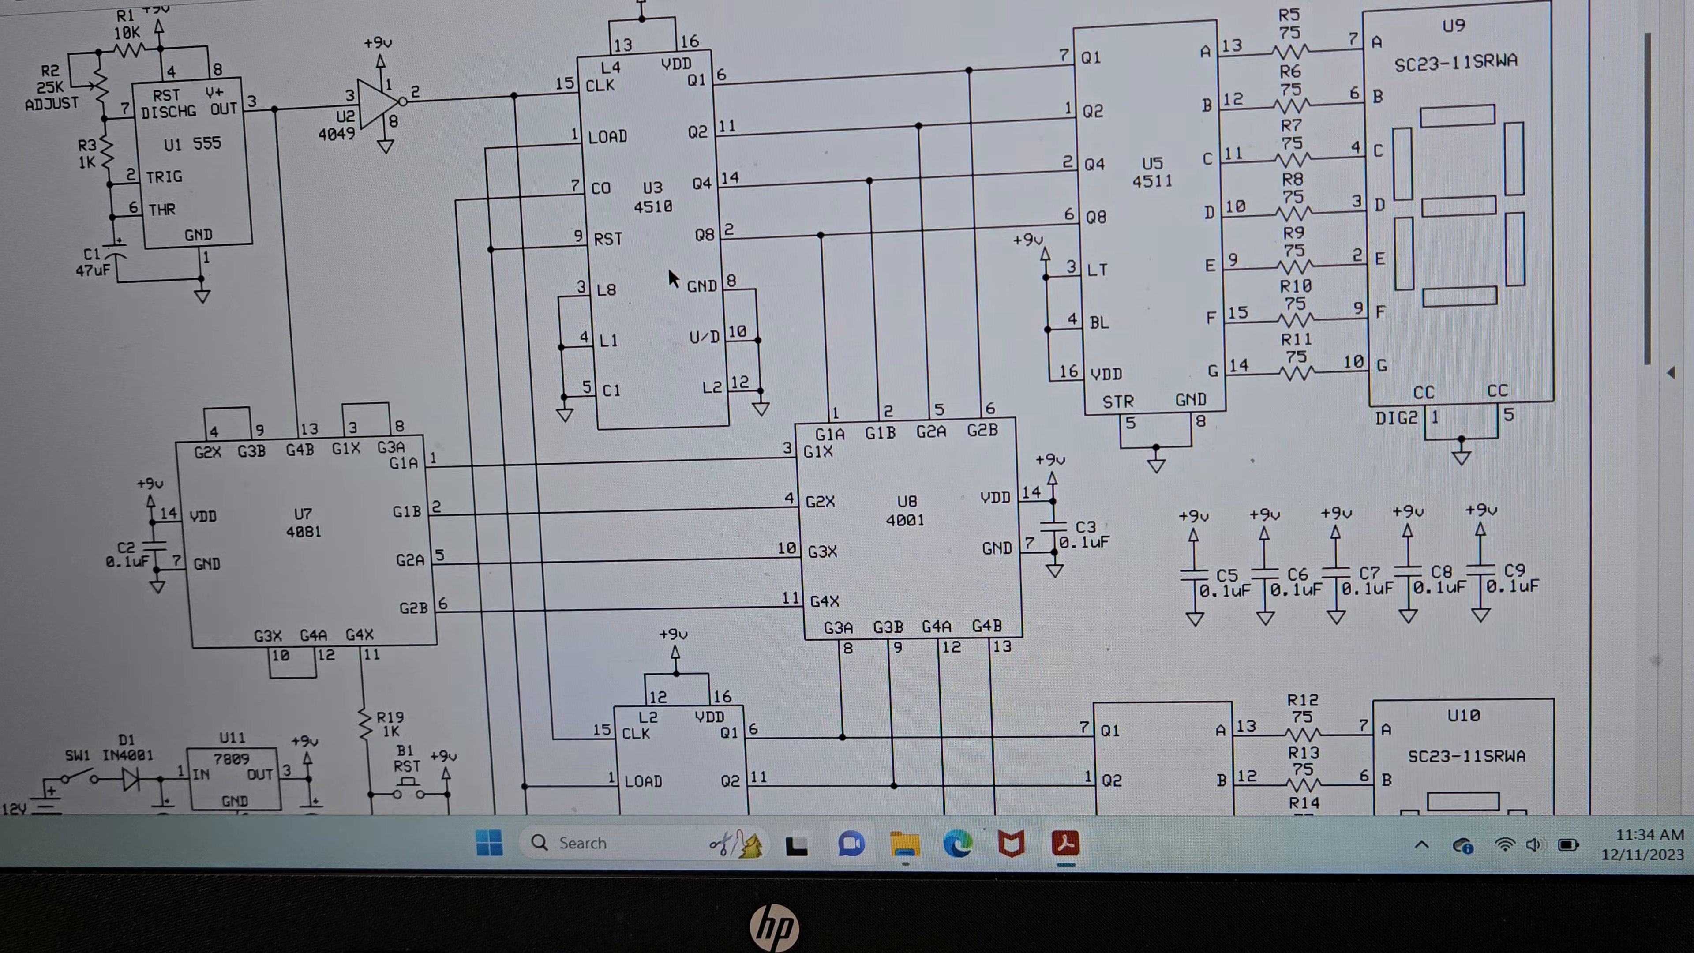
{"action": "scroll", "scroll_direction": "down", "scroll_amount": 3}
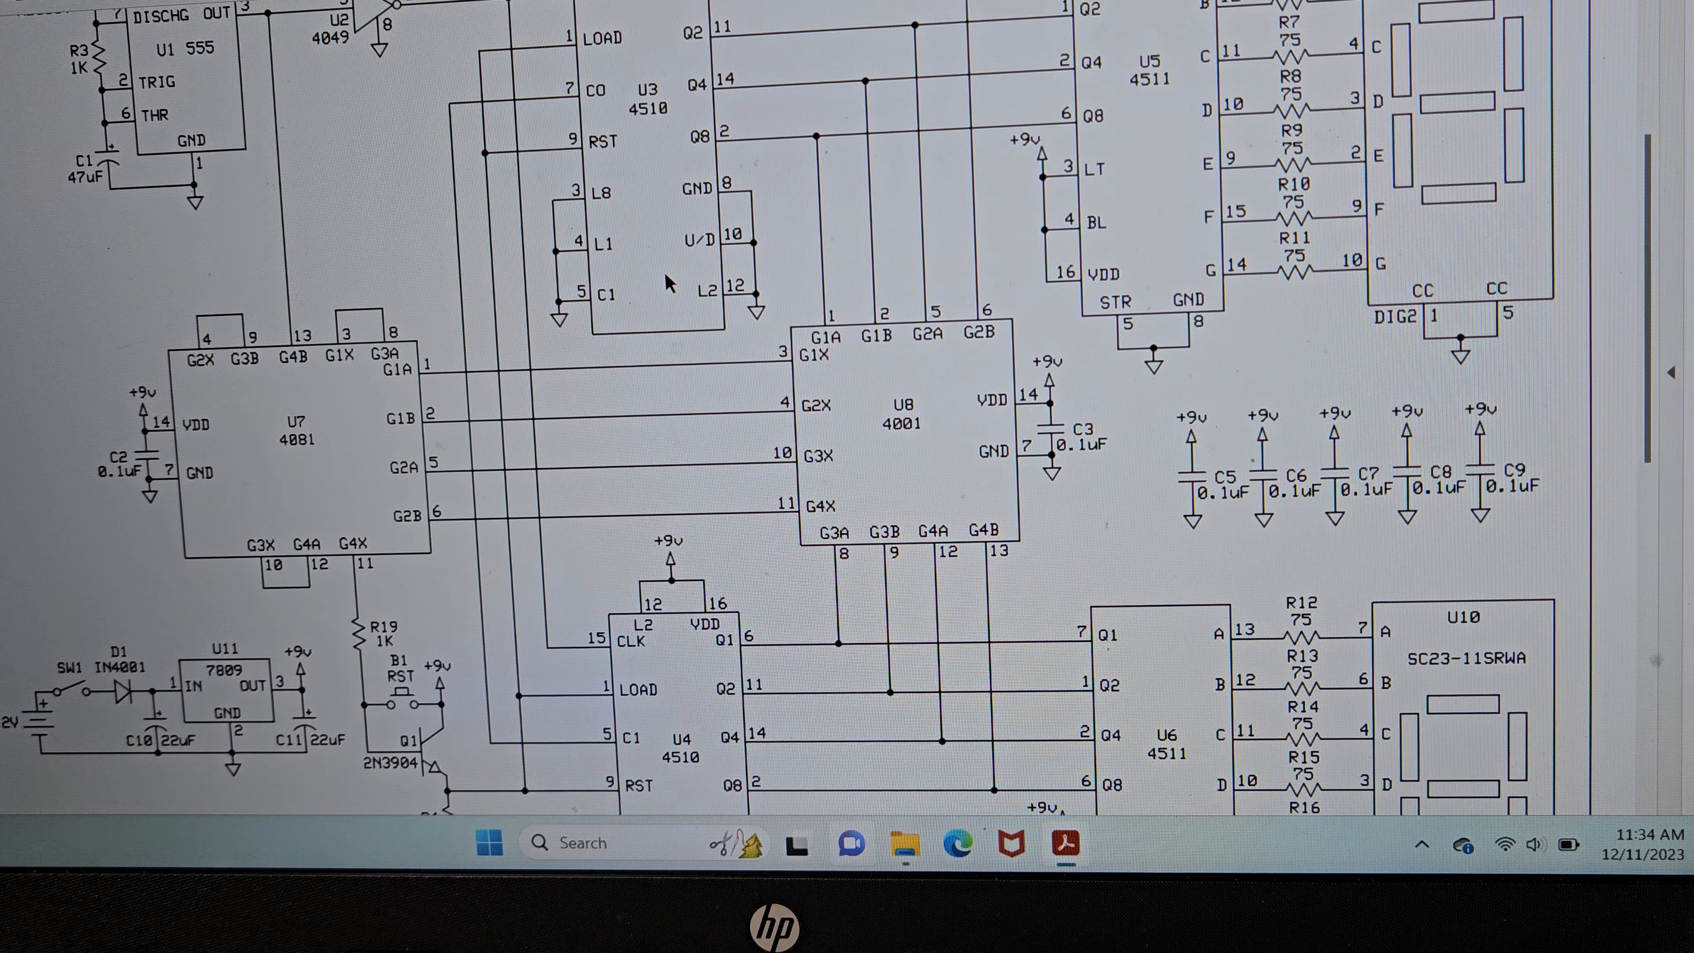
{"action": "scroll", "scroll_direction": "down", "scroll_amount": 3}
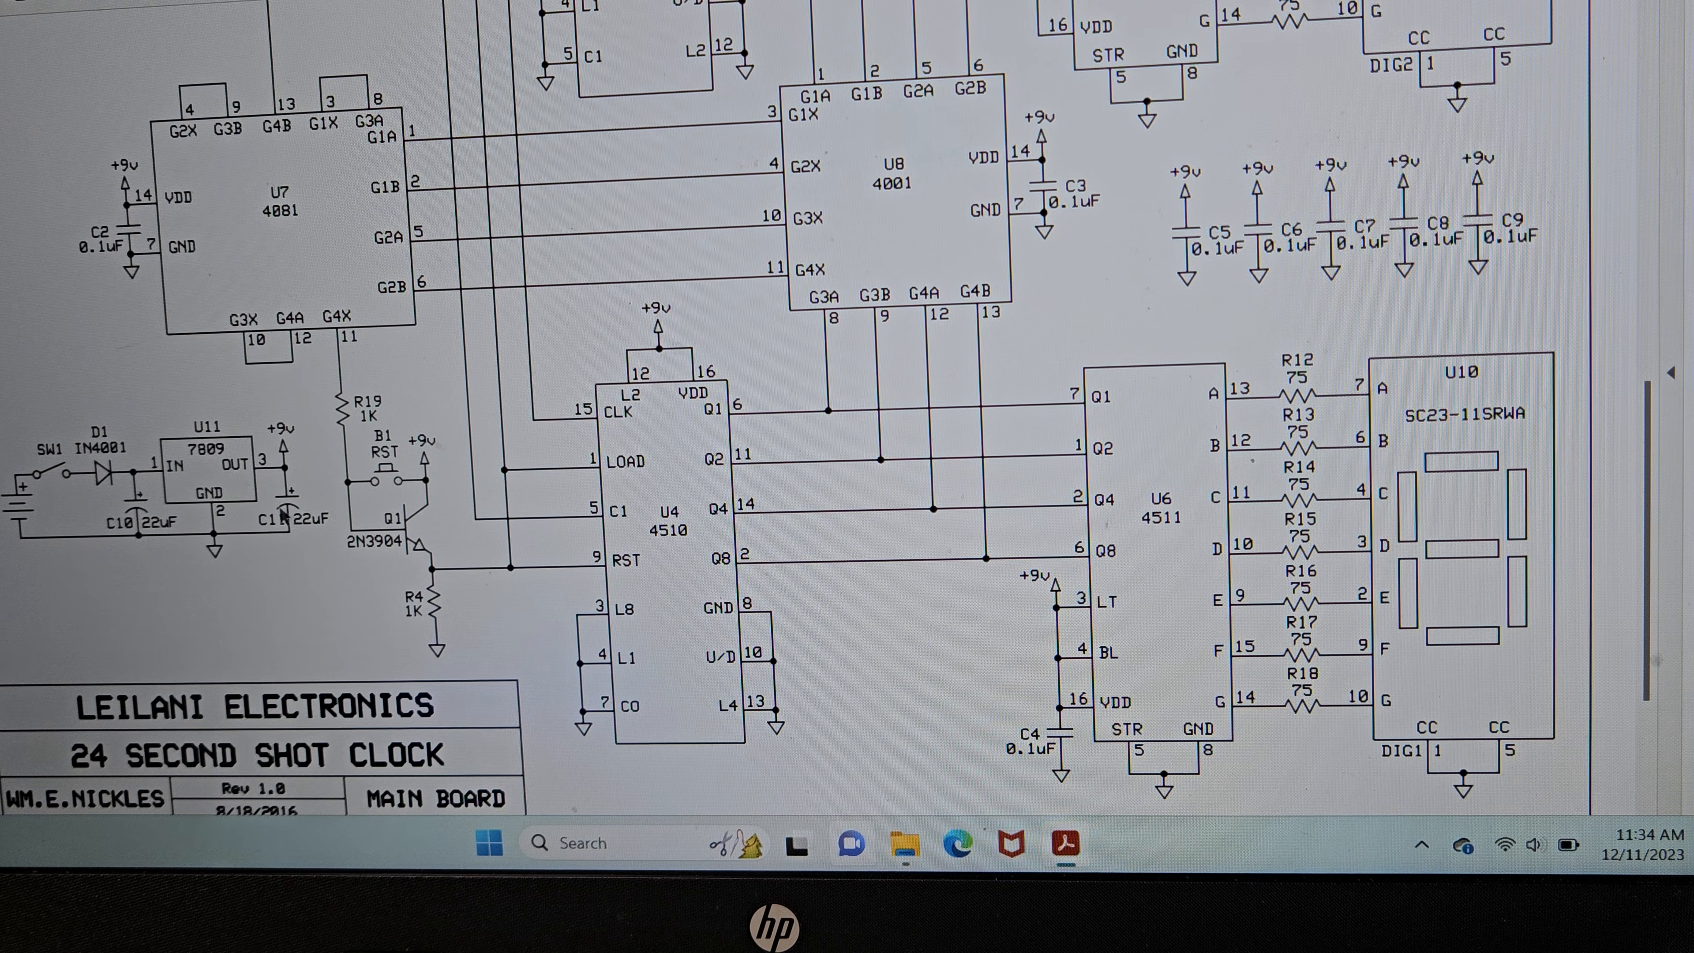
{"action": "scroll", "scroll_direction": "up", "scroll_amount": 3}
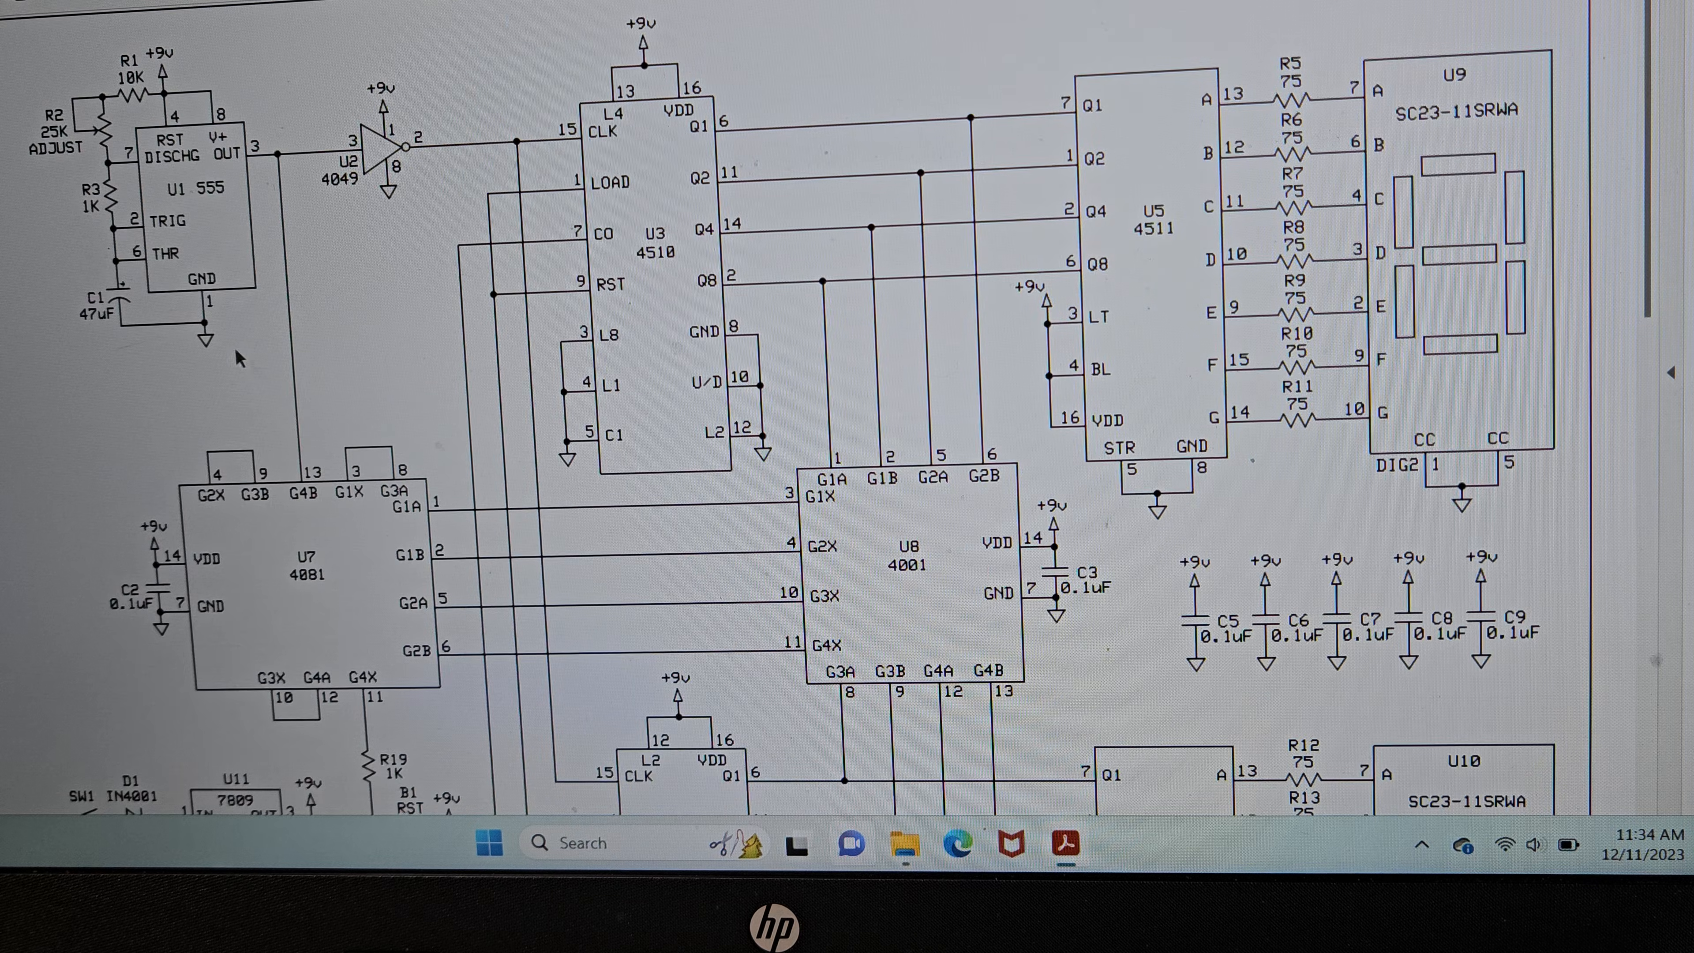
{"action": "mouse_move", "coordinate": [167, 254]}
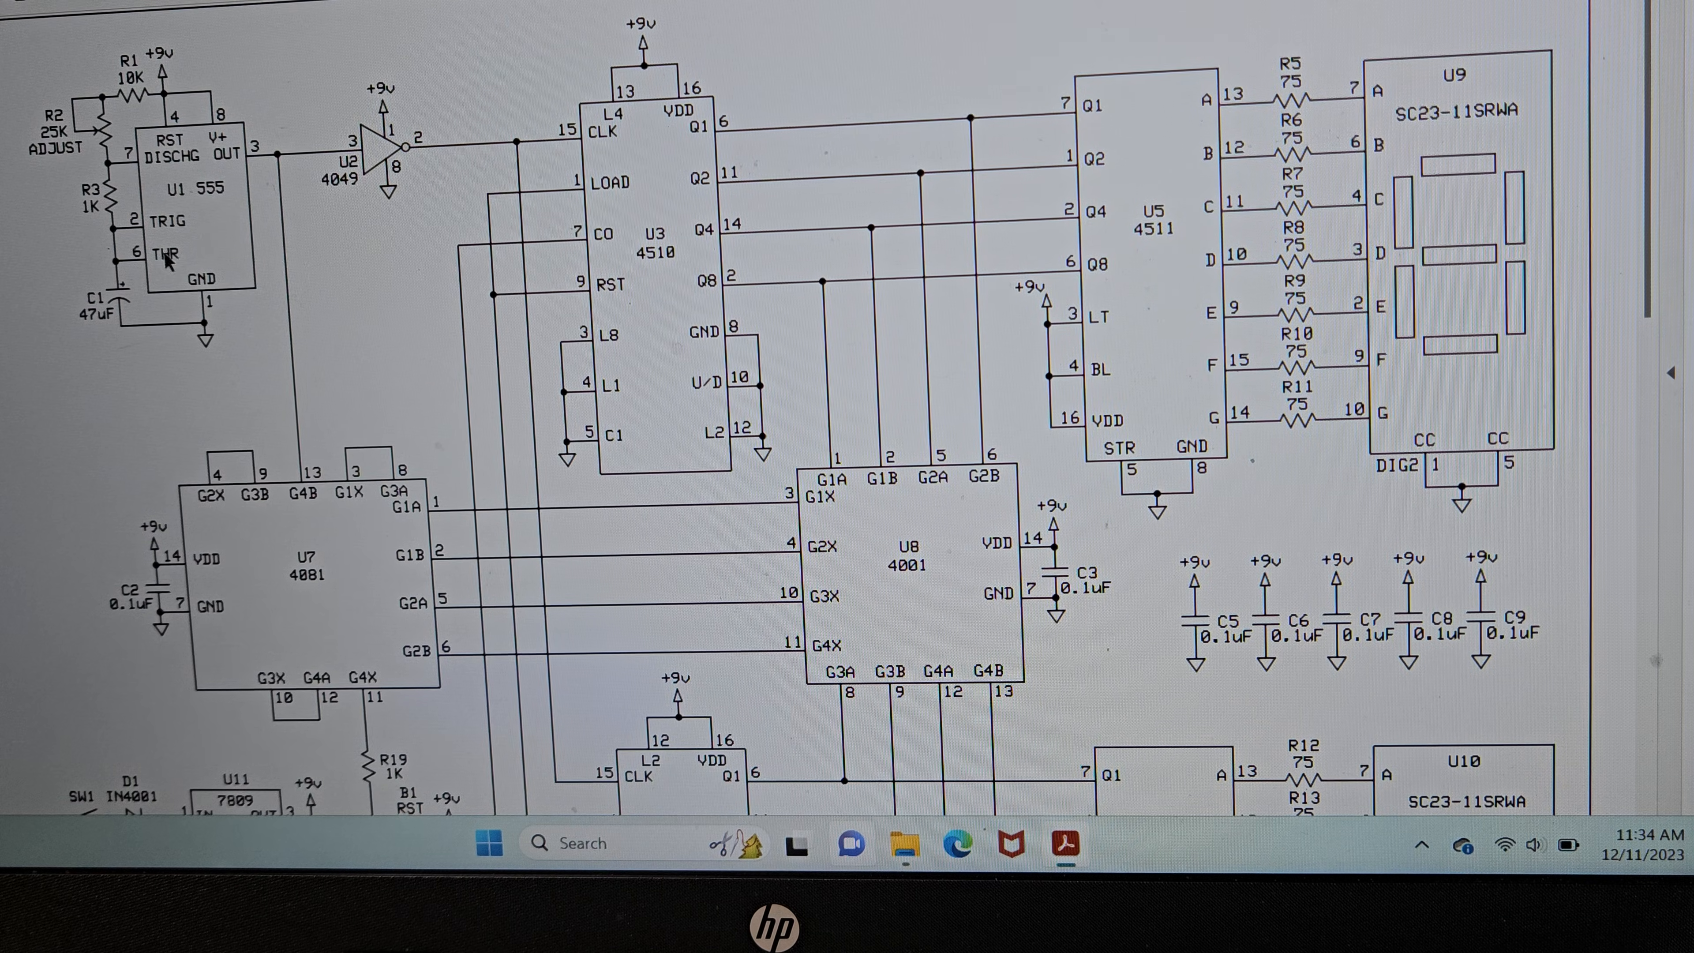
{"action": "mouse_move", "coordinate": [732, 214]}
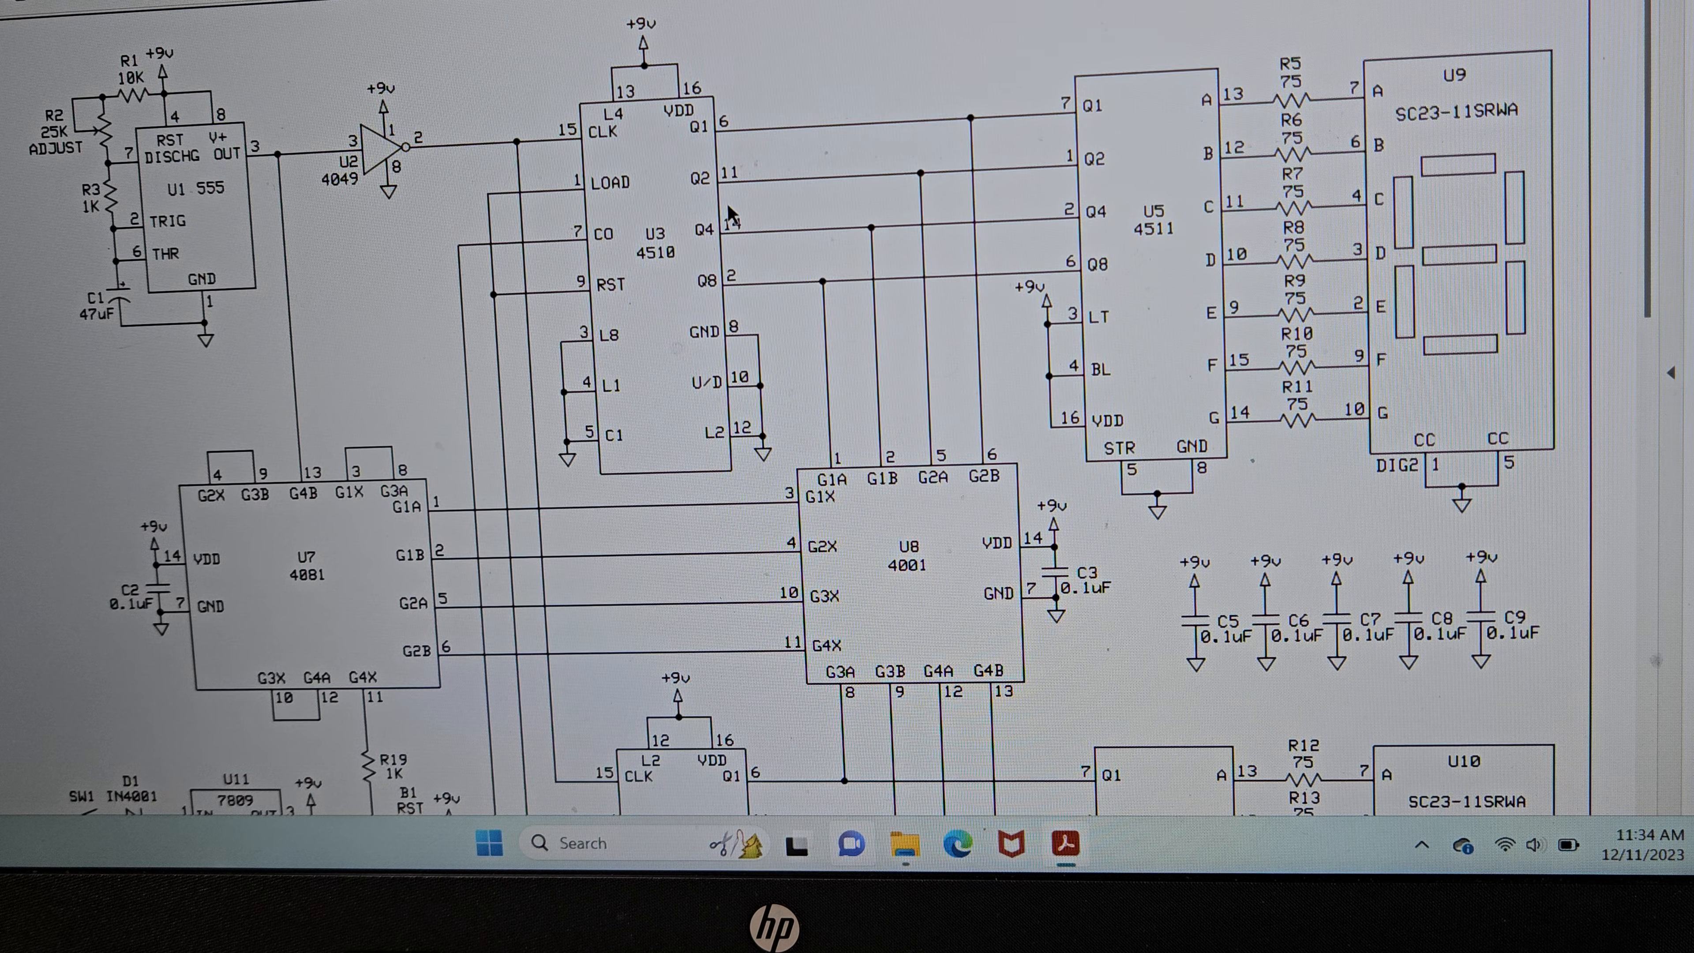
{"action": "scroll", "scroll_direction": "down", "scroll_amount": 3}
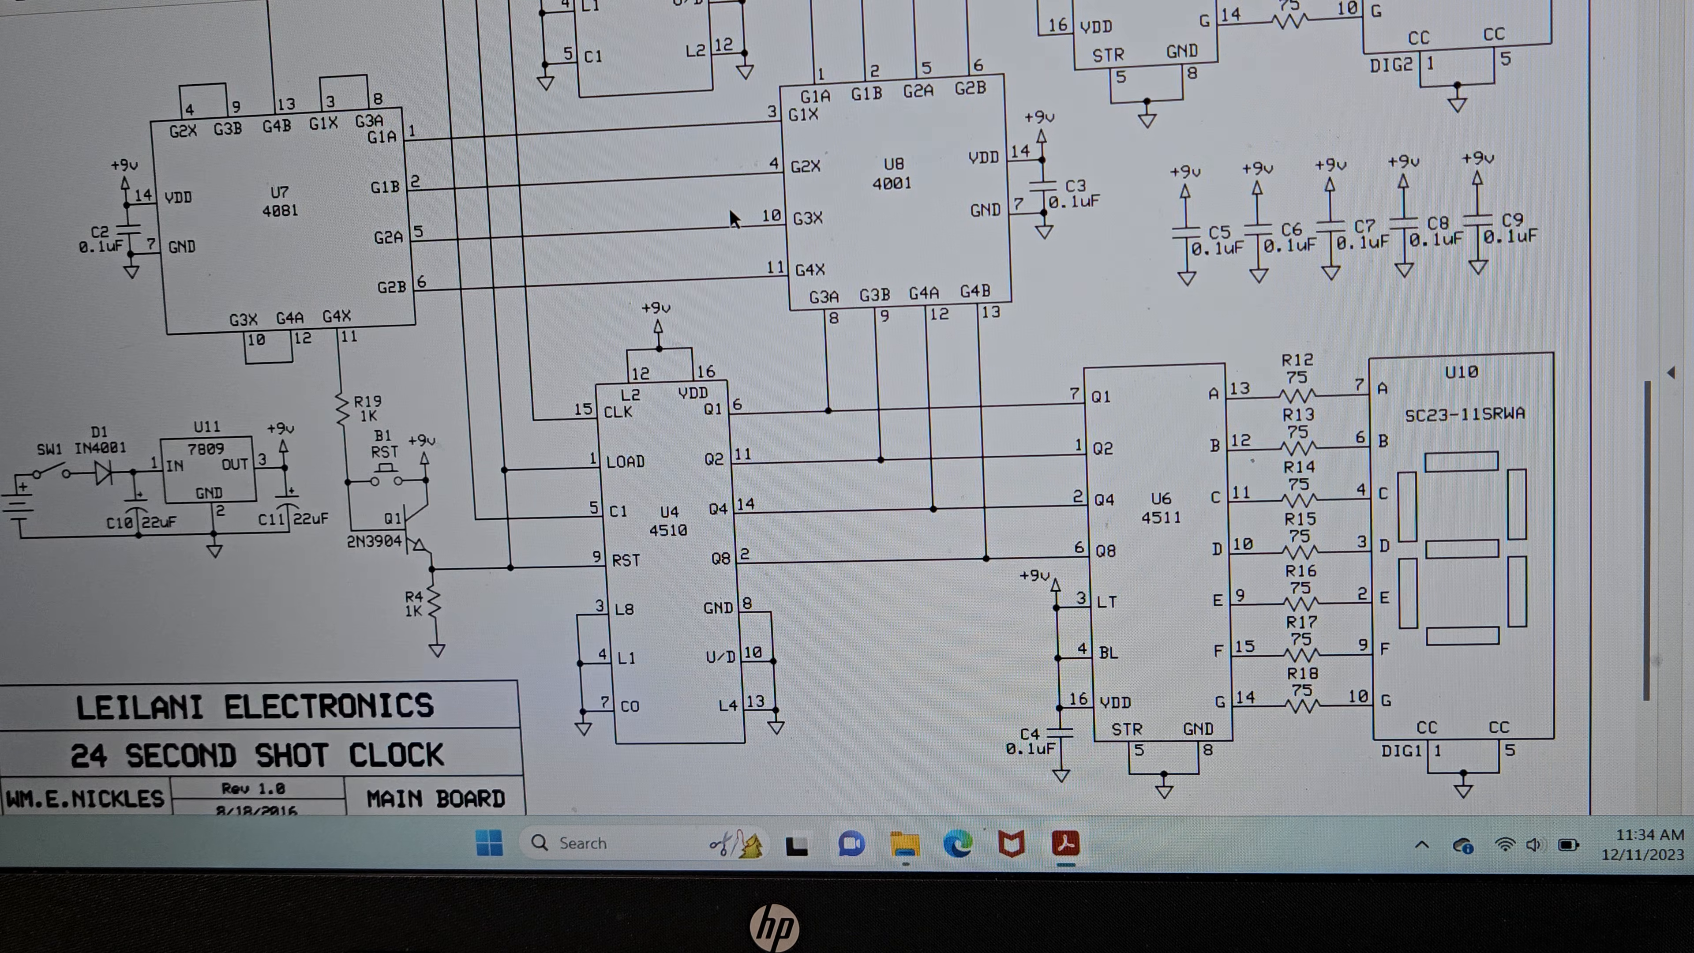
{"action": "scroll", "scroll_direction": "down", "scroll_amount": 3}
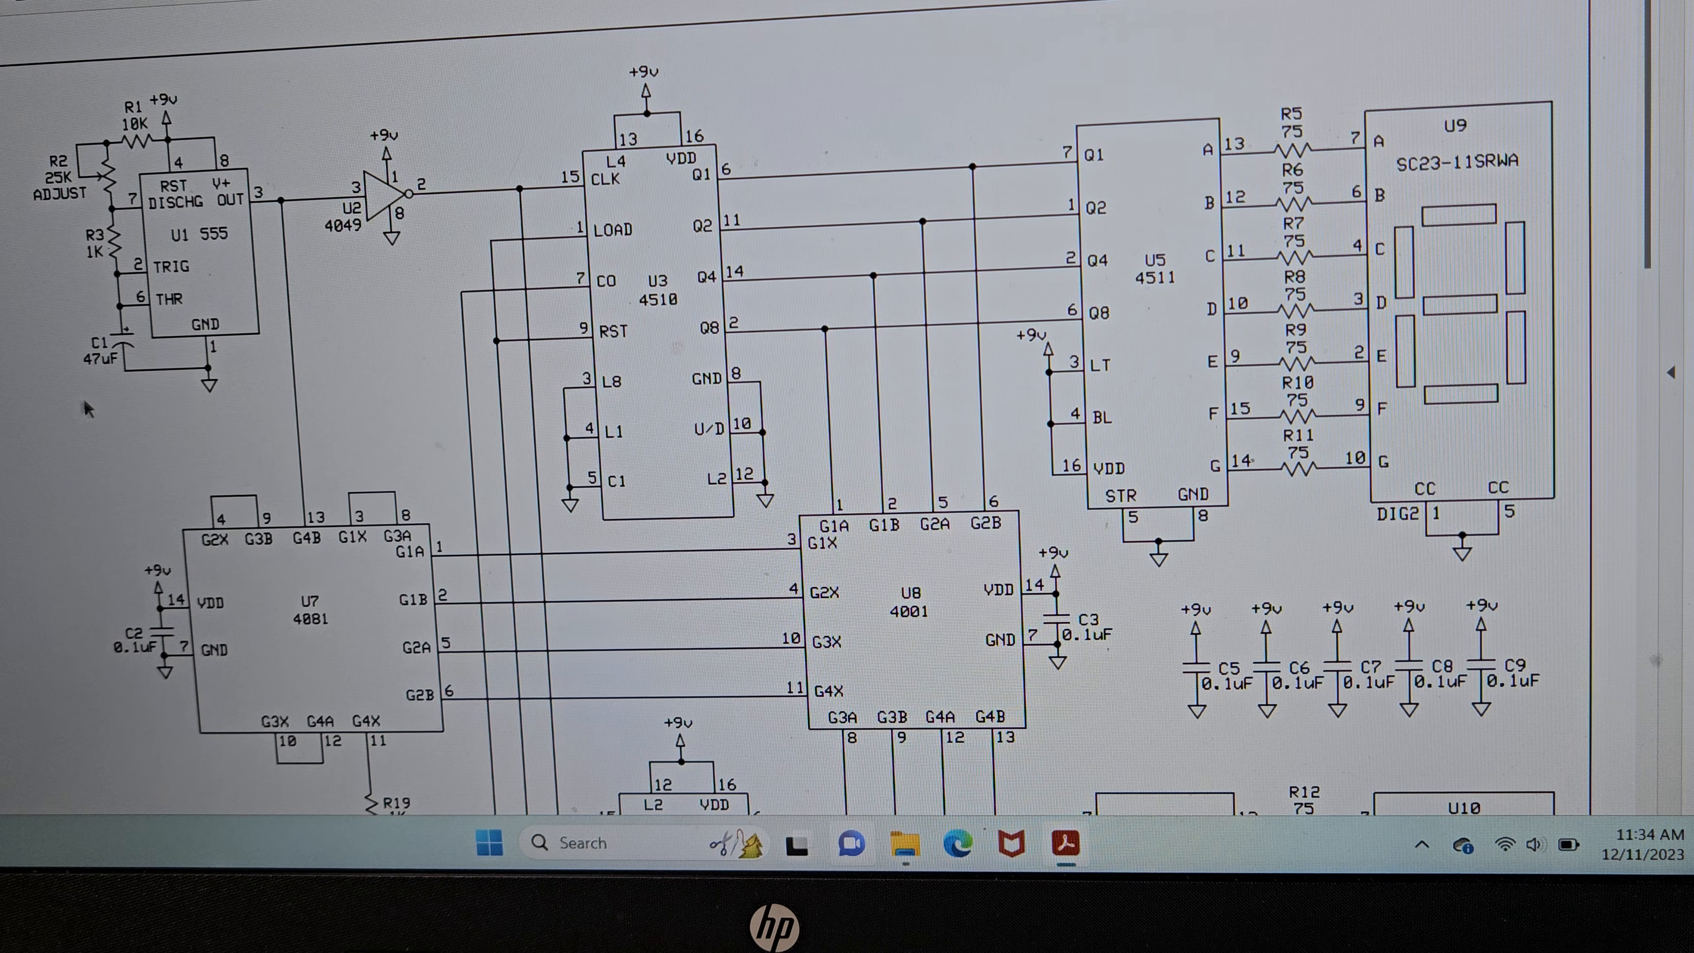
{"action": "scroll", "scroll_direction": "down", "scroll_amount": 3}
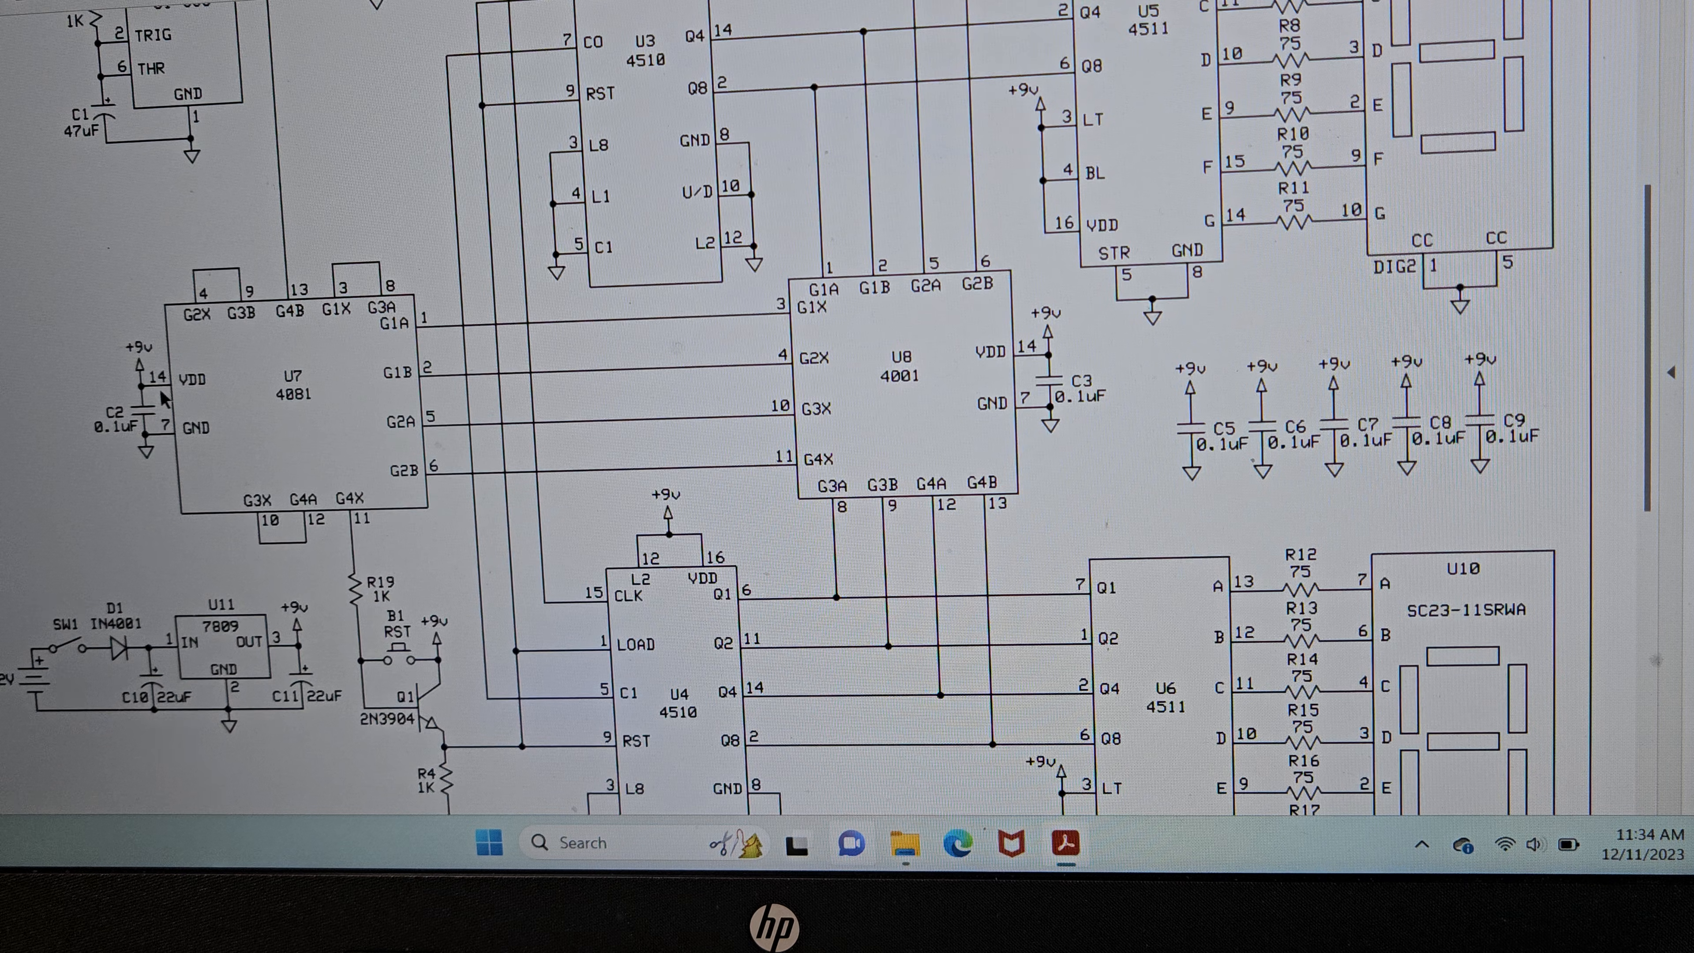
{"action": "scroll", "scroll_direction": "down", "scroll_amount": 3}
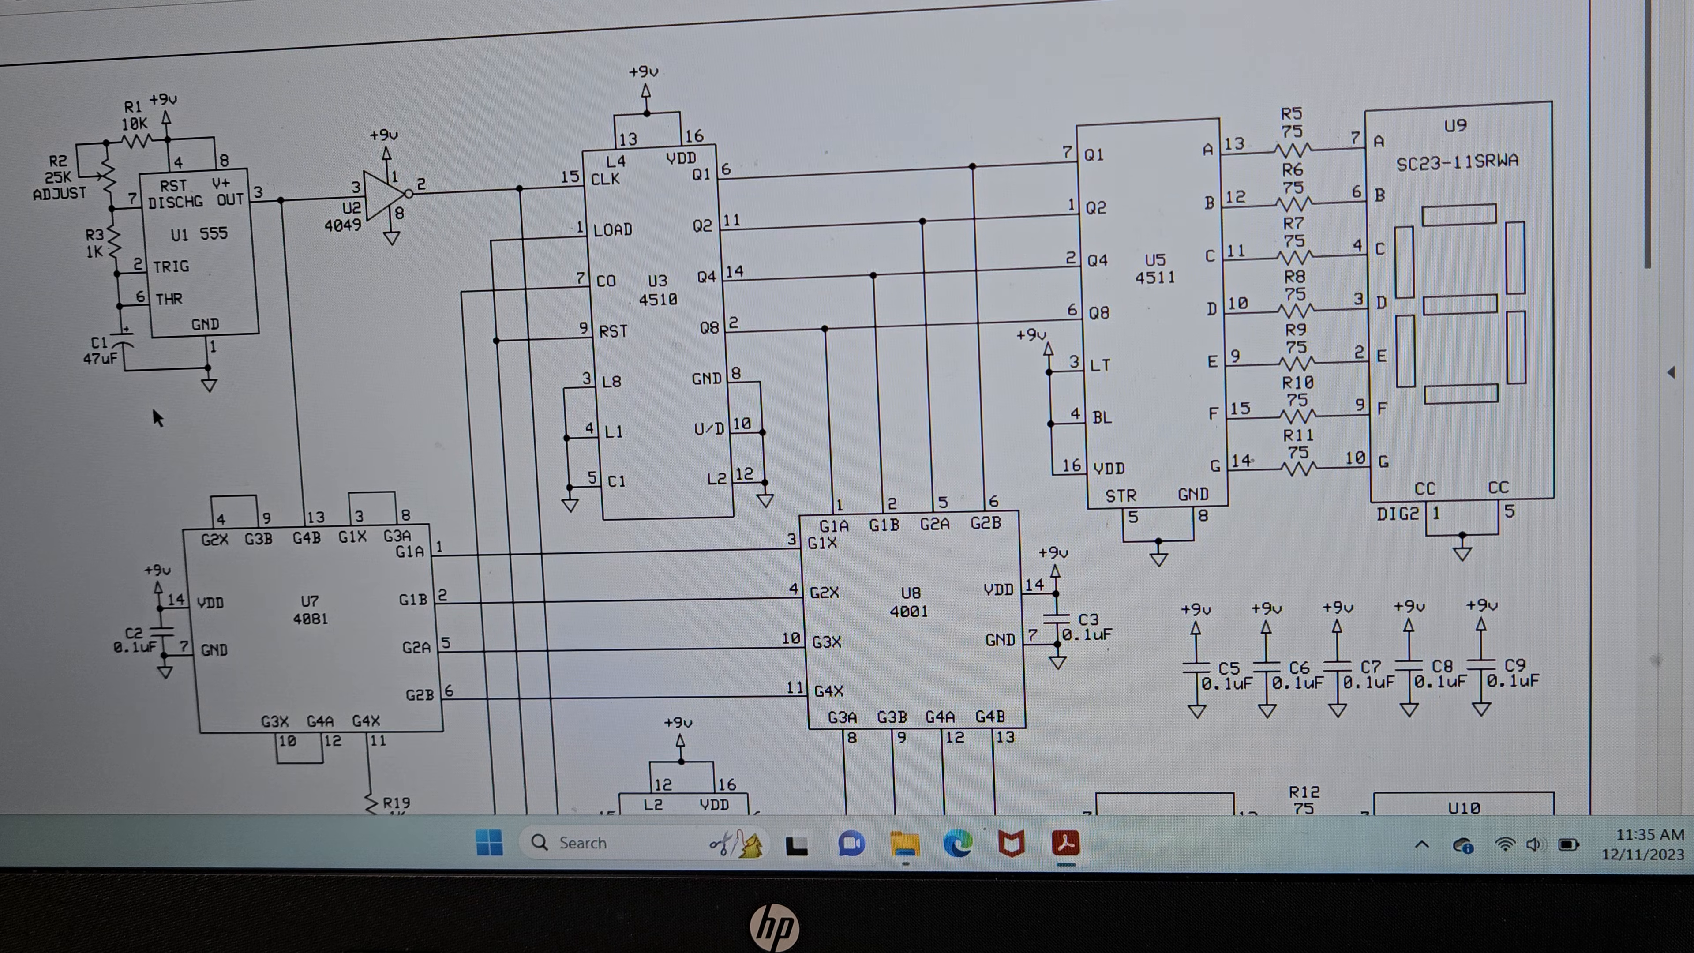
{"action": "scroll", "scroll_direction": "down", "scroll_amount": 3}
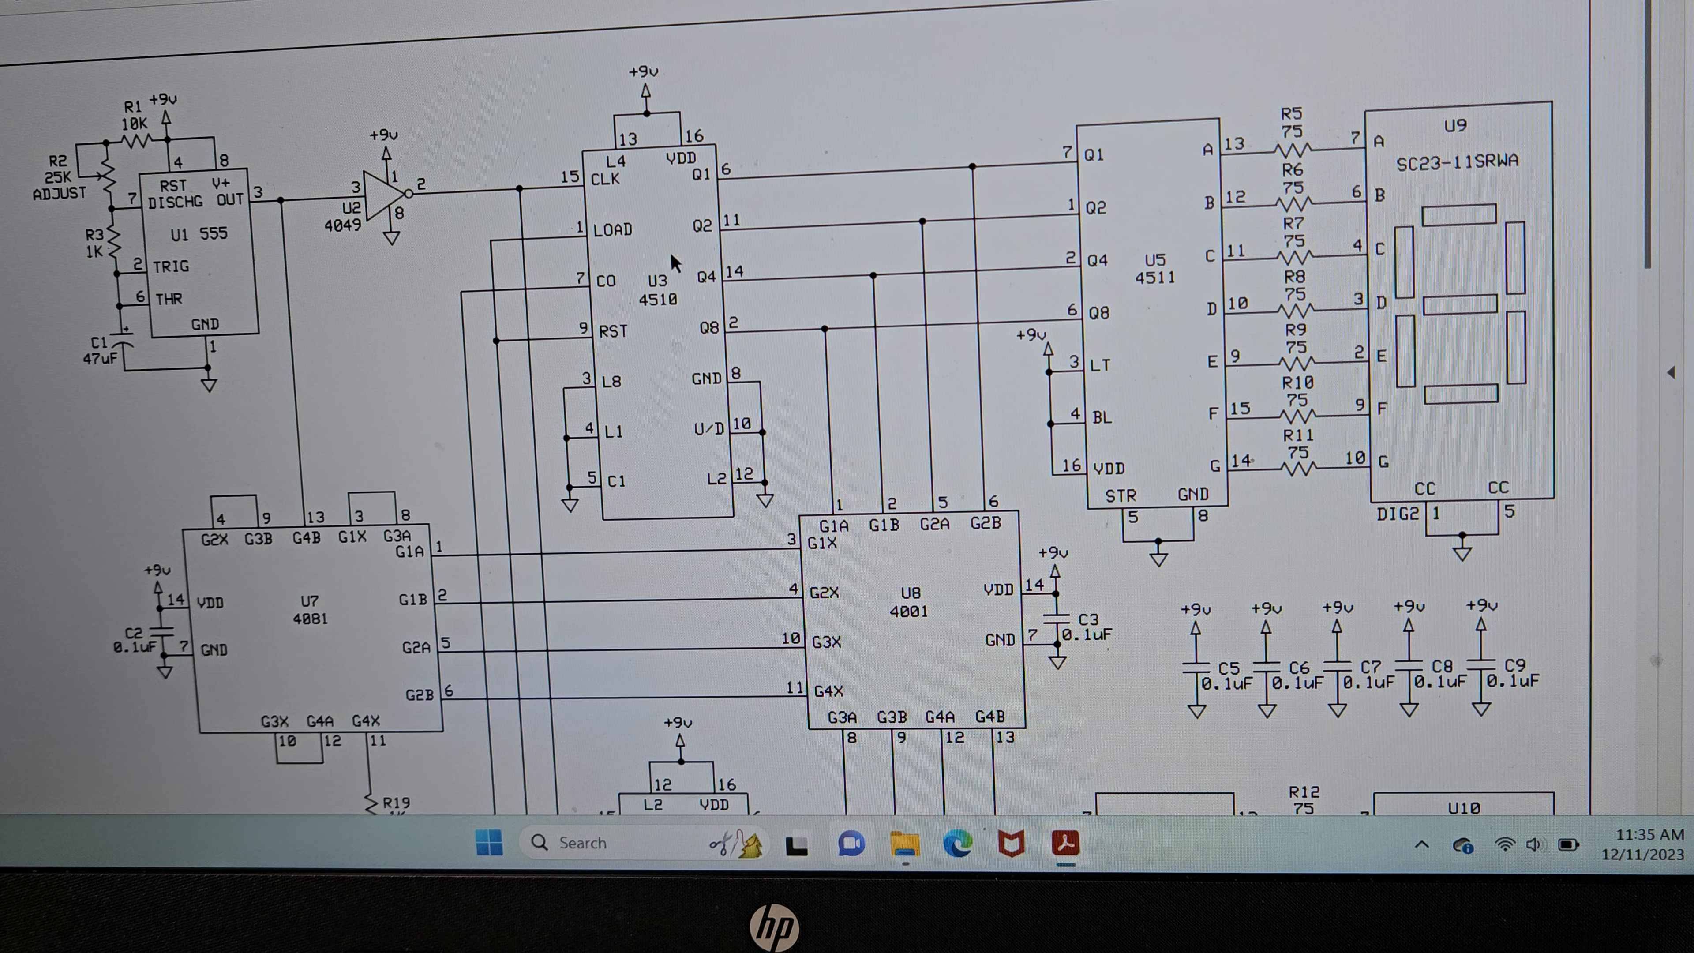
{"action": "scroll", "scroll_direction": "down", "scroll_amount": 3}
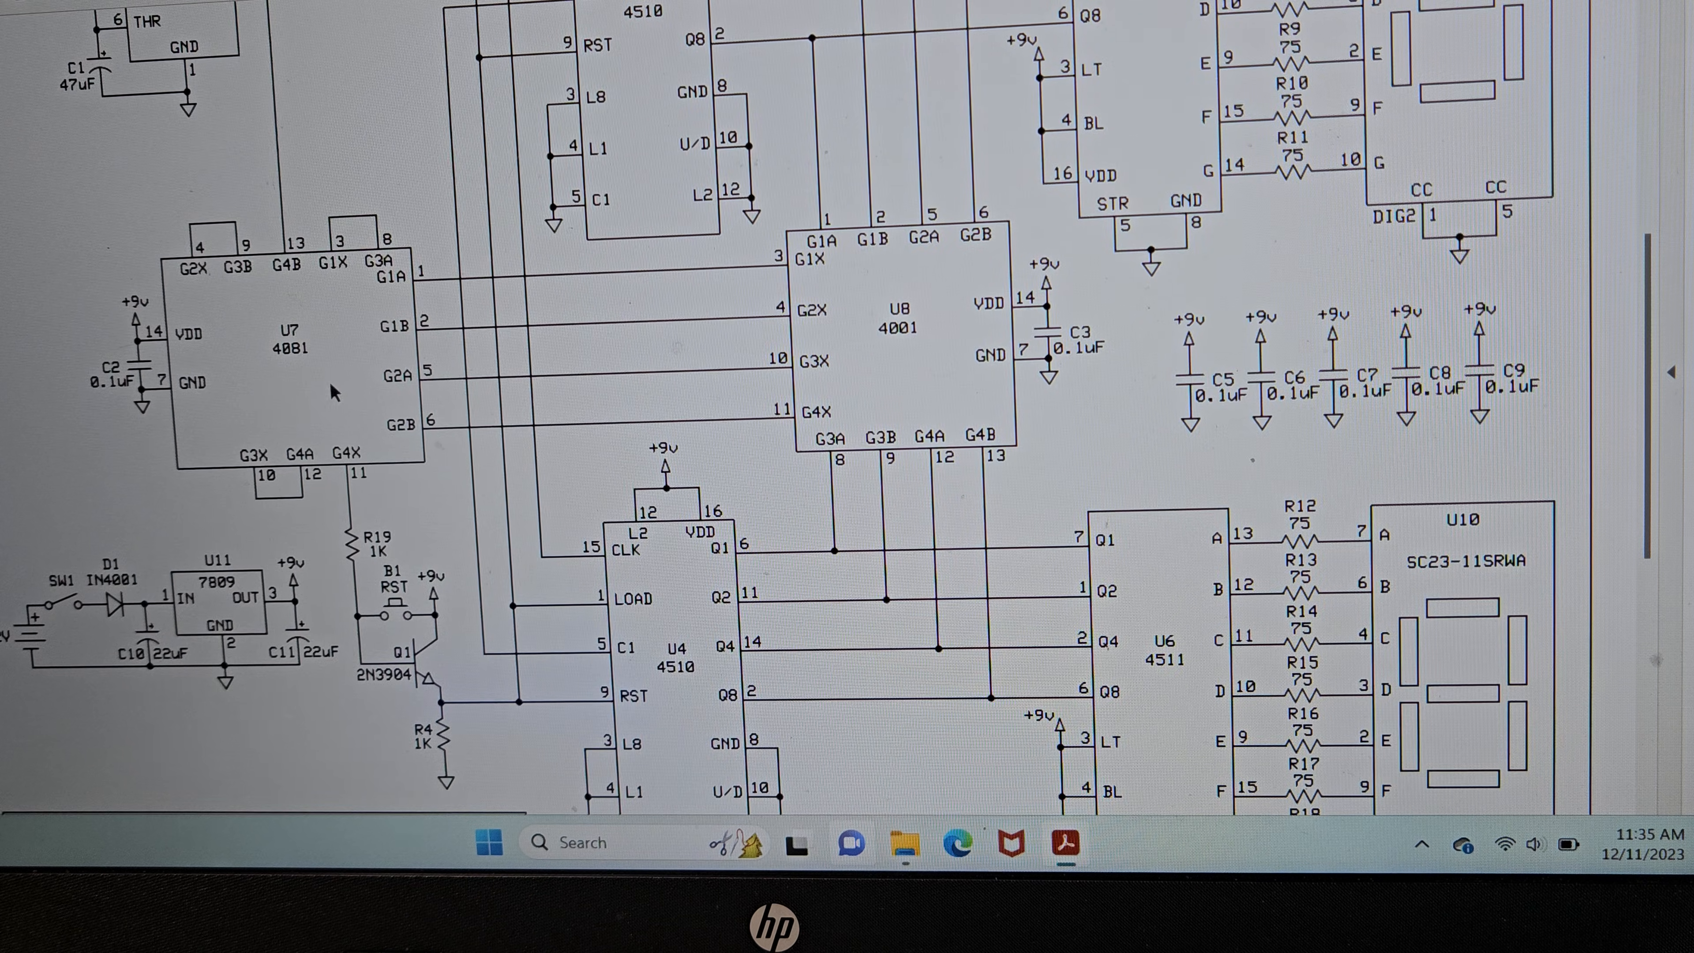
{"action": "mouse_move", "coordinate": [465, 443]}
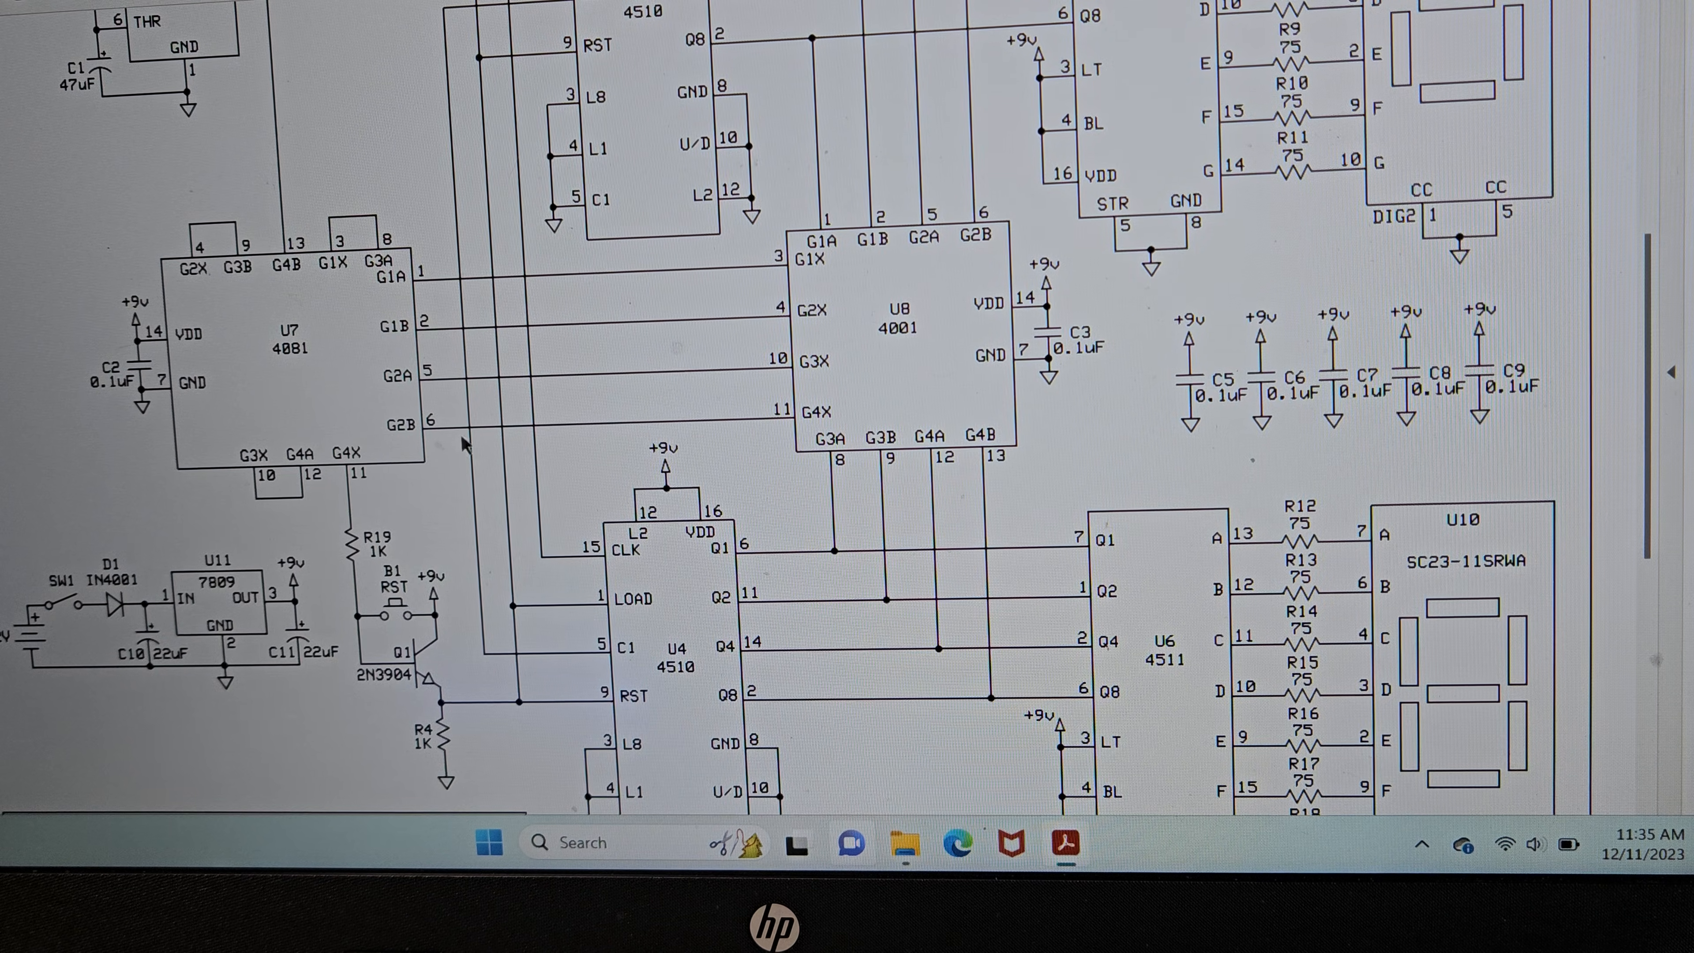
{"action": "mouse_move", "coordinate": [303, 373]}
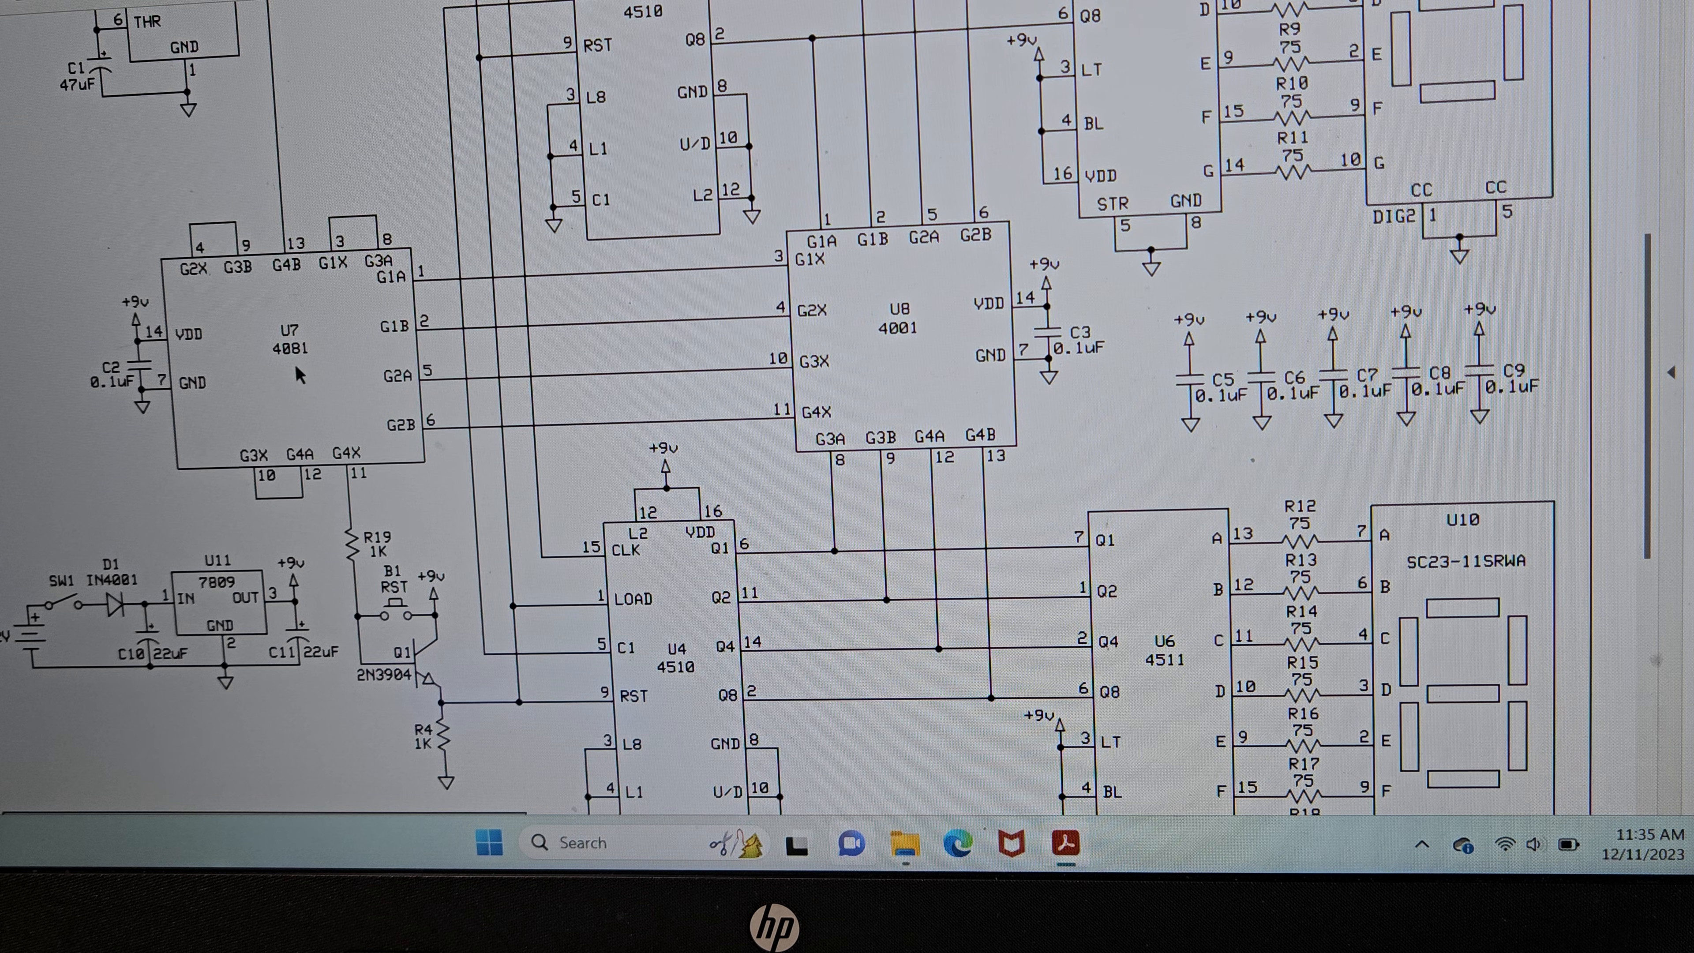
{"action": "mouse_move", "coordinate": [1048, 224]}
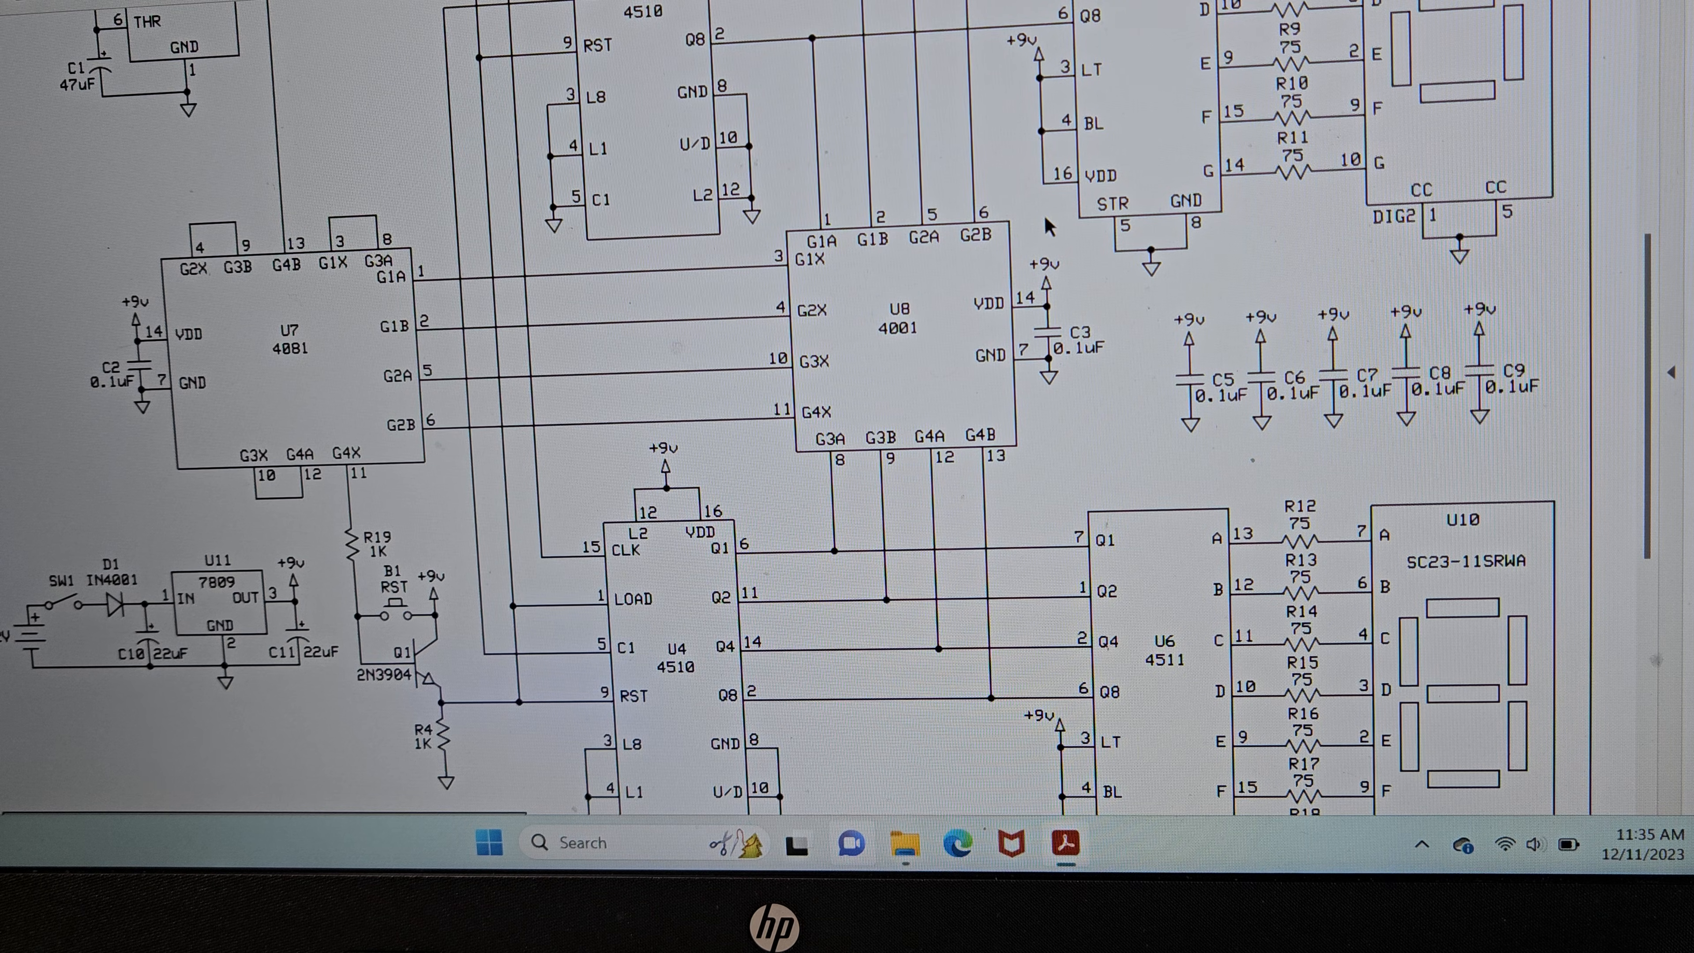
{"action": "mouse_move", "coordinate": [805, 263]}
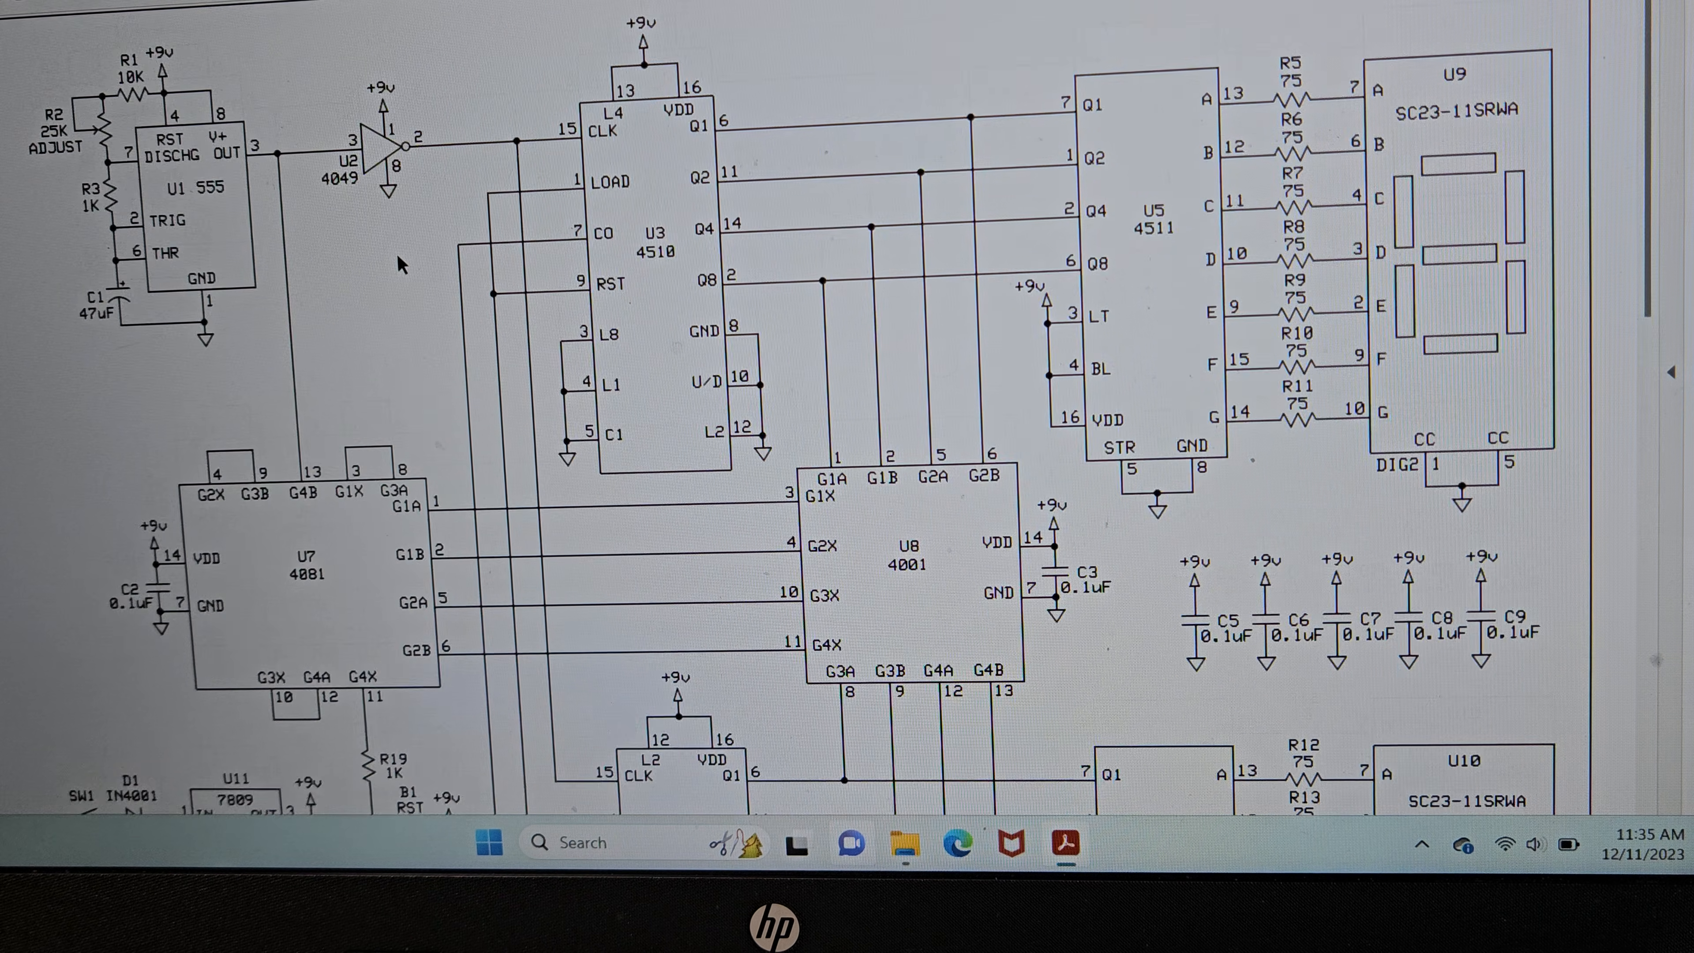
{"action": "scroll", "scroll_direction": "down", "scroll_amount": 3}
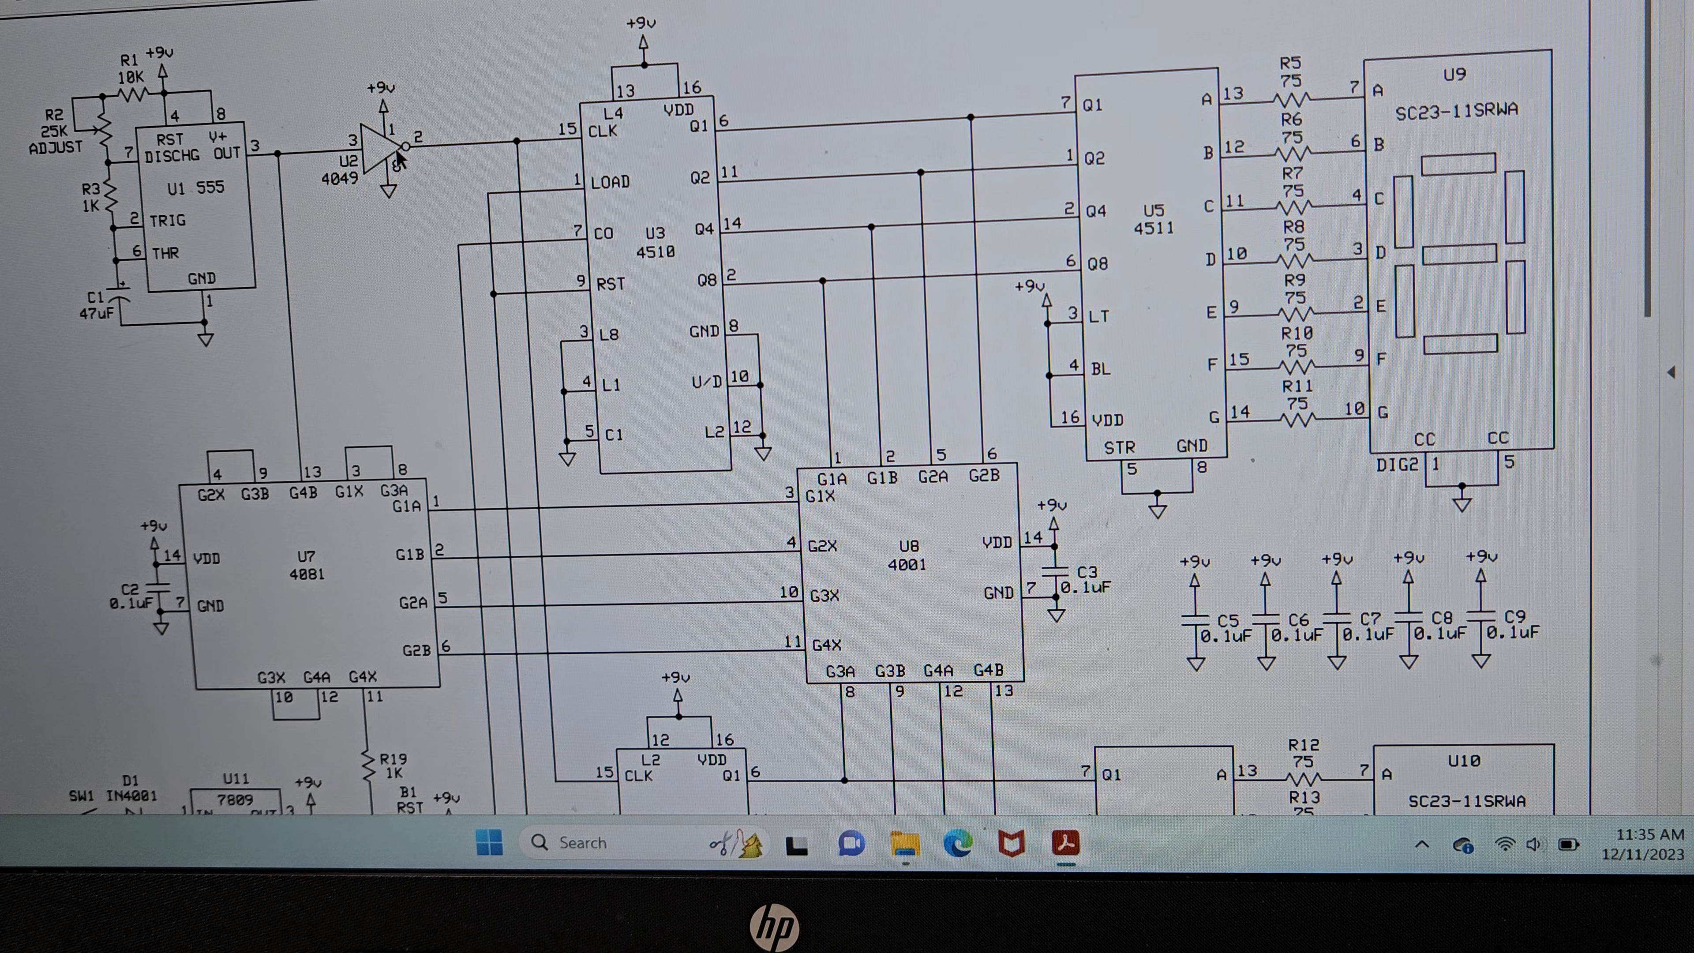
{"action": "scroll", "scroll_direction": "down", "scroll_amount": 3}
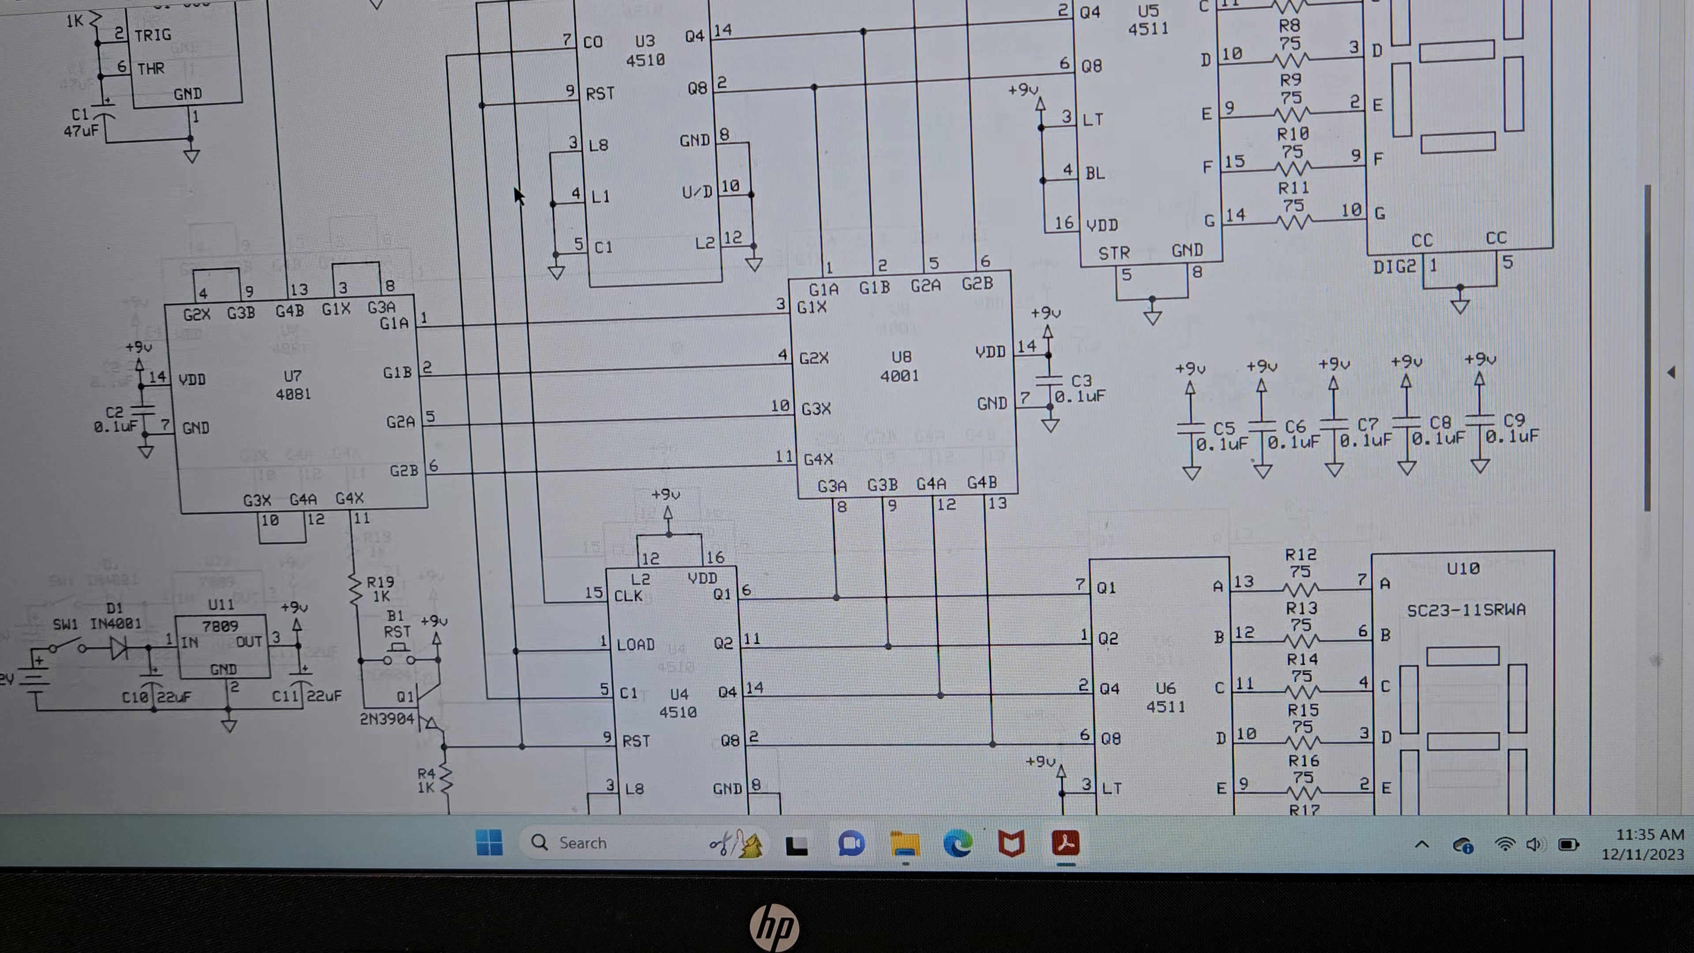
{"action": "scroll", "scroll_direction": "down", "scroll_amount": 3}
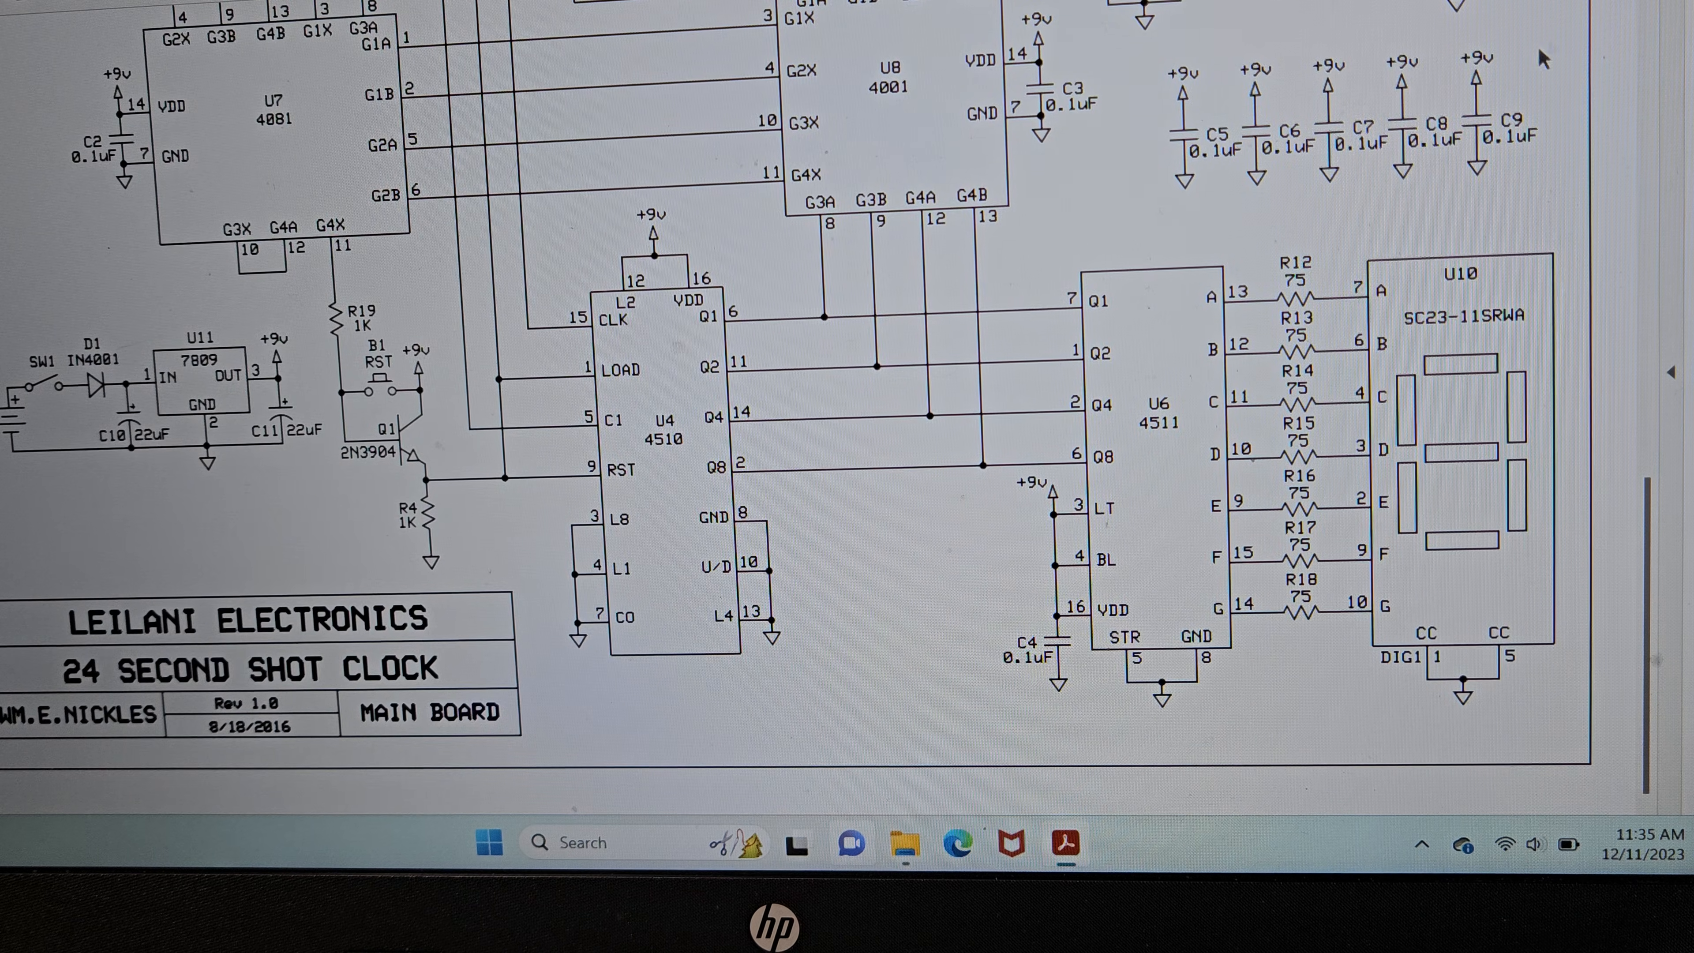
{"action": "scroll", "scroll_direction": "up", "scroll_amount": 3}
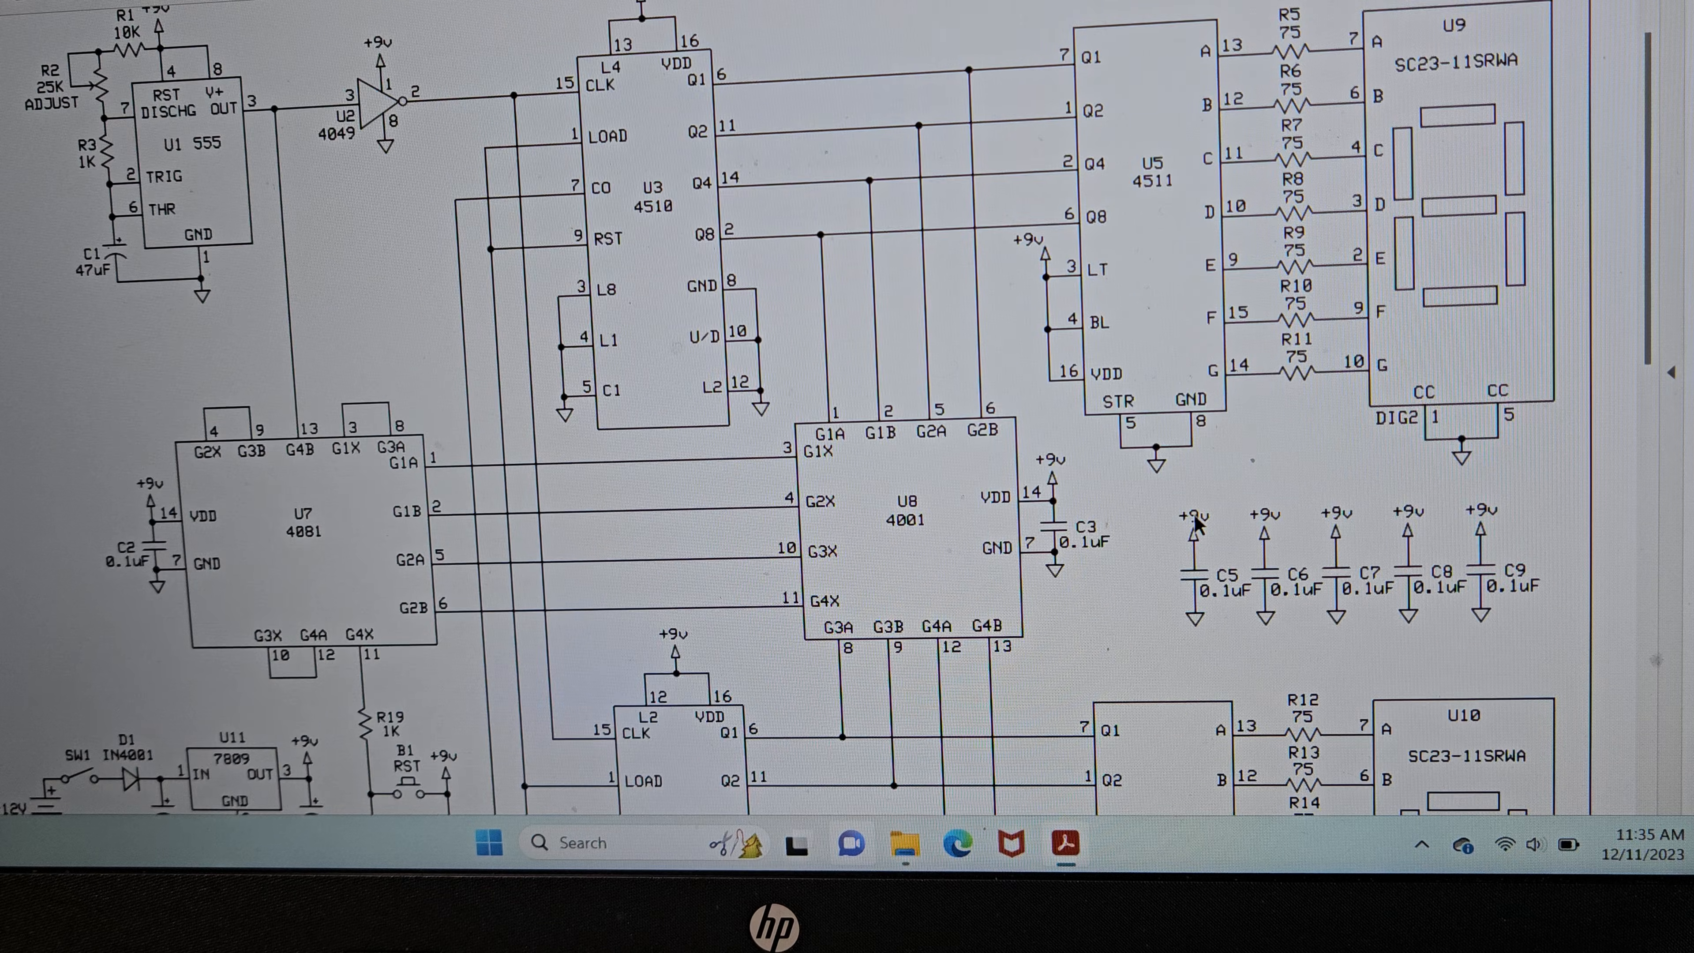
{"action": "scroll", "scroll_direction": "down", "scroll_amount": 3}
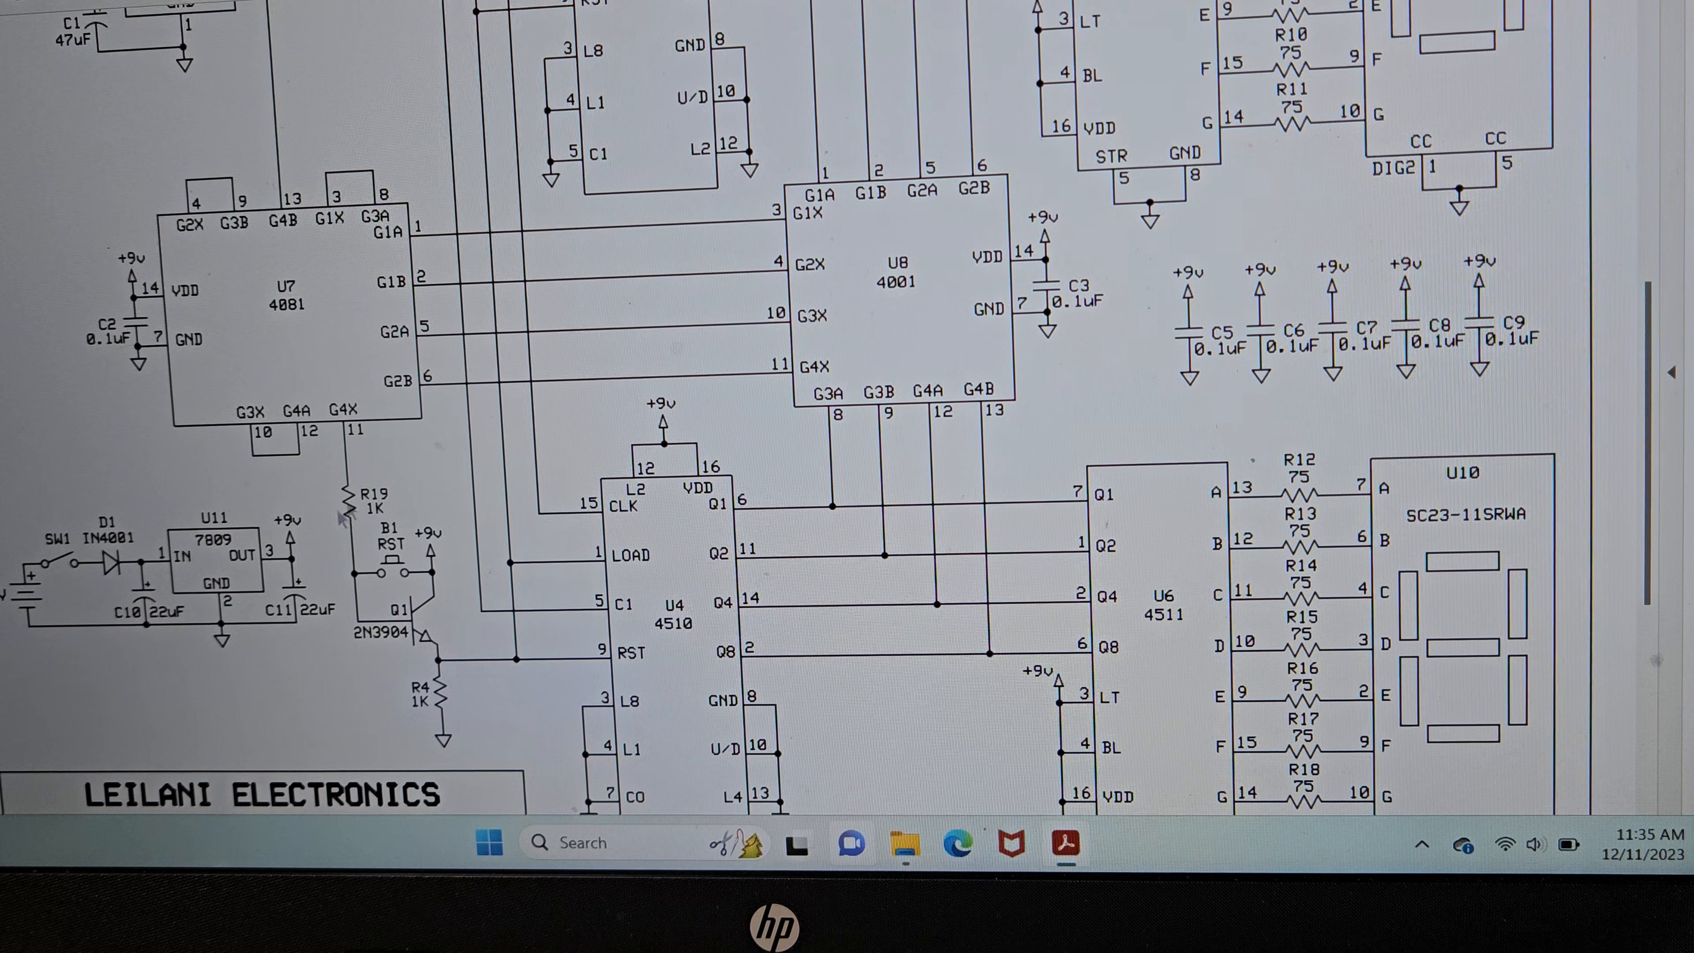
{"action": "mouse_move", "coordinate": [389, 463]}
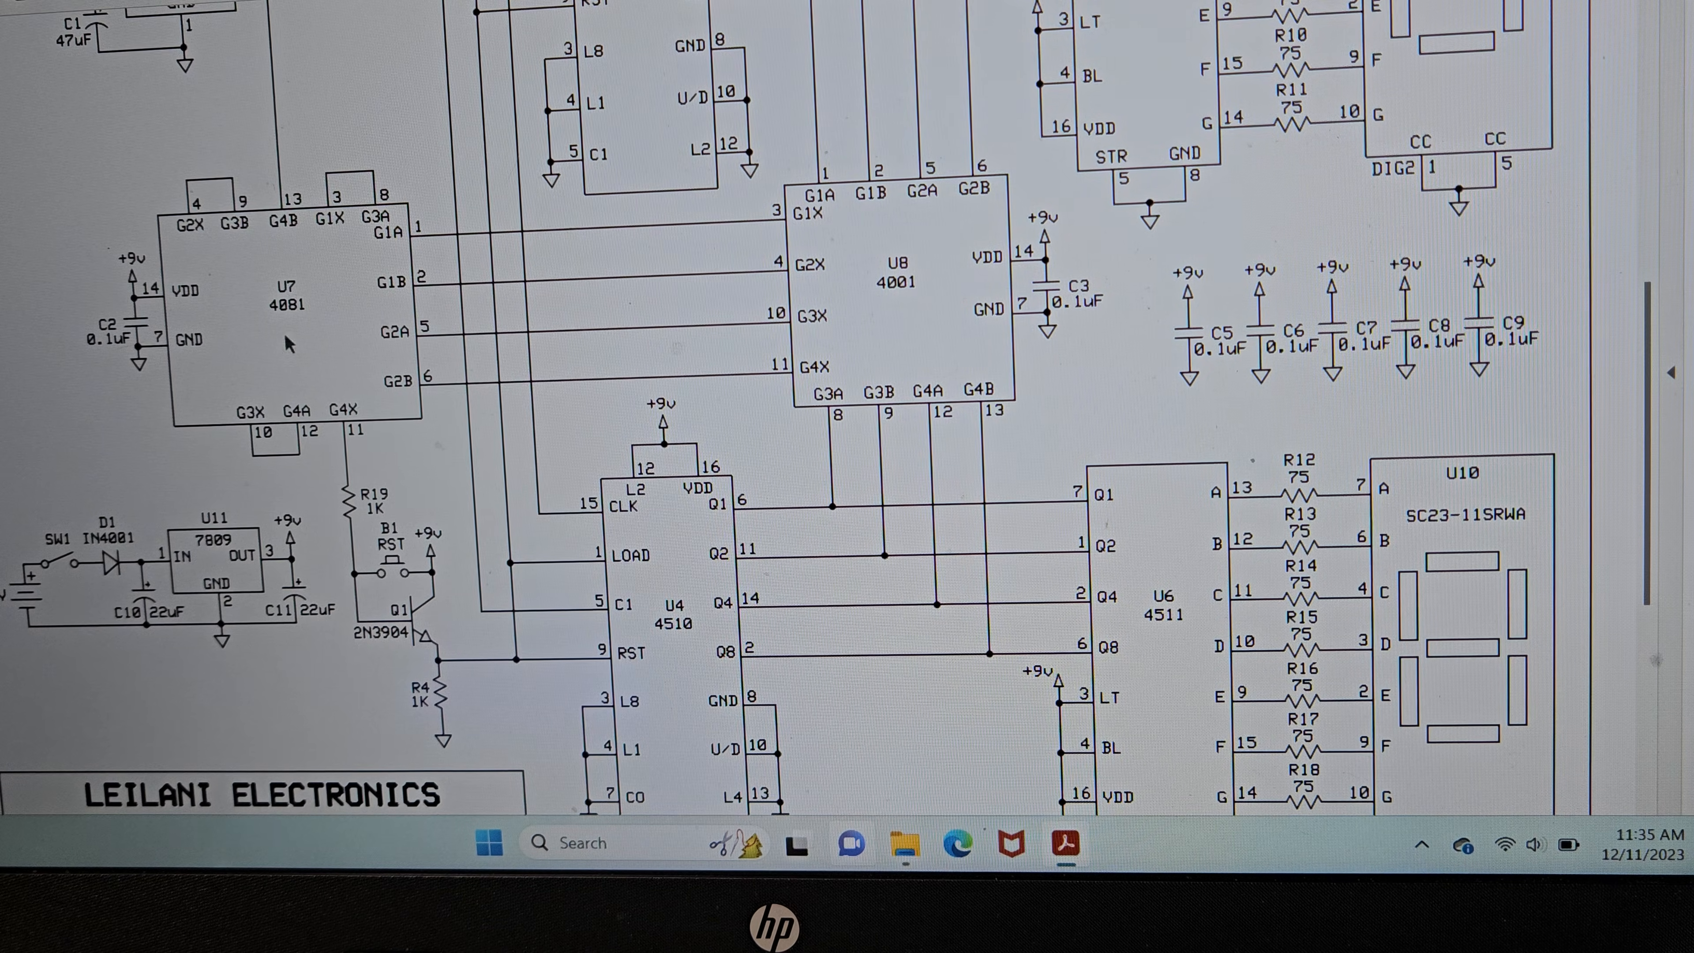
{"action": "scroll", "scroll_direction": "down", "scroll_amount": 3}
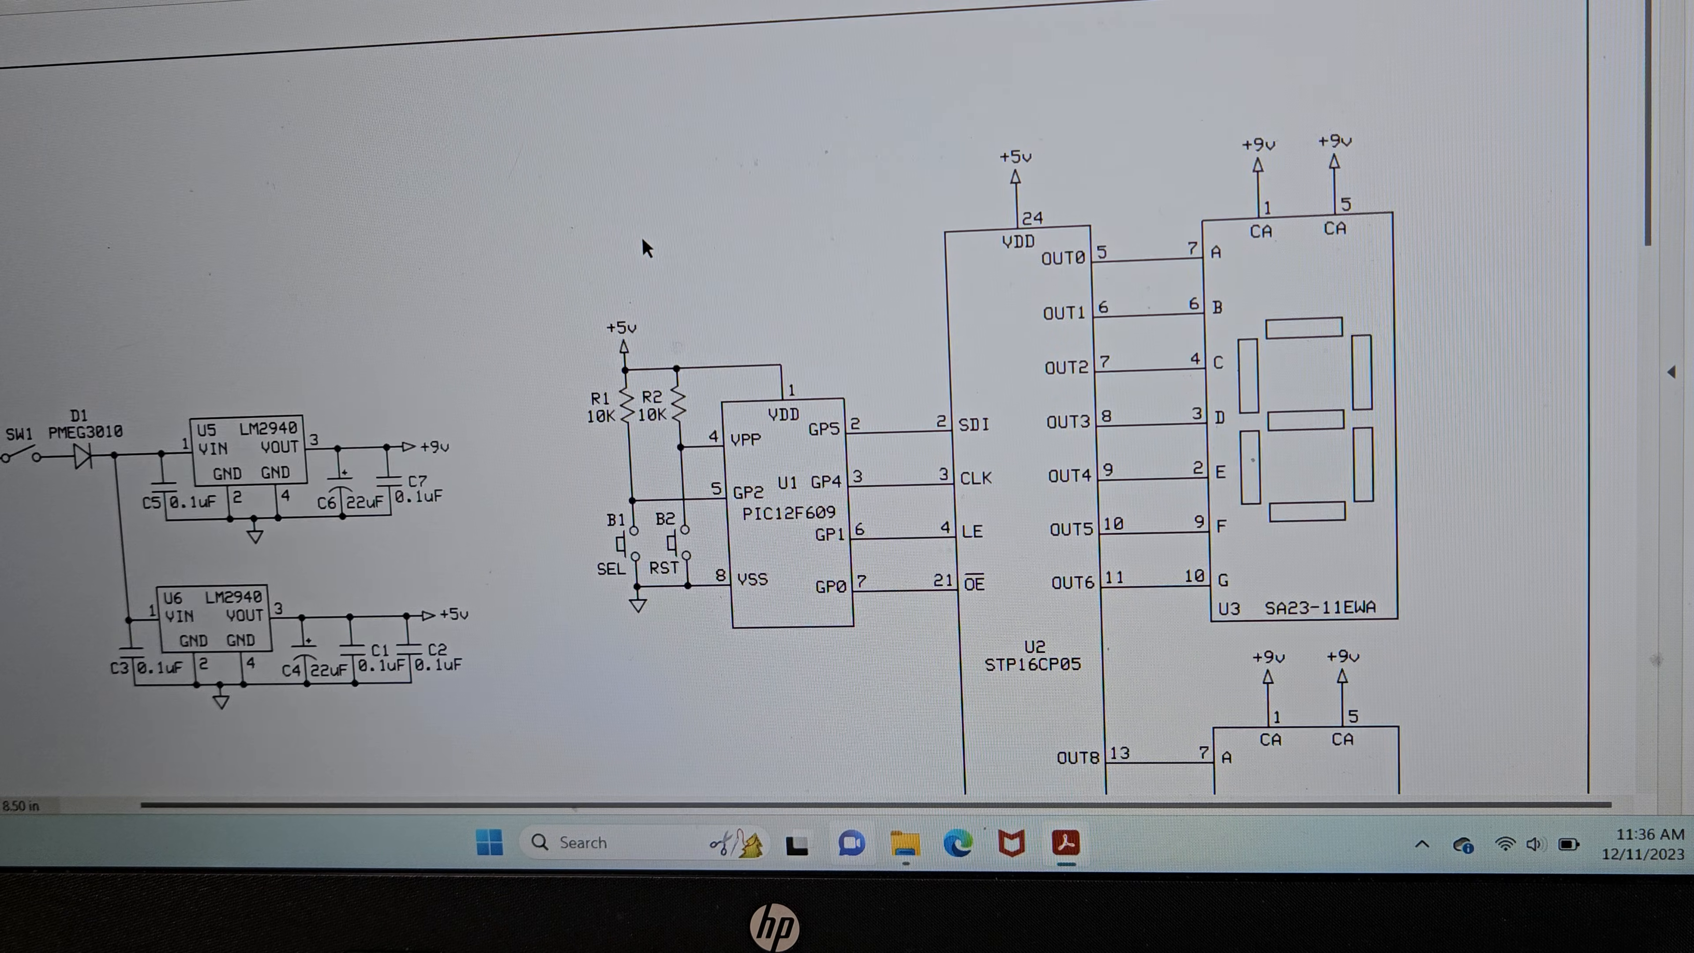
{"action": "scroll", "scroll_direction": "down", "scroll_amount": 3}
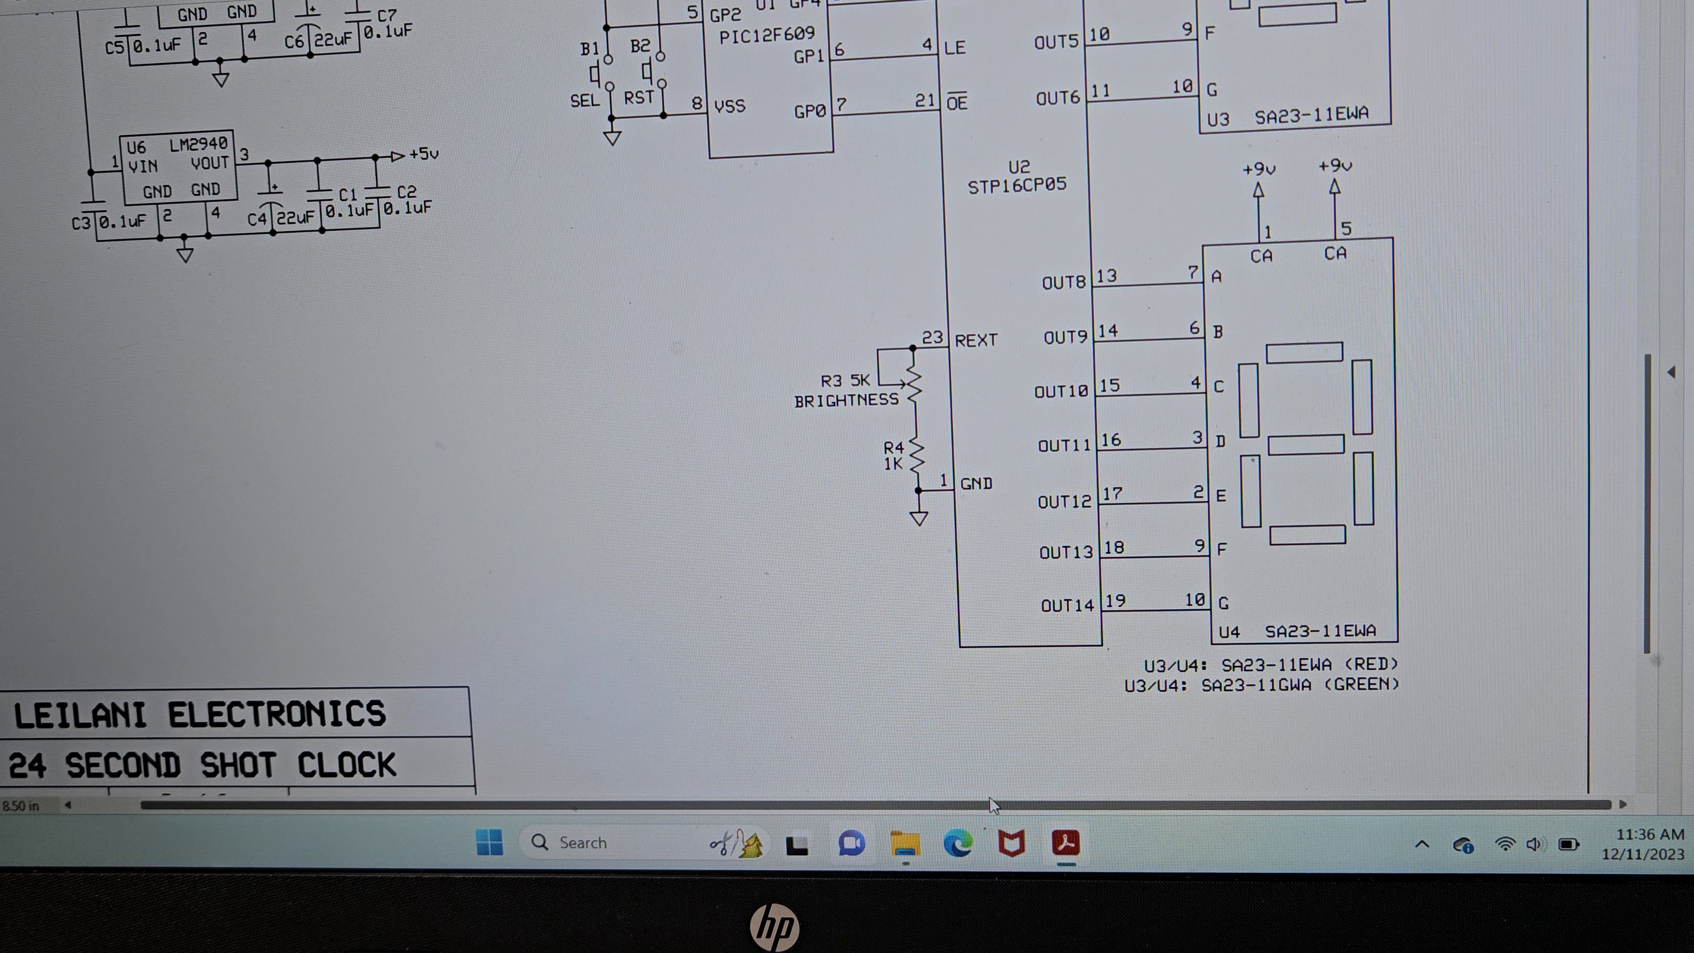